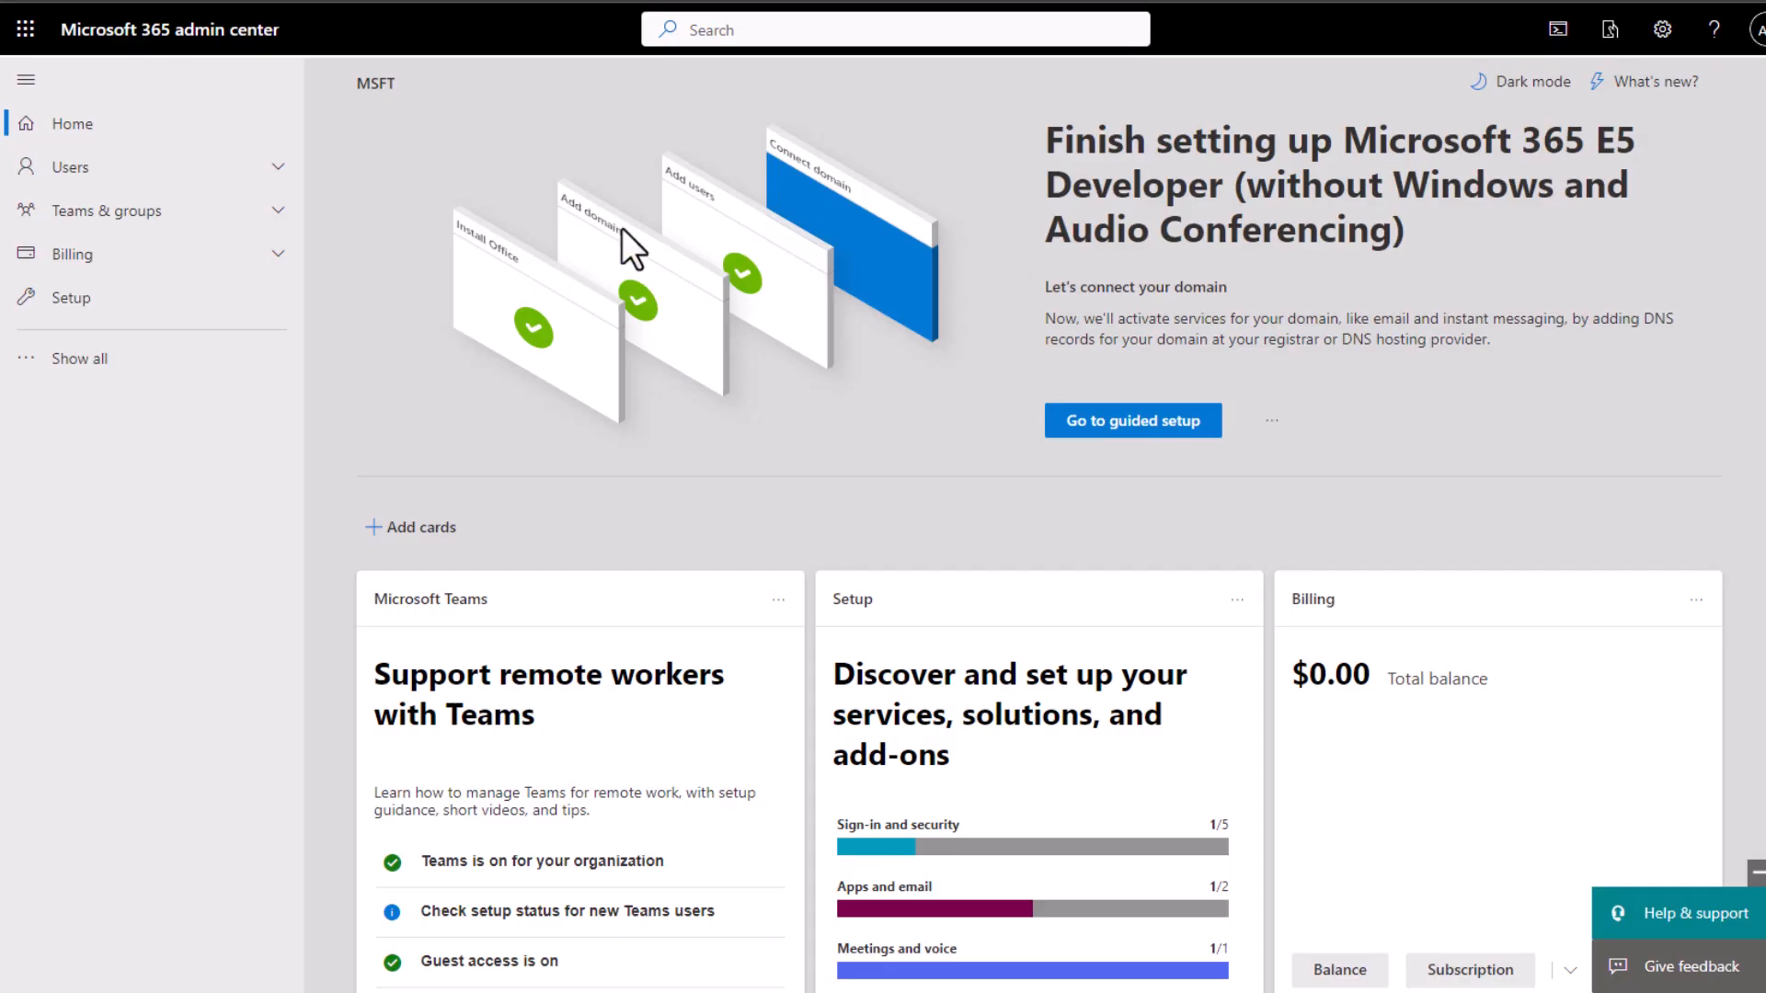
pyautogui.moveTo(70, 299)
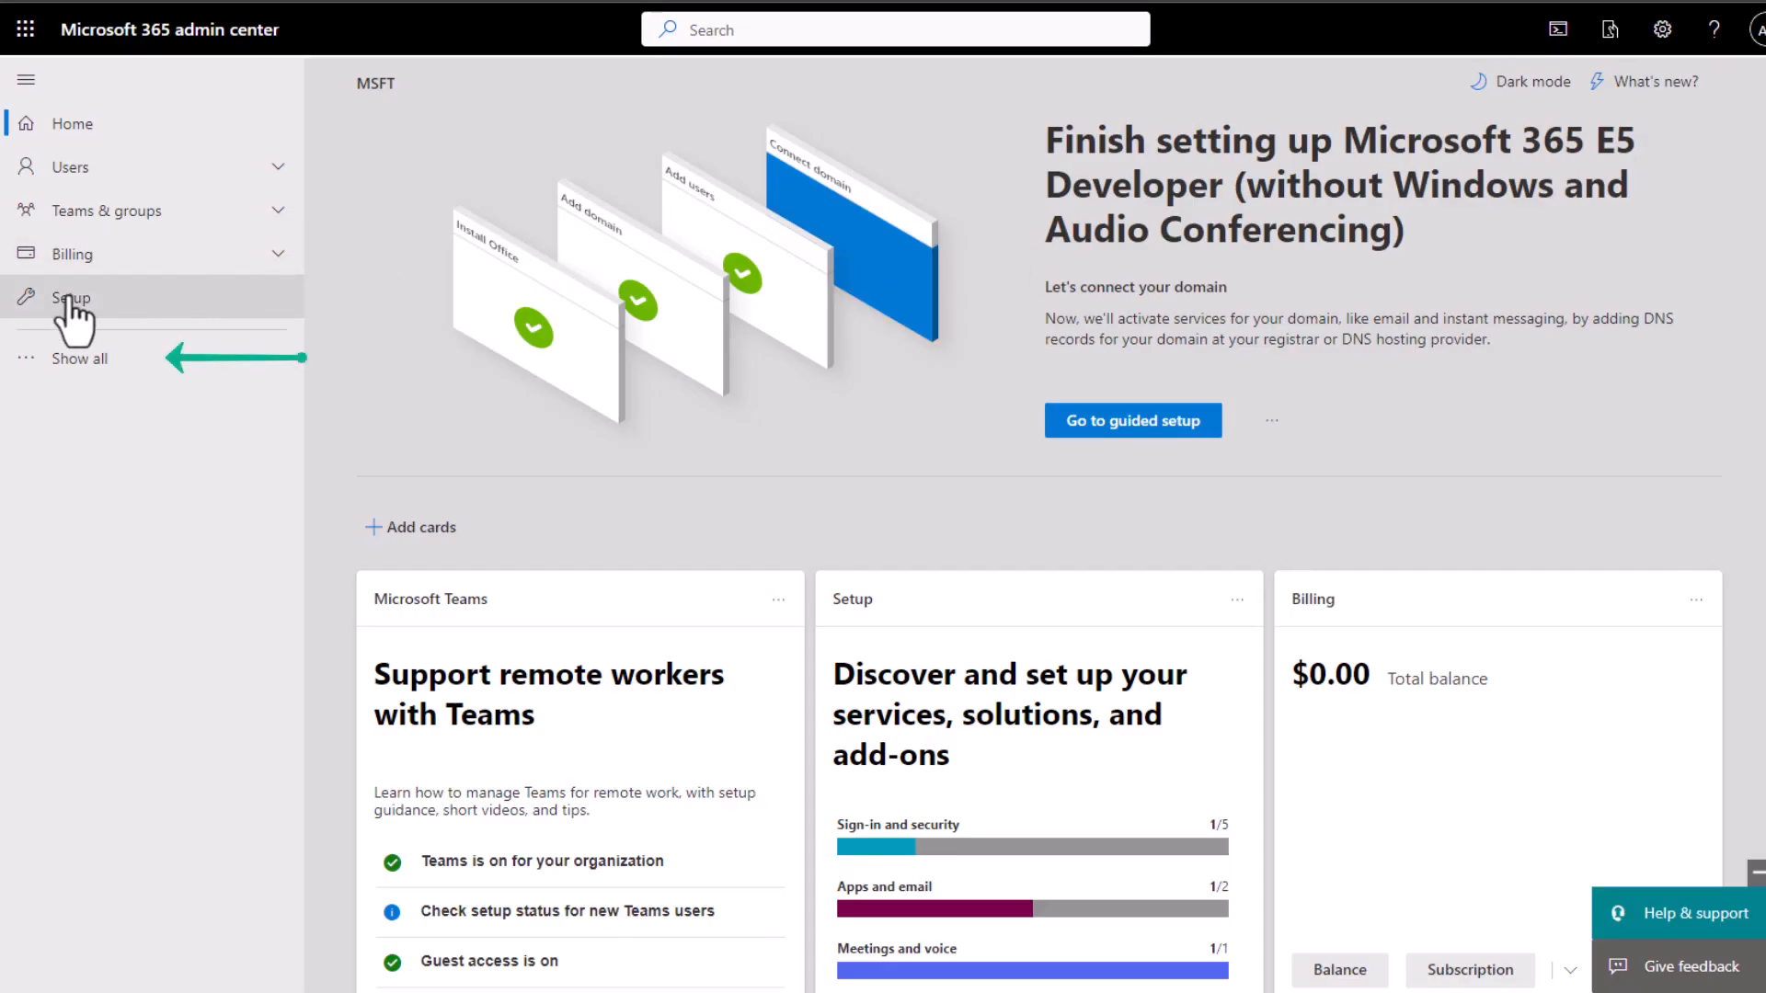
pyautogui.moveTo(79, 359)
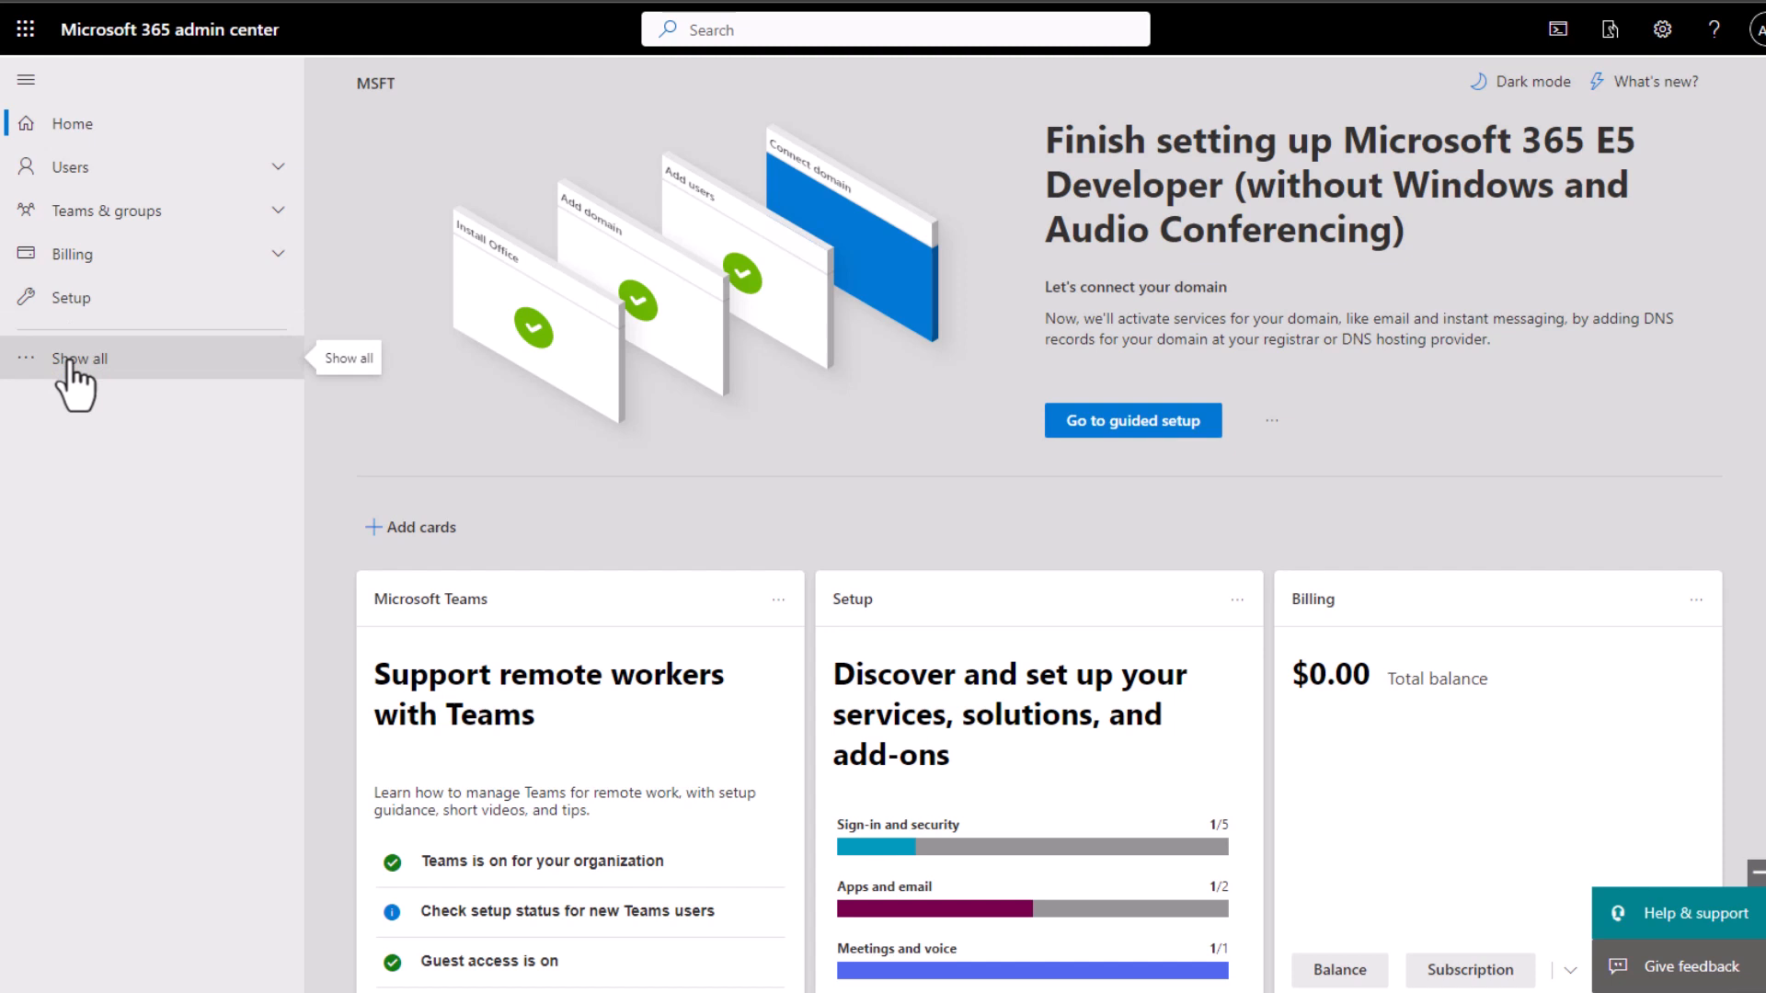
# Navigate from Show all through Settings to the Org settings page
pyautogui.click(79, 359)
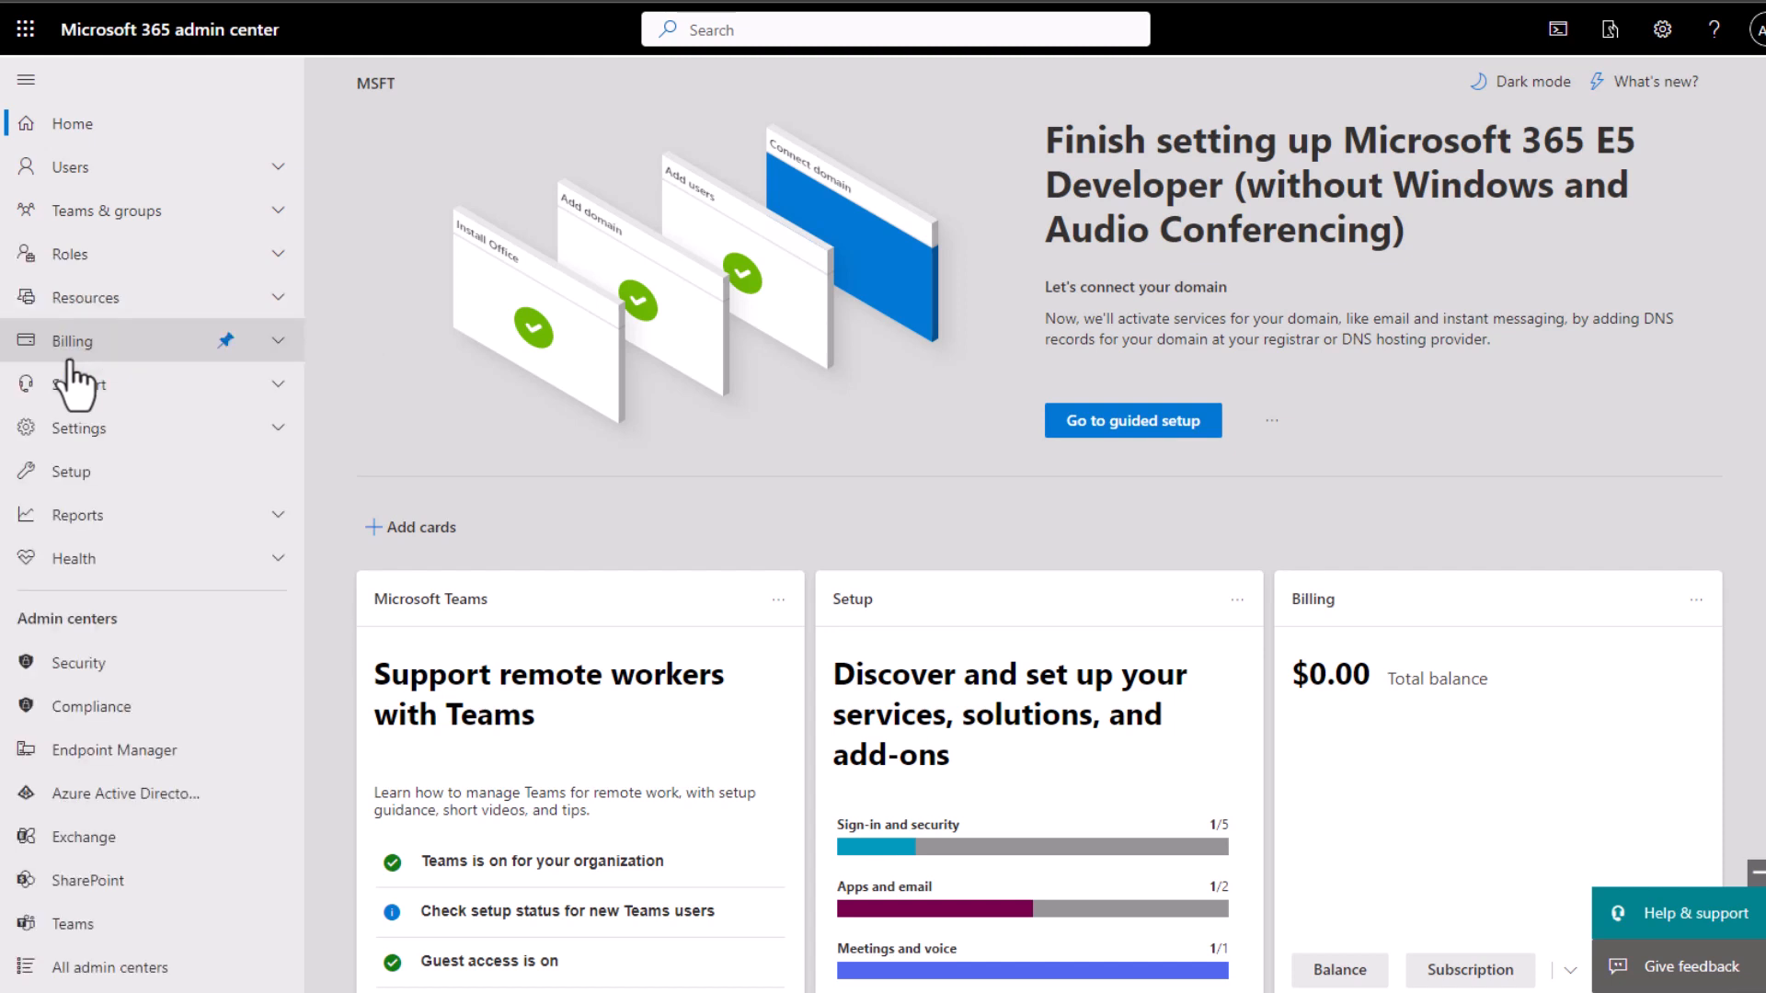
pyautogui.moveTo(287, 449)
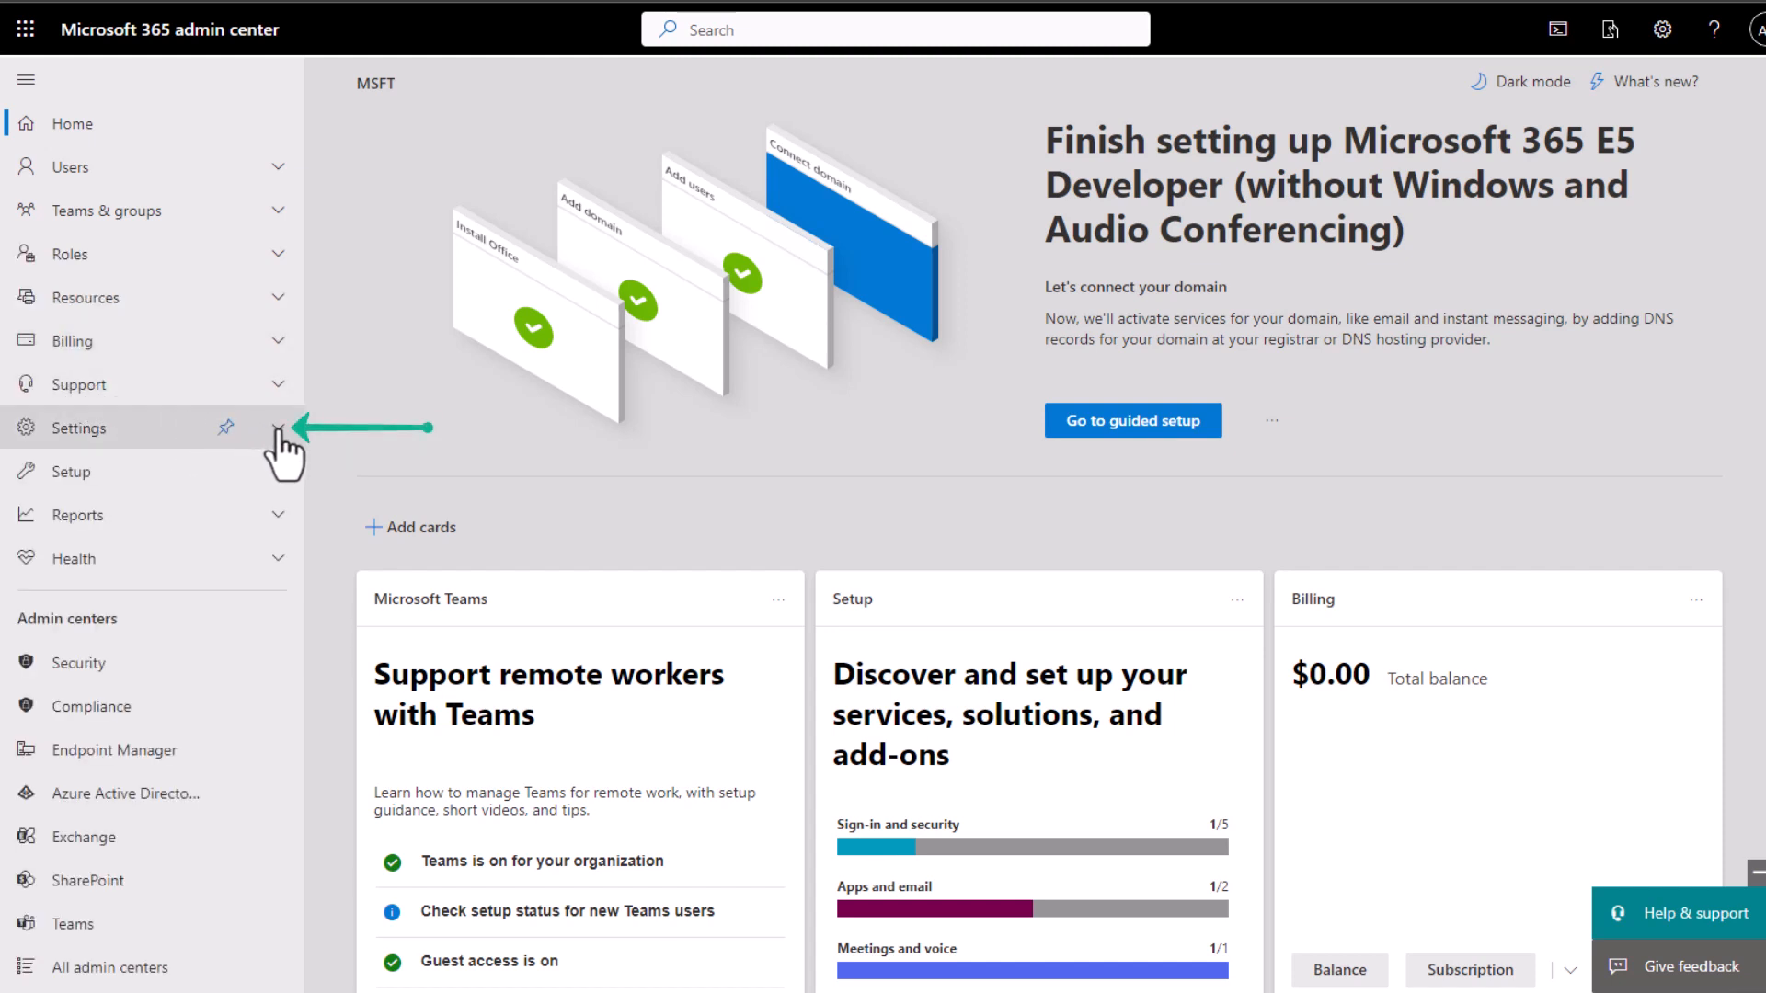
pyautogui.click(79, 427)
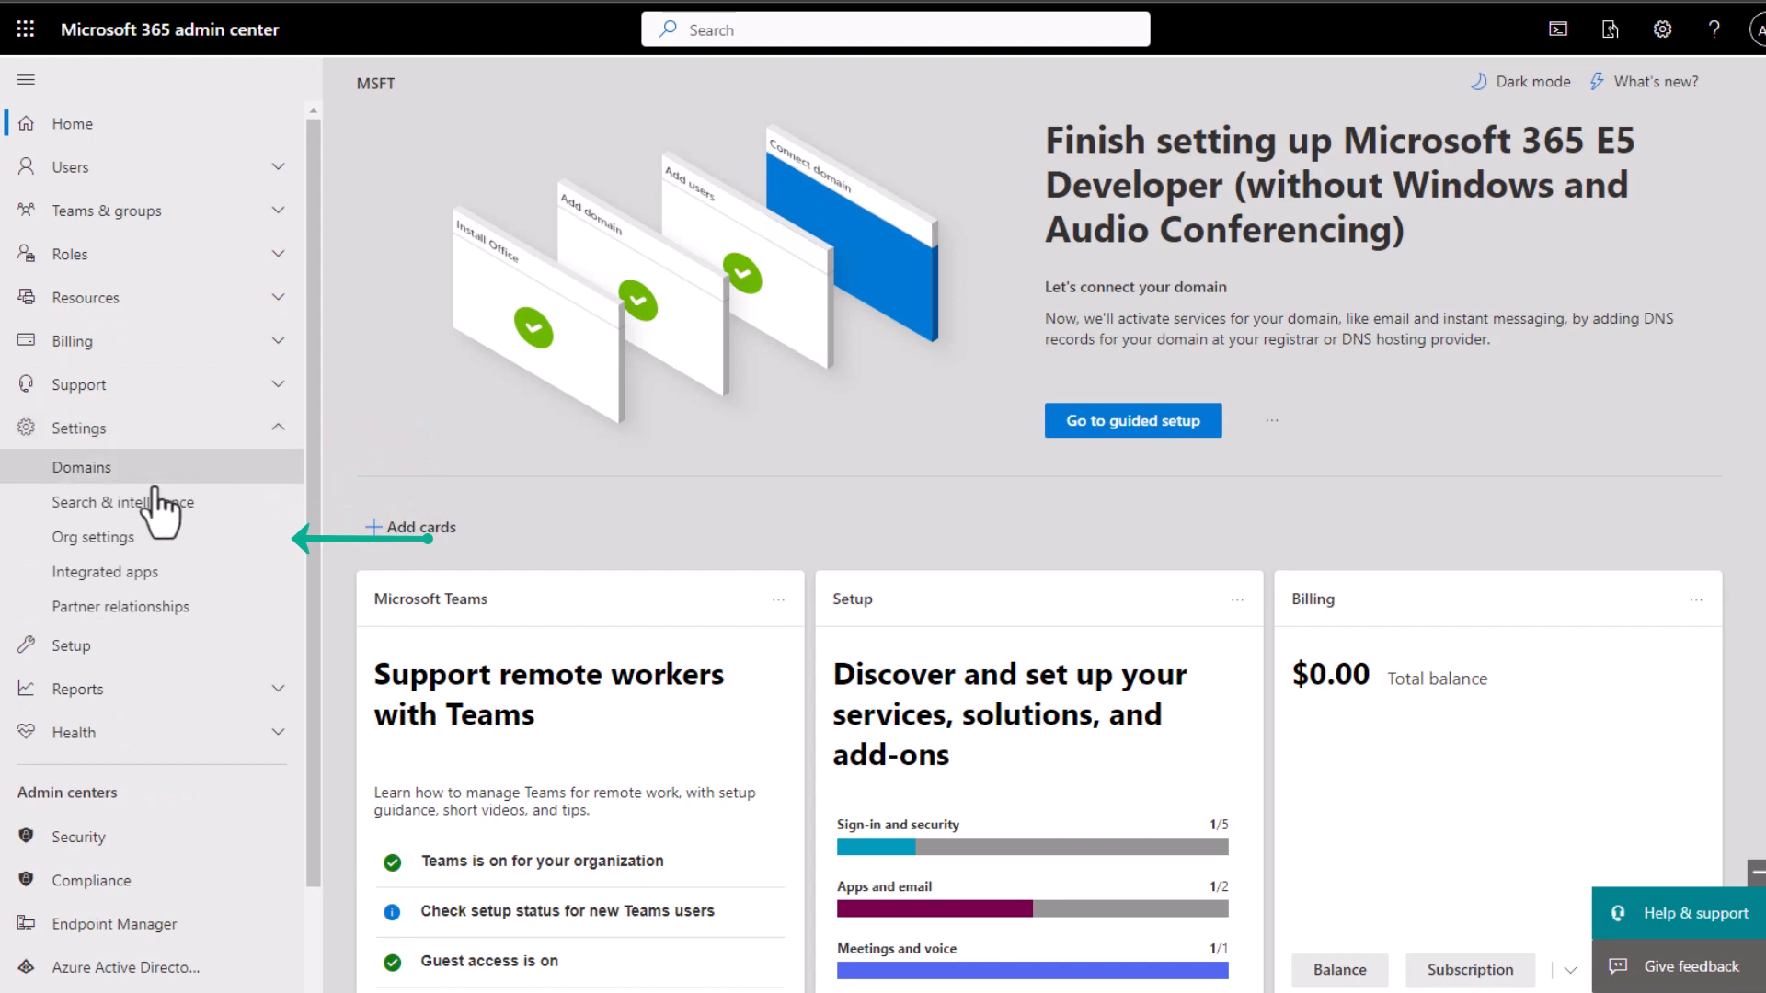
pyautogui.click(92, 535)
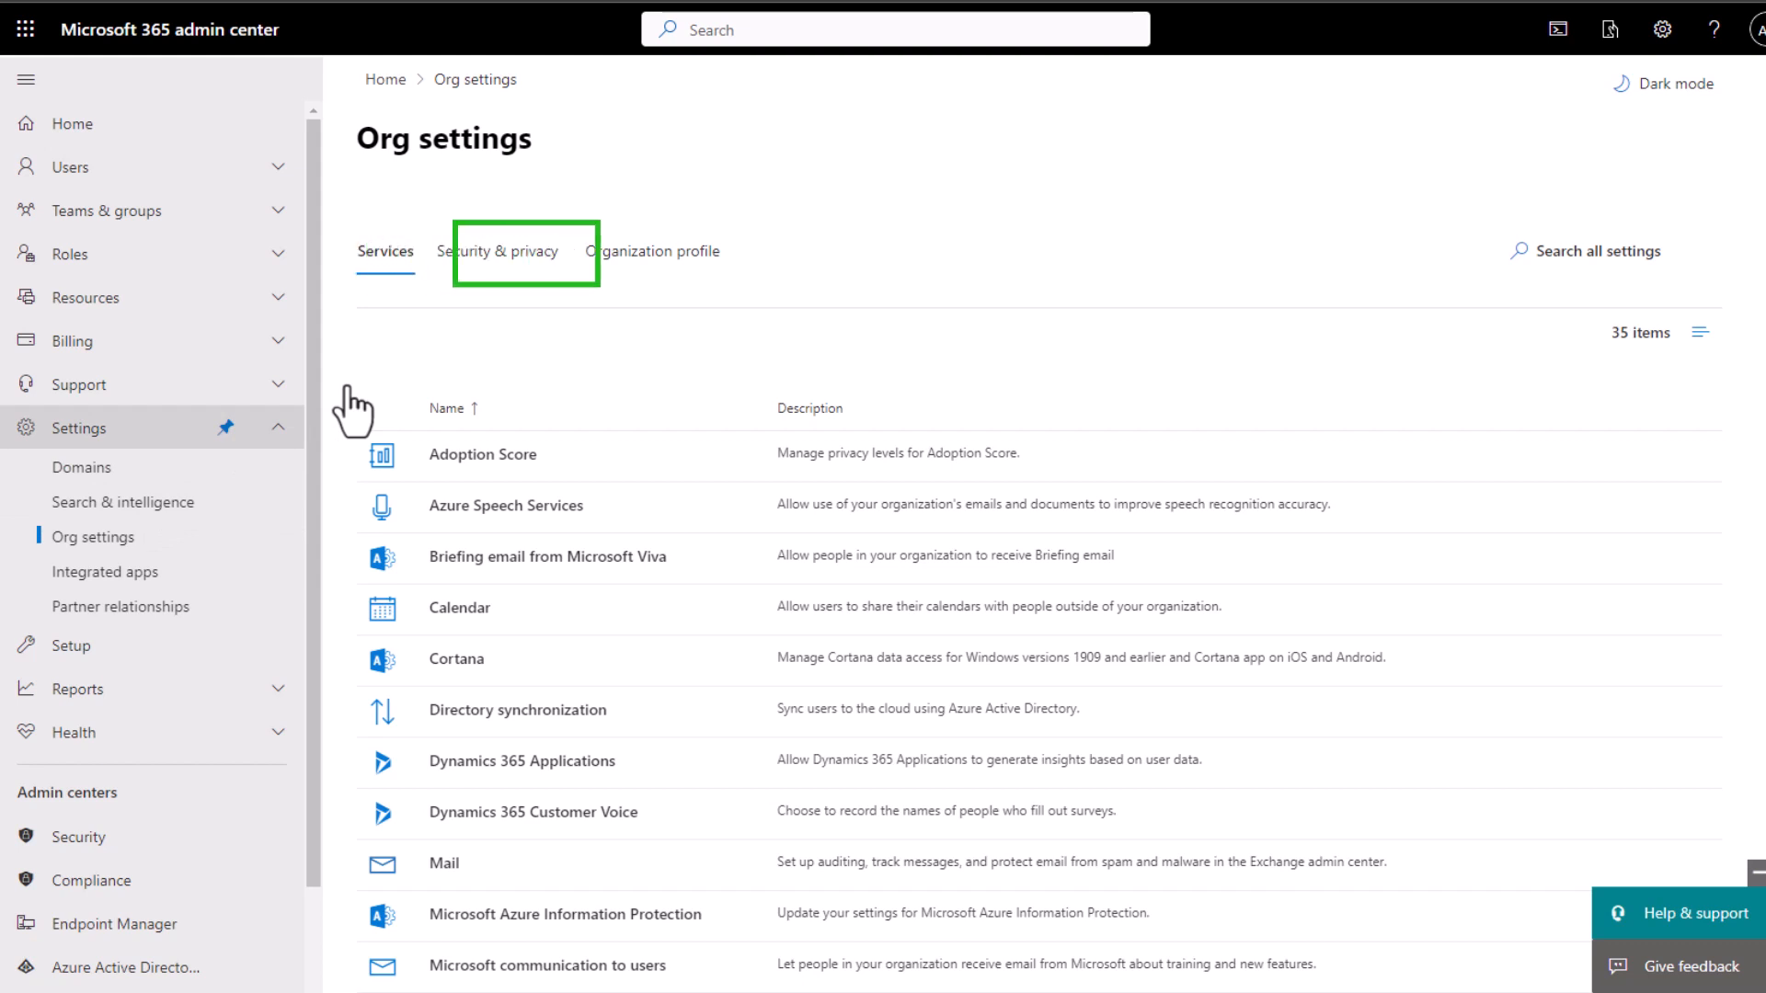
pyautogui.moveTo(594, 313)
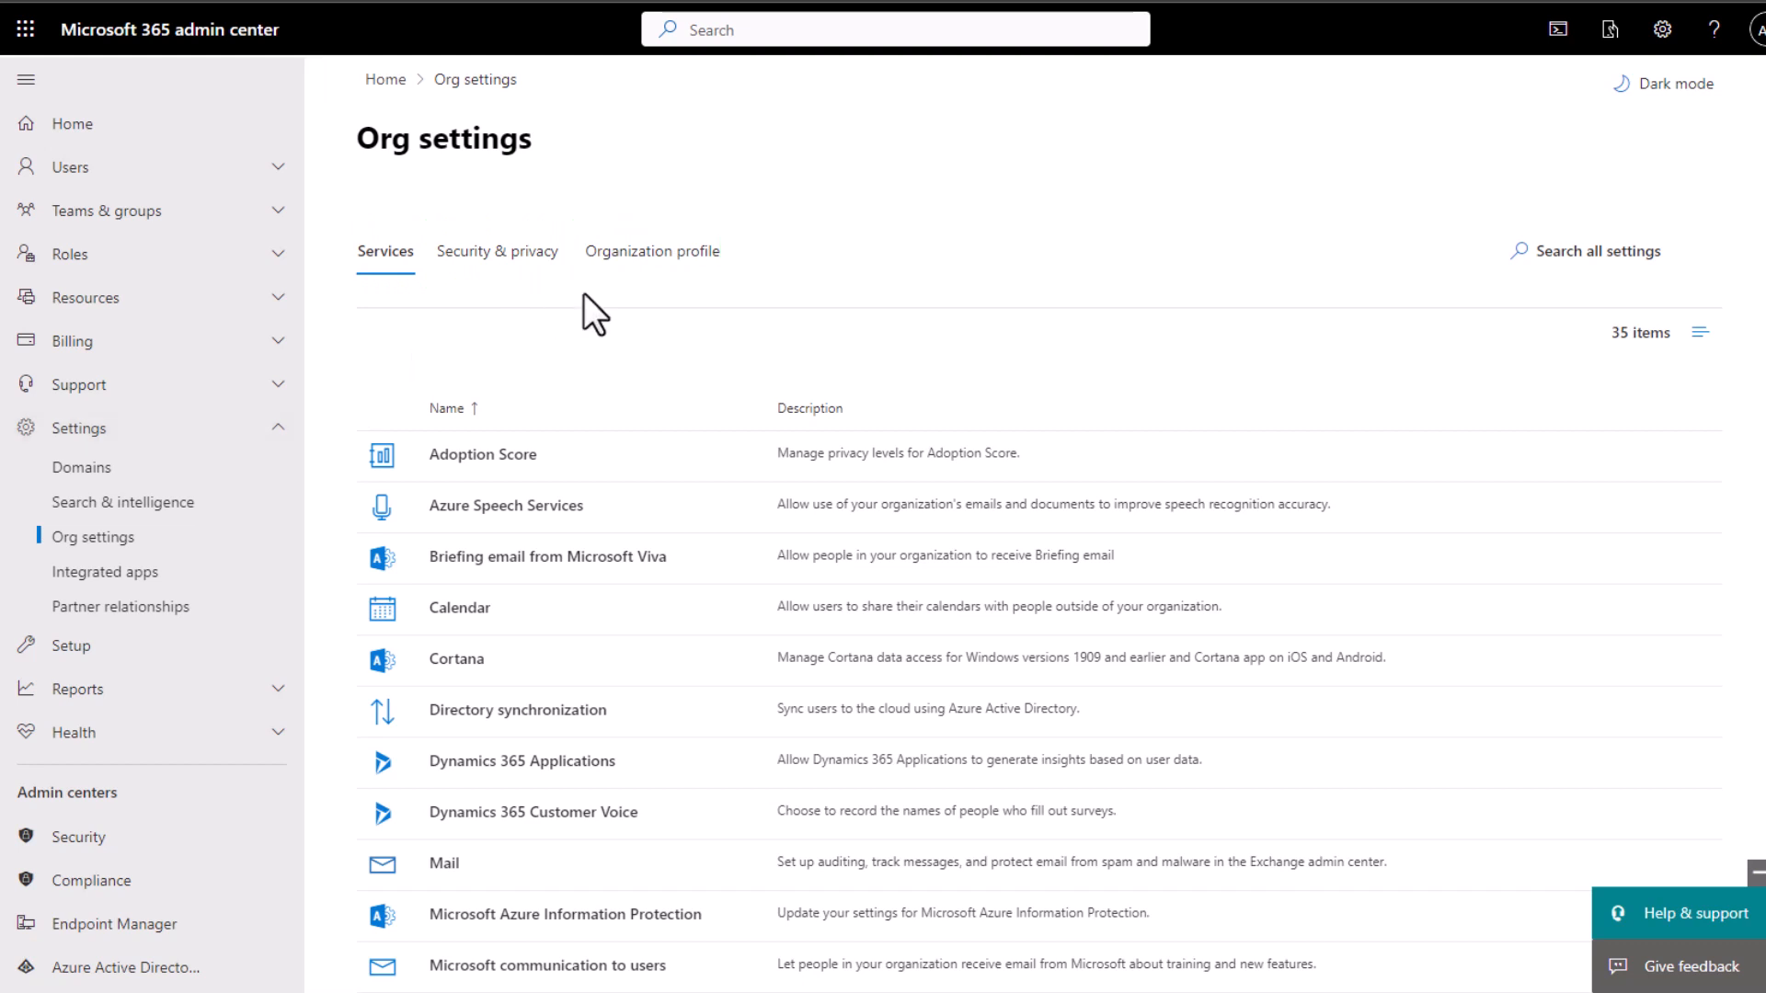
# From Organization profile, start adding a custom app launcher tile
pyautogui.click(653, 250)
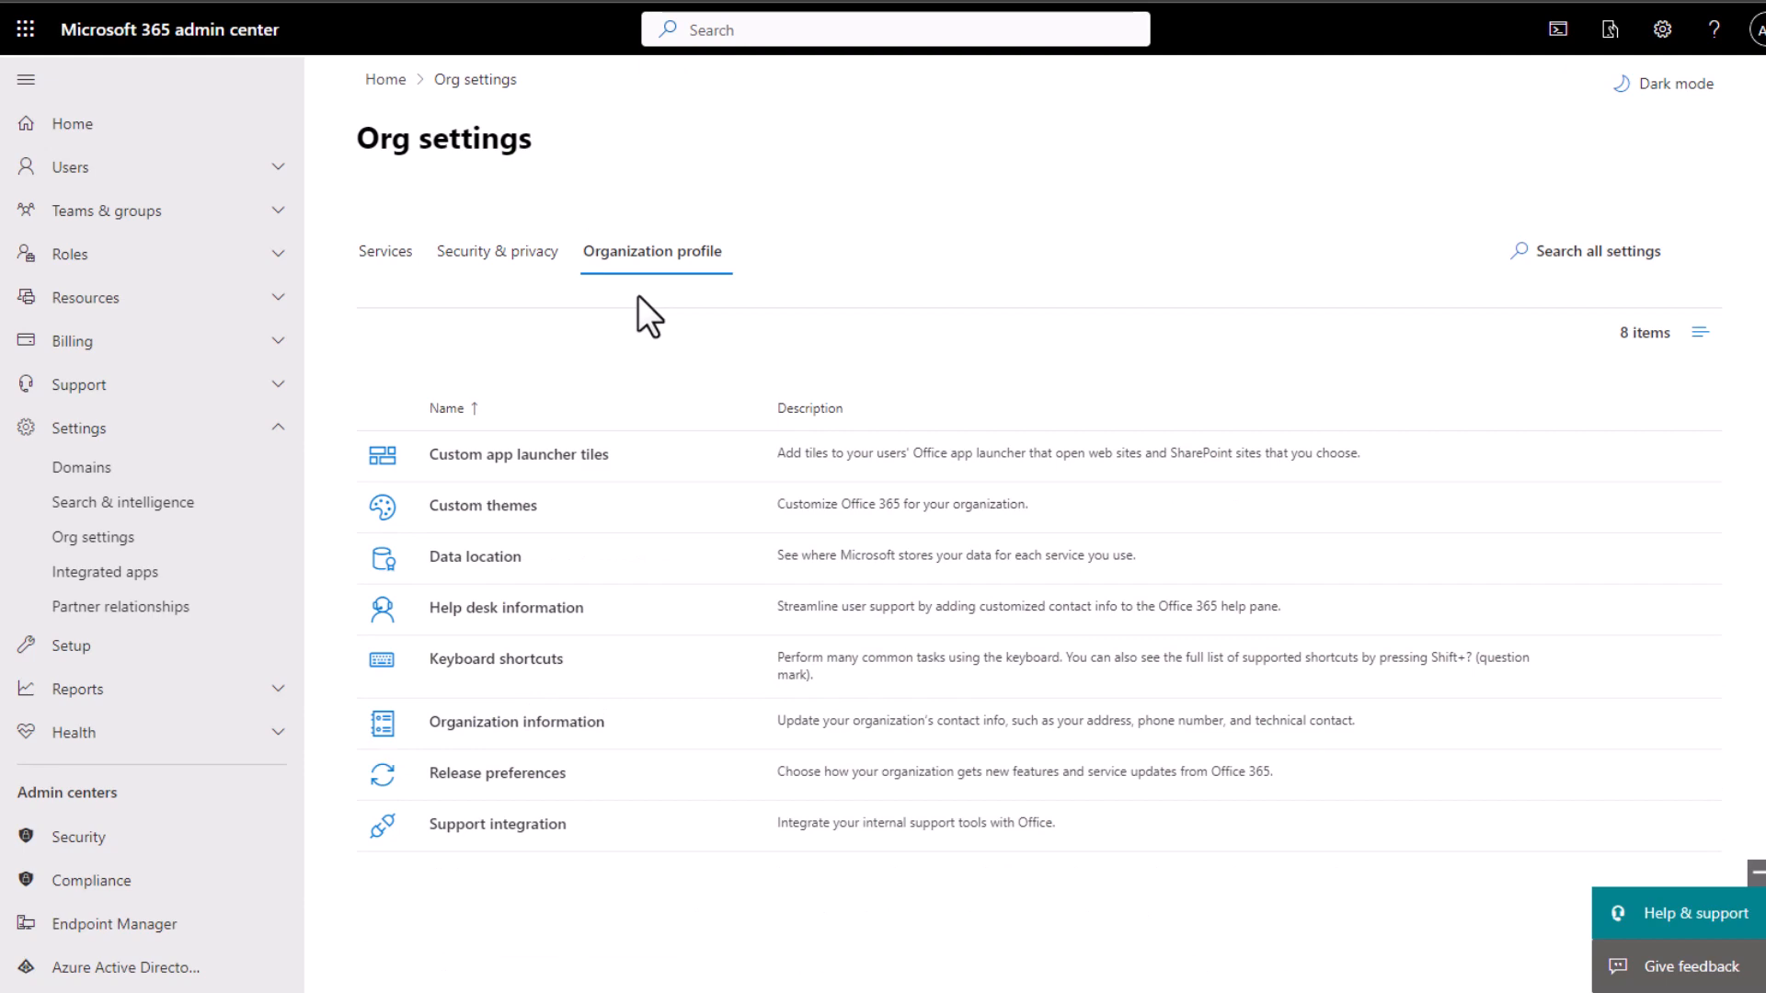
pyautogui.click(519, 454)
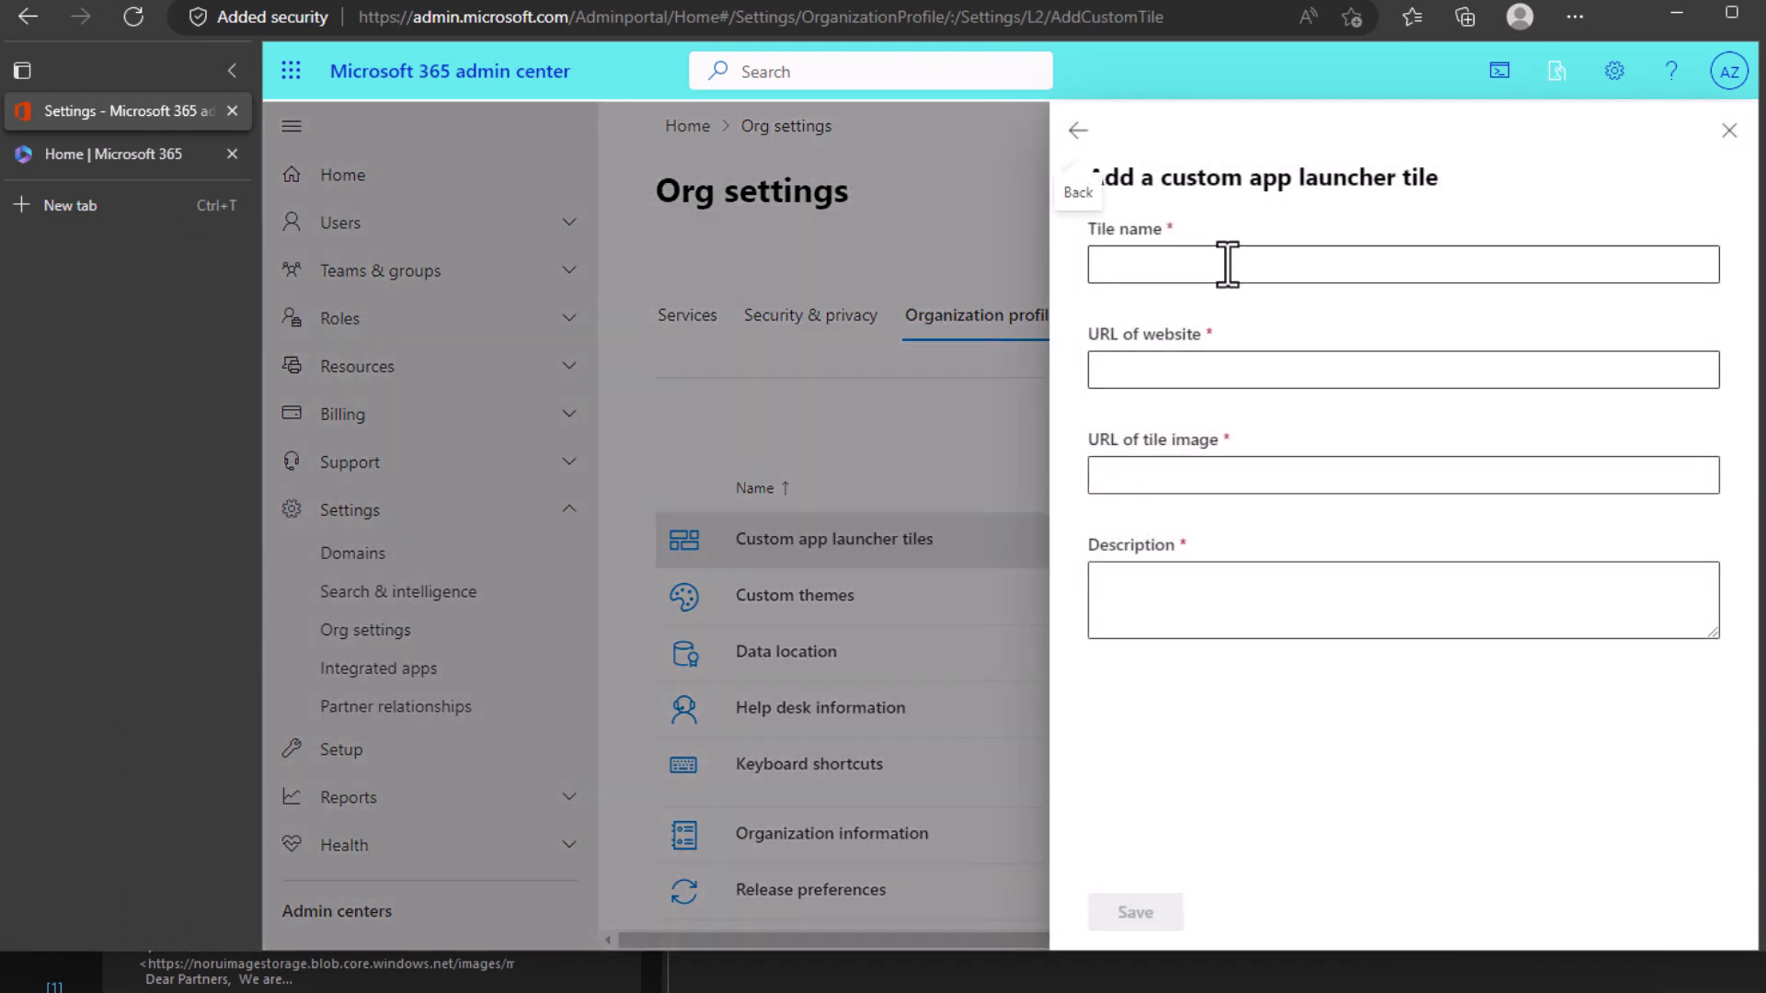
# Save a Youtube tile with a OneDrive image URL and 'Learn More' description, then close the panel
pyautogui.write('Ypou')
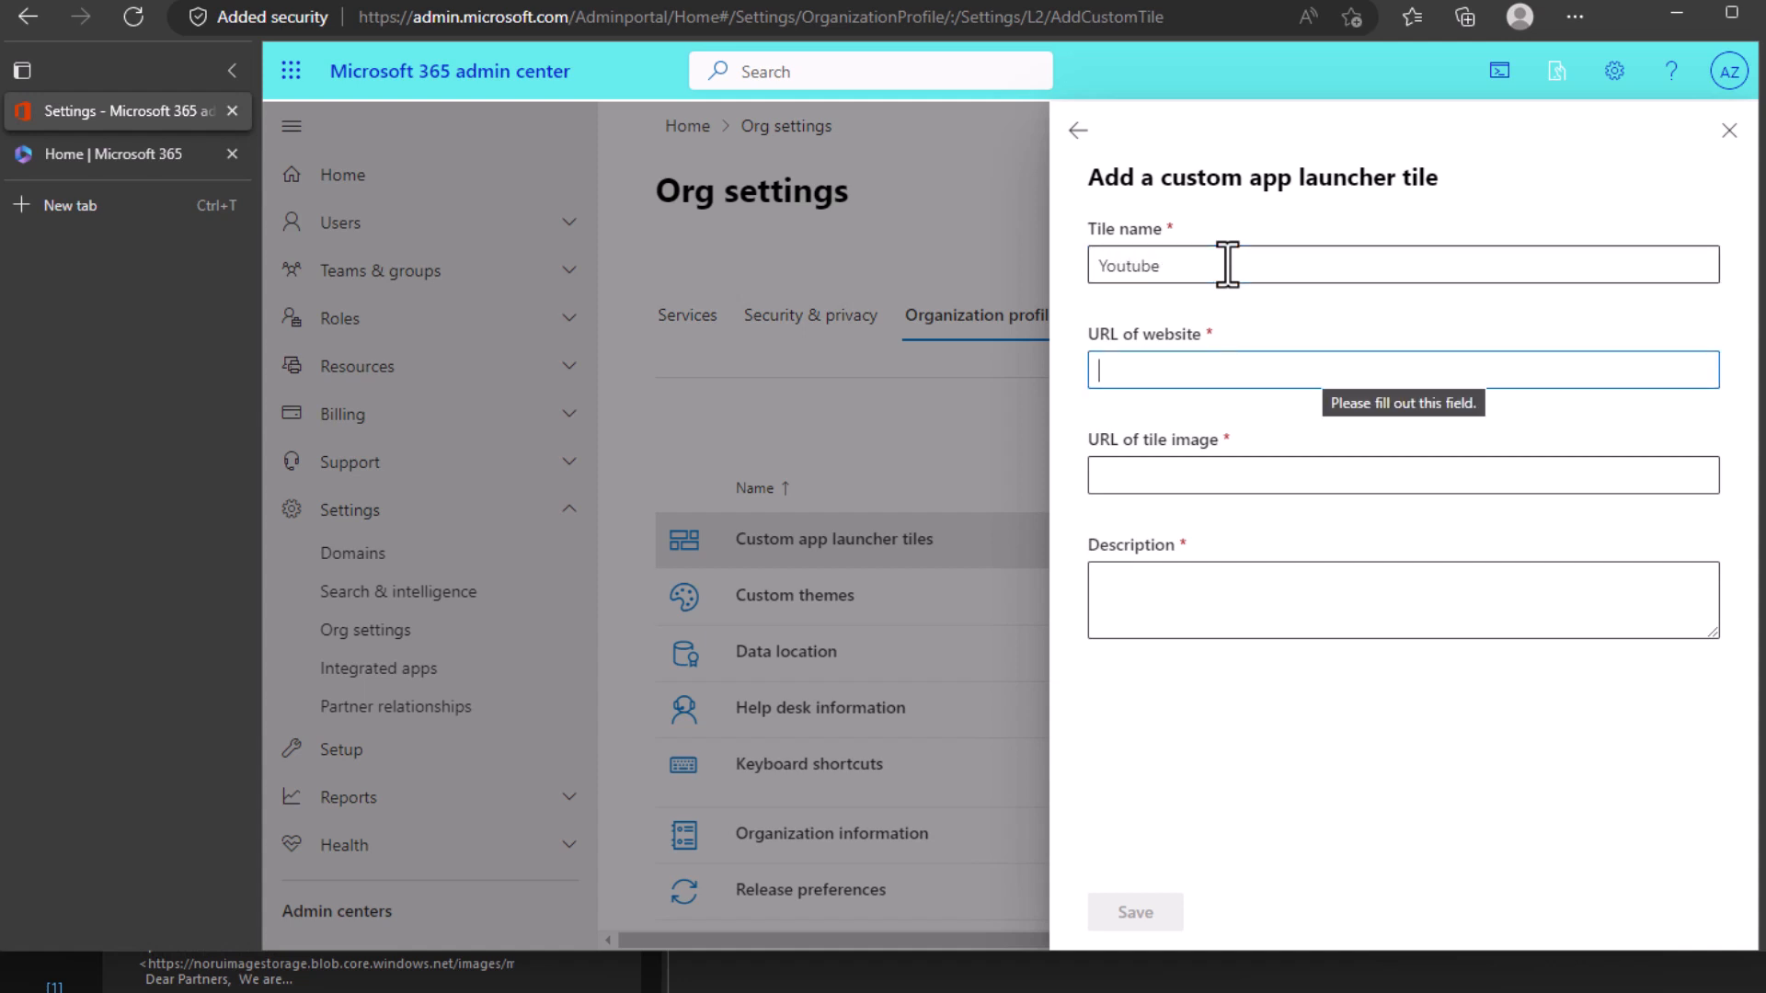
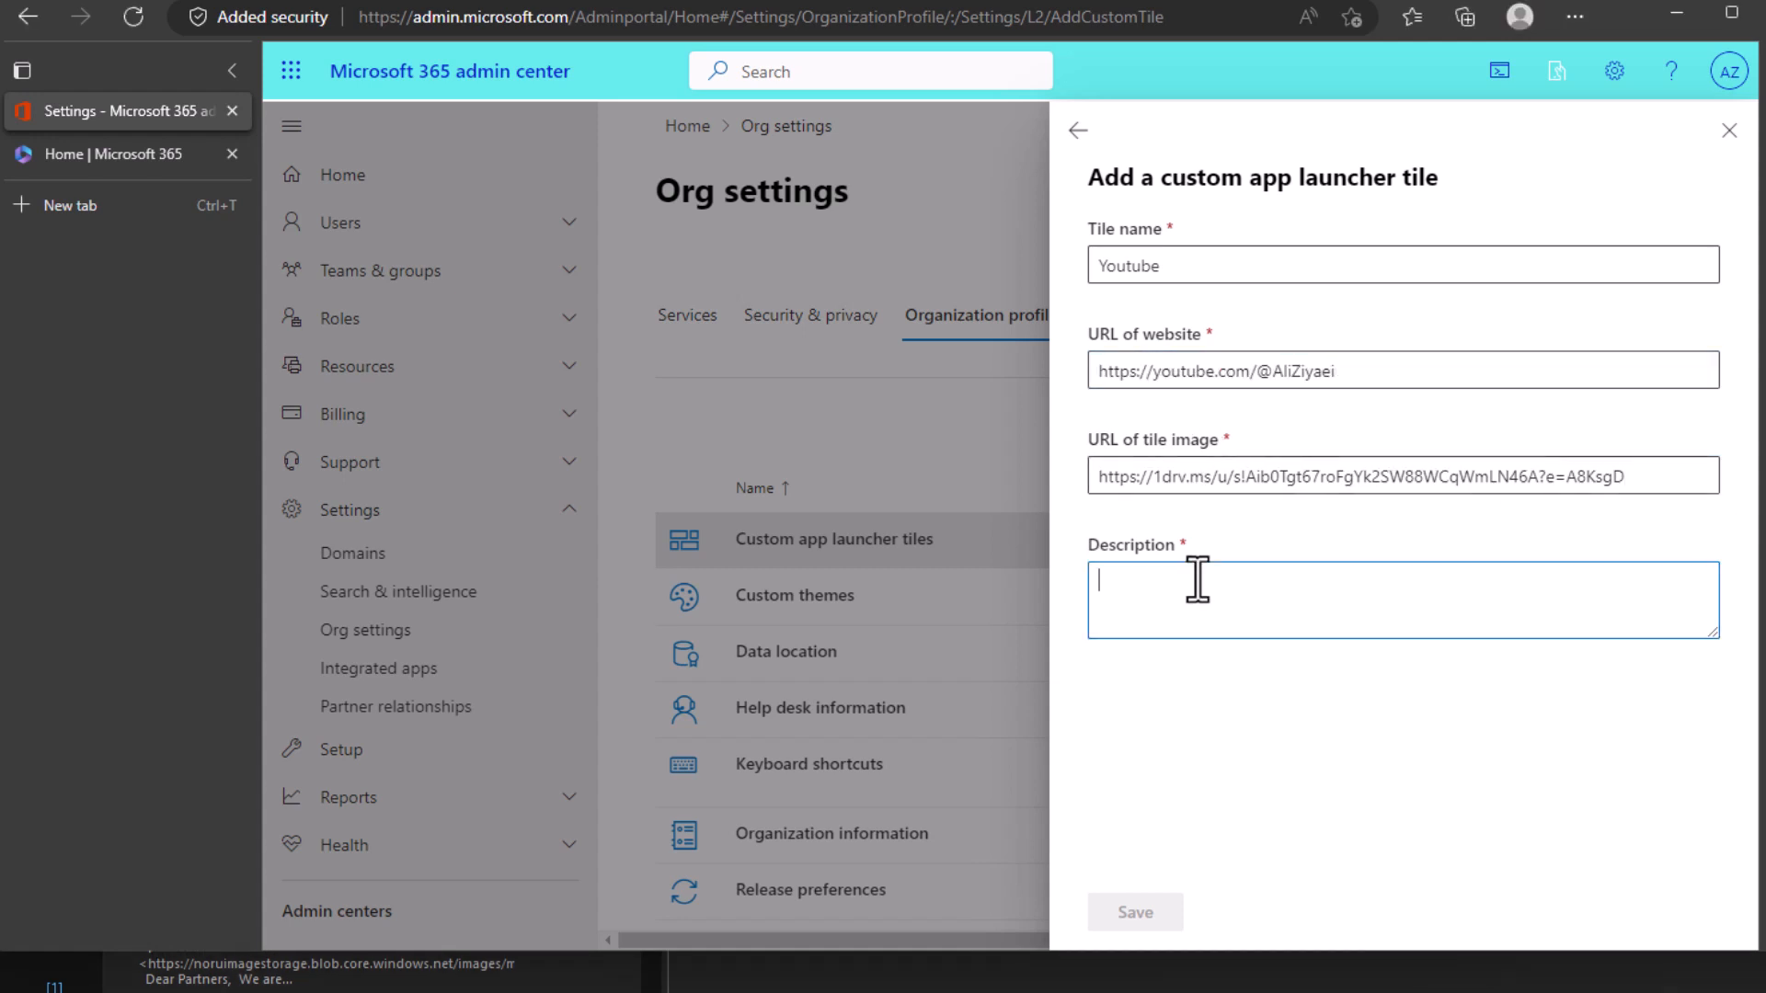
pyautogui.write('Learn Mo')
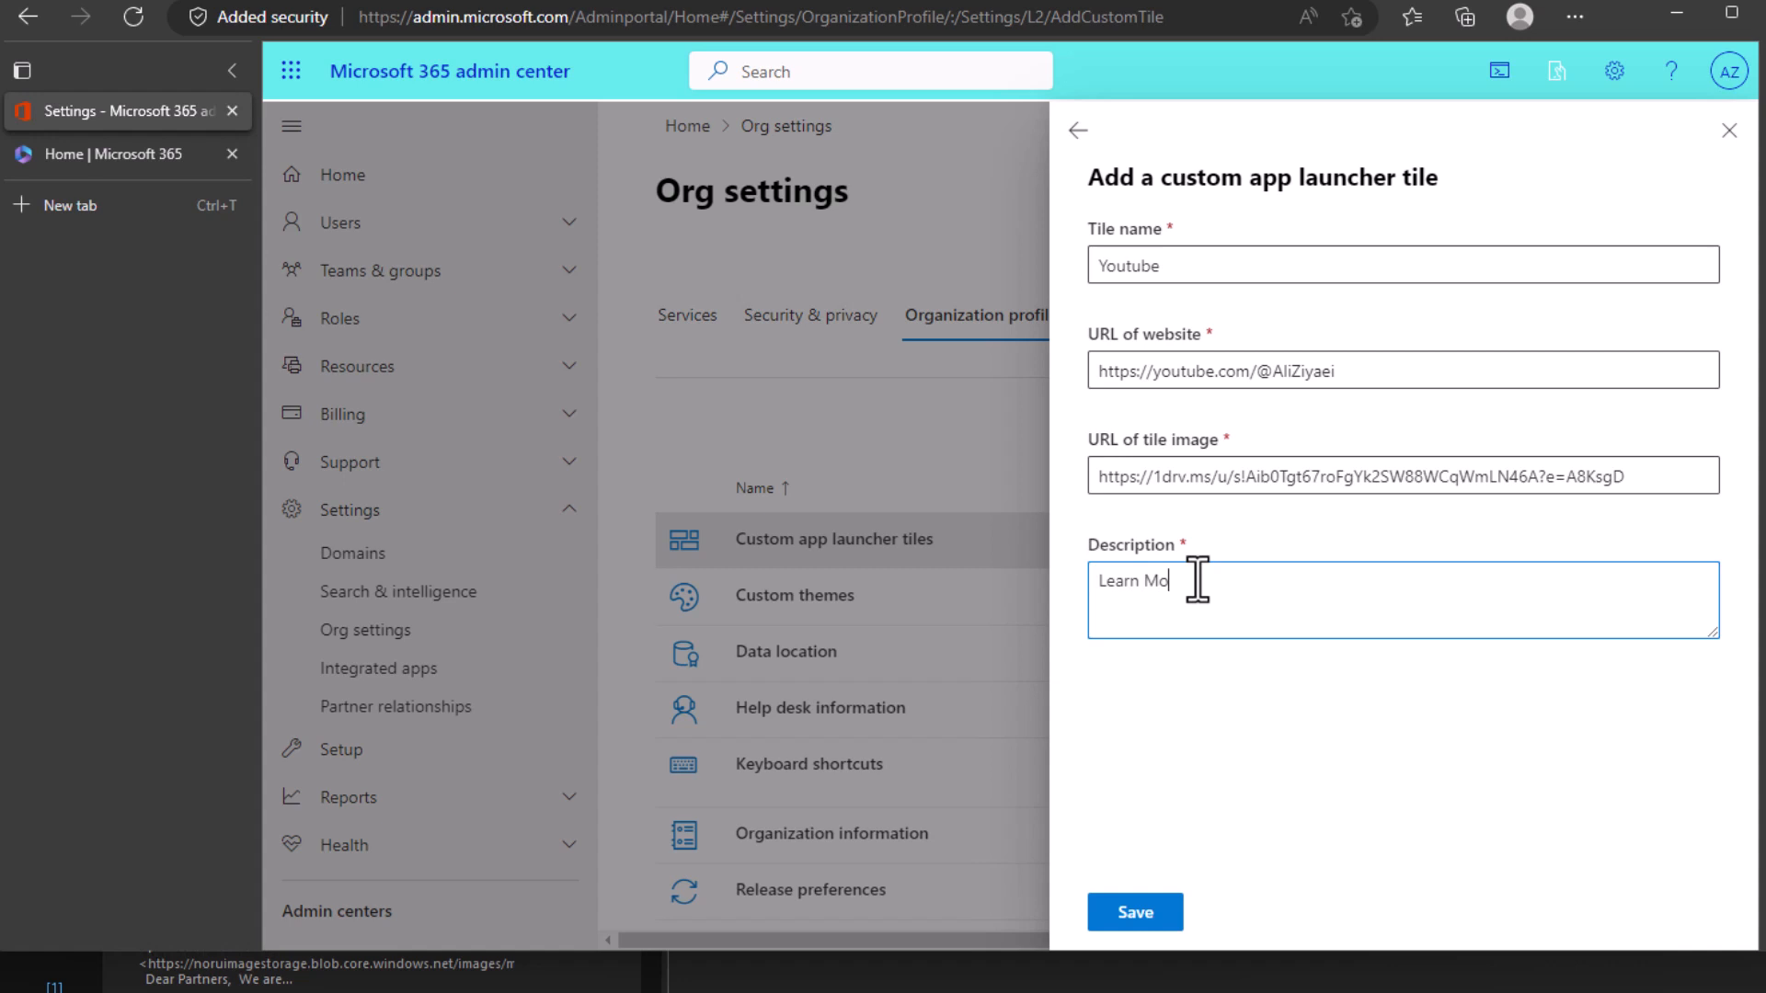
pyautogui.write('re')
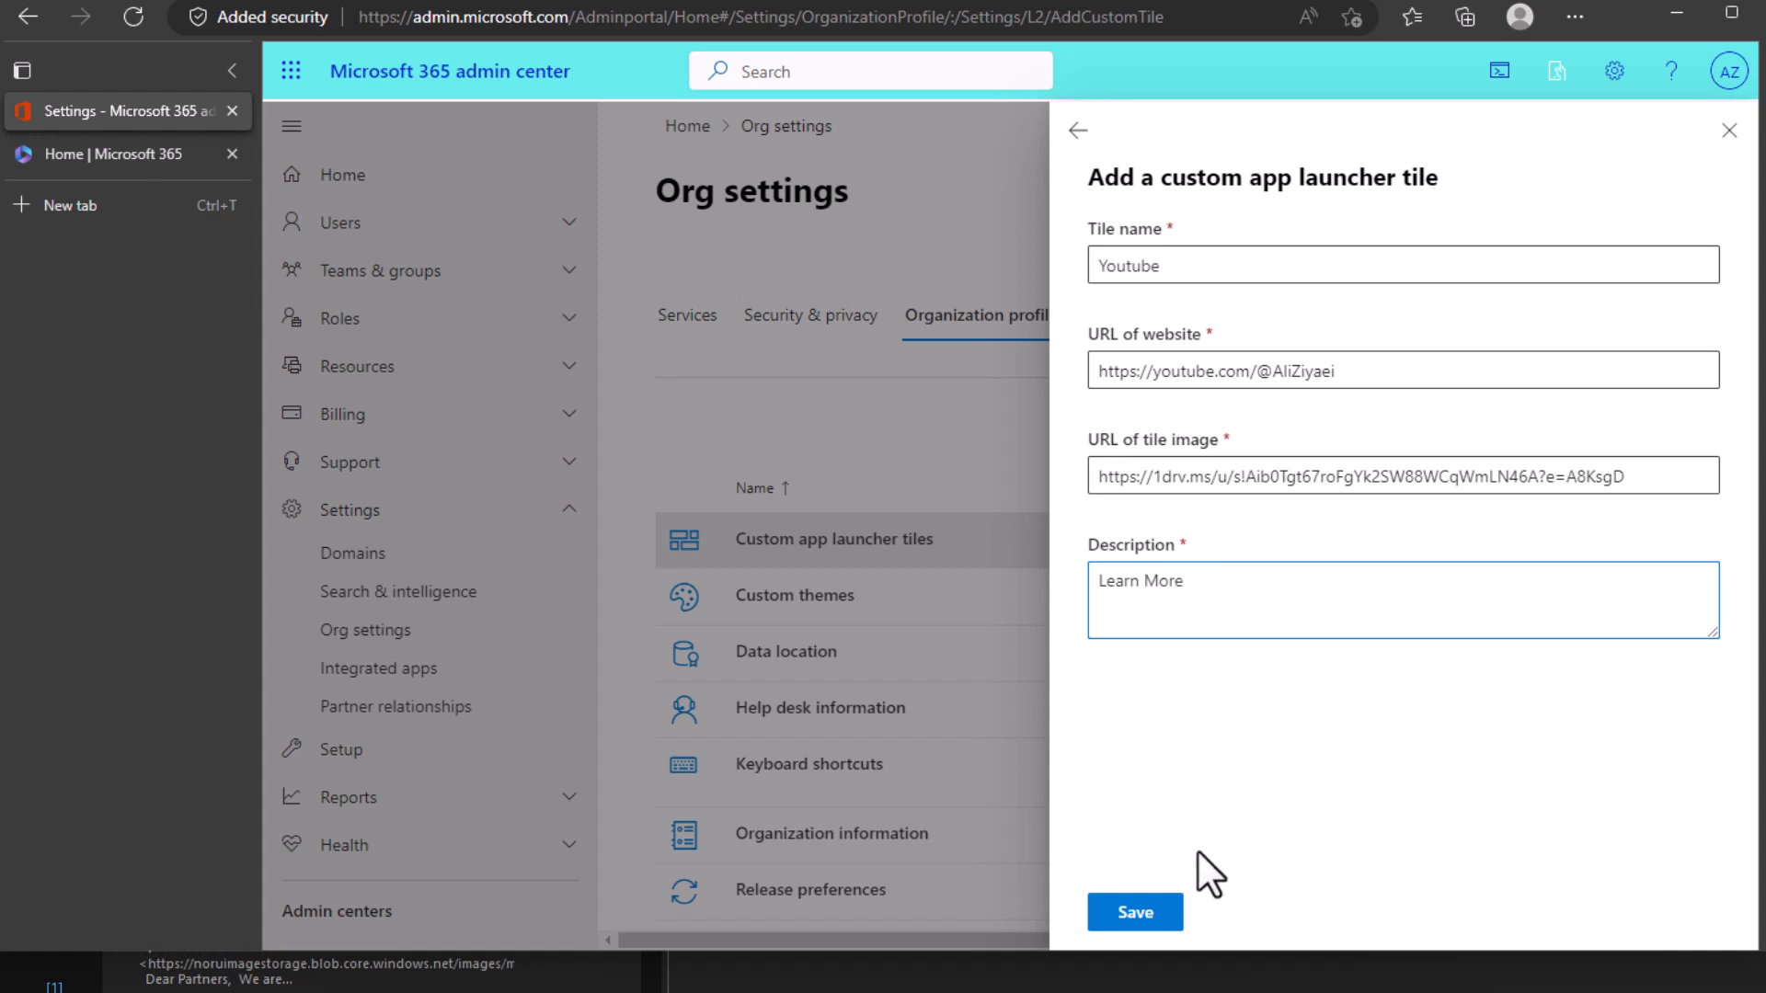
pyautogui.click(1135, 912)
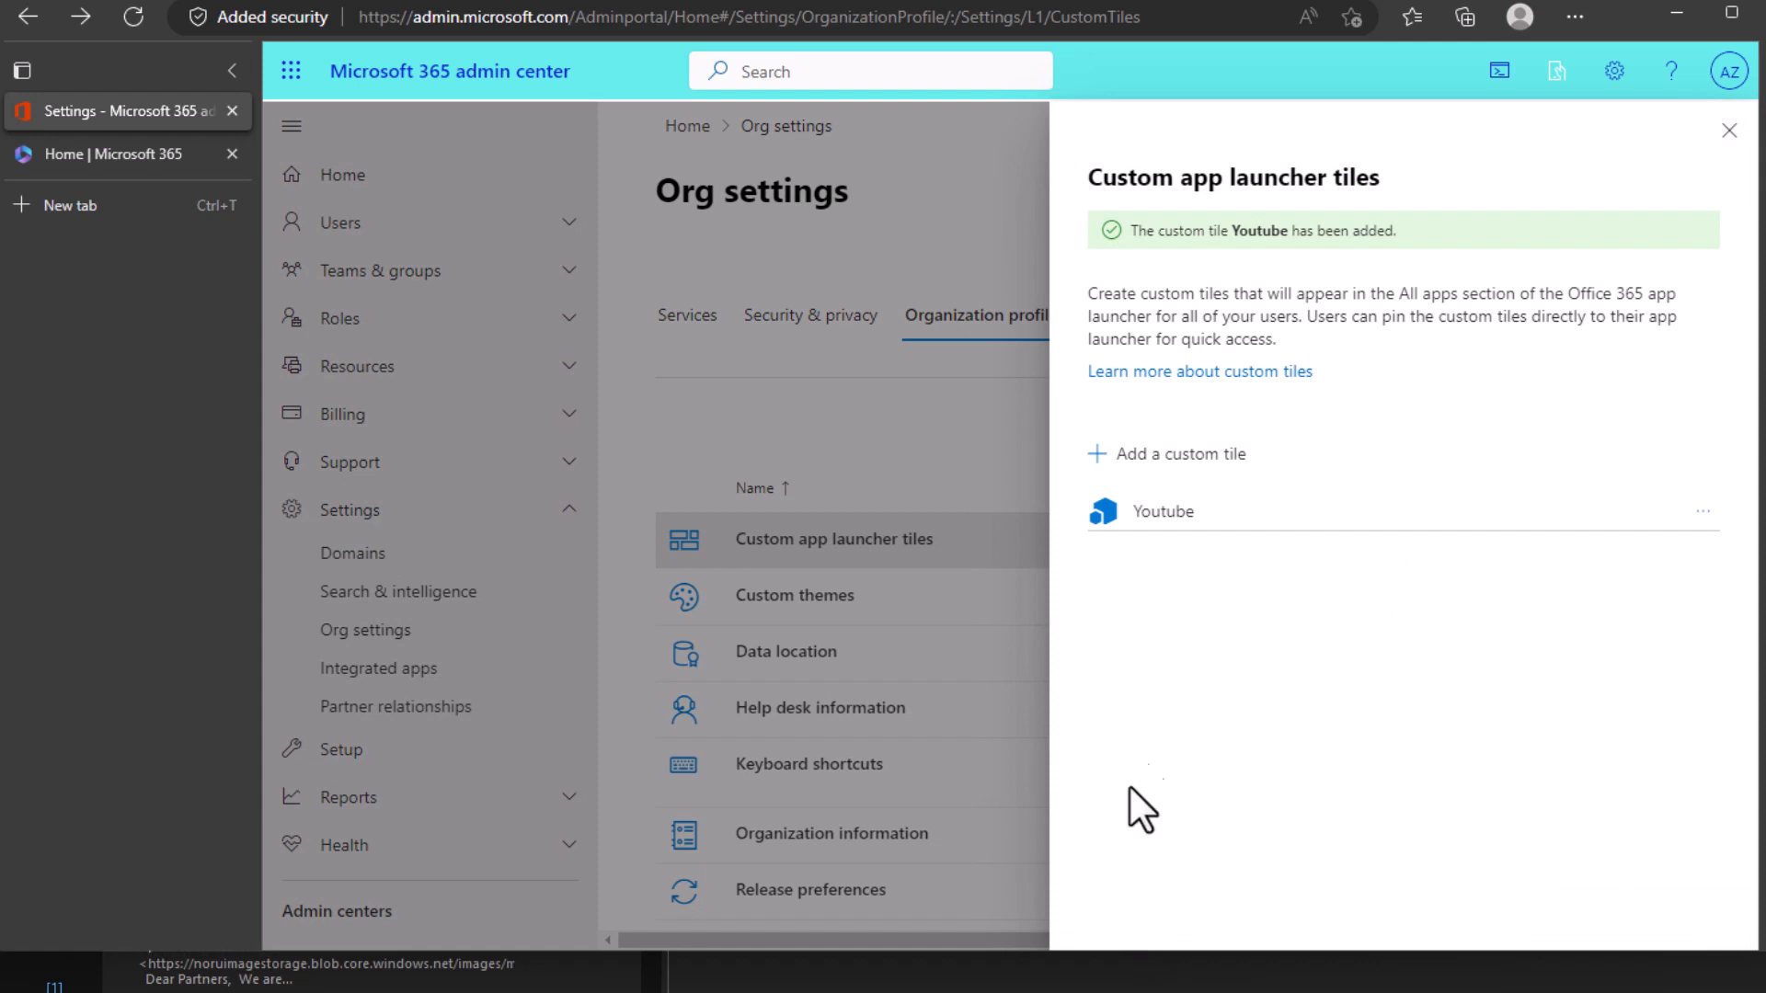
pyautogui.click(1729, 129)
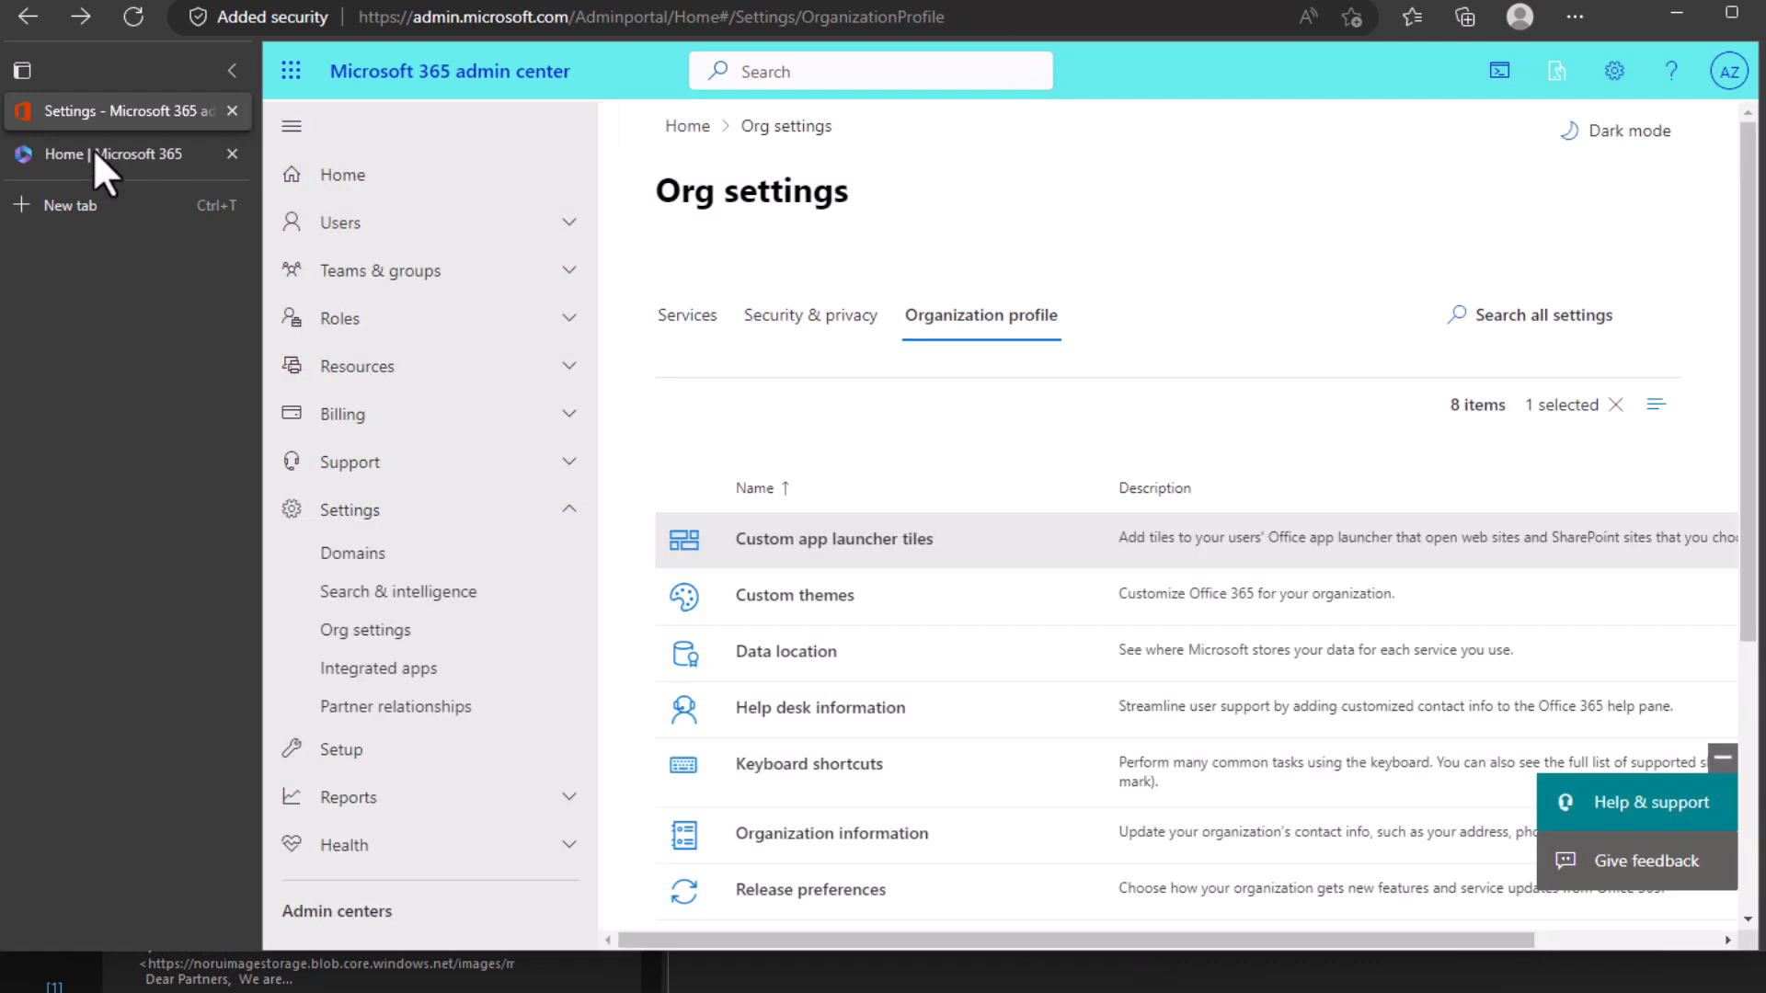
# Check the Youtube tile under All apps in the Microsoft 365 app launcher
pyautogui.click(112, 154)
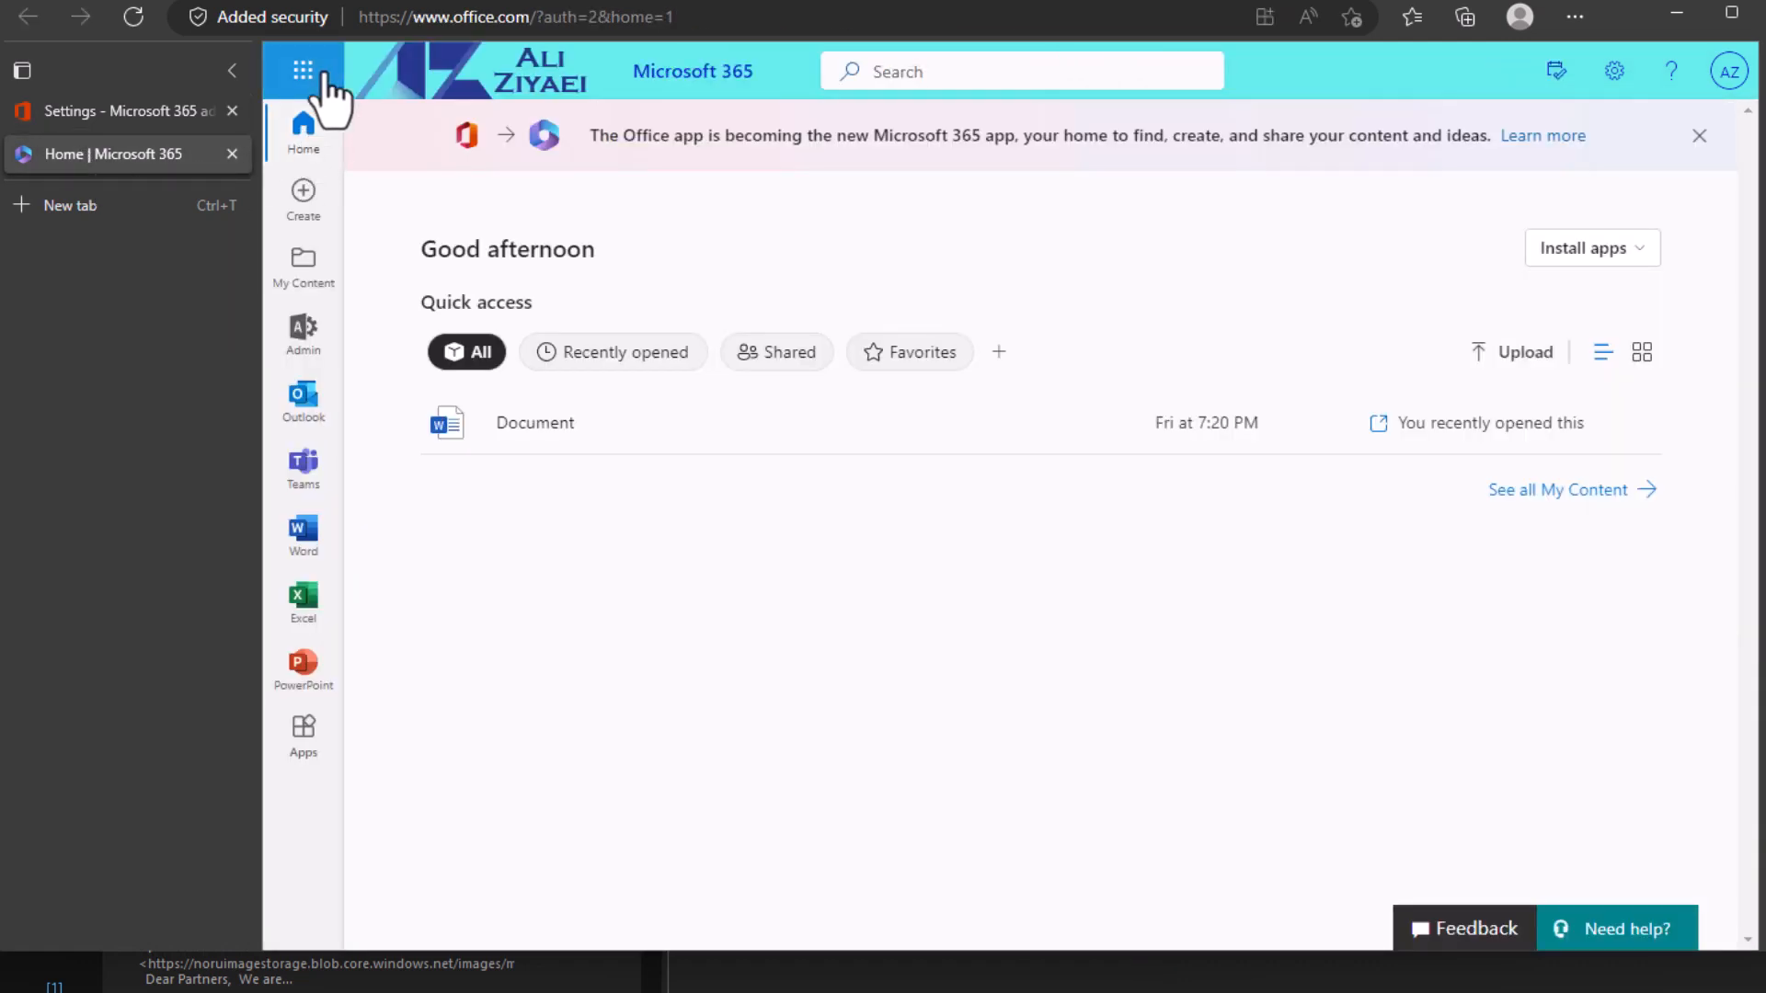
pyautogui.click(302, 72)
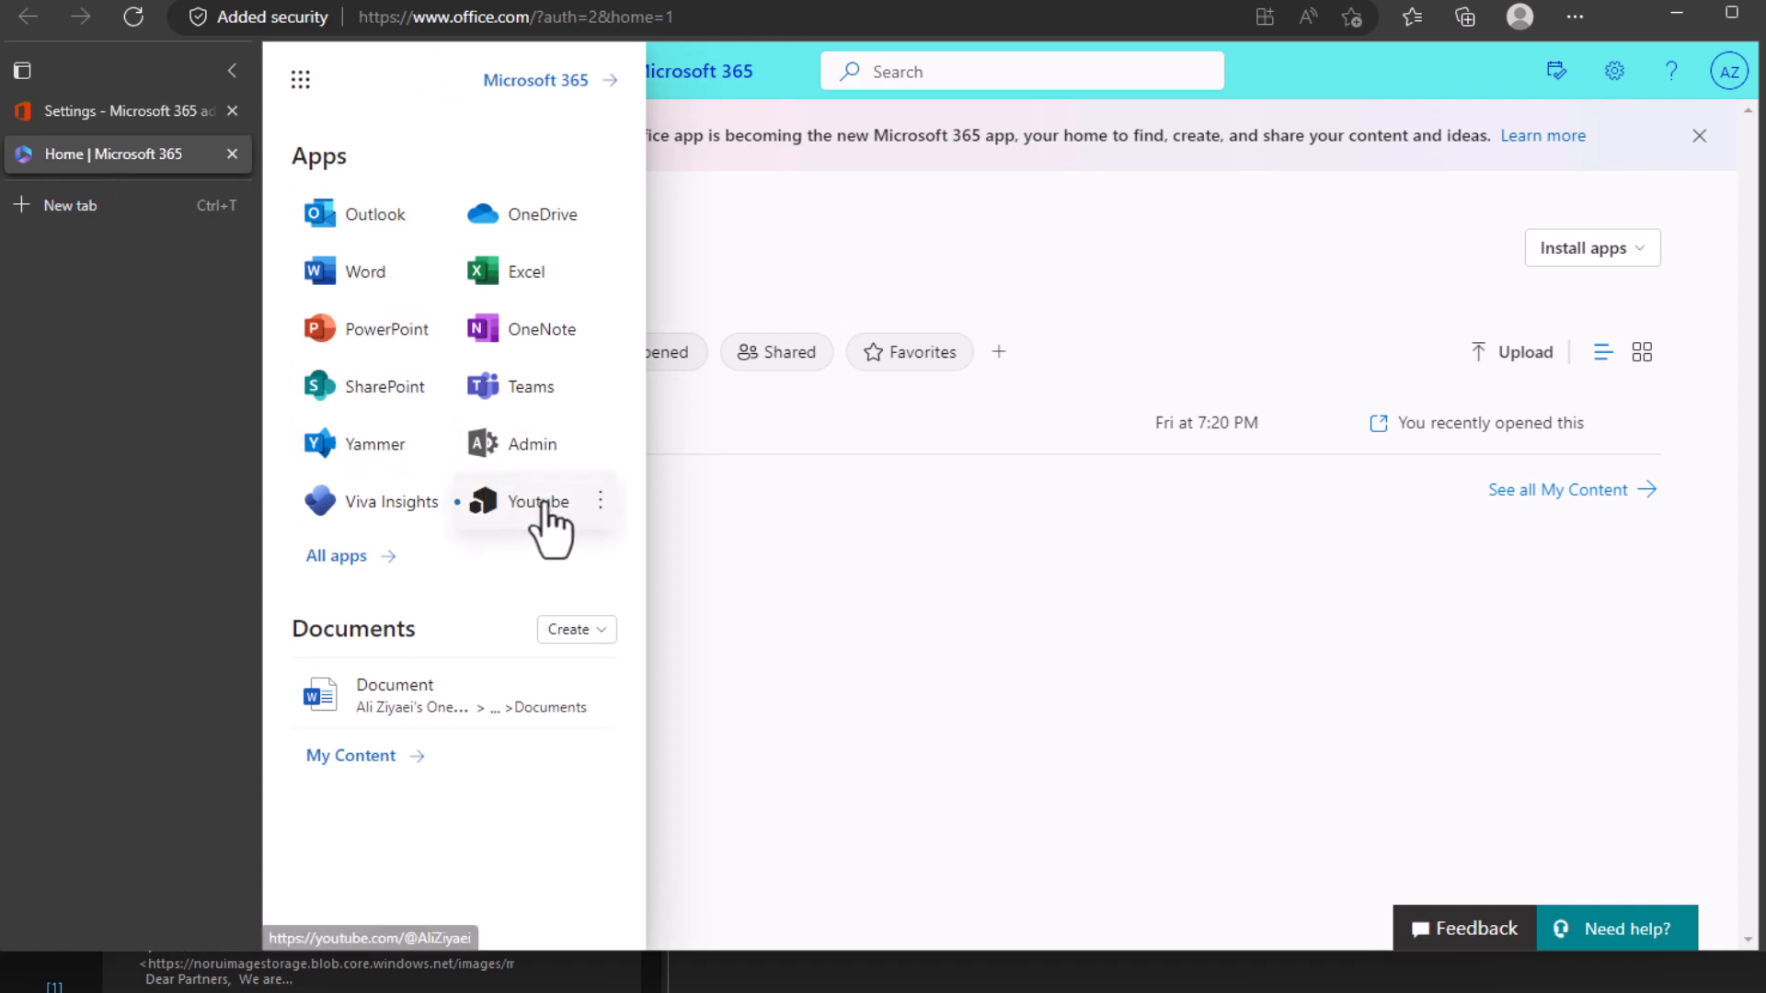
pyautogui.click(335, 556)
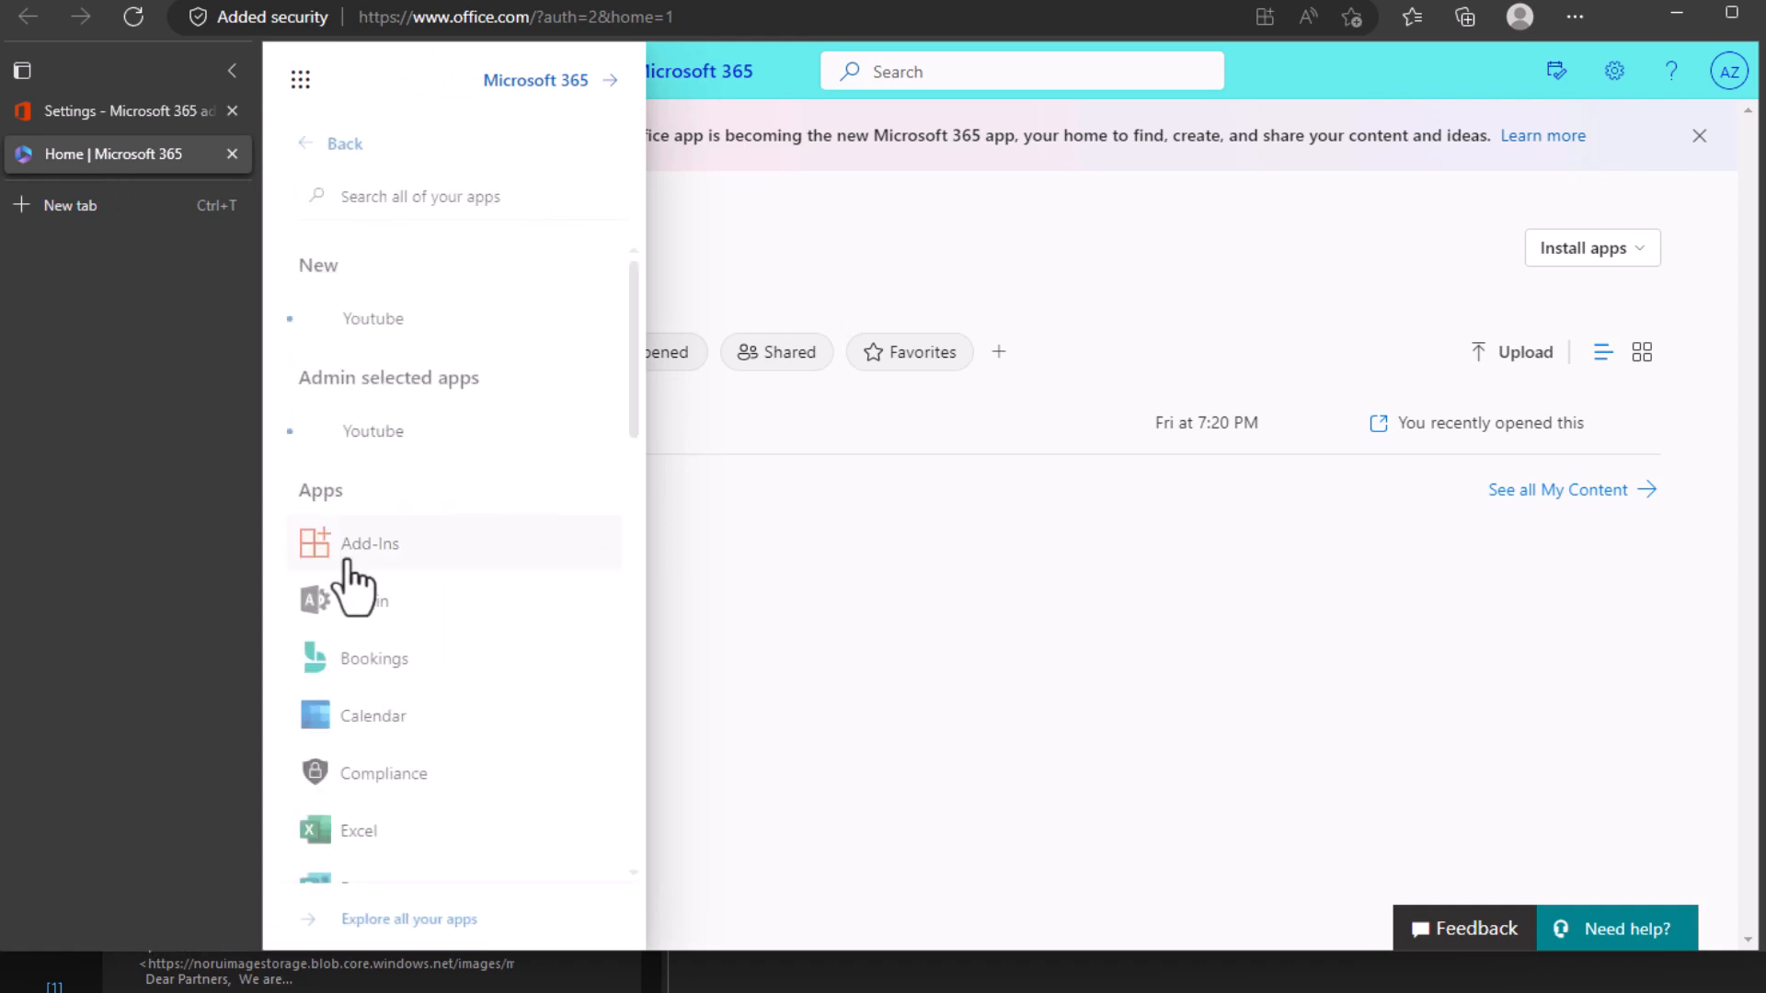
pyautogui.click(373, 319)
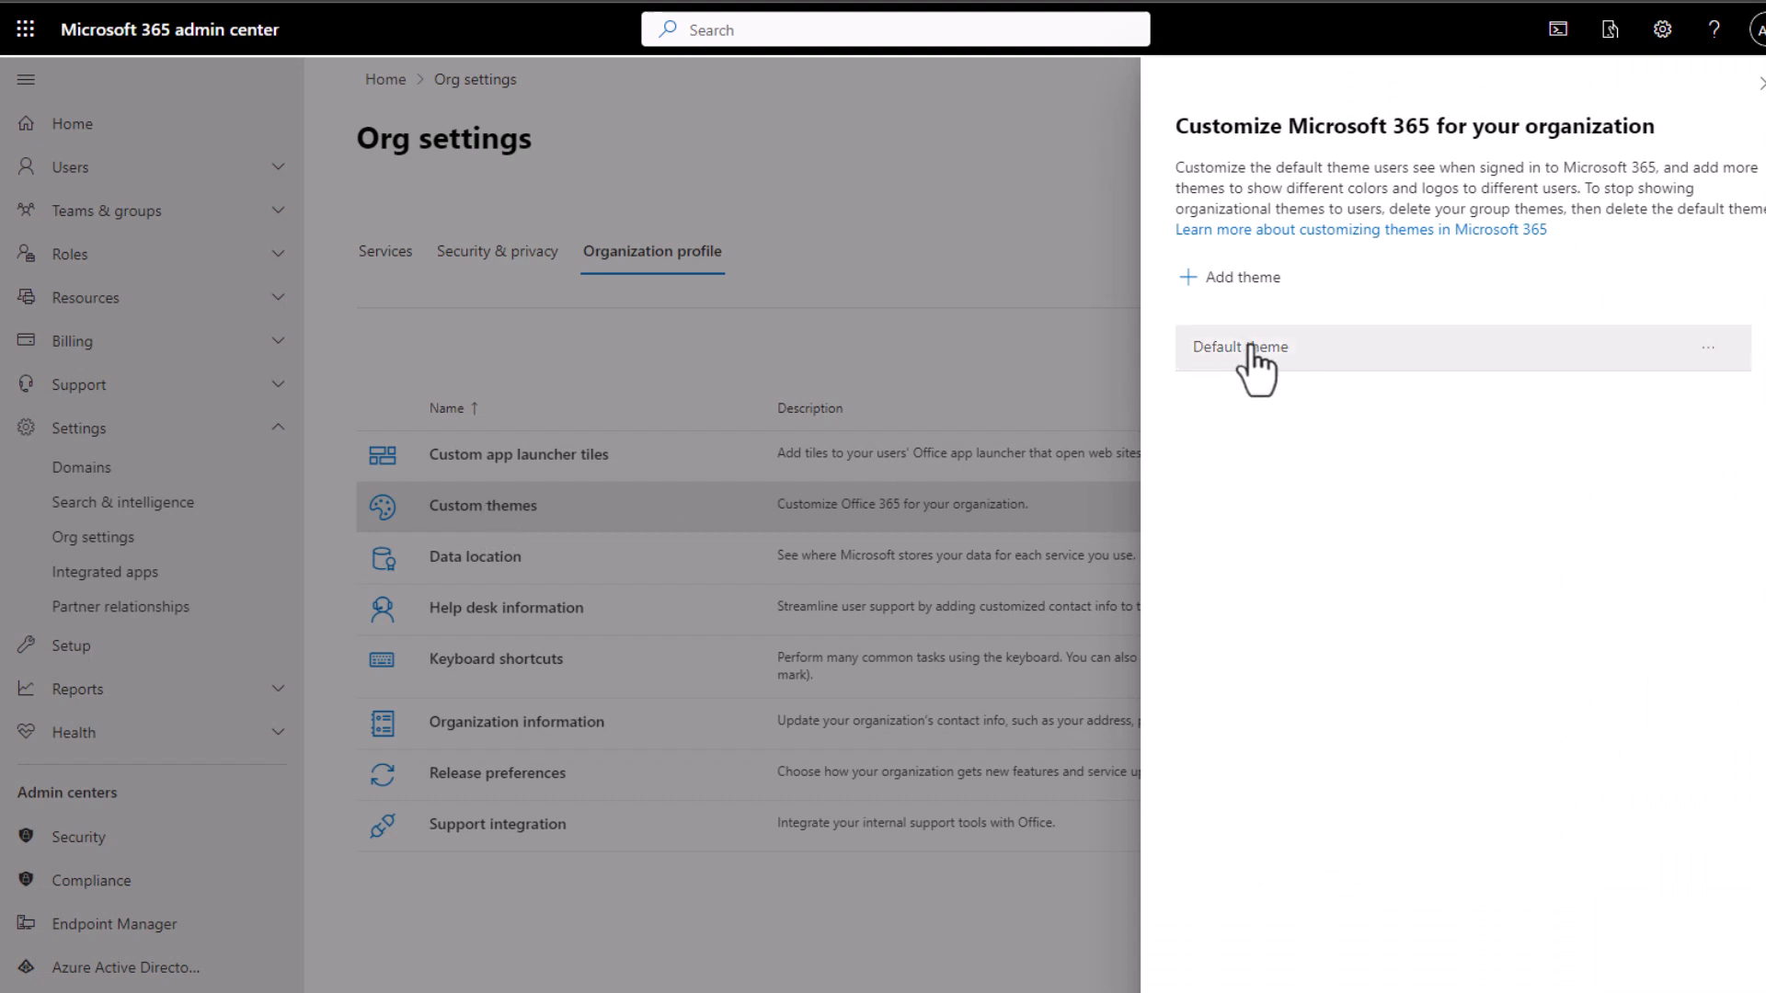
pyautogui.click(1238, 348)
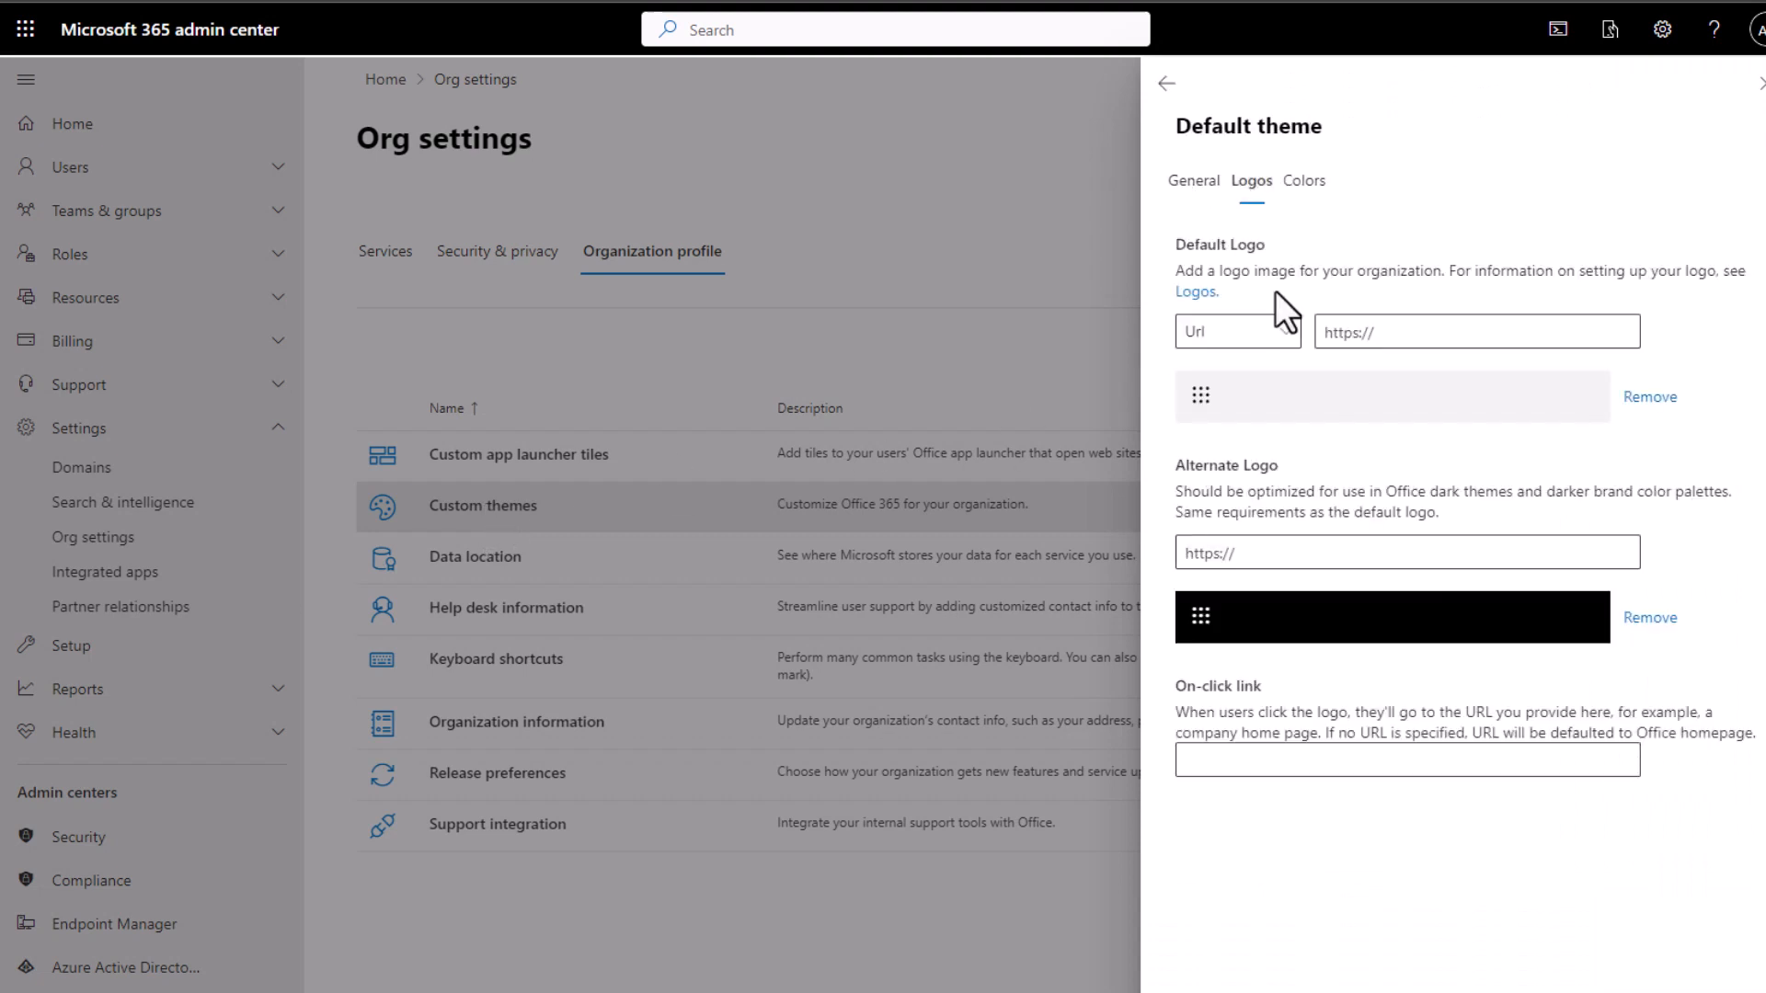
pyautogui.click(1236, 331)
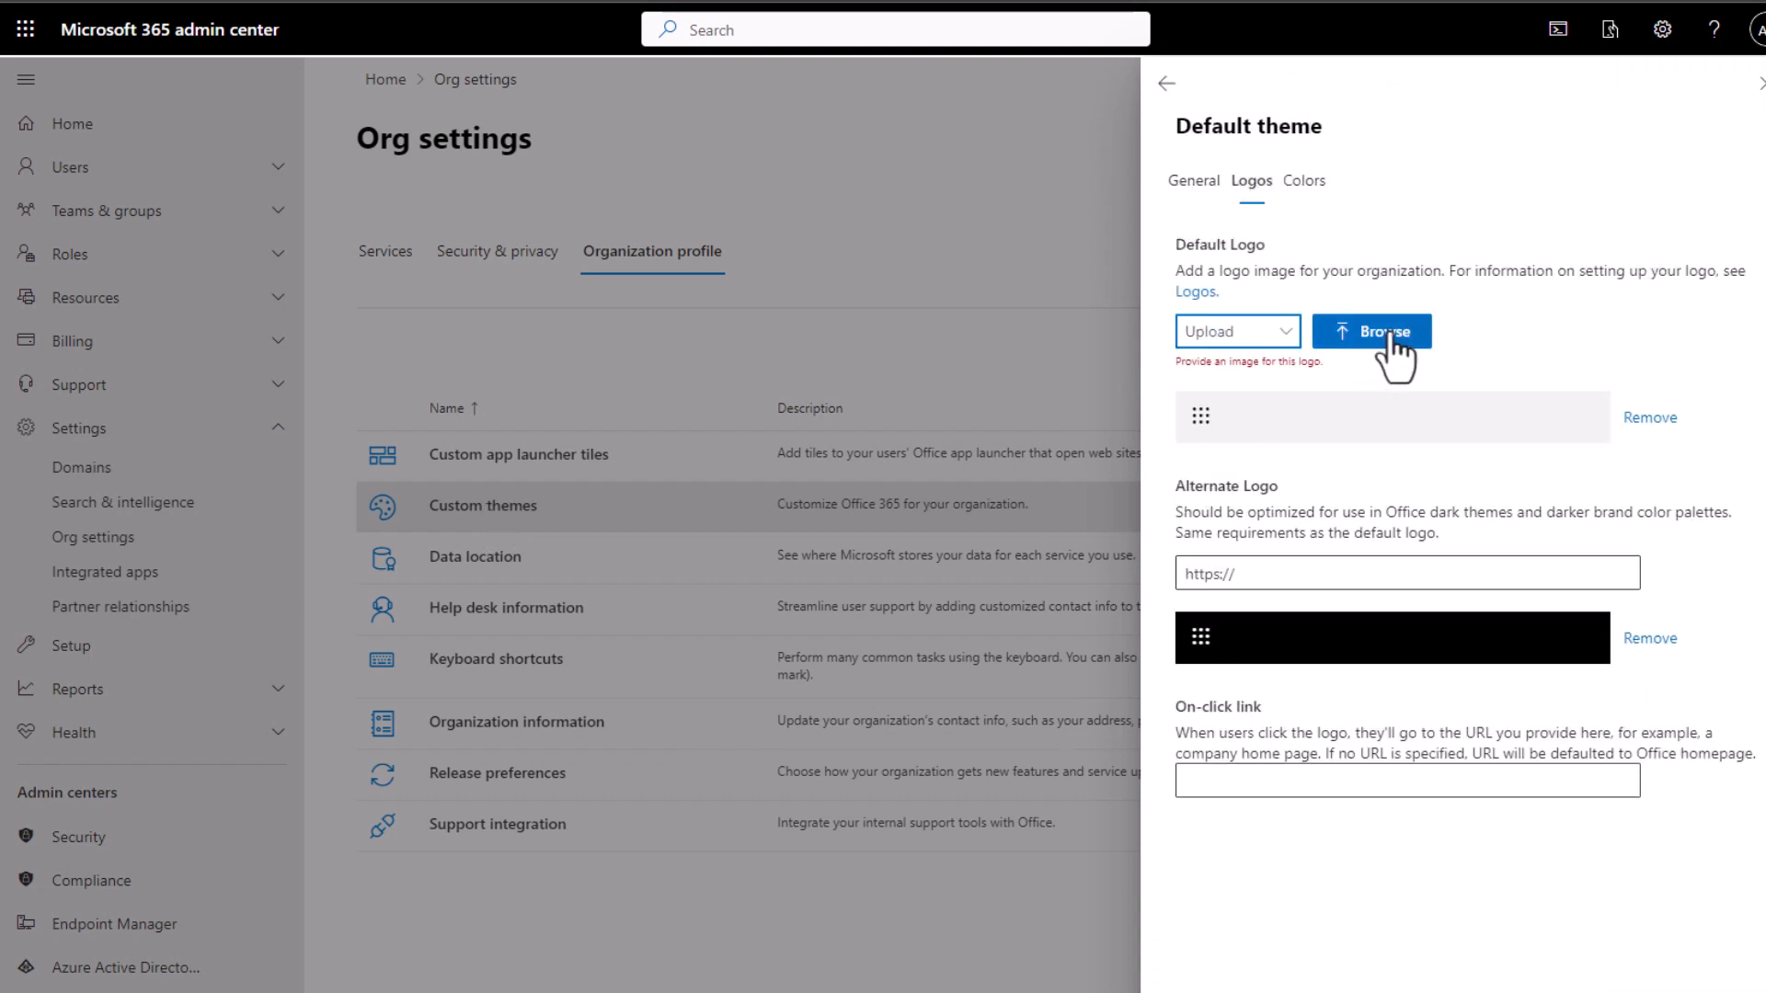
pyautogui.click(1371, 331)
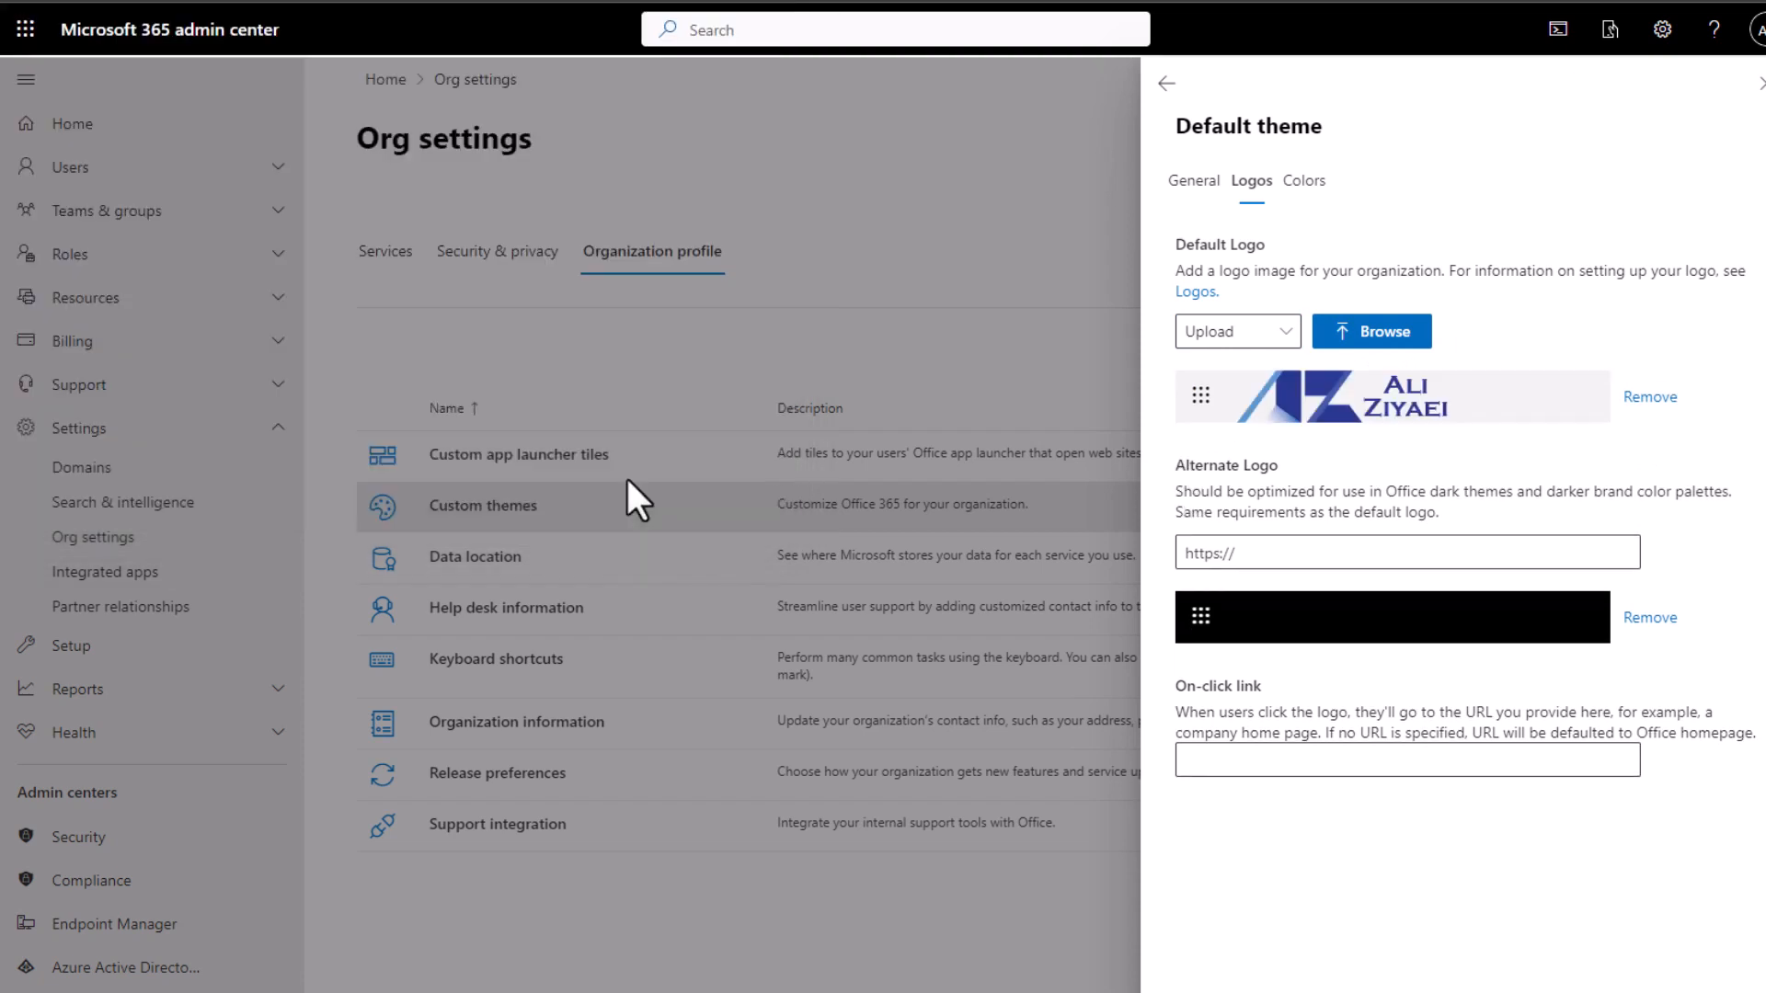
pyautogui.moveTo(1533, 716)
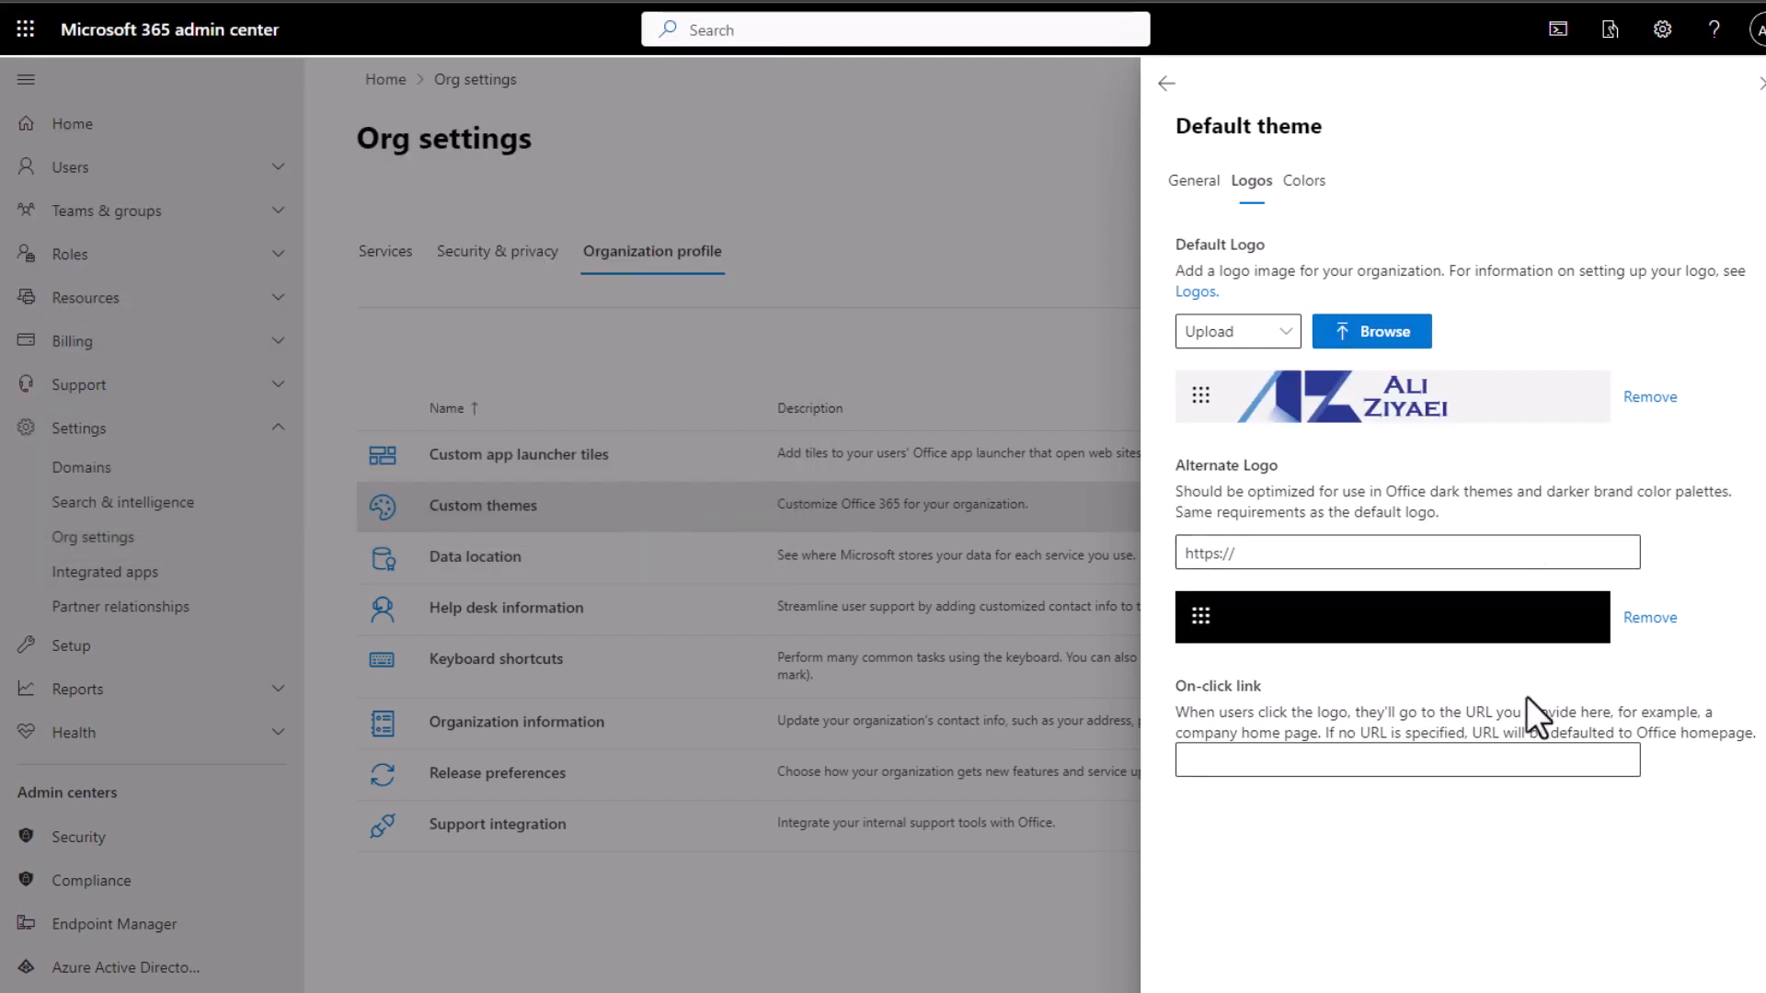
pyautogui.write('https://www.youtube.com/@AliZiyaei')
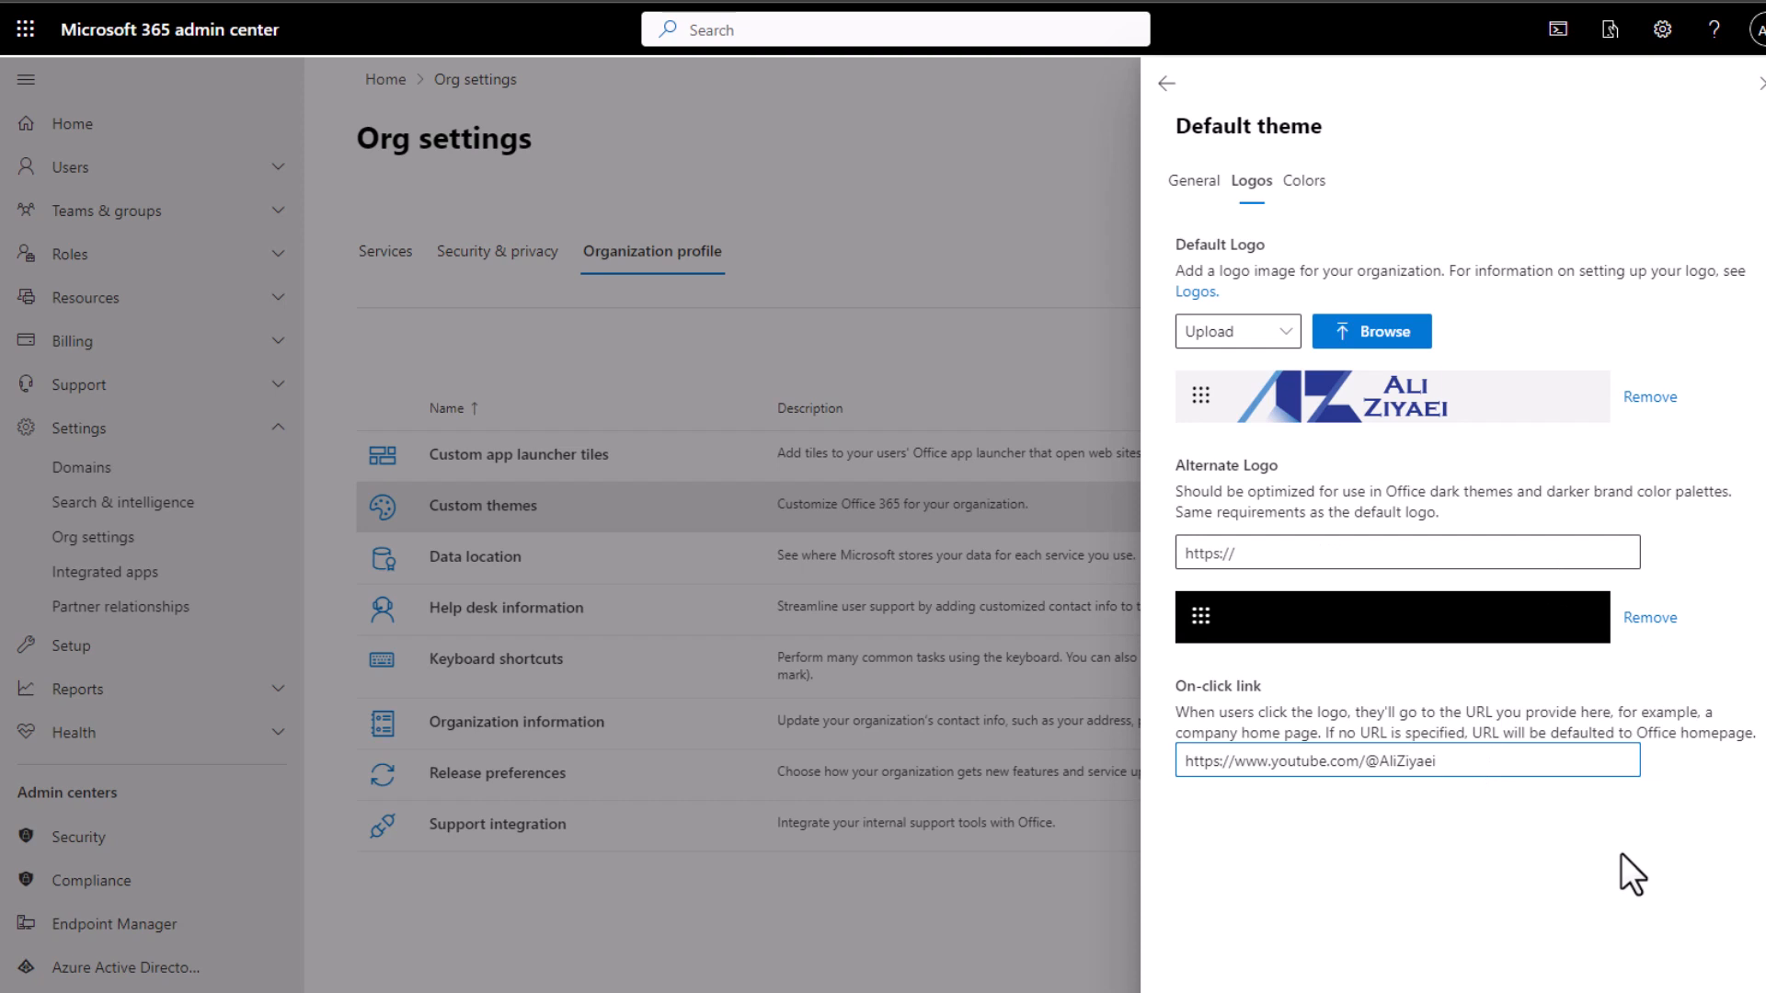
pyautogui.click(1303, 180)
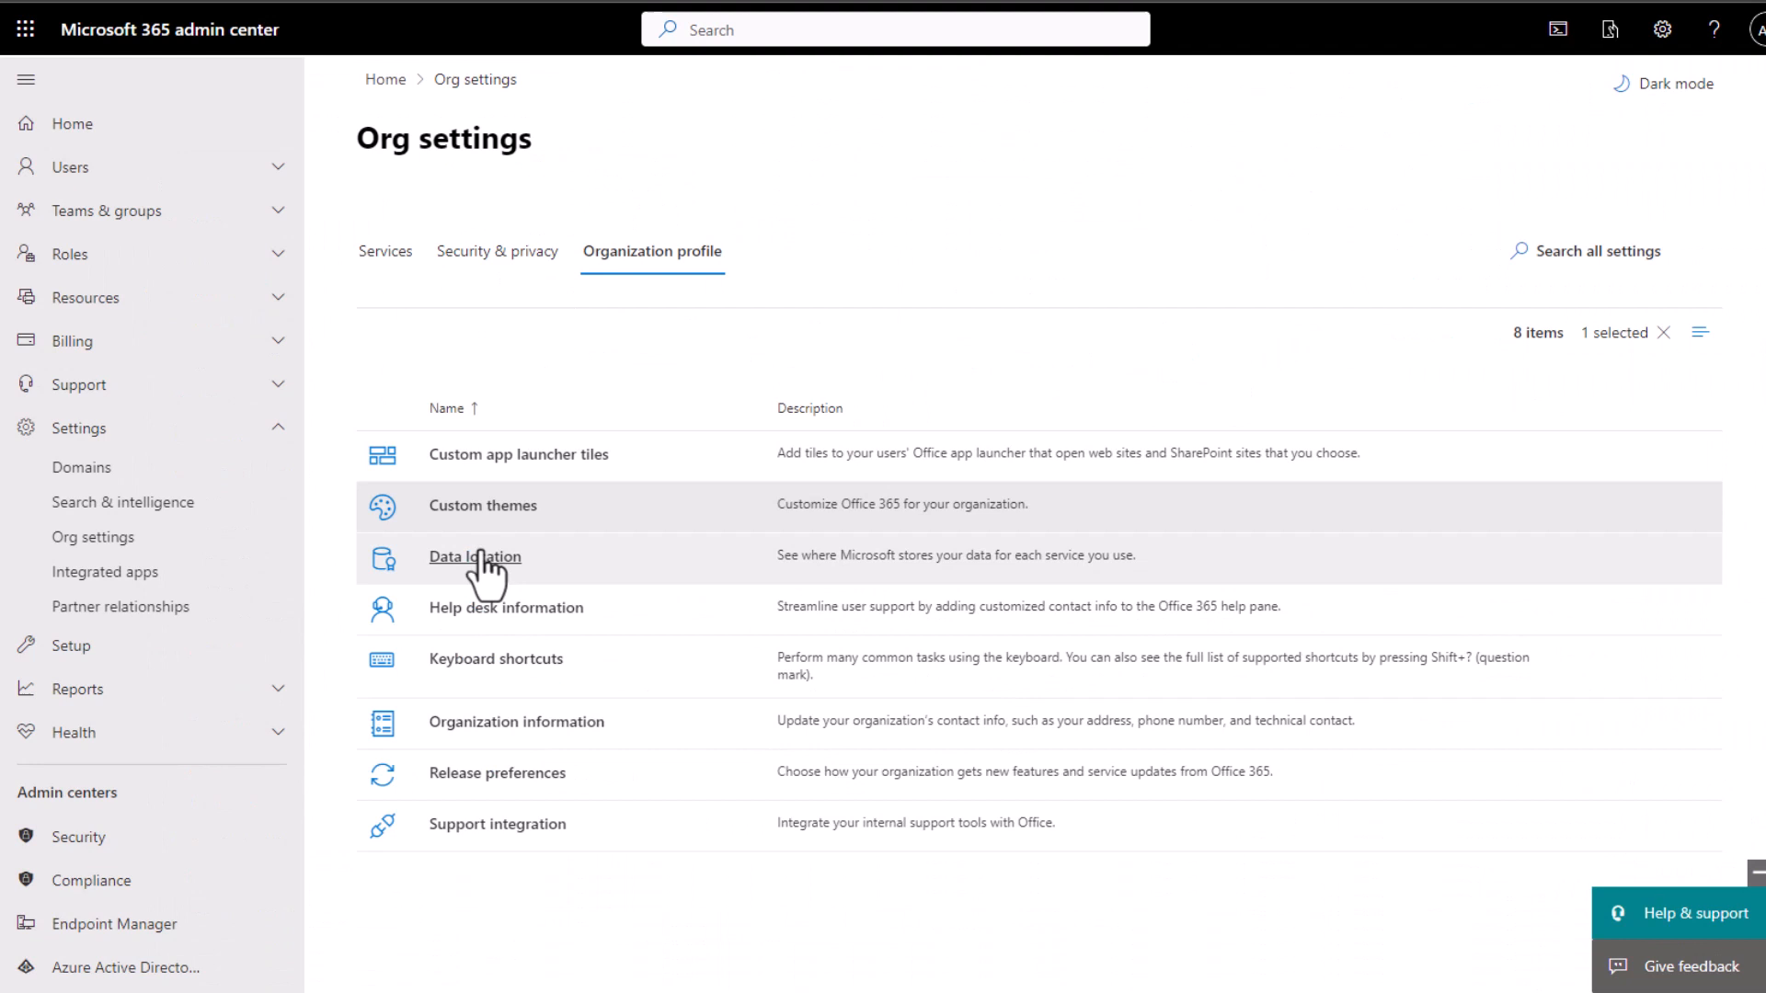
# View Data location, then open Help desk information
pyautogui.click(475, 556)
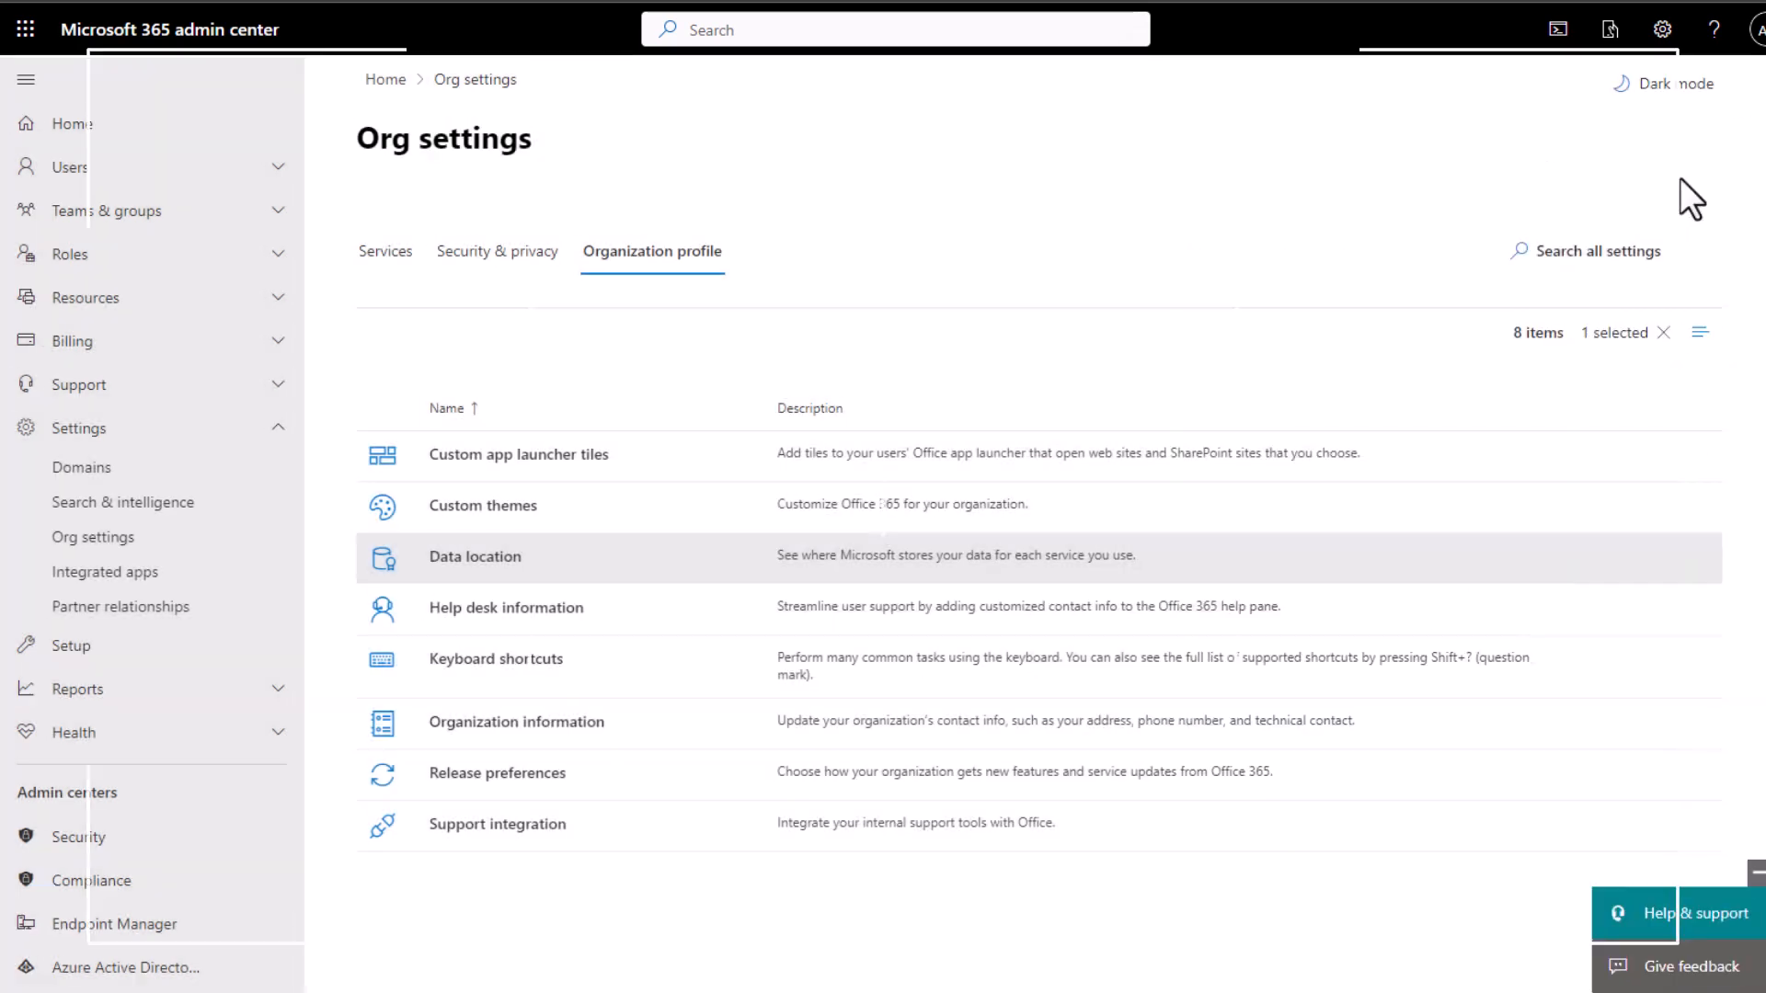
pyautogui.click(506, 607)
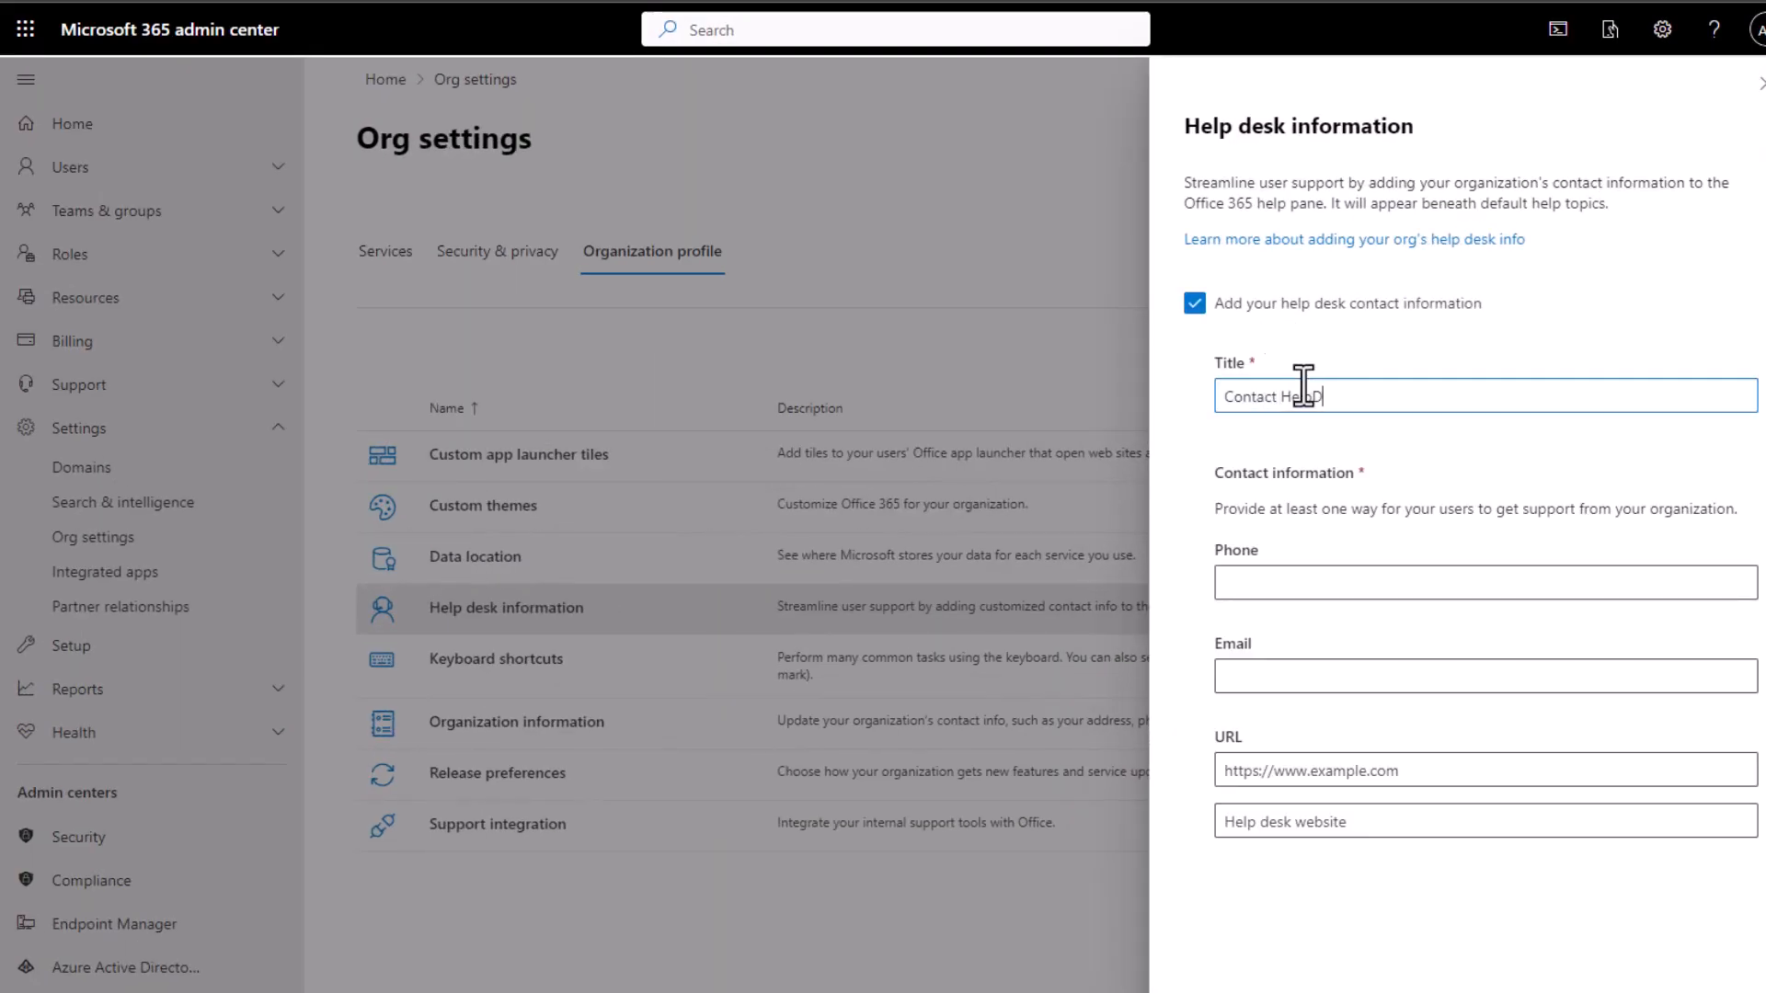
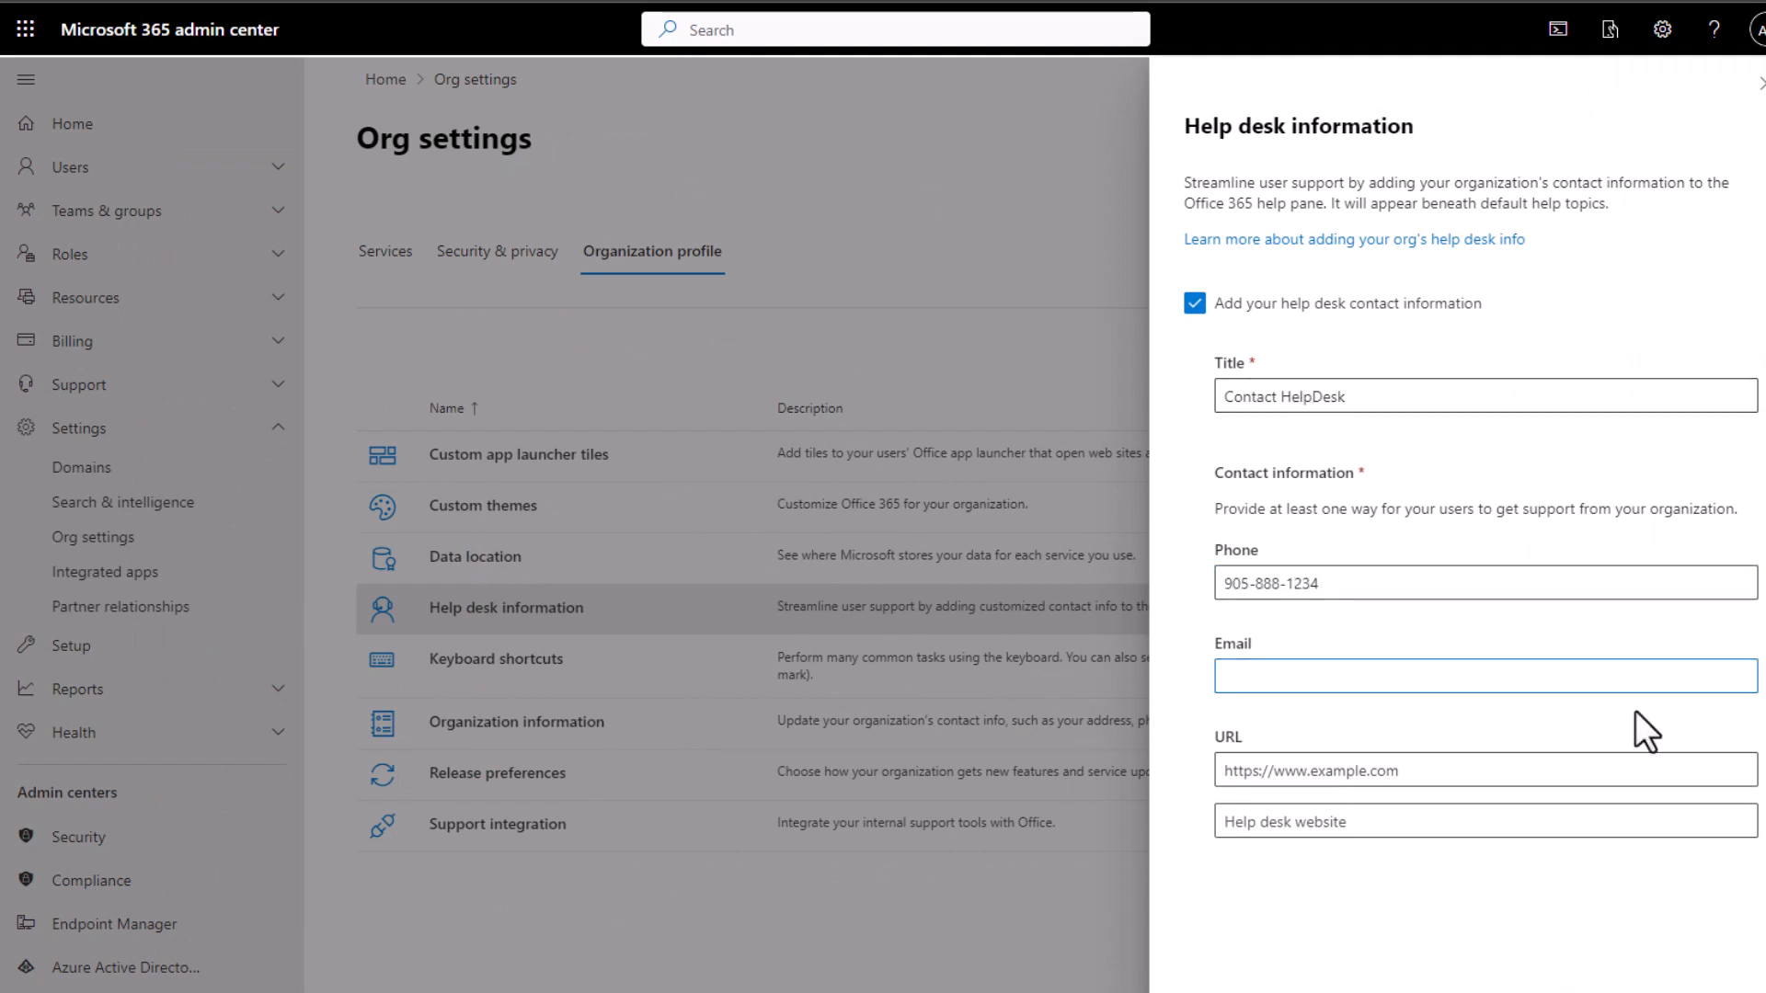
pyautogui.write('helpdesk@yourcompany.c')
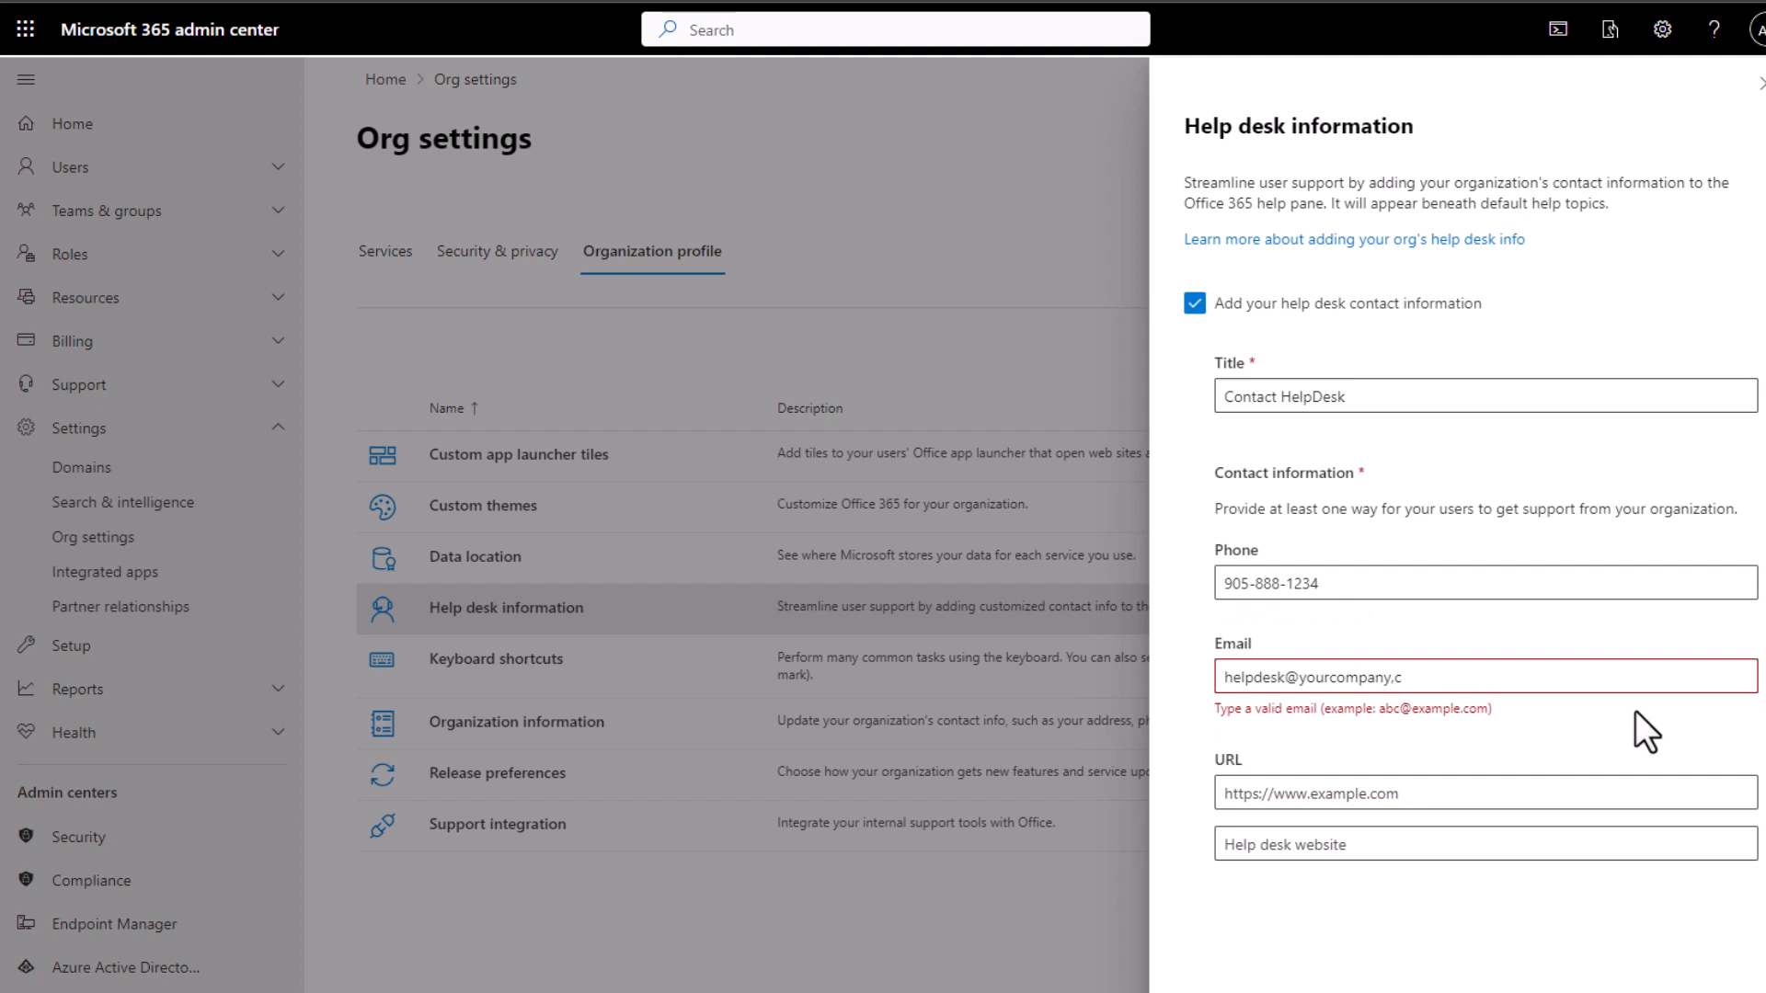
pyautogui.write('om')
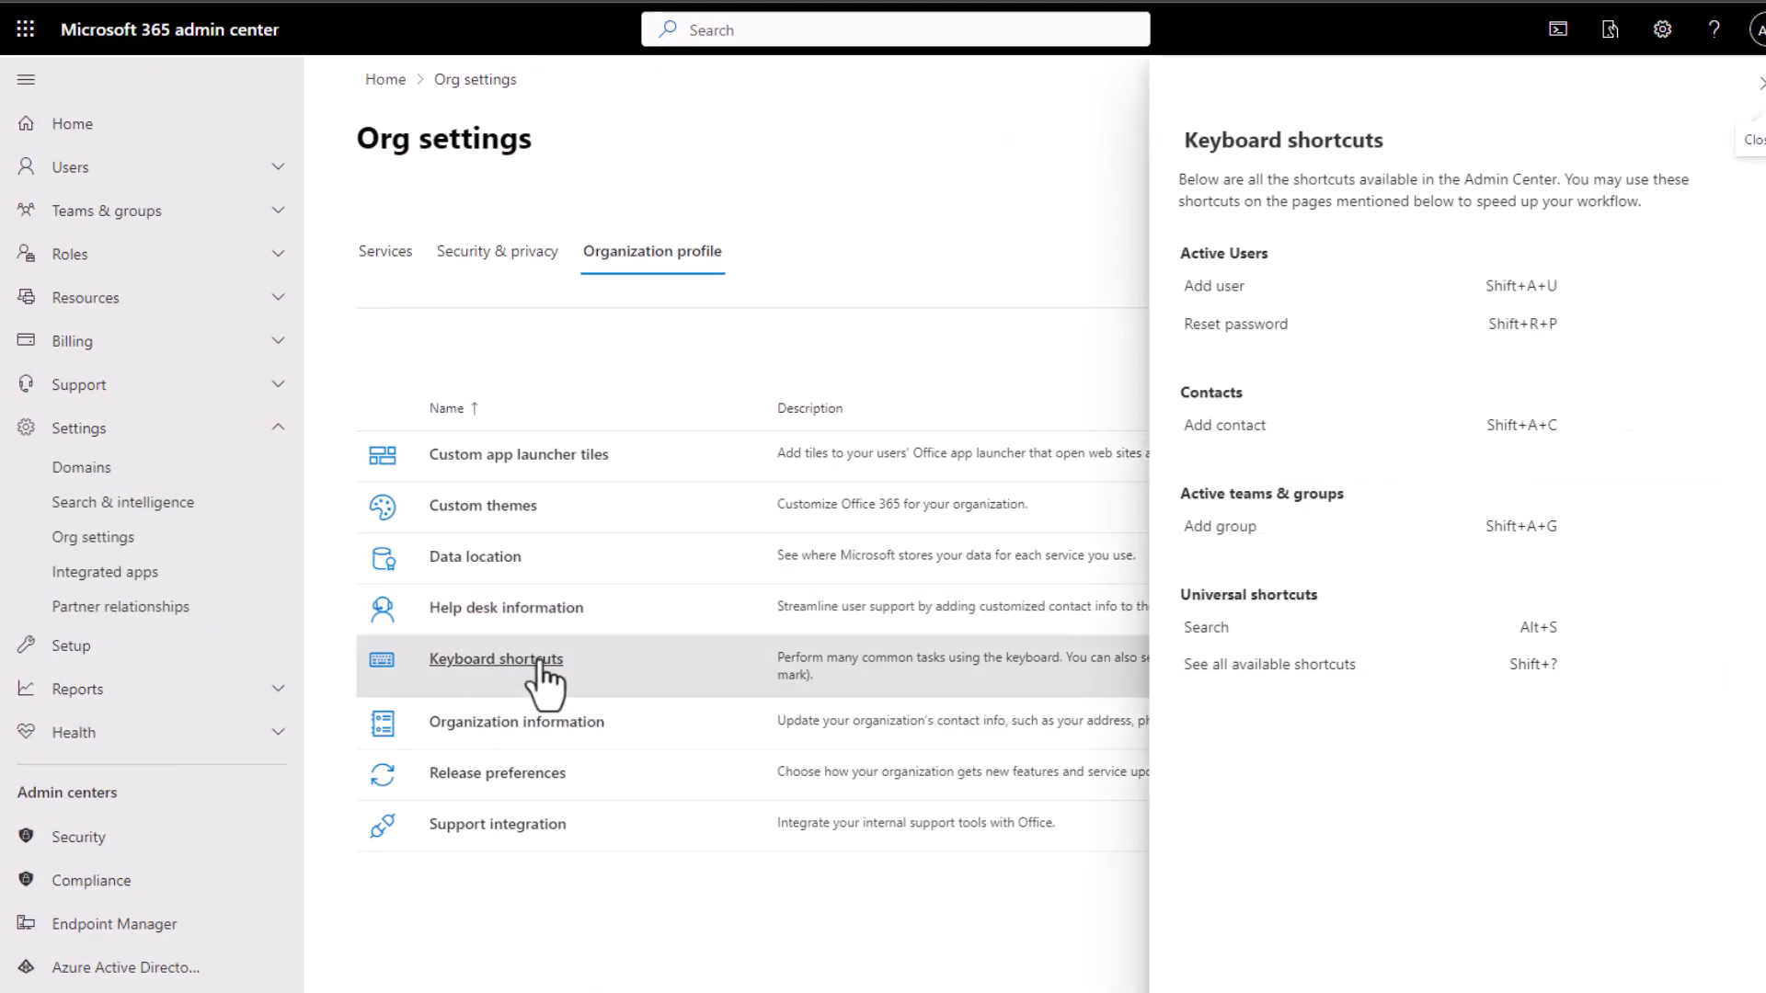
pyautogui.moveTo(1246, 315)
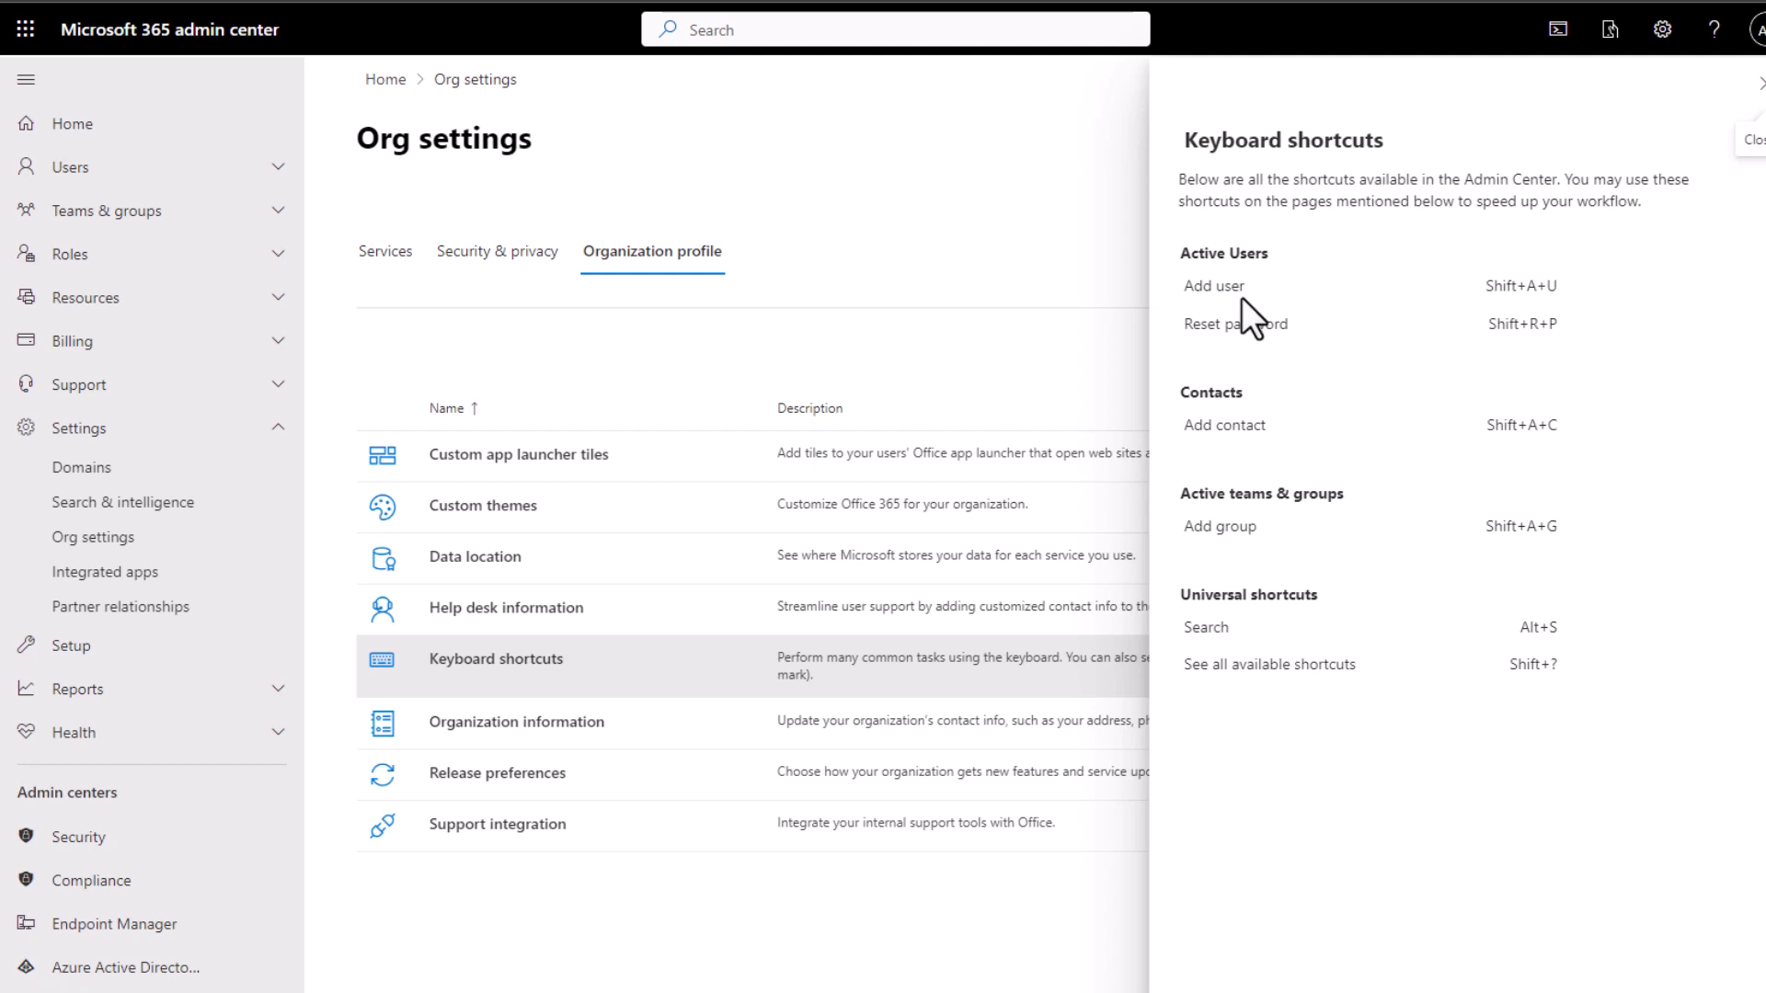
# Review Organization information, then open Release preferences
pyautogui.click(1753, 138)
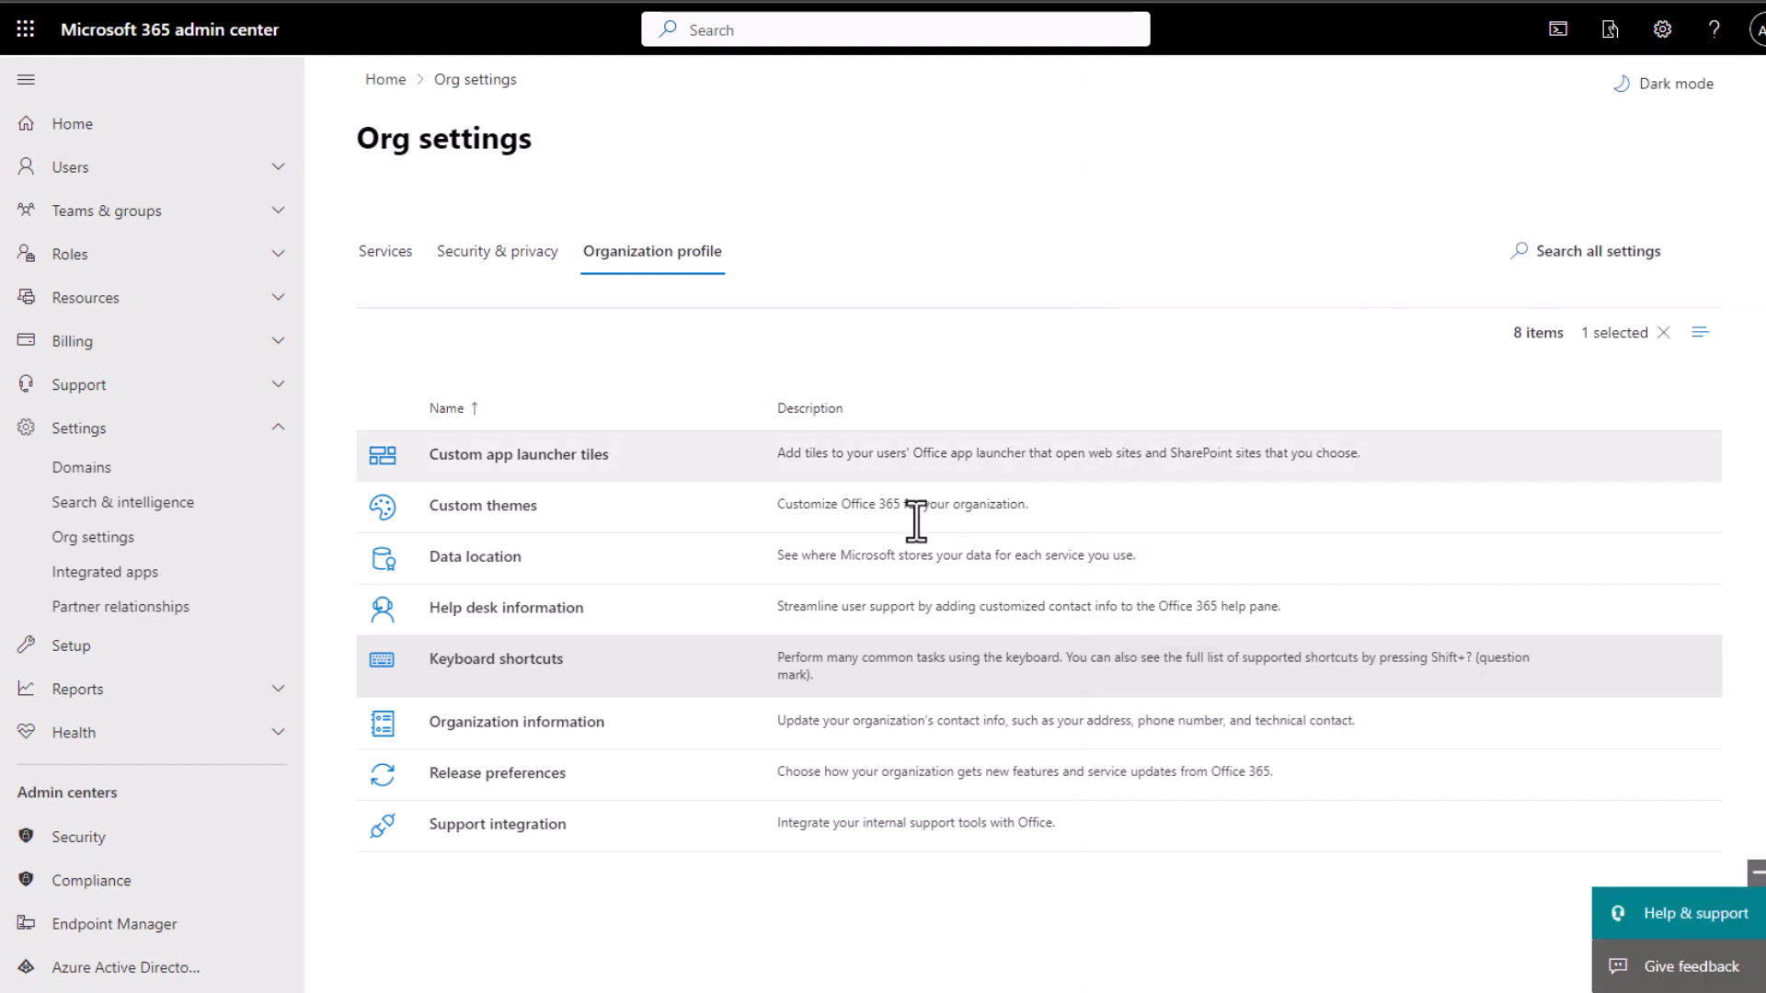
pyautogui.click(515, 722)
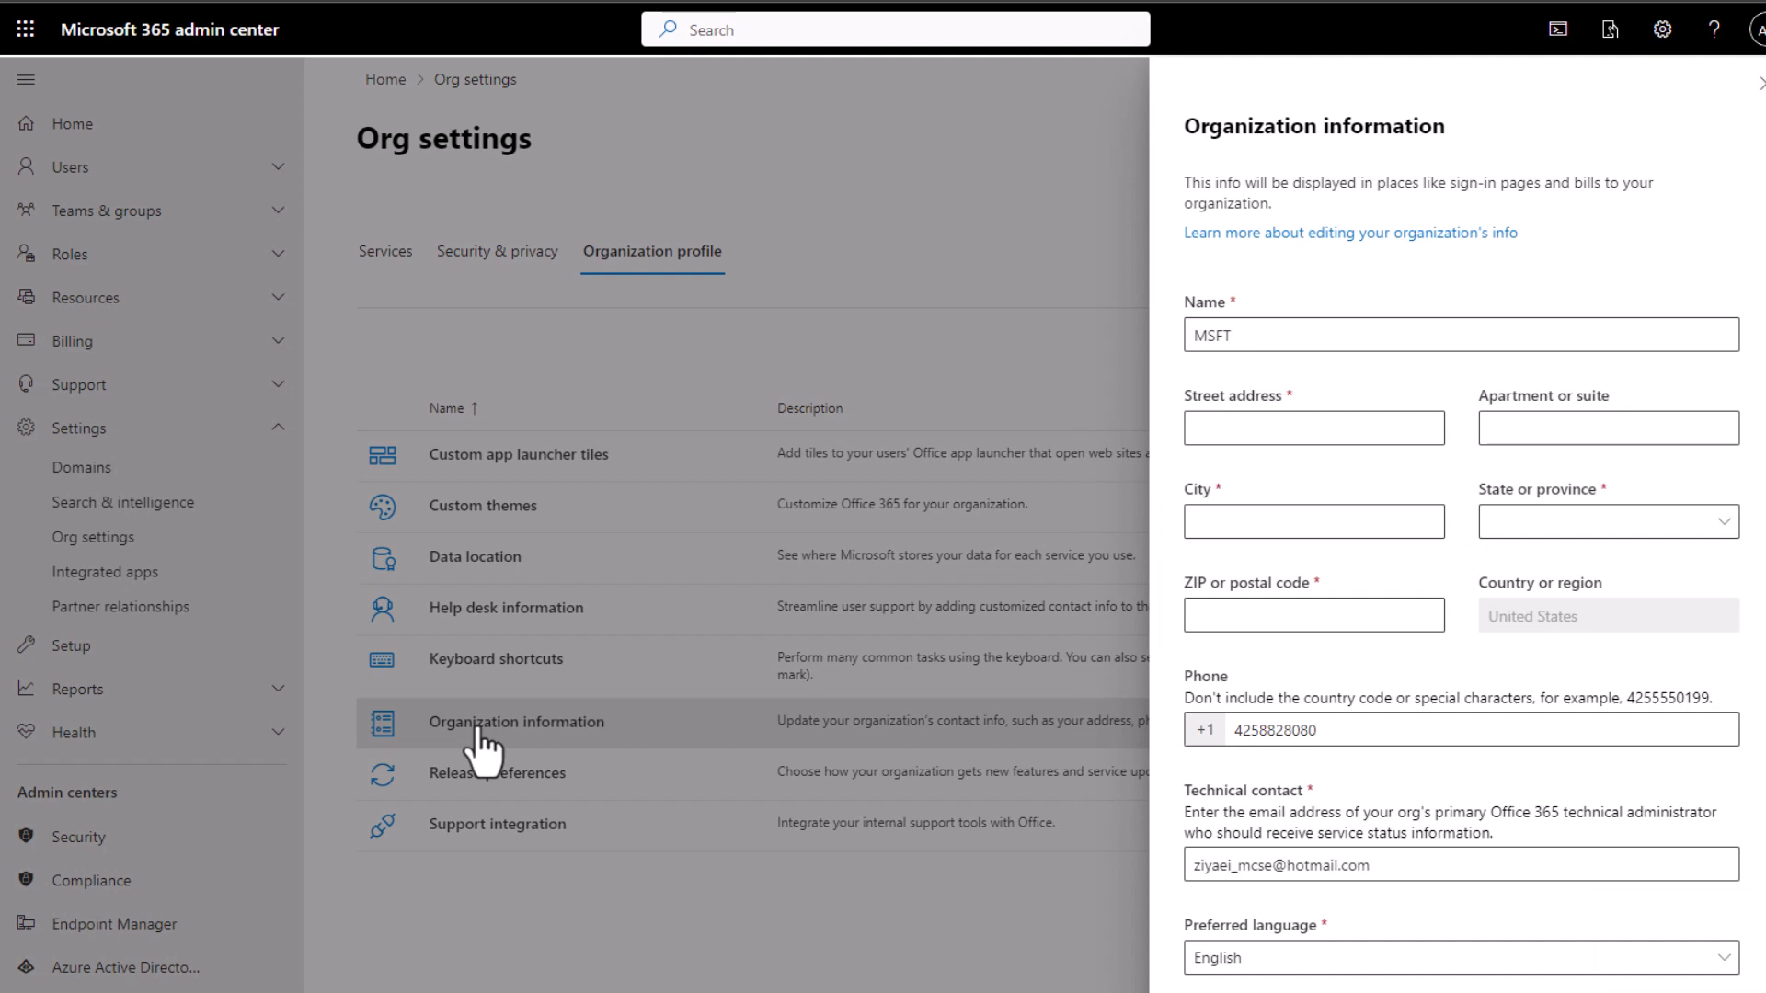
pyautogui.moveTo(1343, 372)
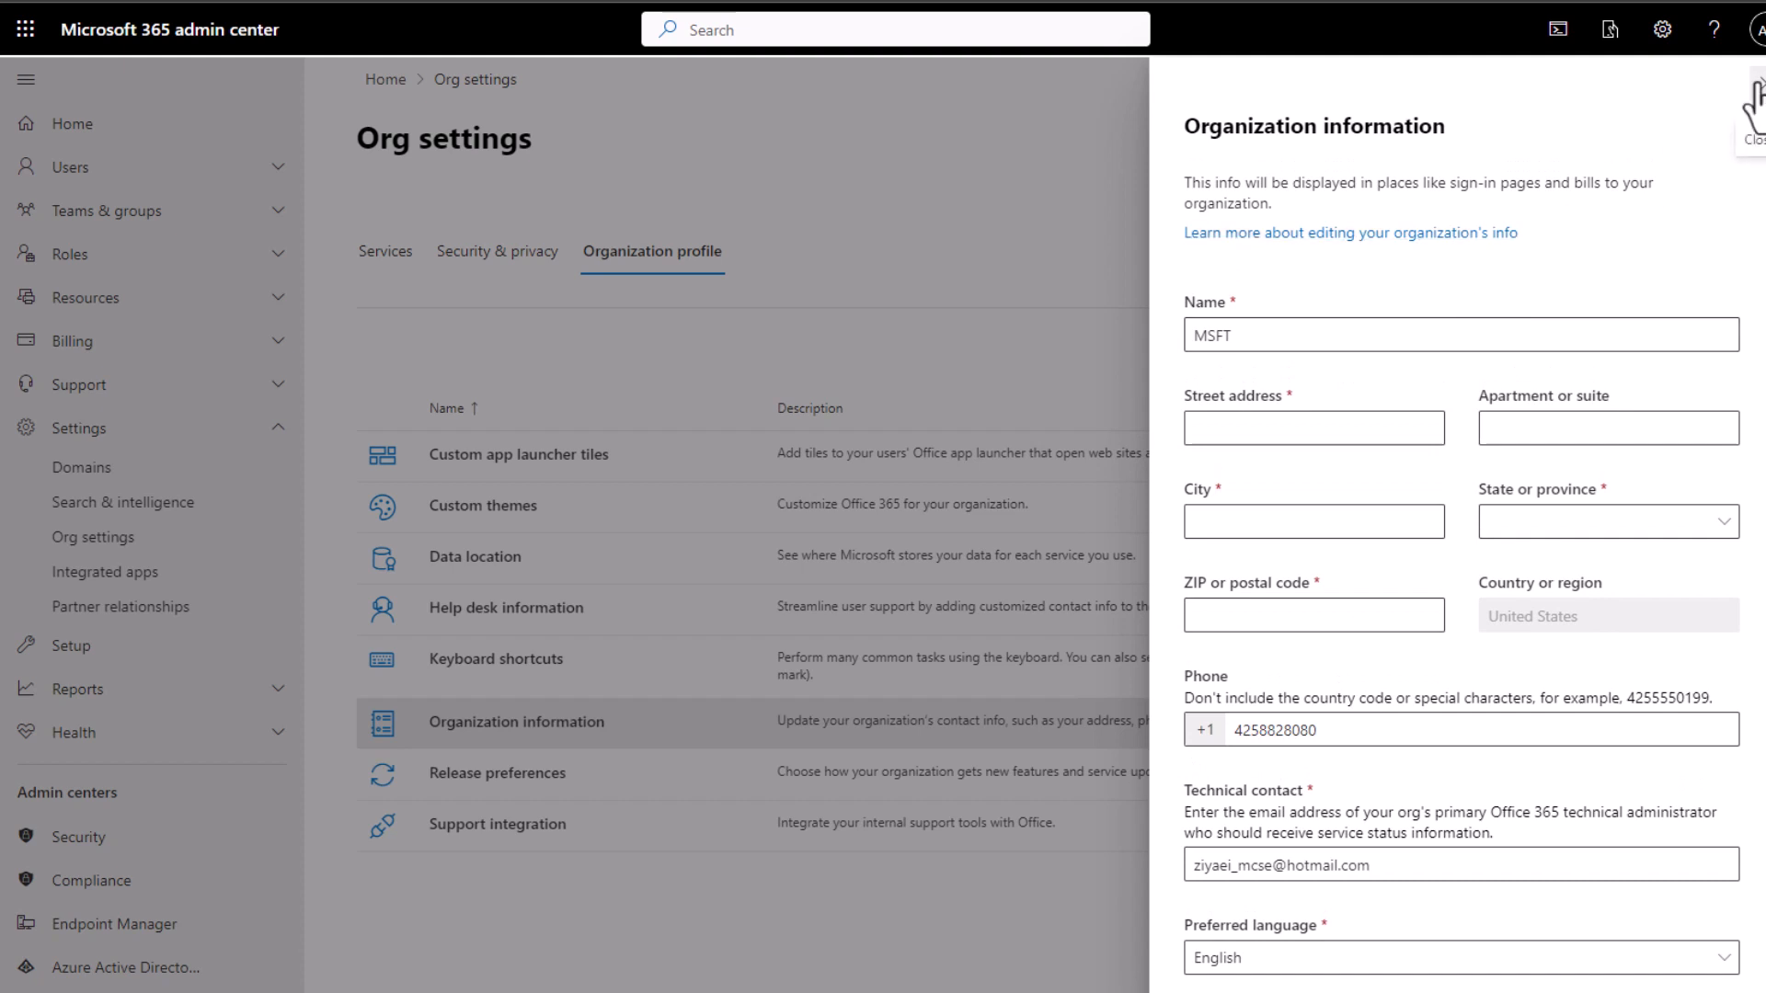
pyautogui.click(1754, 125)
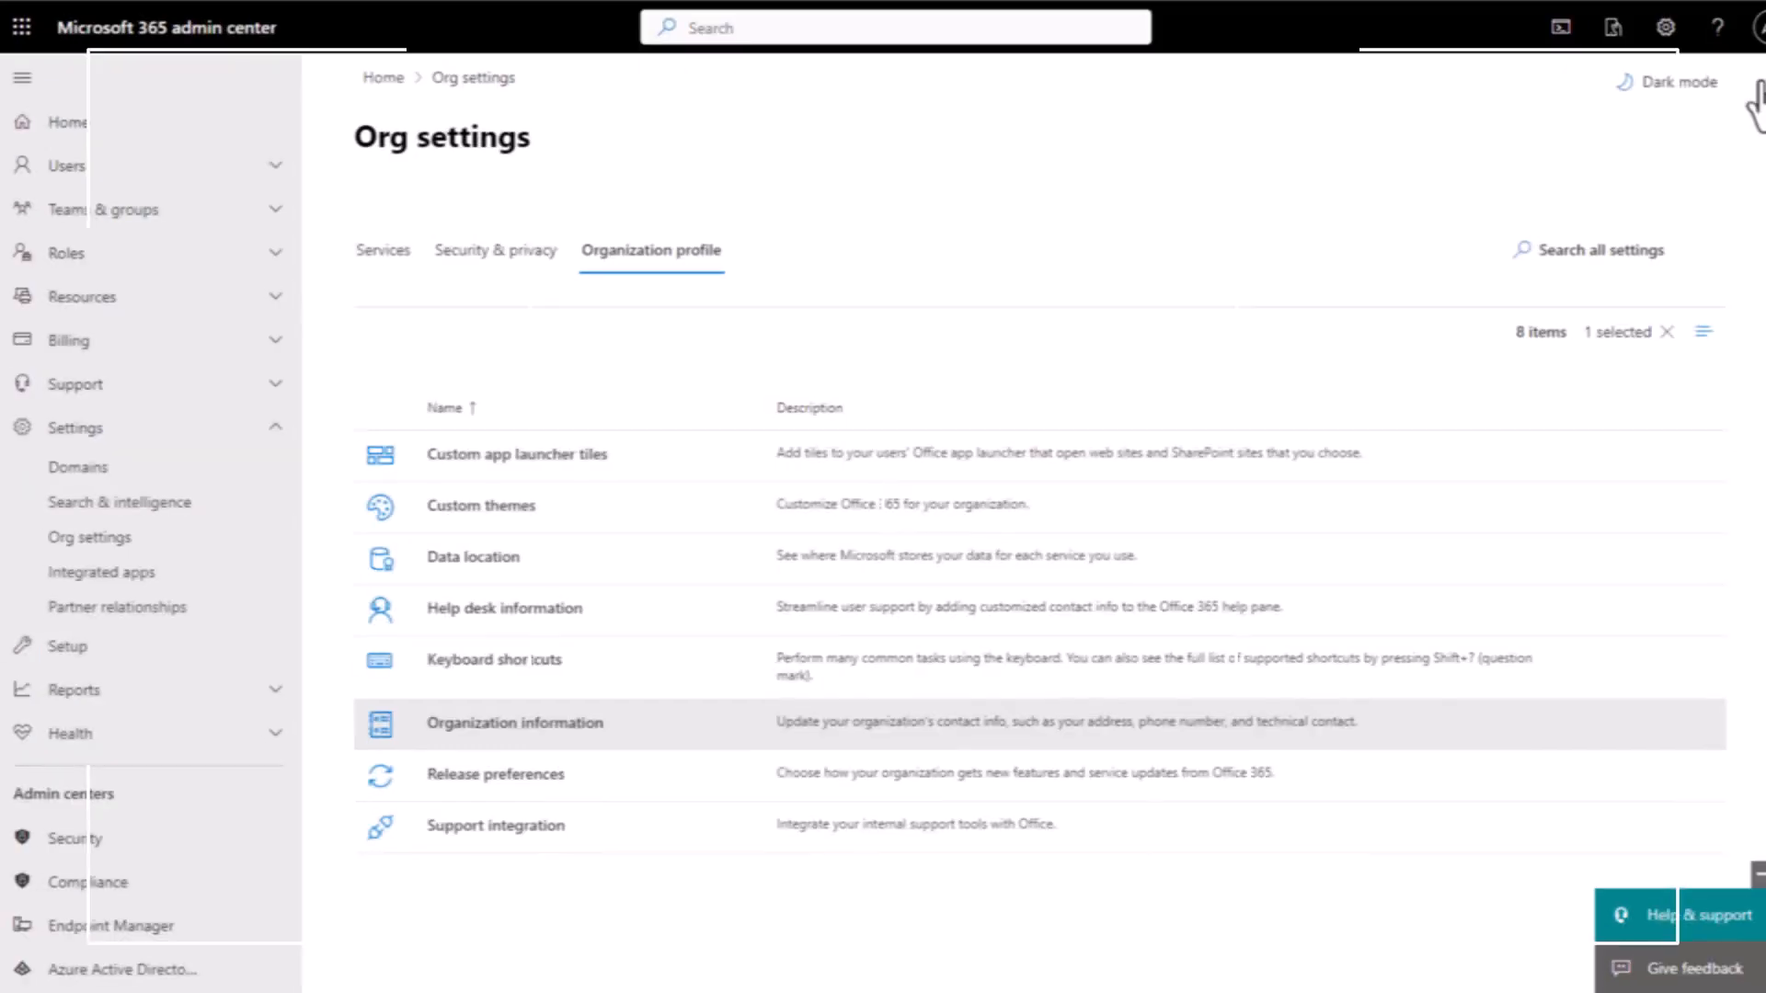
pyautogui.click(495, 774)
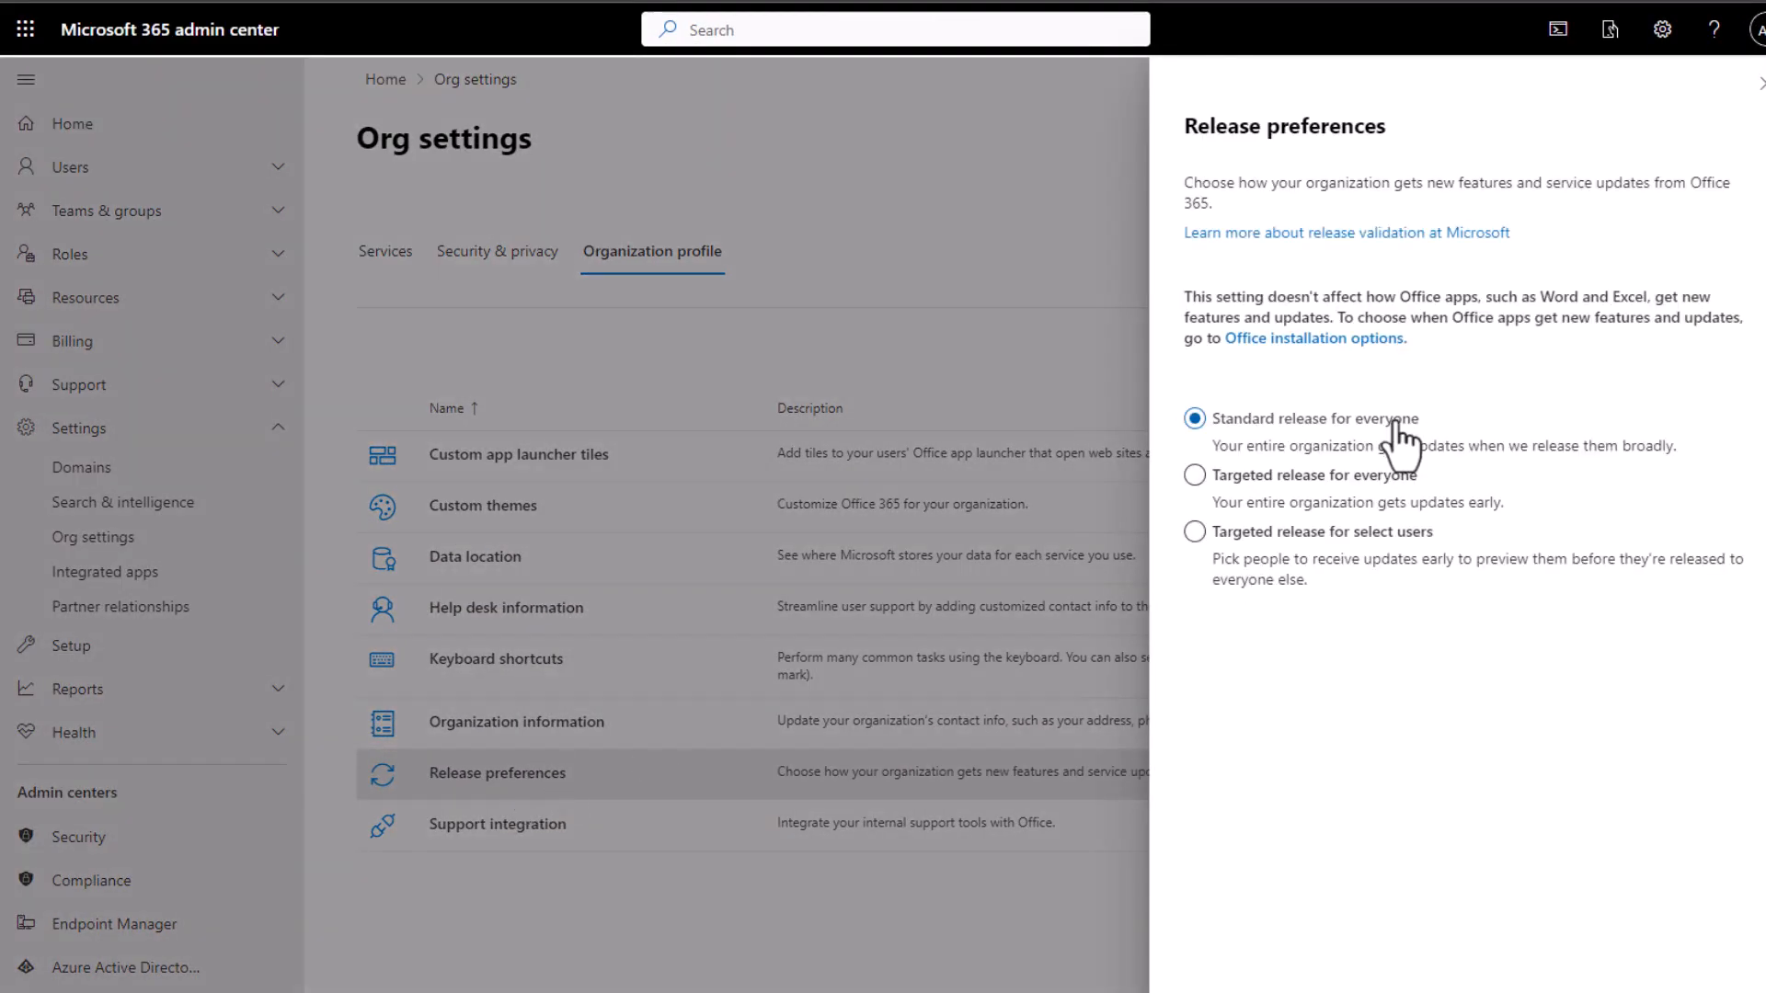
# Keep standard release for everyone, then review Office installation options and the manual Mac installer
pyautogui.click(1196, 531)
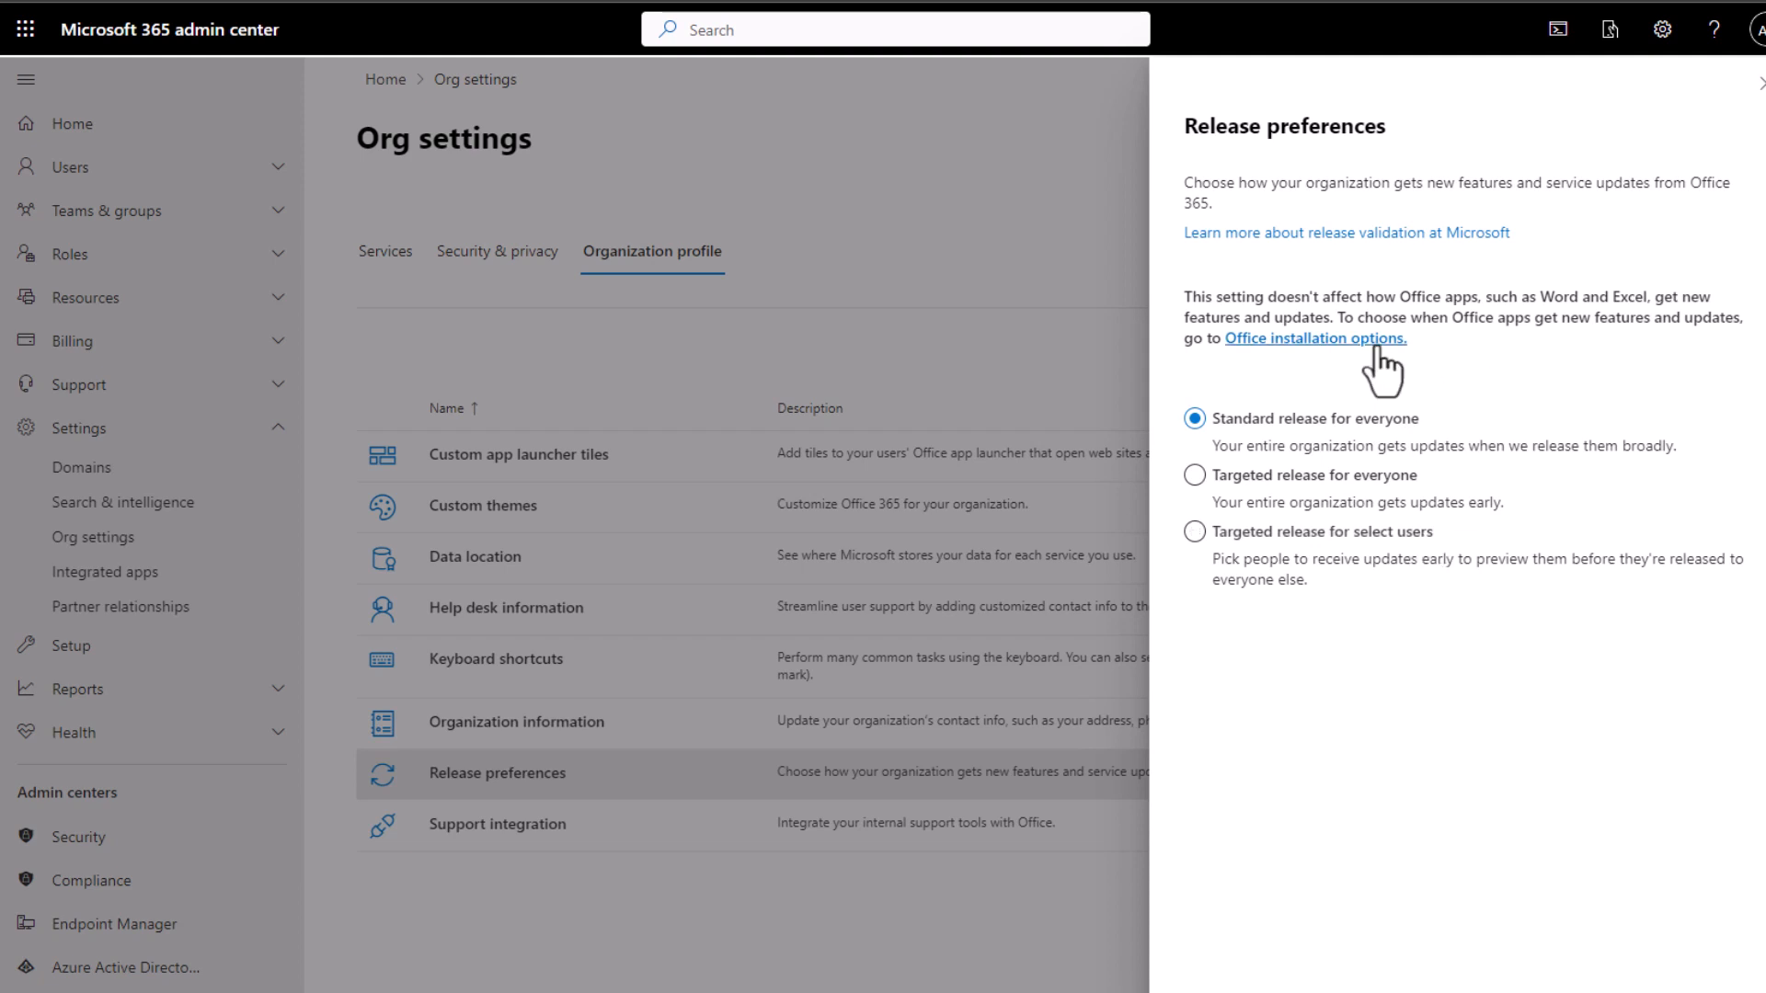
pyautogui.click(1313, 338)
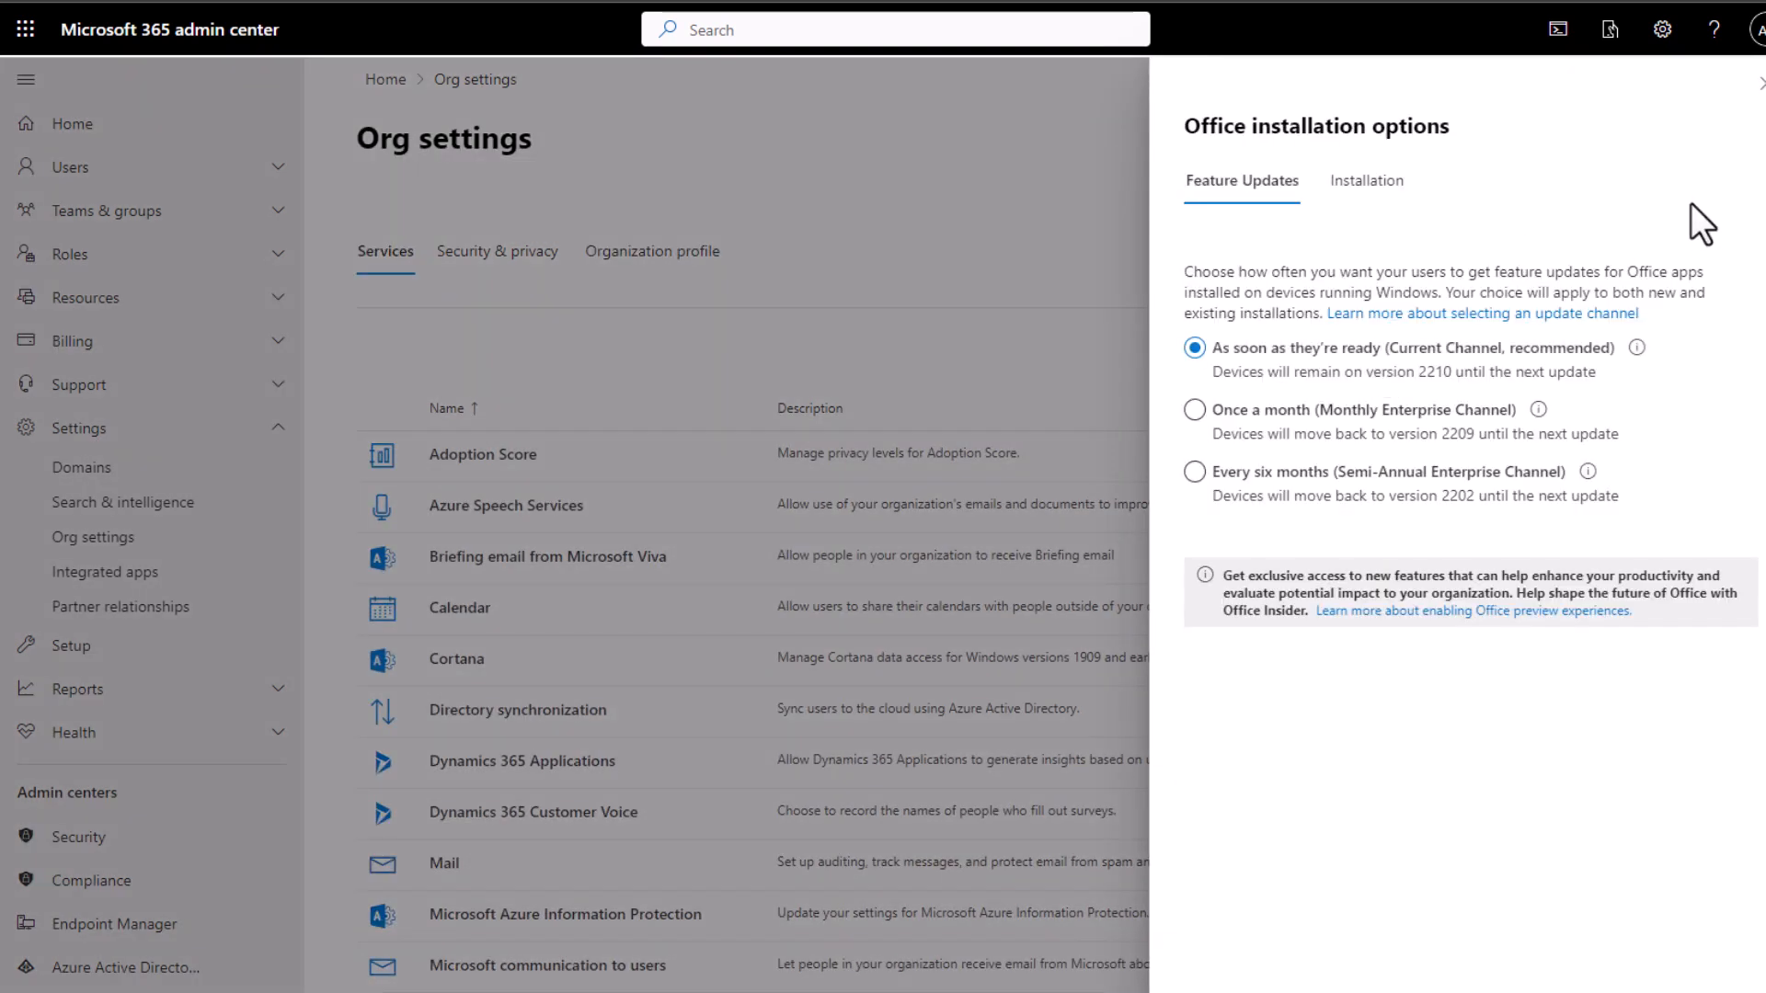
pyautogui.click(1367, 180)
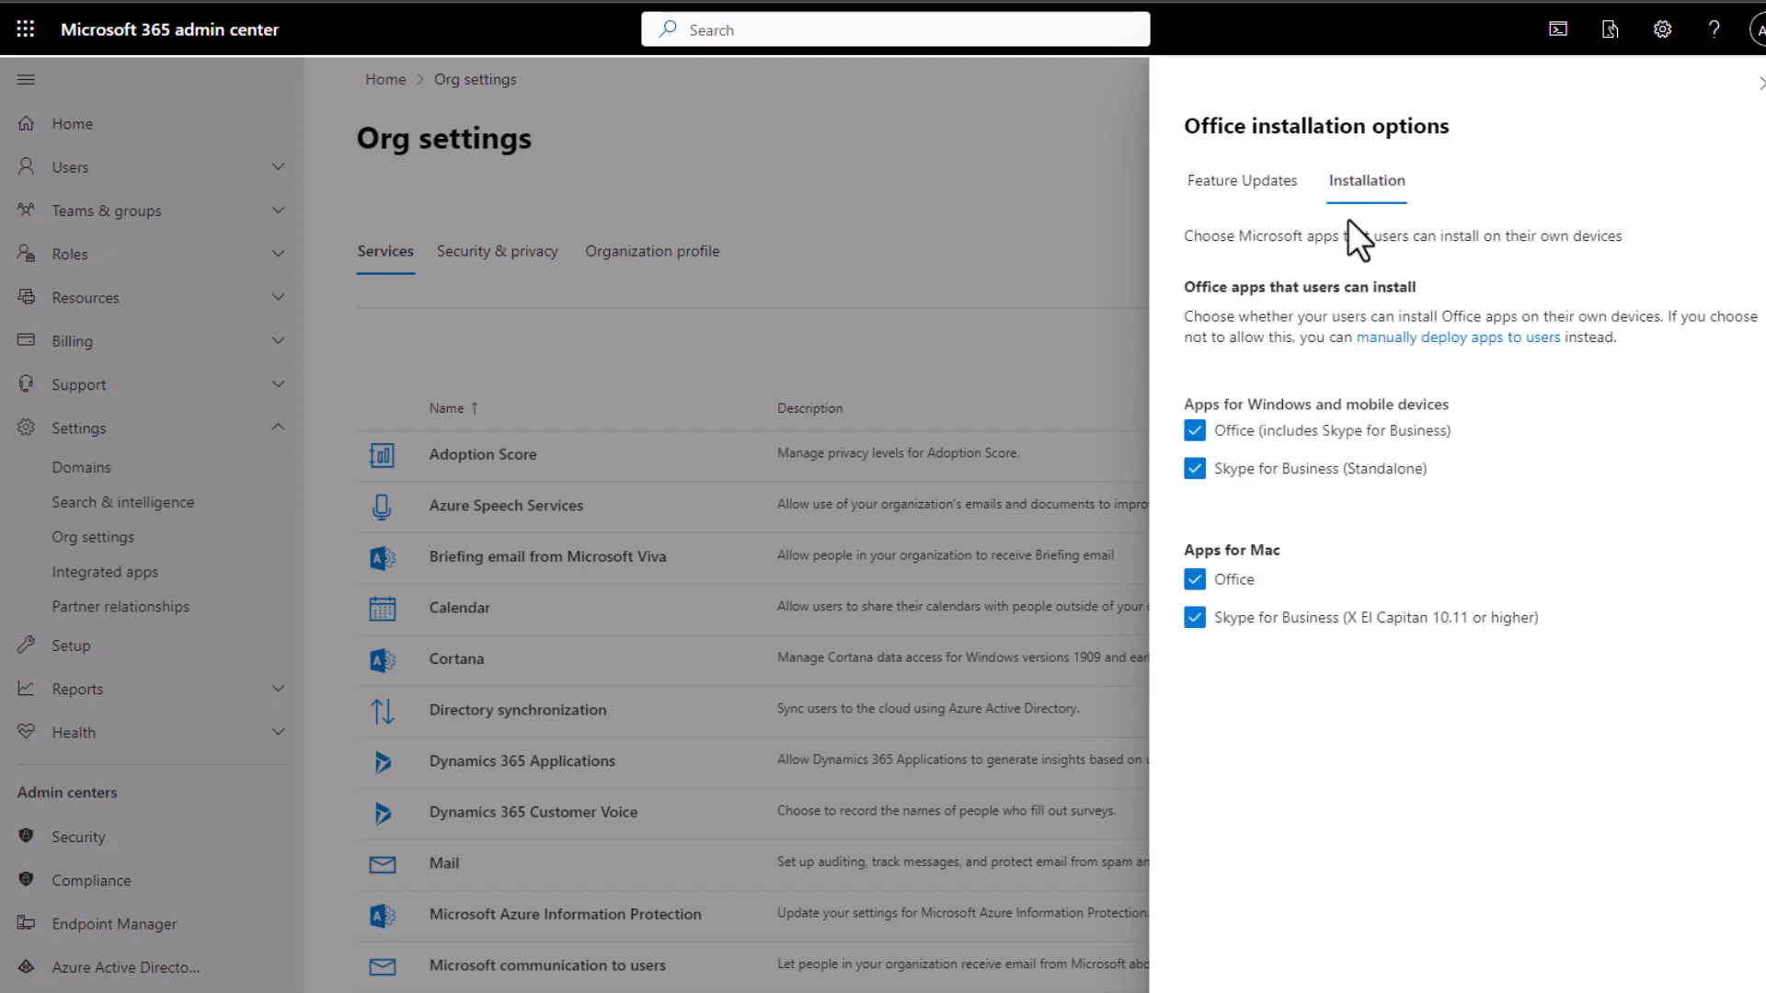
pyautogui.click(1457, 337)
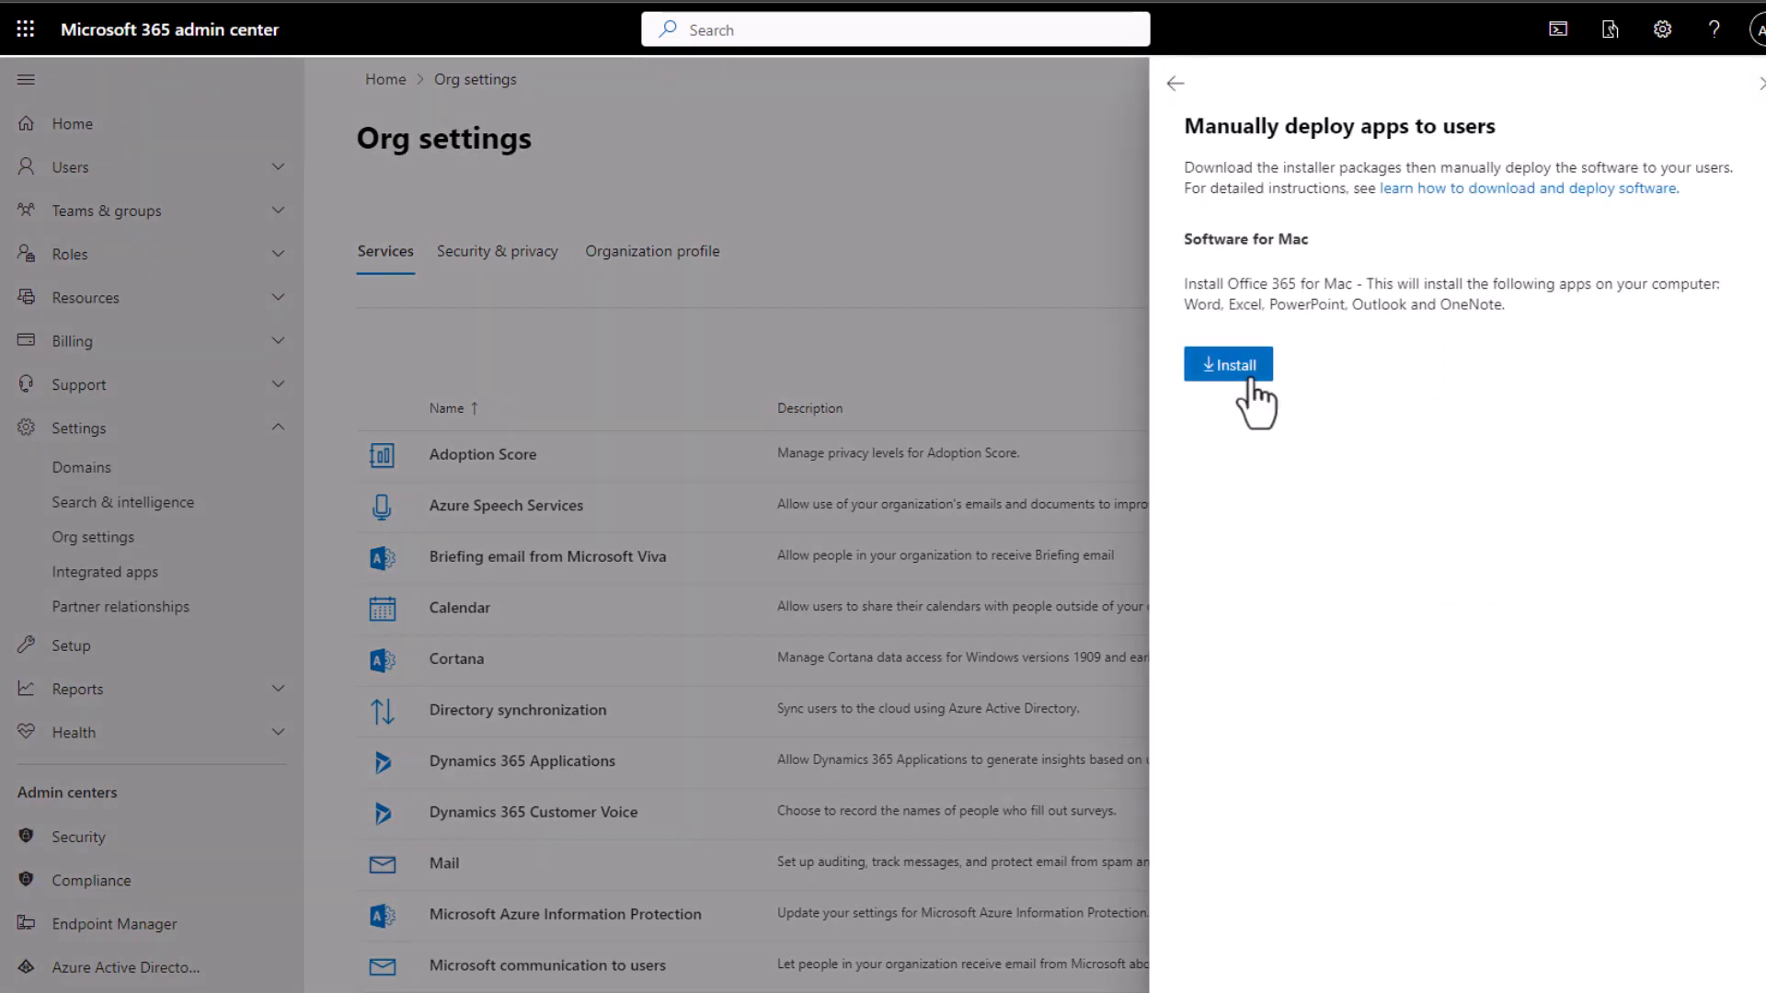
pyautogui.click(653, 252)
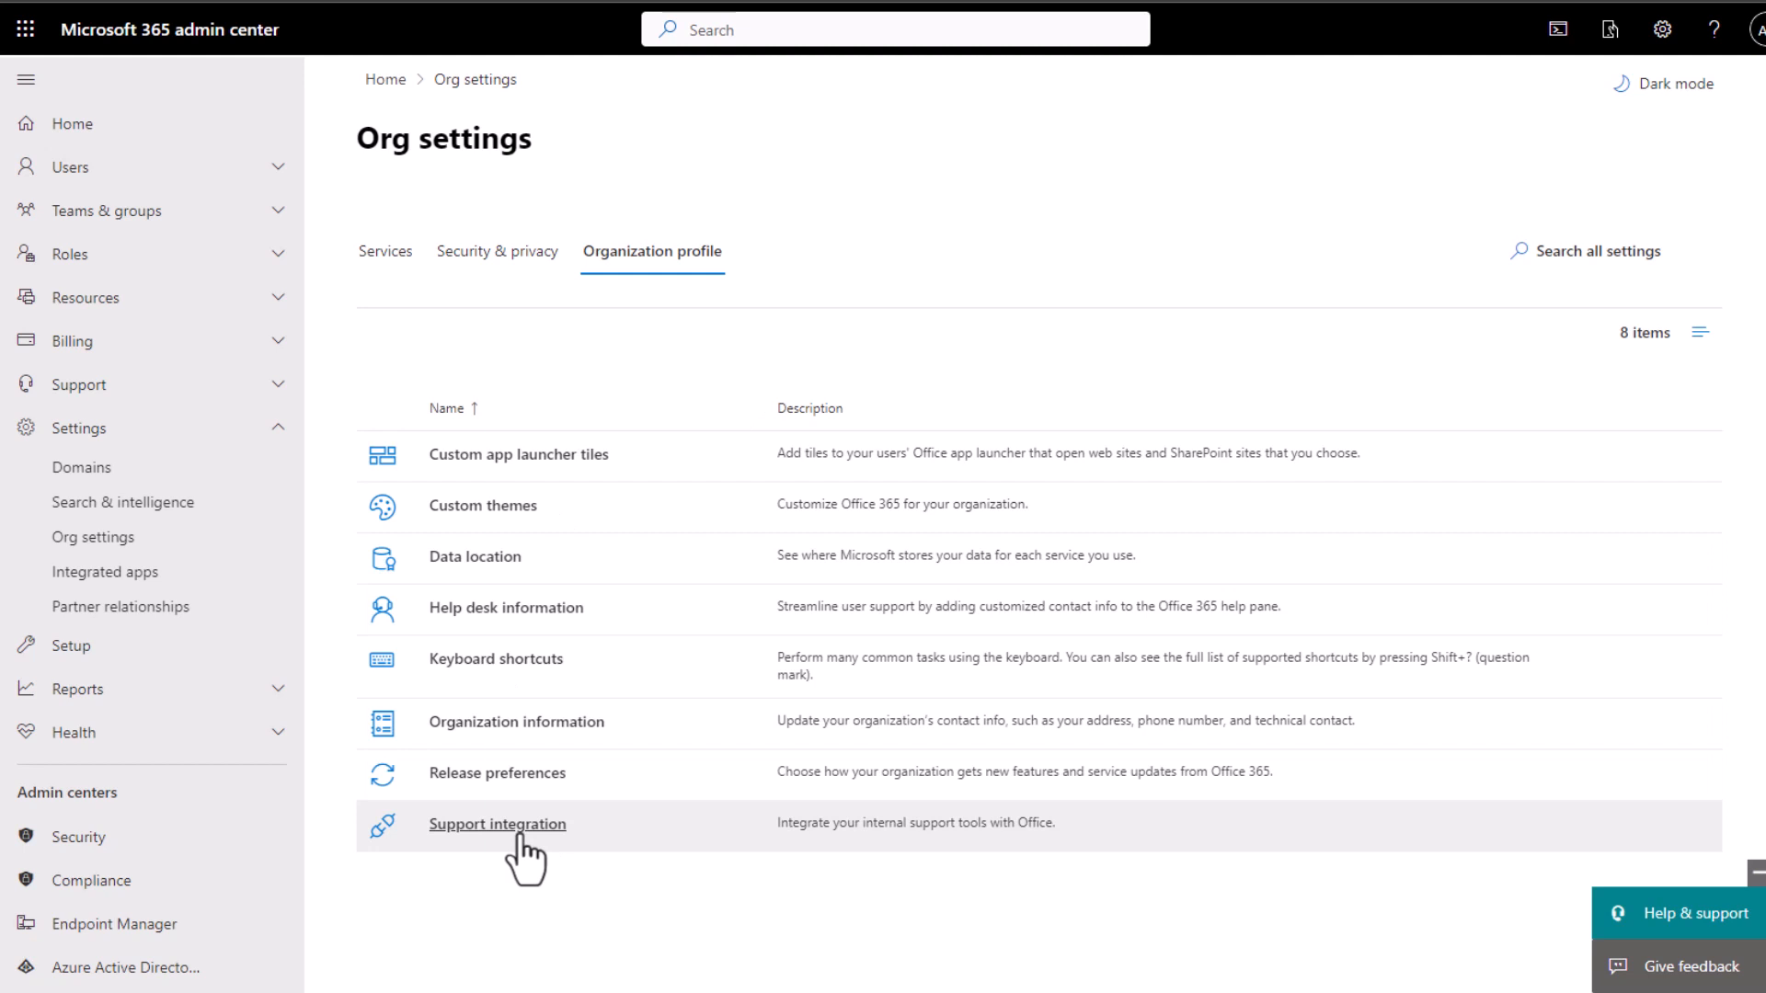
# In Support integration, choose Service Now as the internal support tool
pyautogui.click(497, 825)
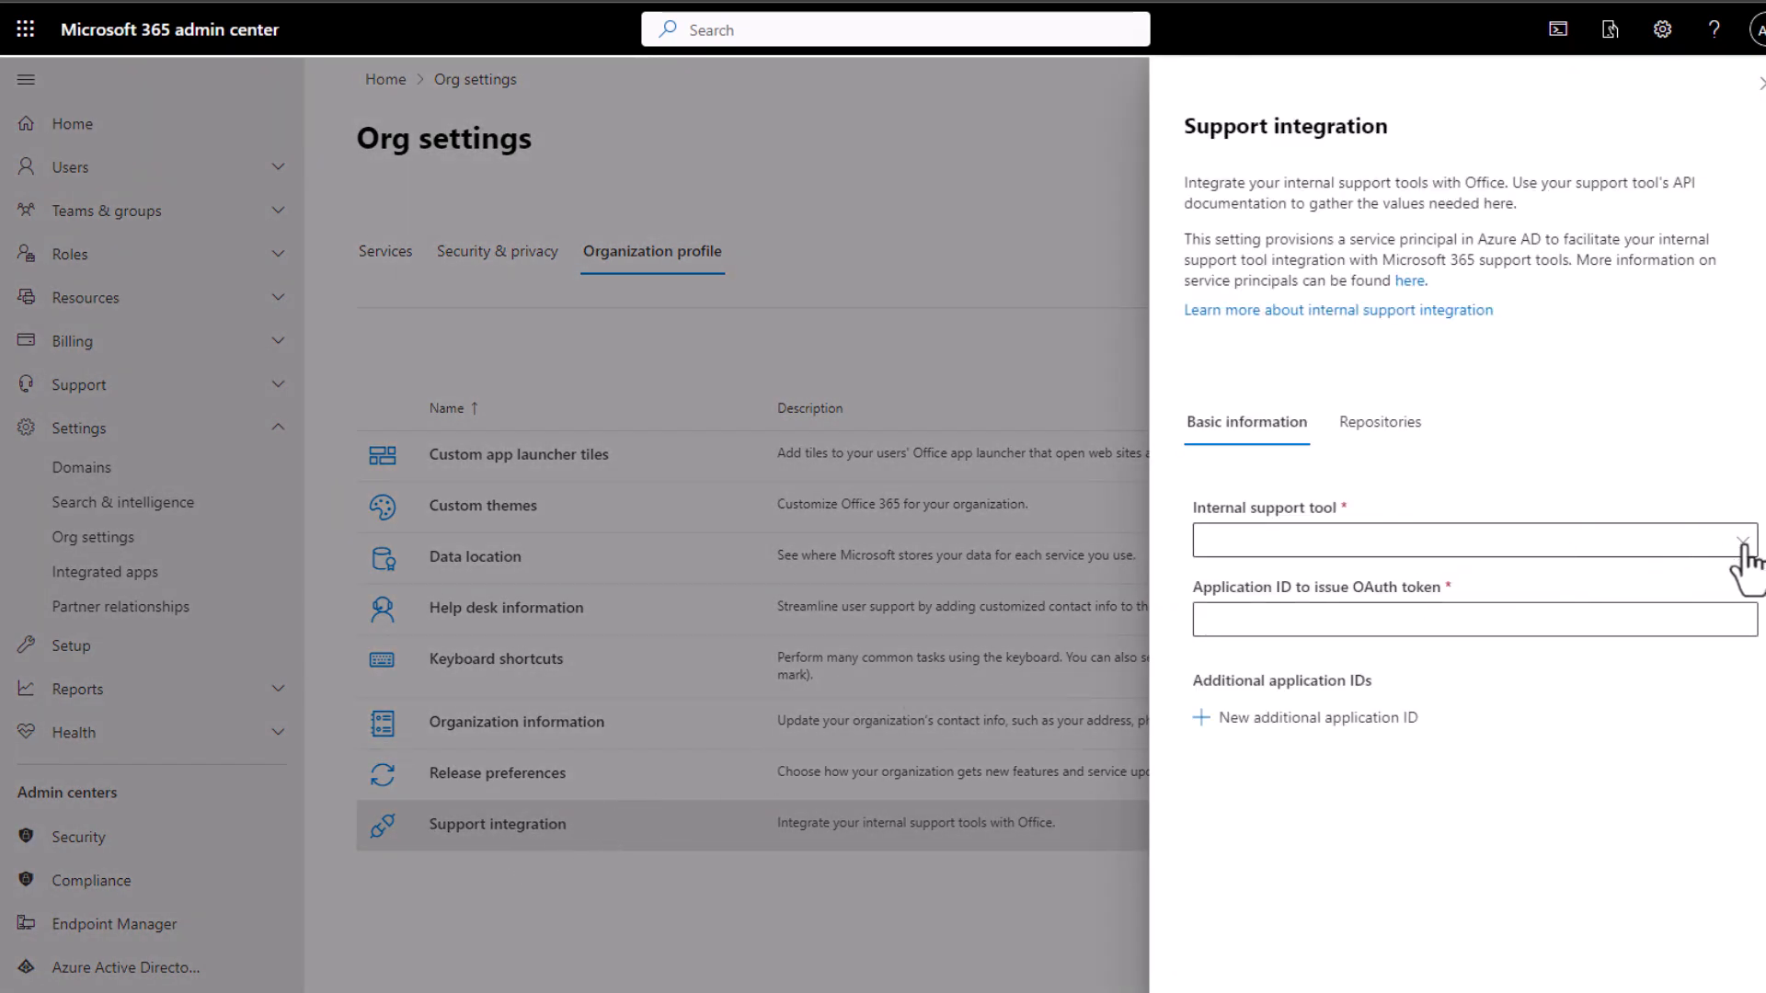
pyautogui.click(1470, 539)
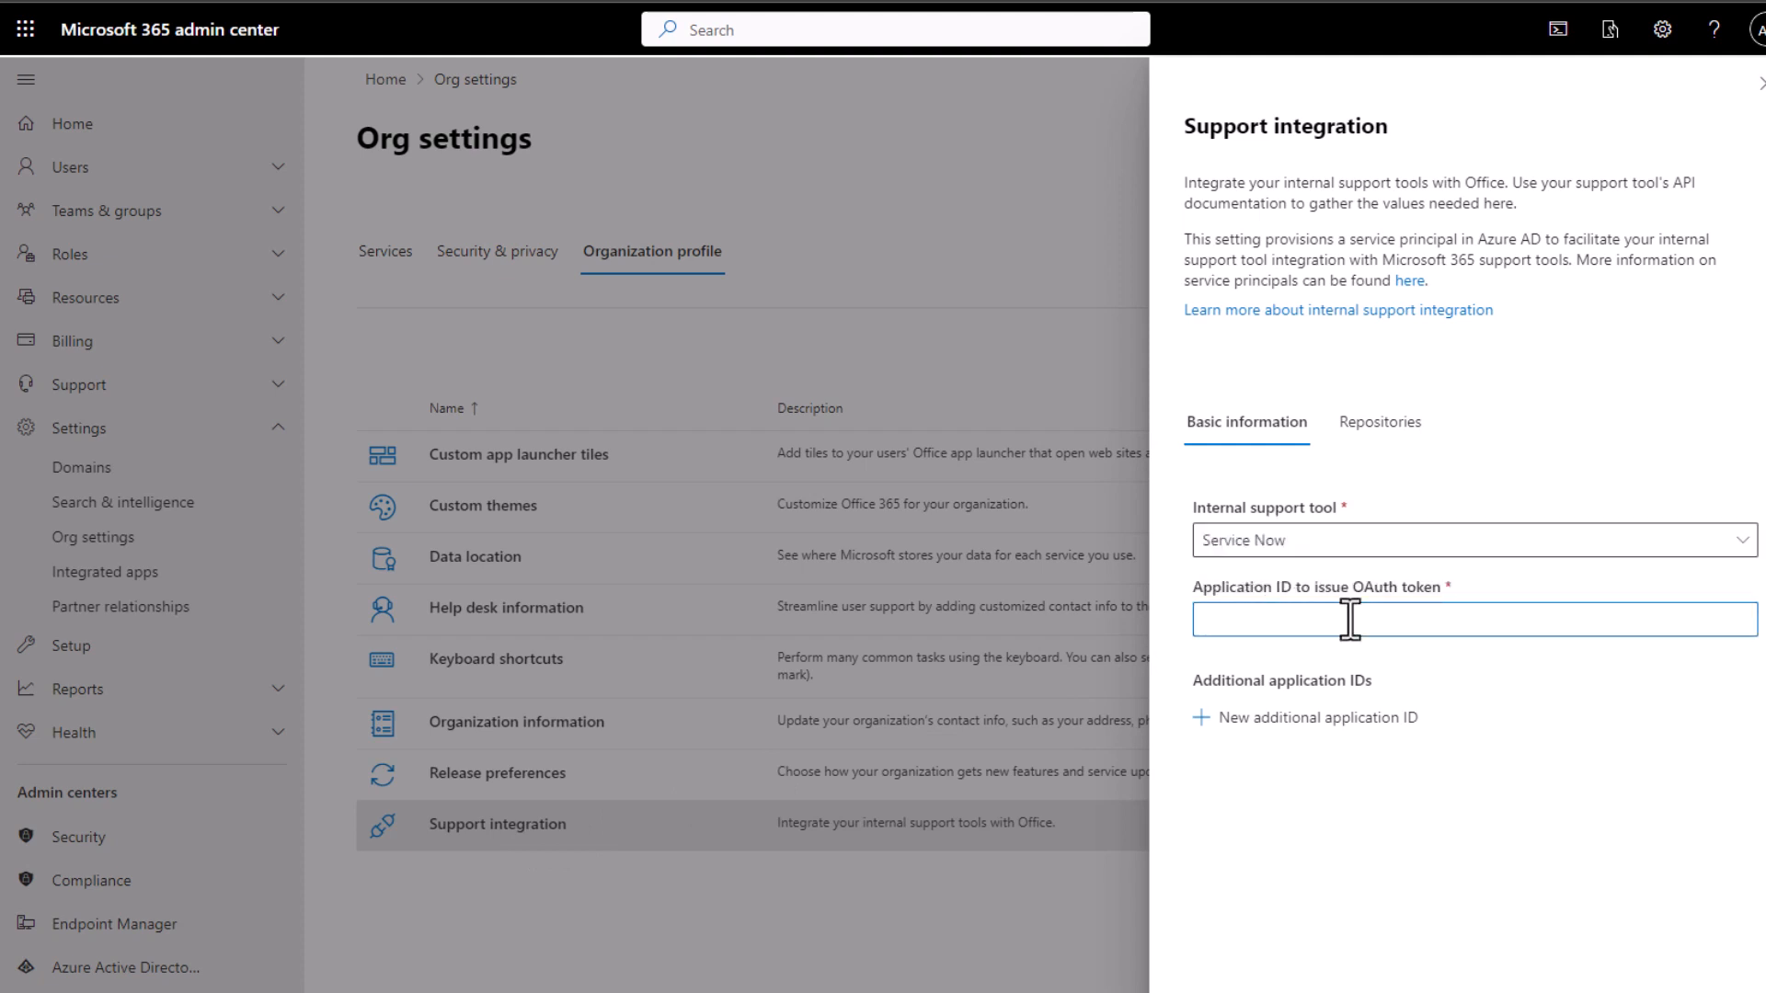
pyautogui.moveTo(1741, 180)
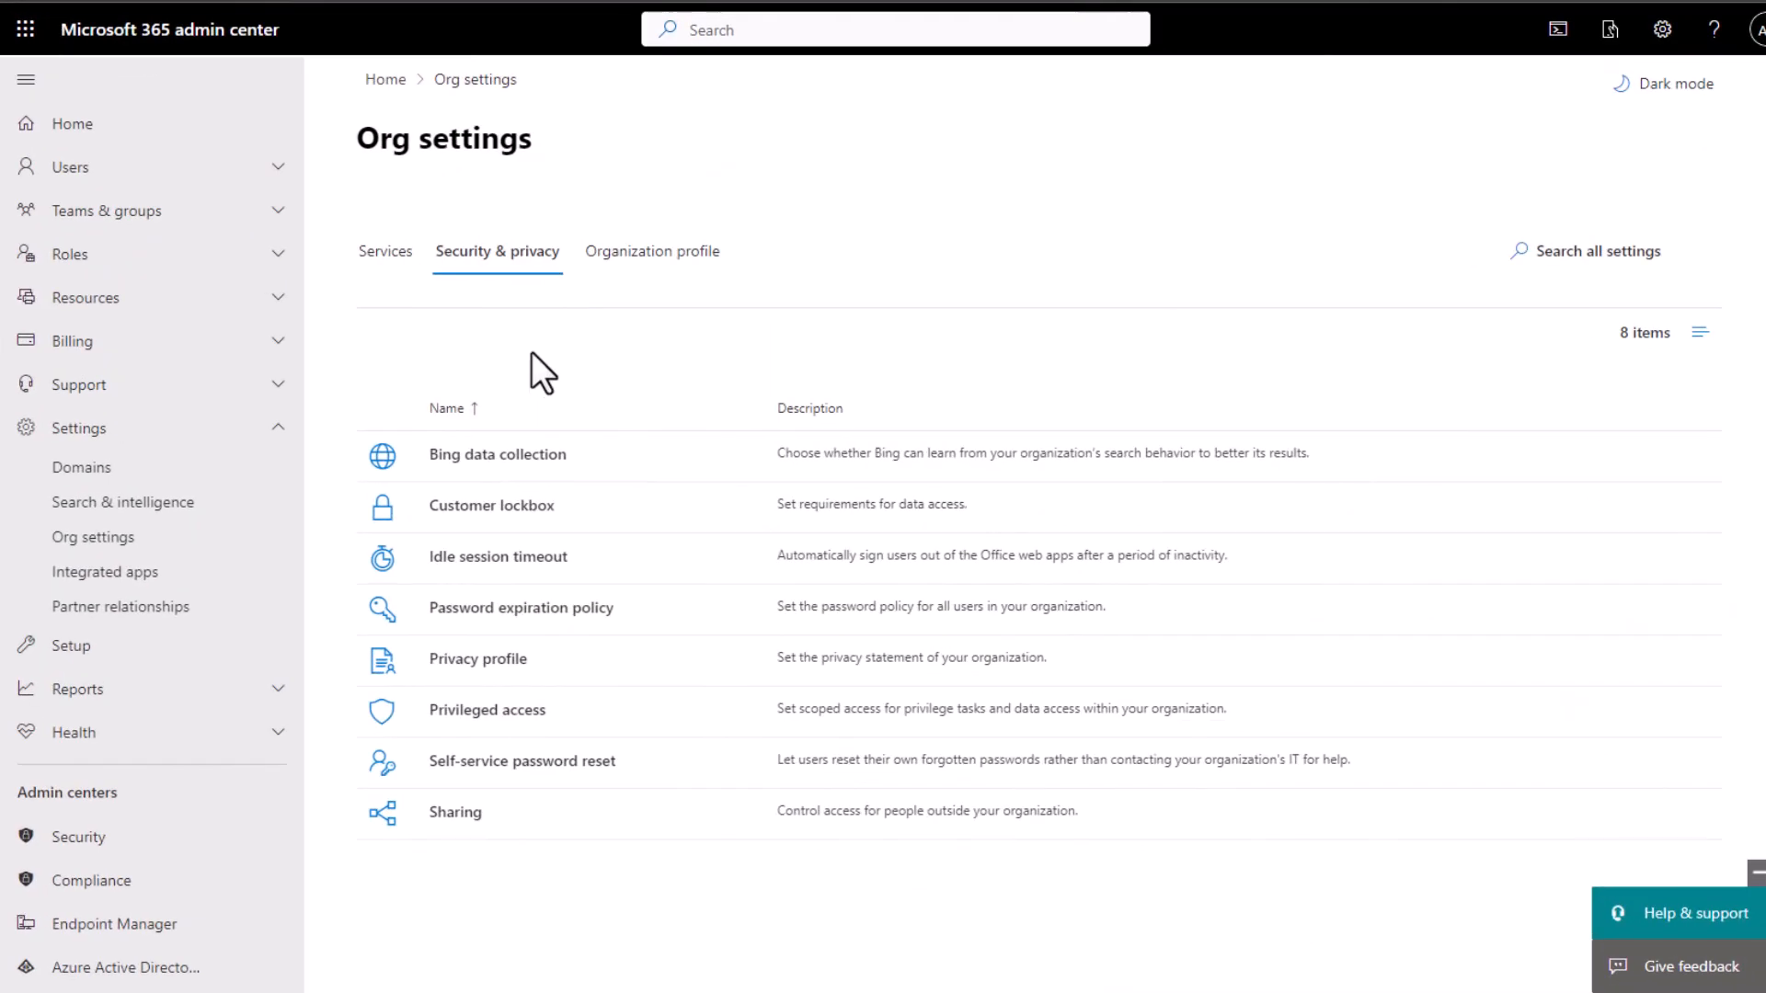
pyautogui.moveTo(497, 454)
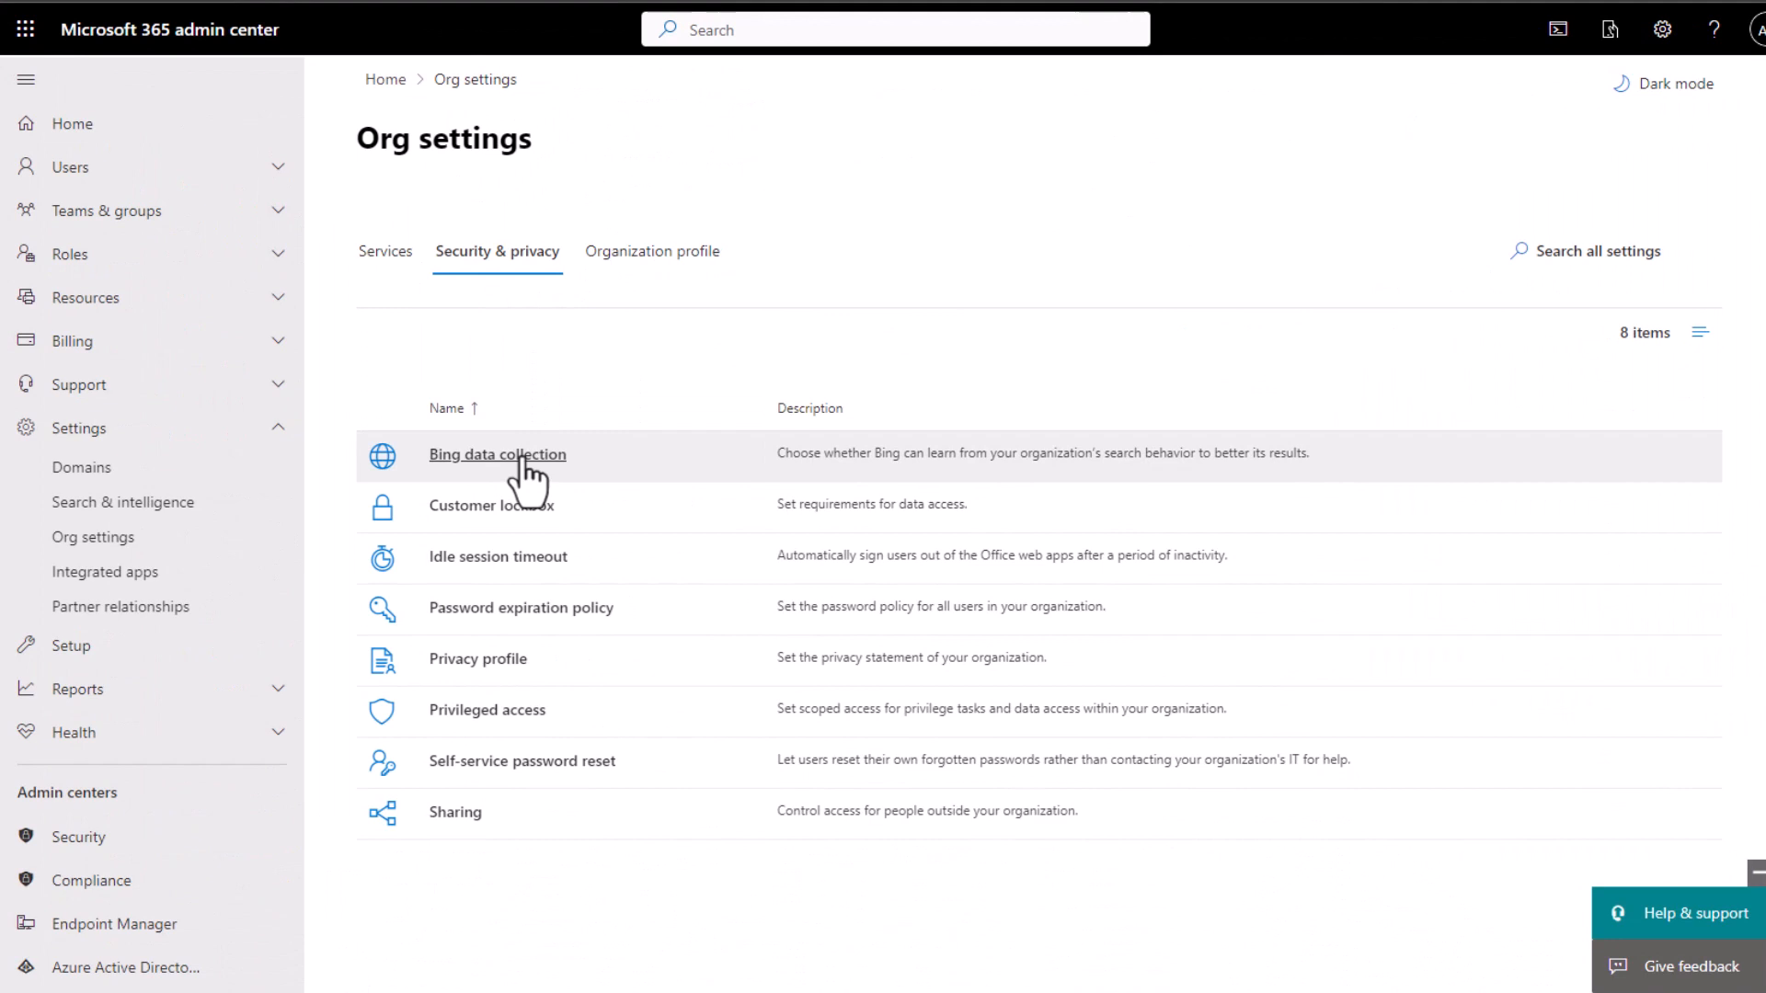
# Review Bing data collection, then require approval for all data access requests in Customer lockbox
pyautogui.click(497, 454)
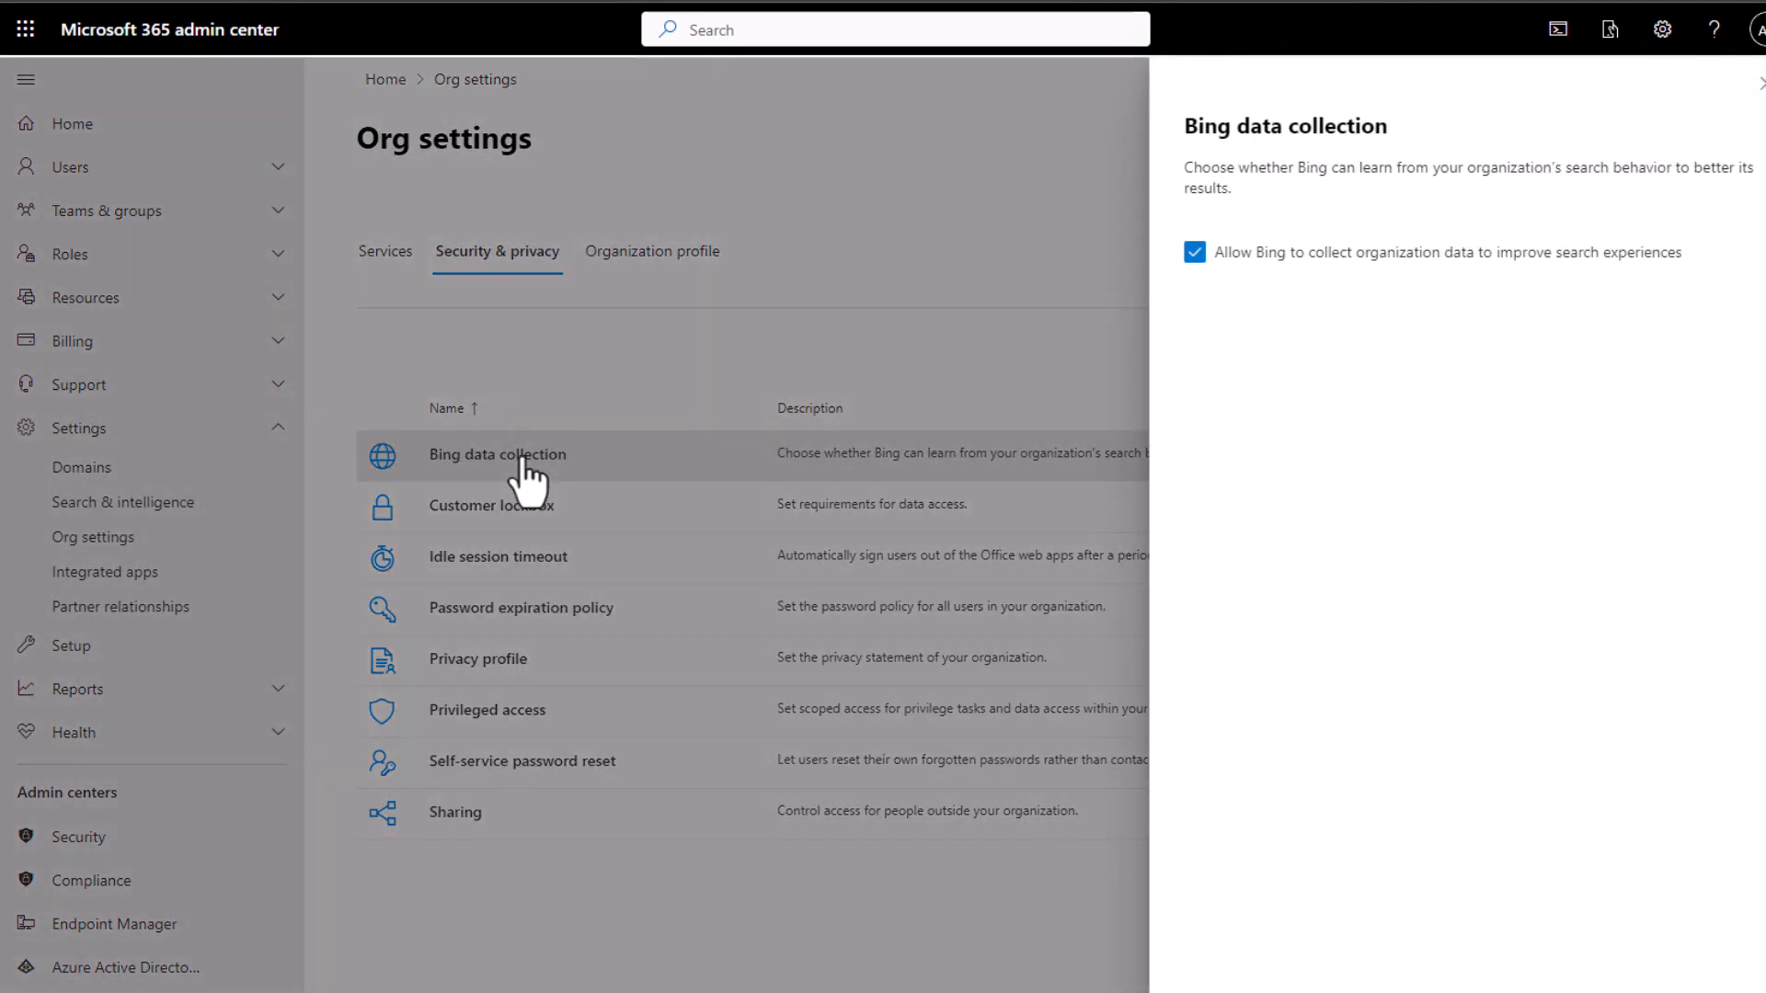
pyautogui.moveTo(1672, 185)
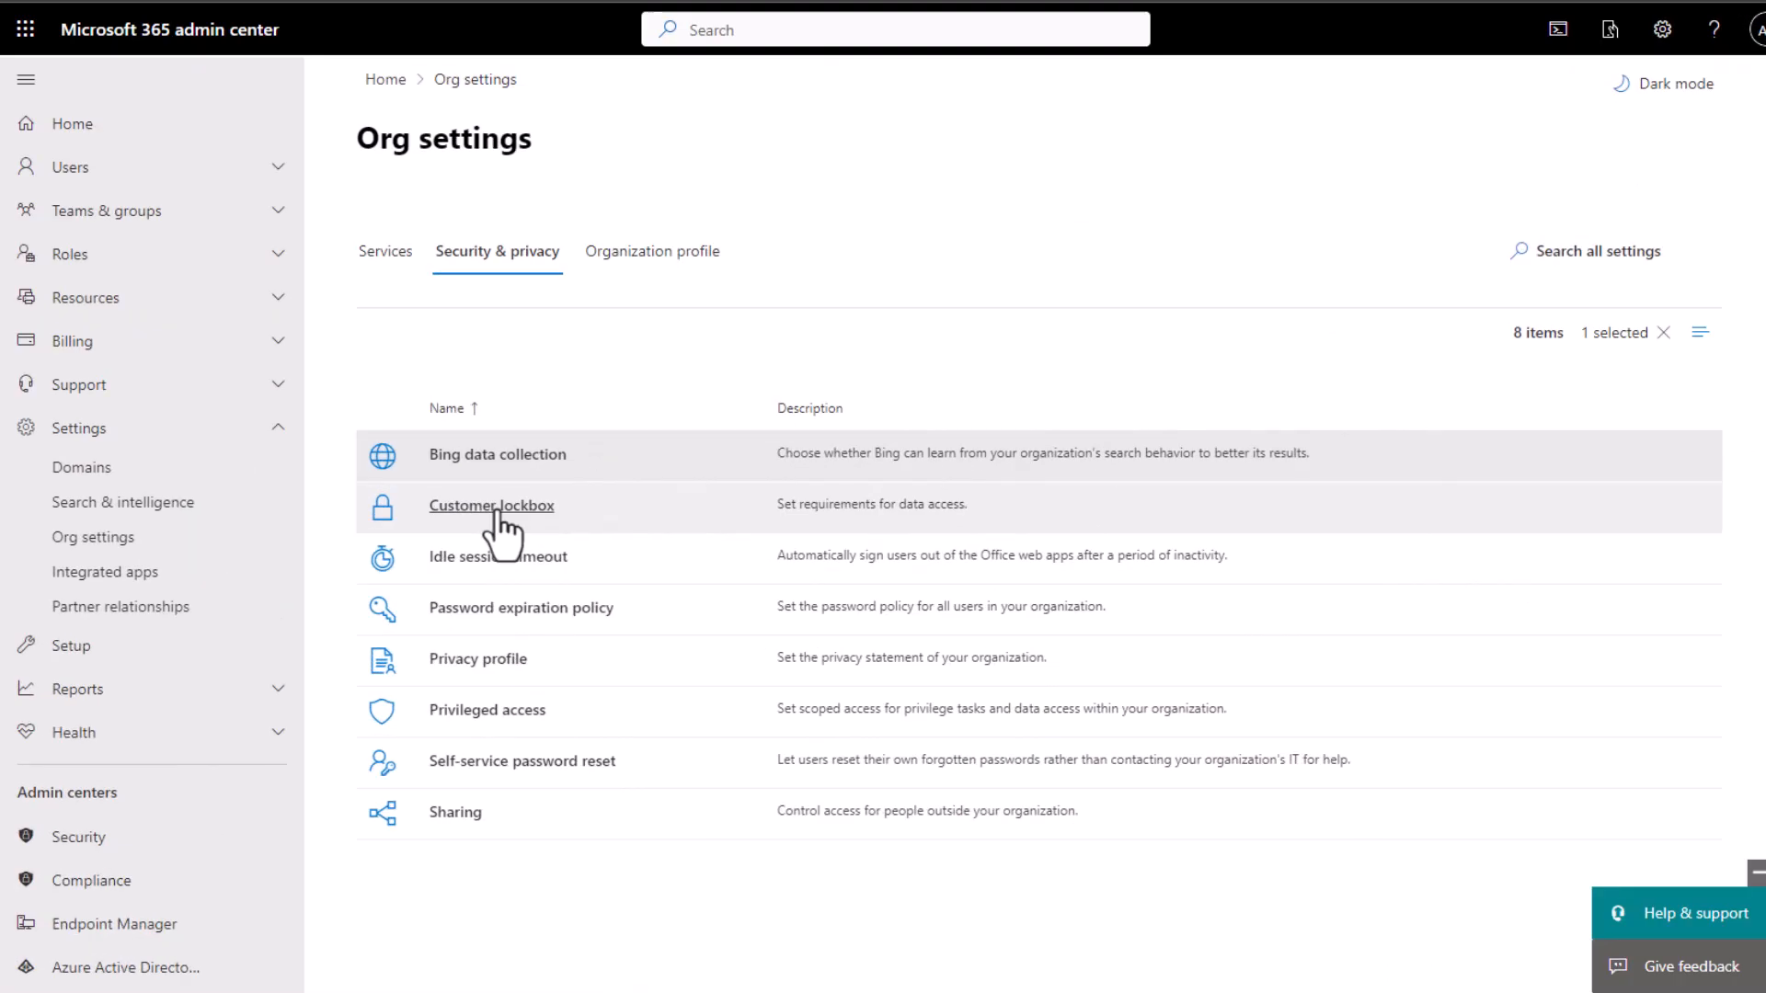
pyautogui.click(491, 504)
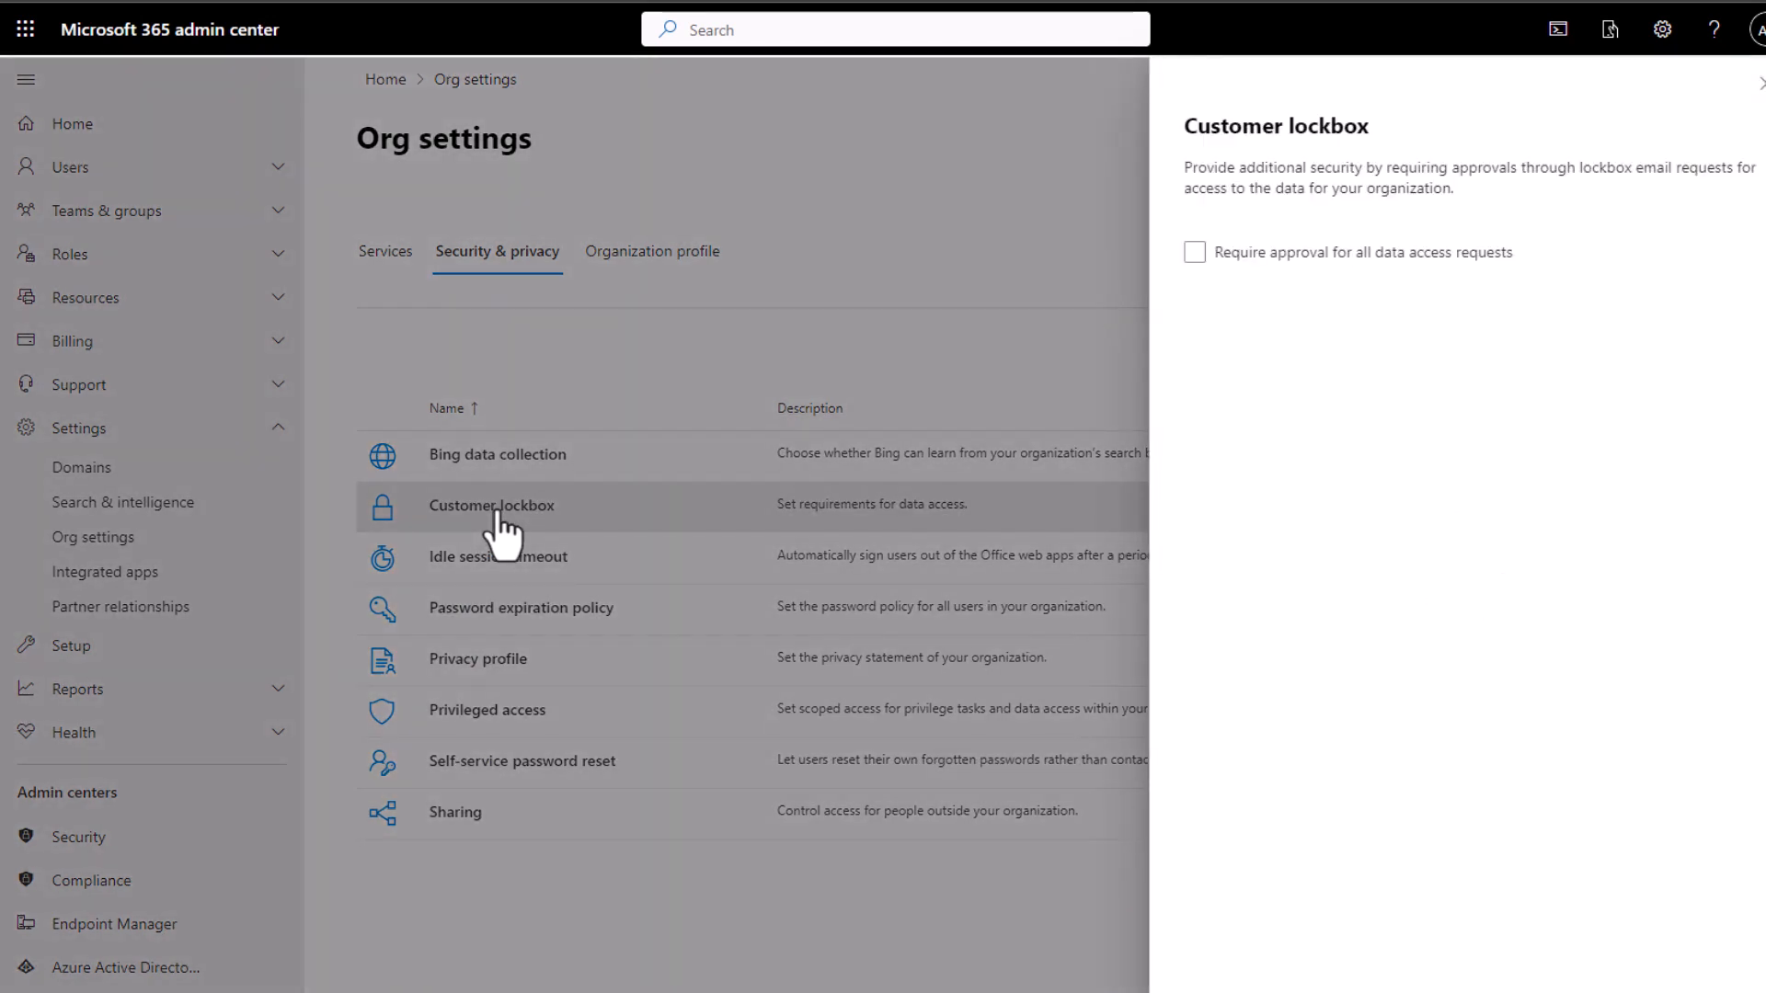
pyautogui.moveTo(859, 462)
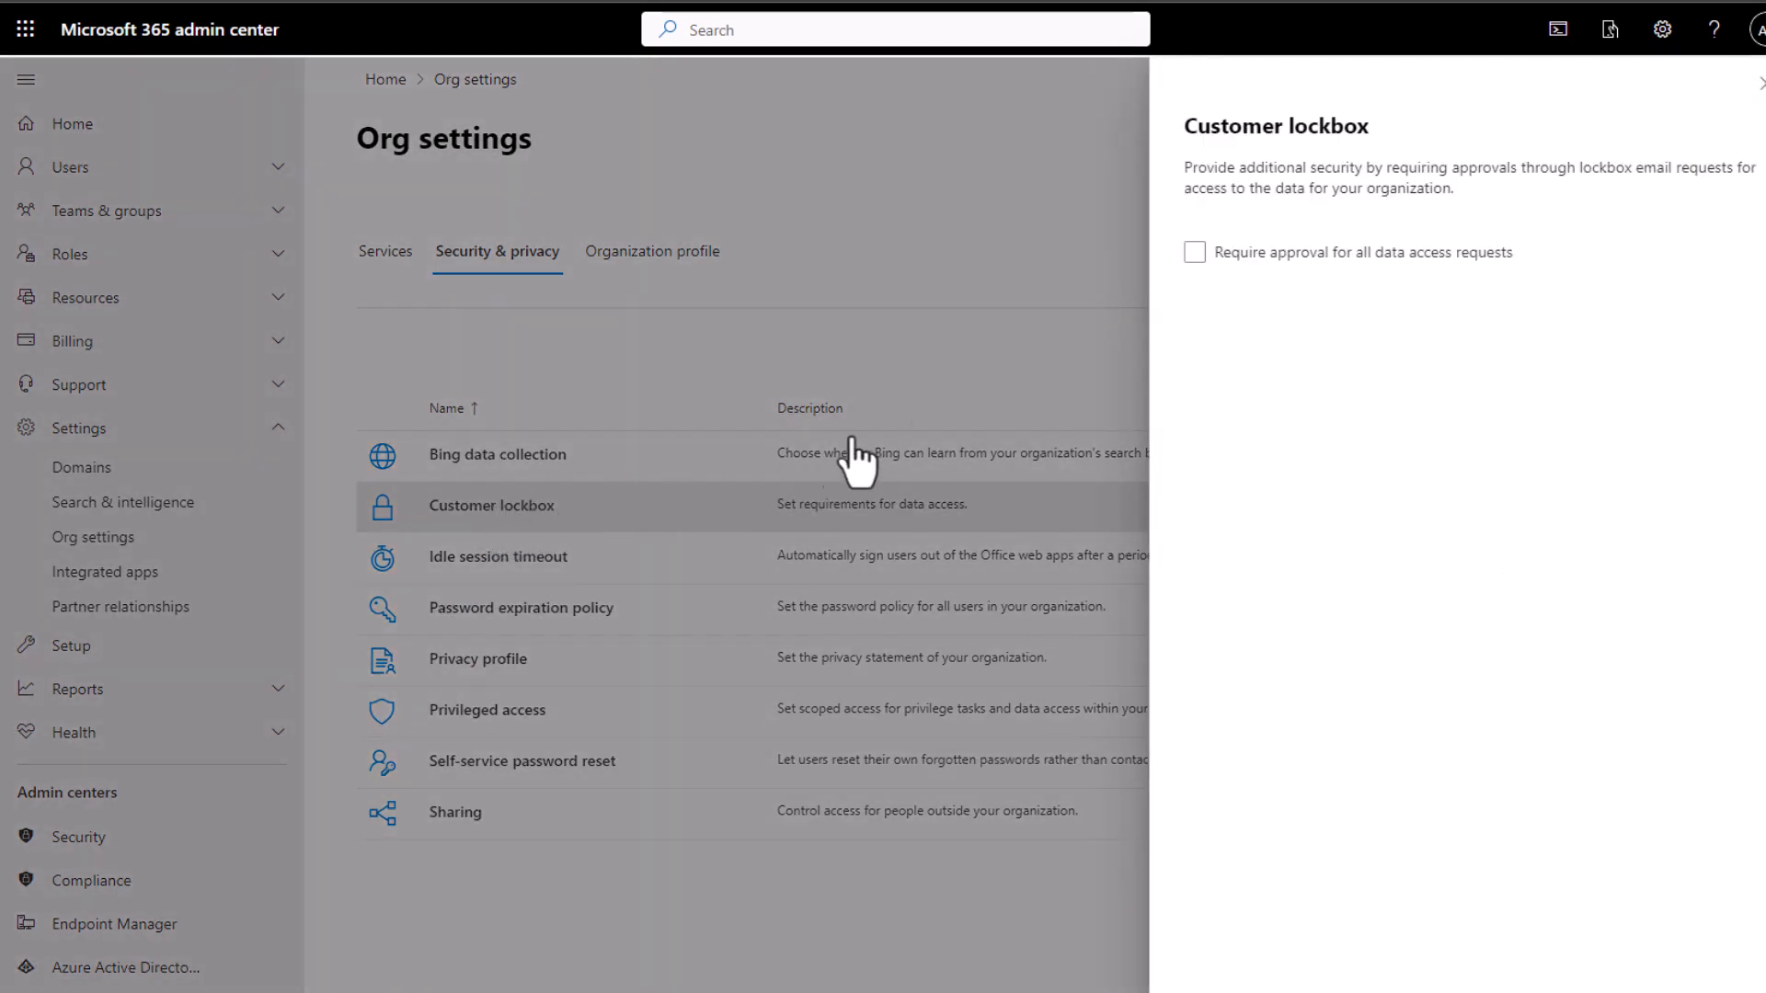
pyautogui.click(1192, 252)
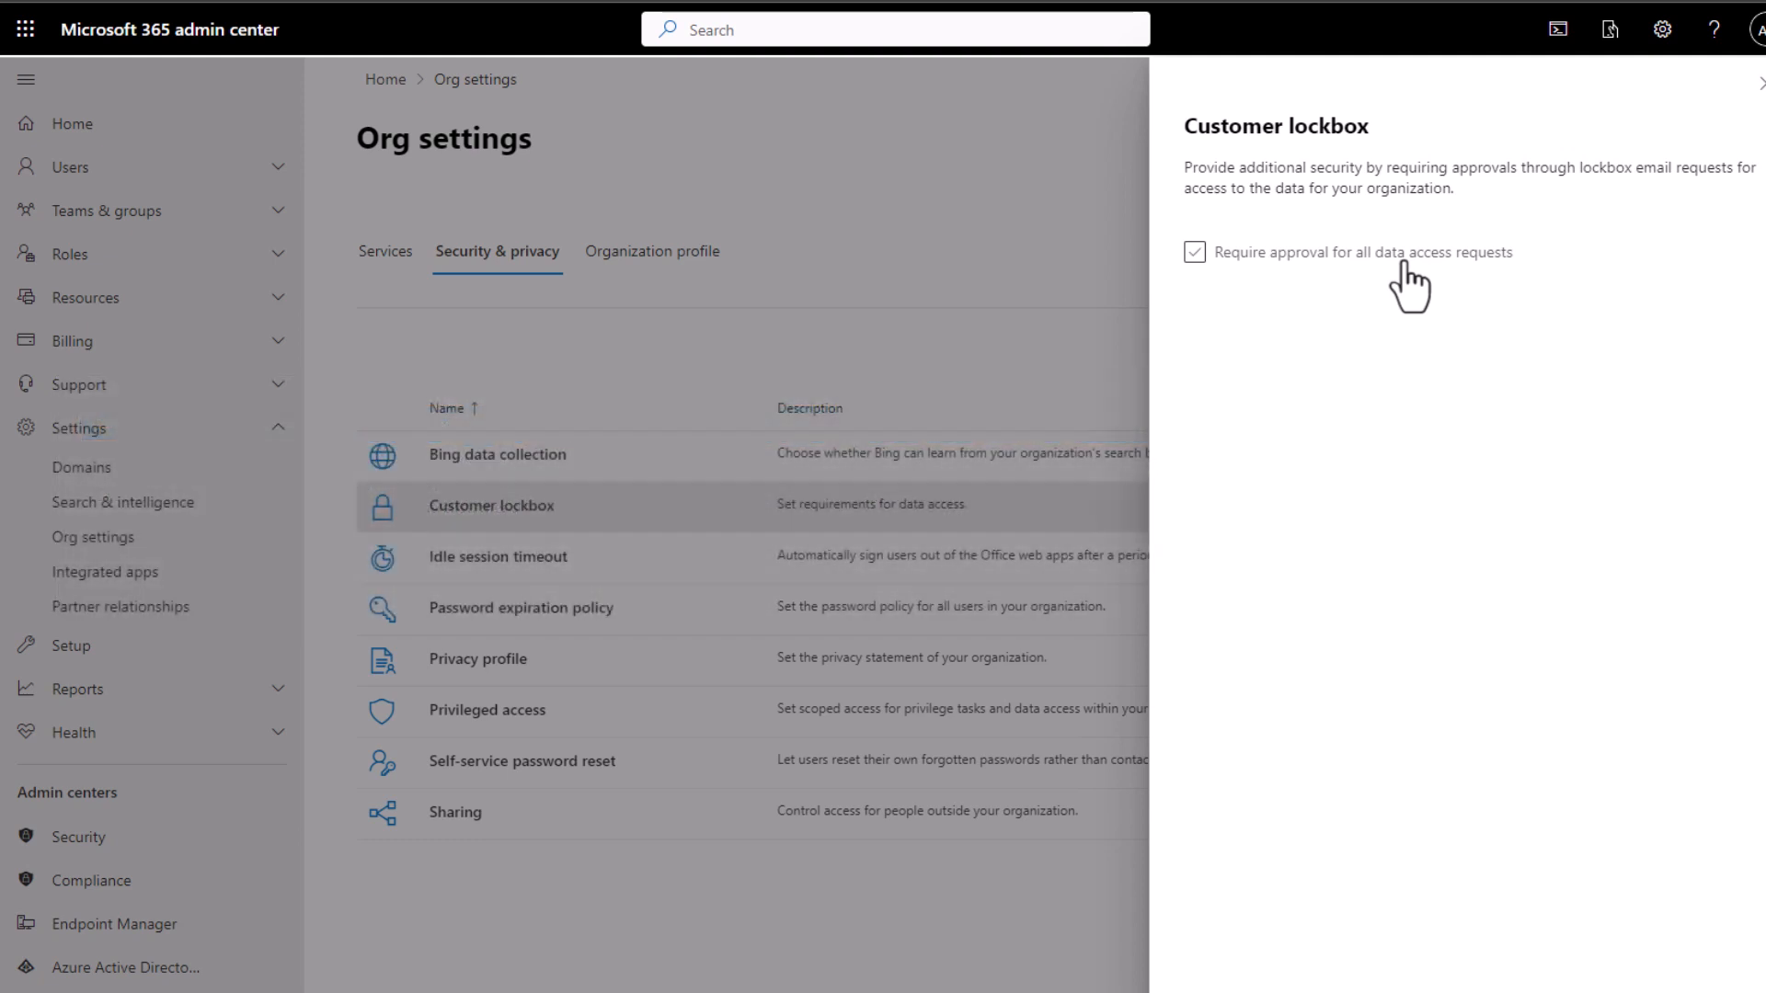
pyautogui.click(1194, 252)
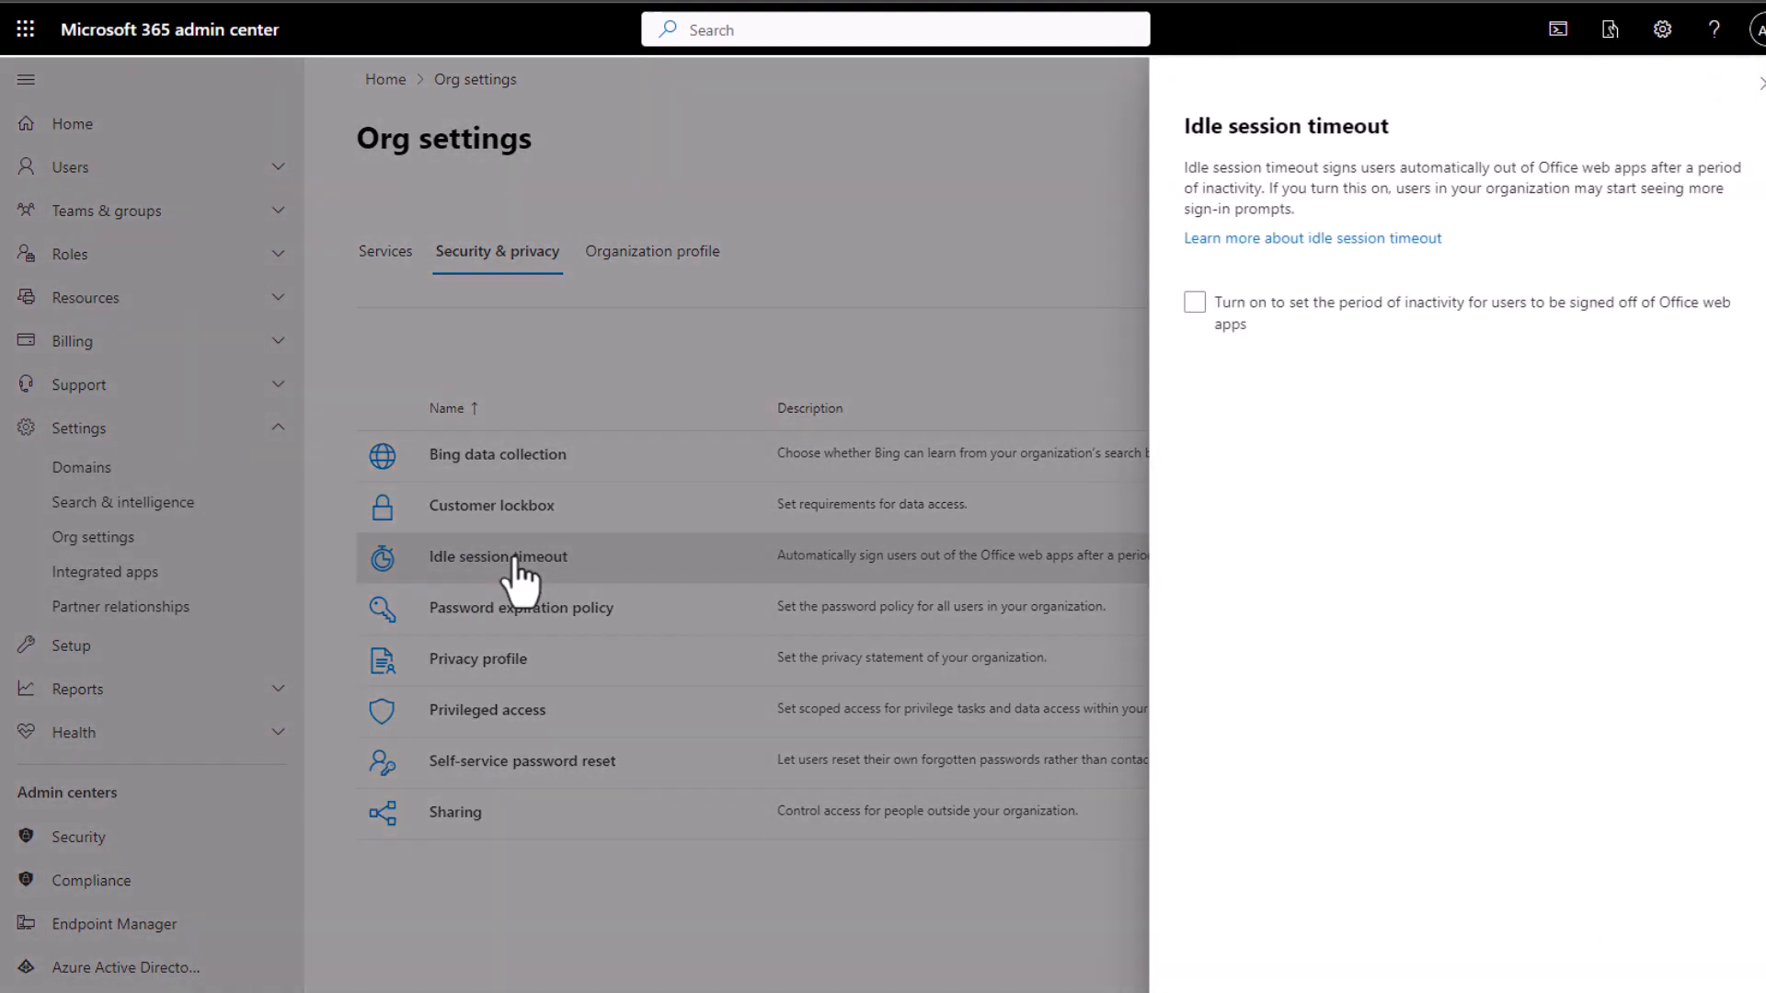
pyautogui.moveTo(789, 519)
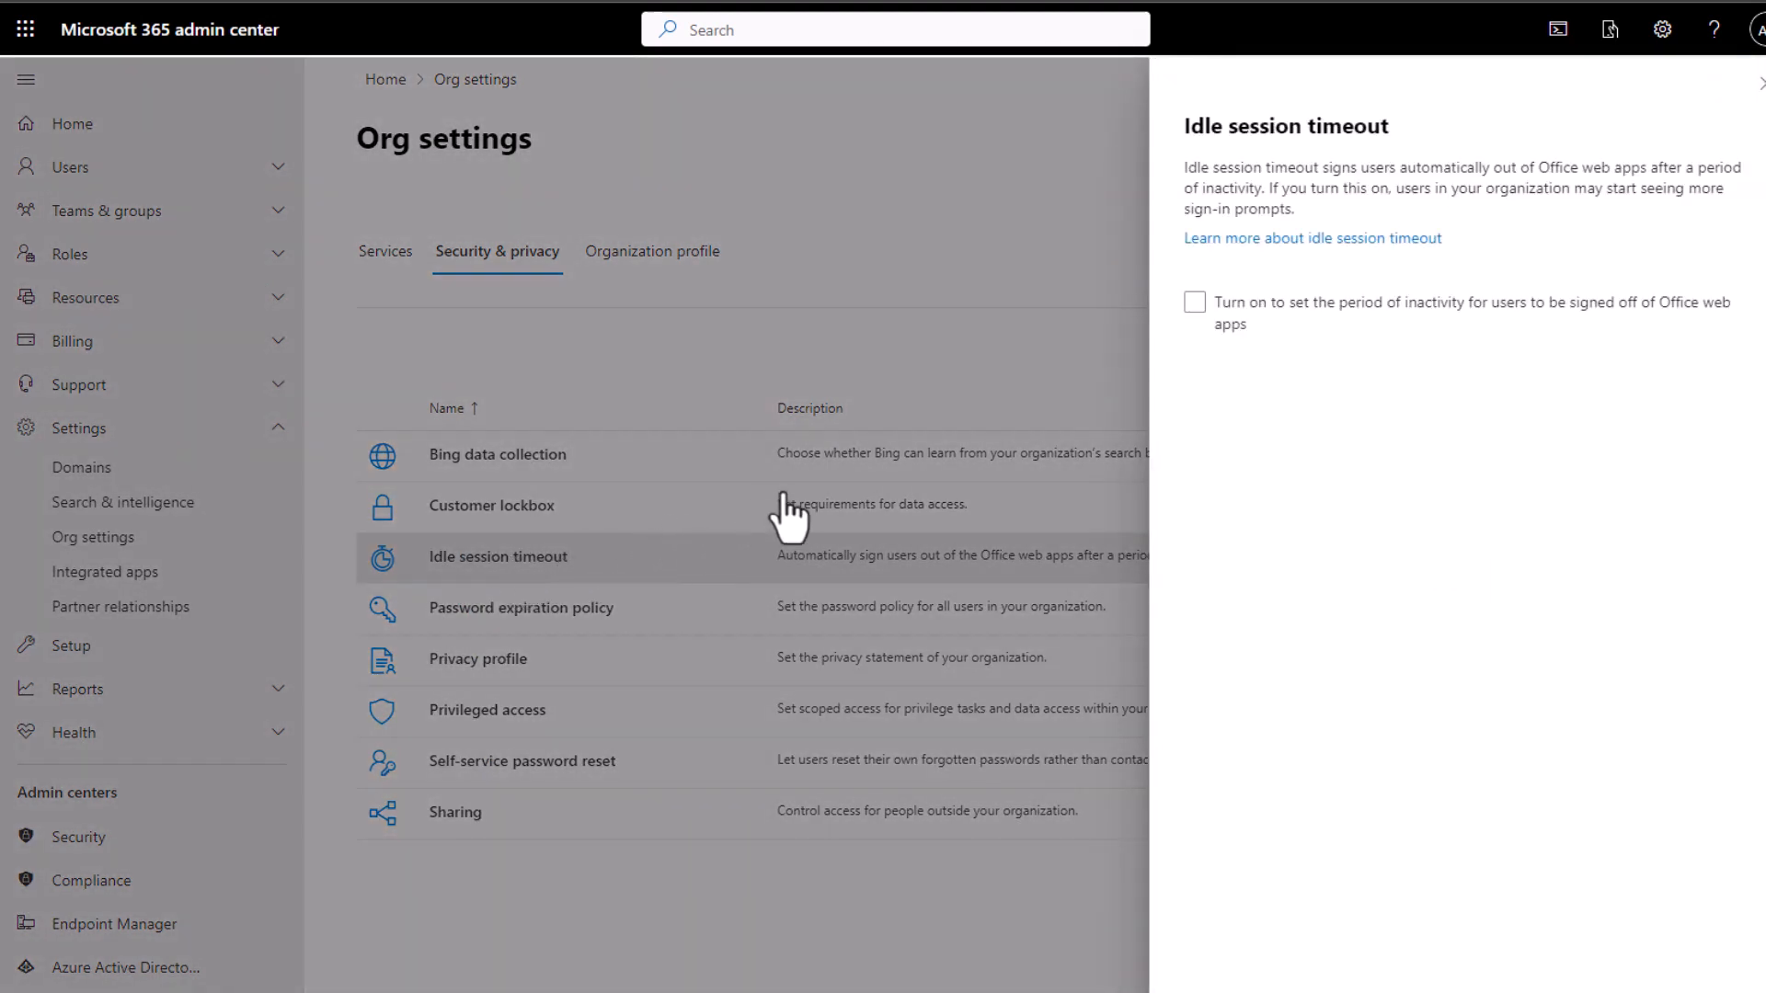
# Turn on idle session timeout at 1 hour, then discard the unsaved change
pyautogui.click(1194, 301)
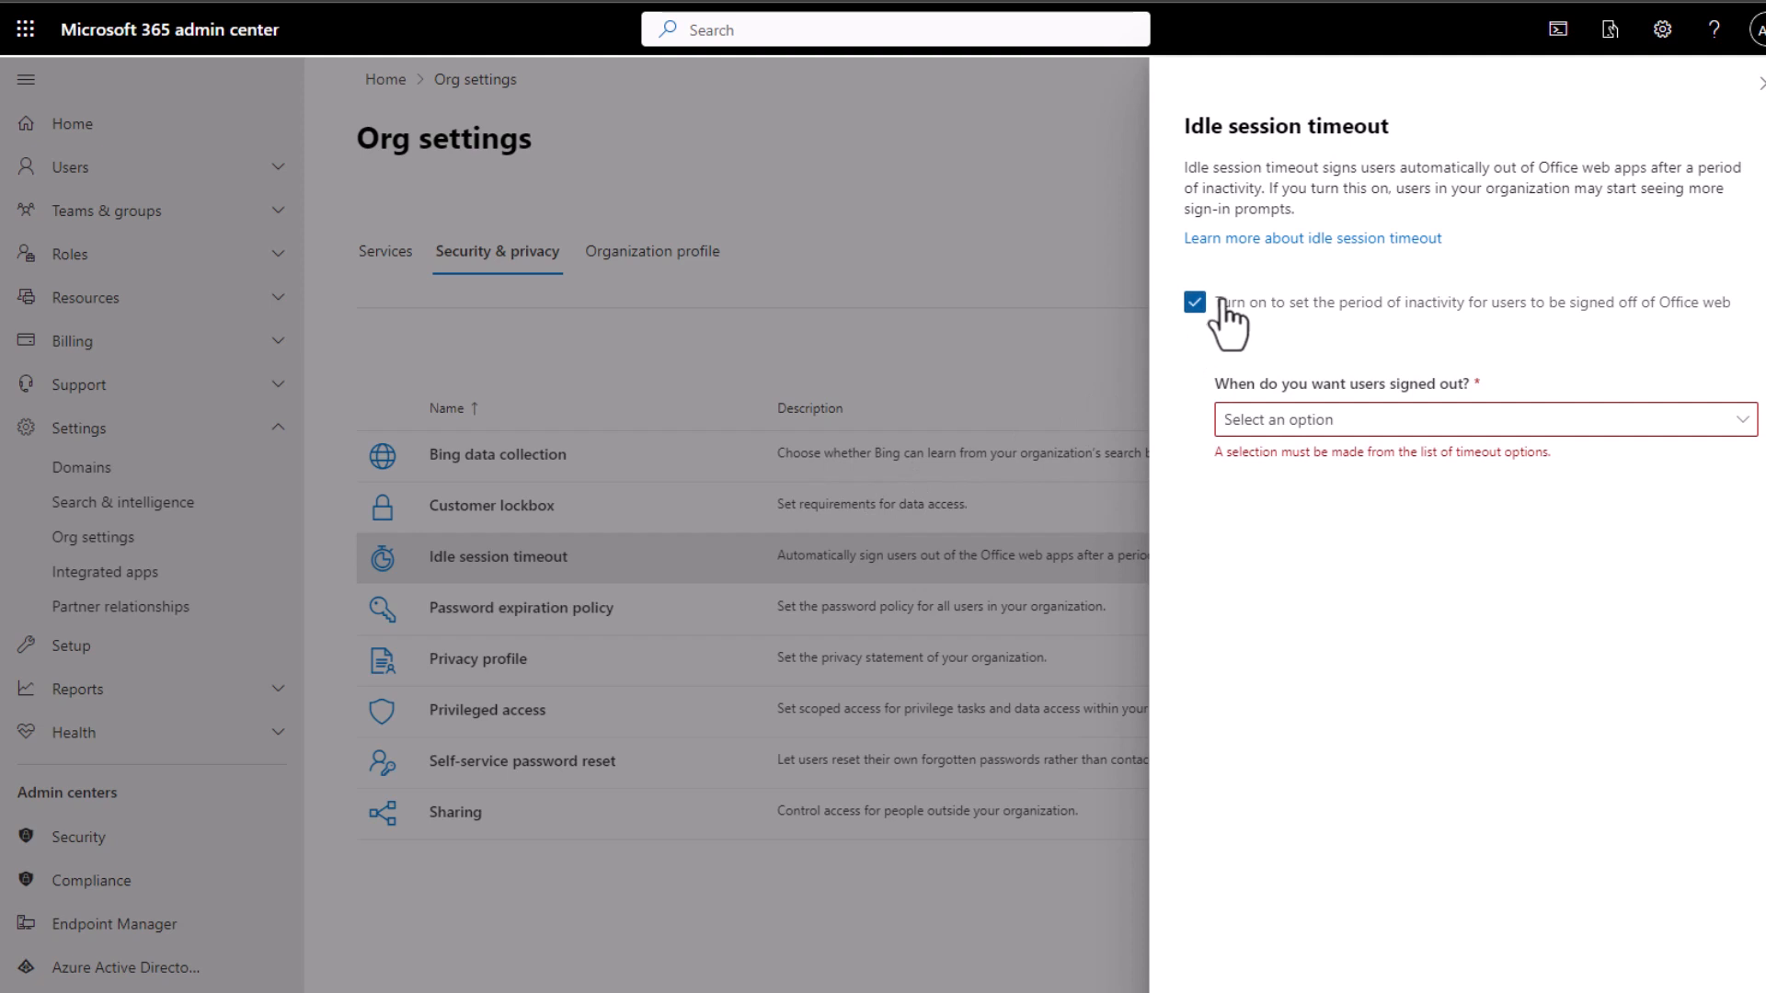
pyautogui.moveTo(1628, 451)
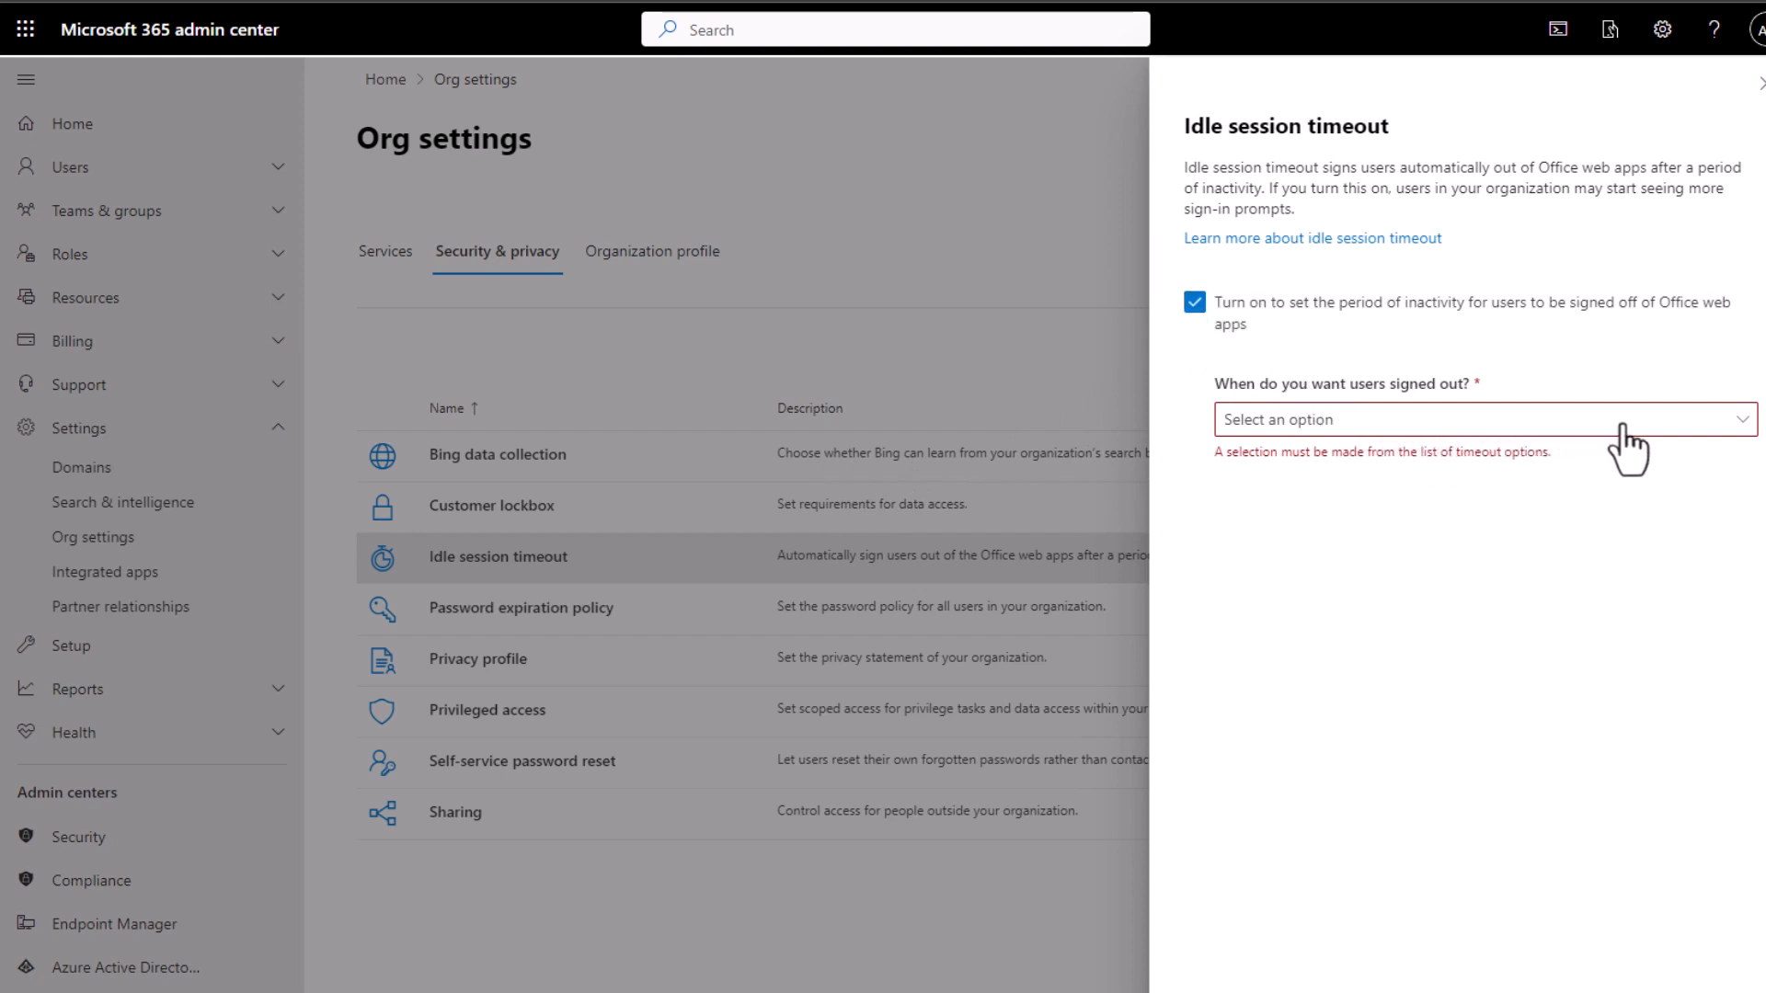
pyautogui.click(1481, 420)
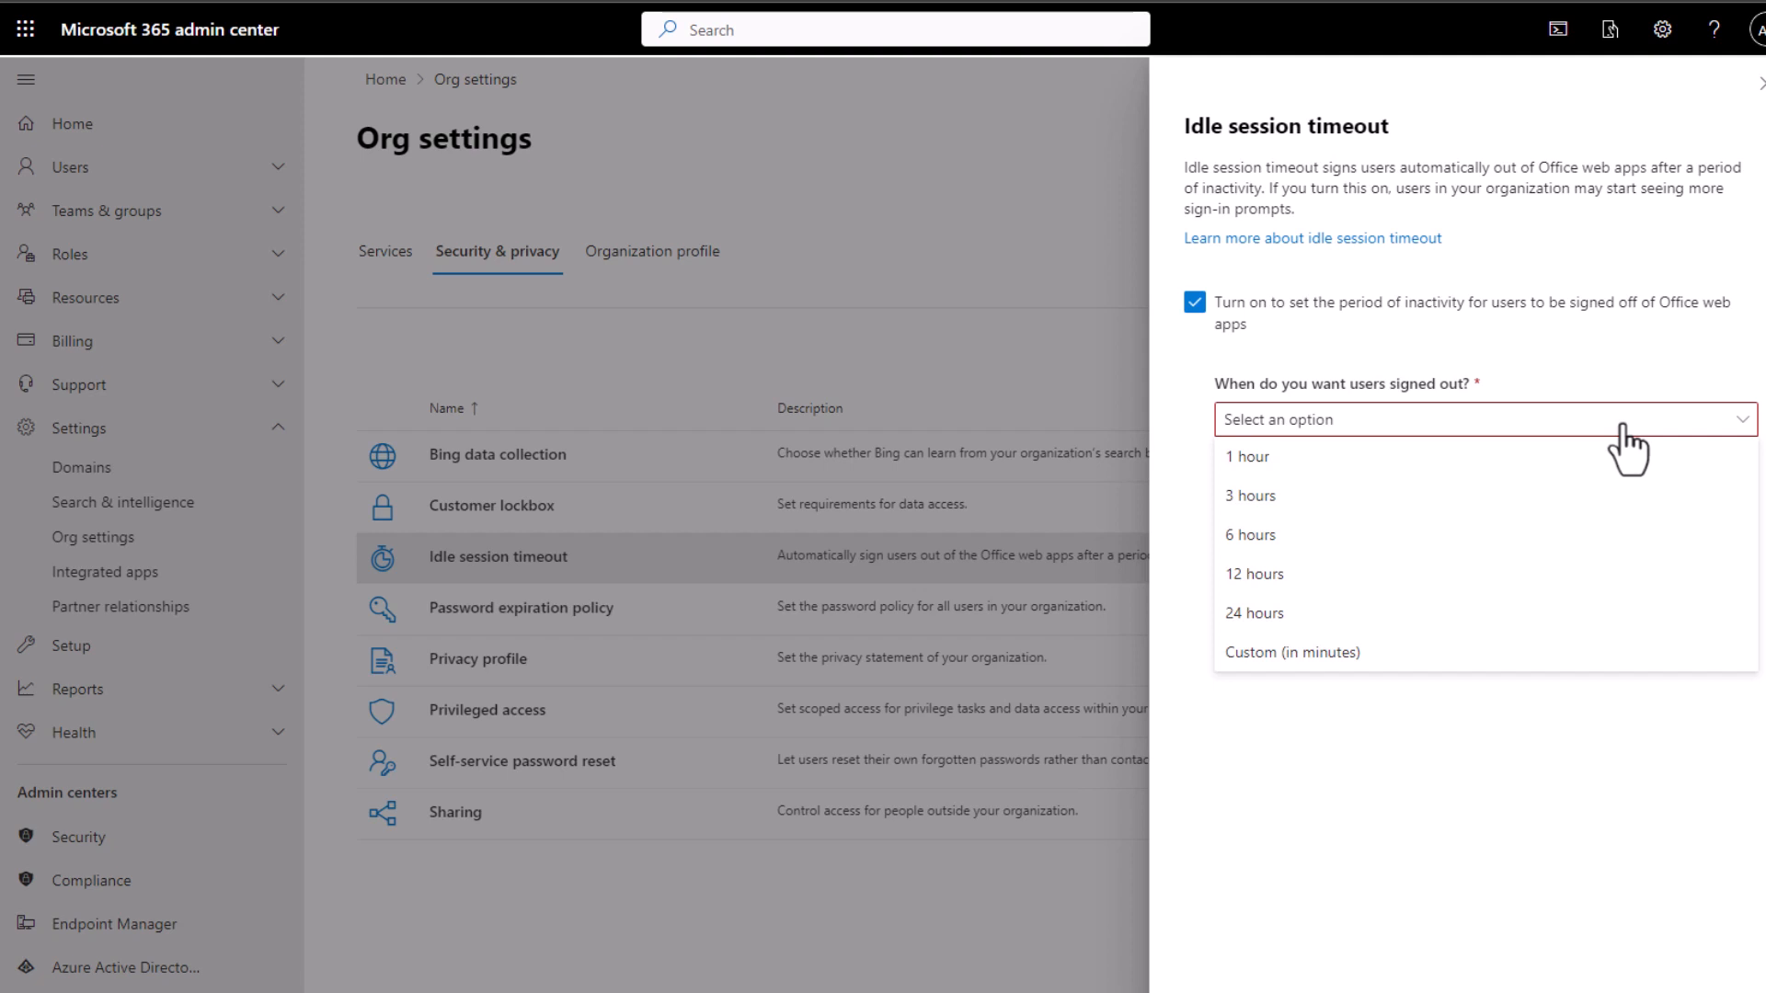
pyautogui.moveTo(1262, 458)
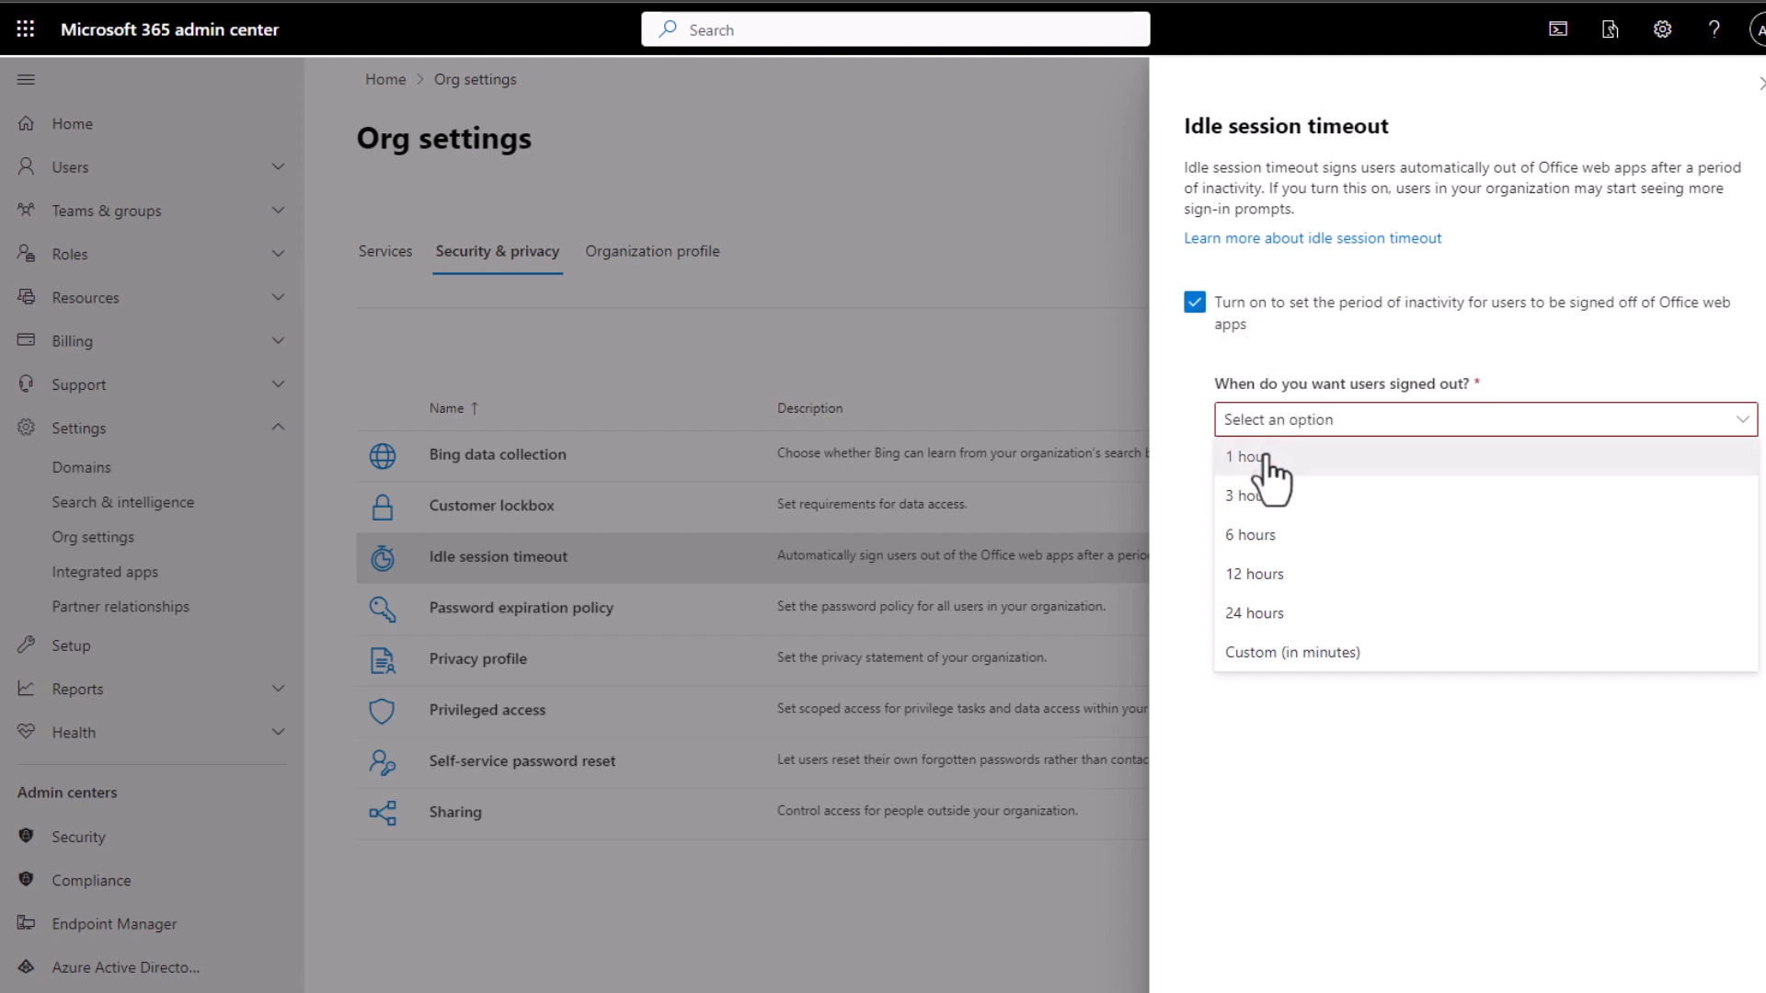
pyautogui.click(1243, 457)
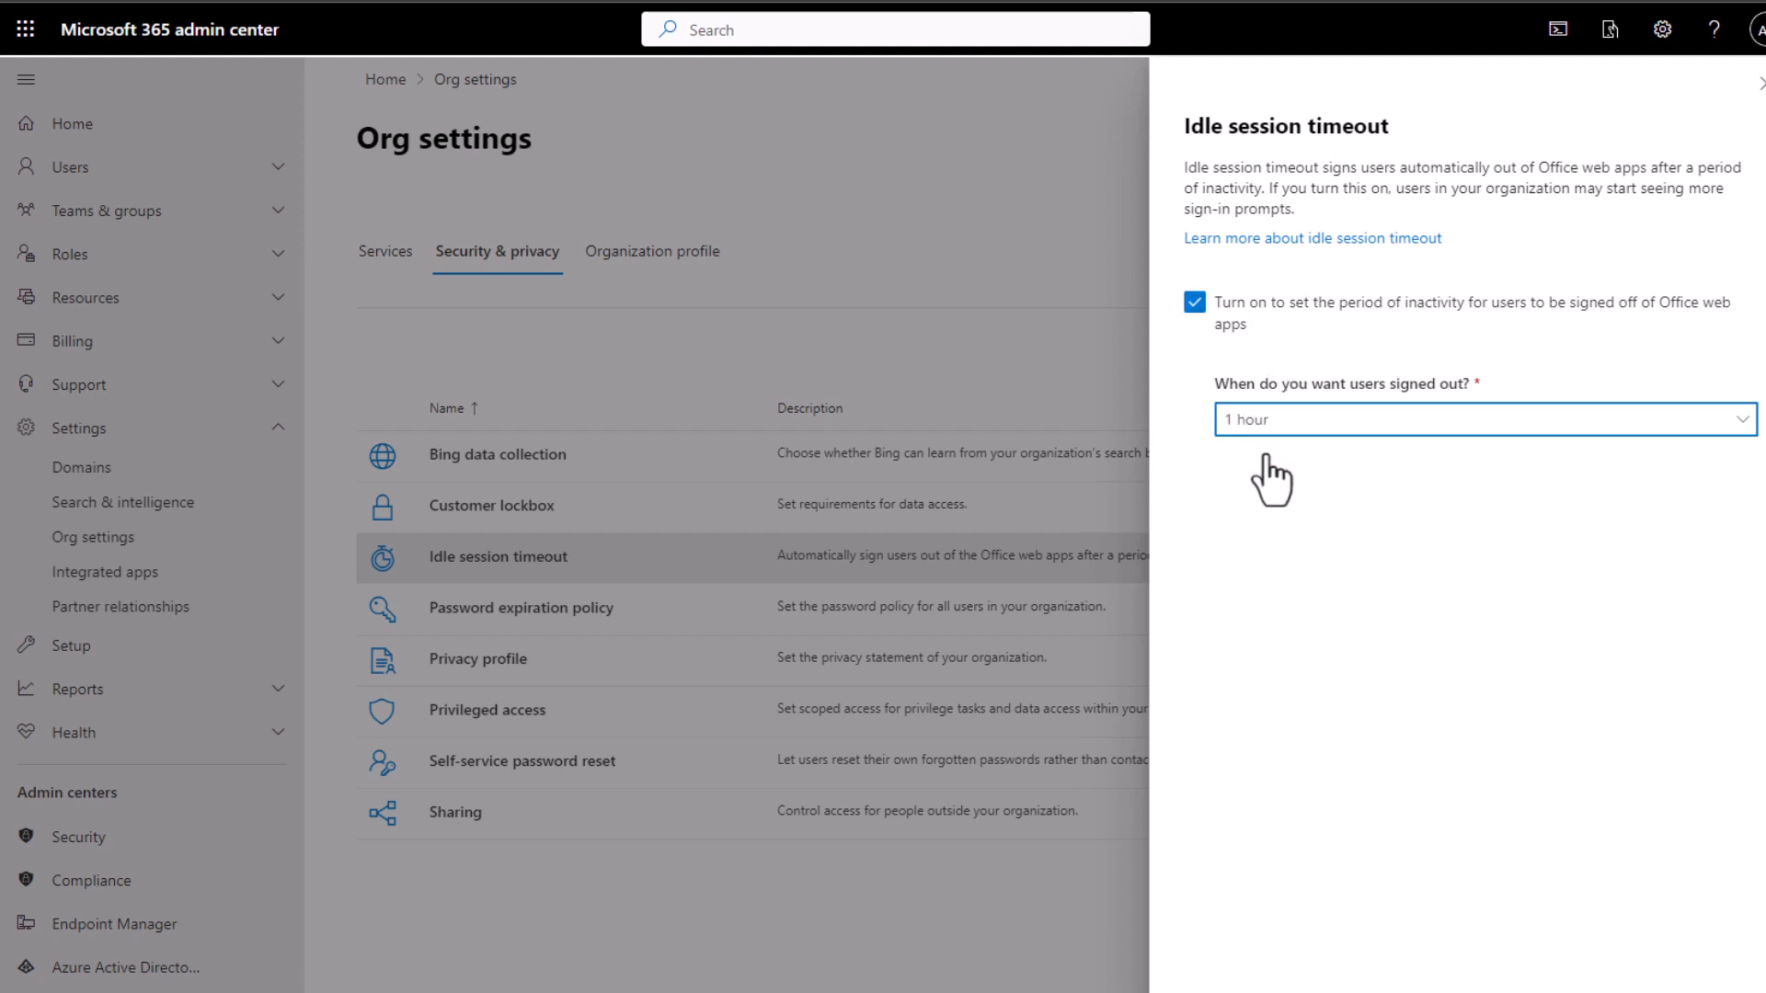
pyautogui.click(1194, 301)
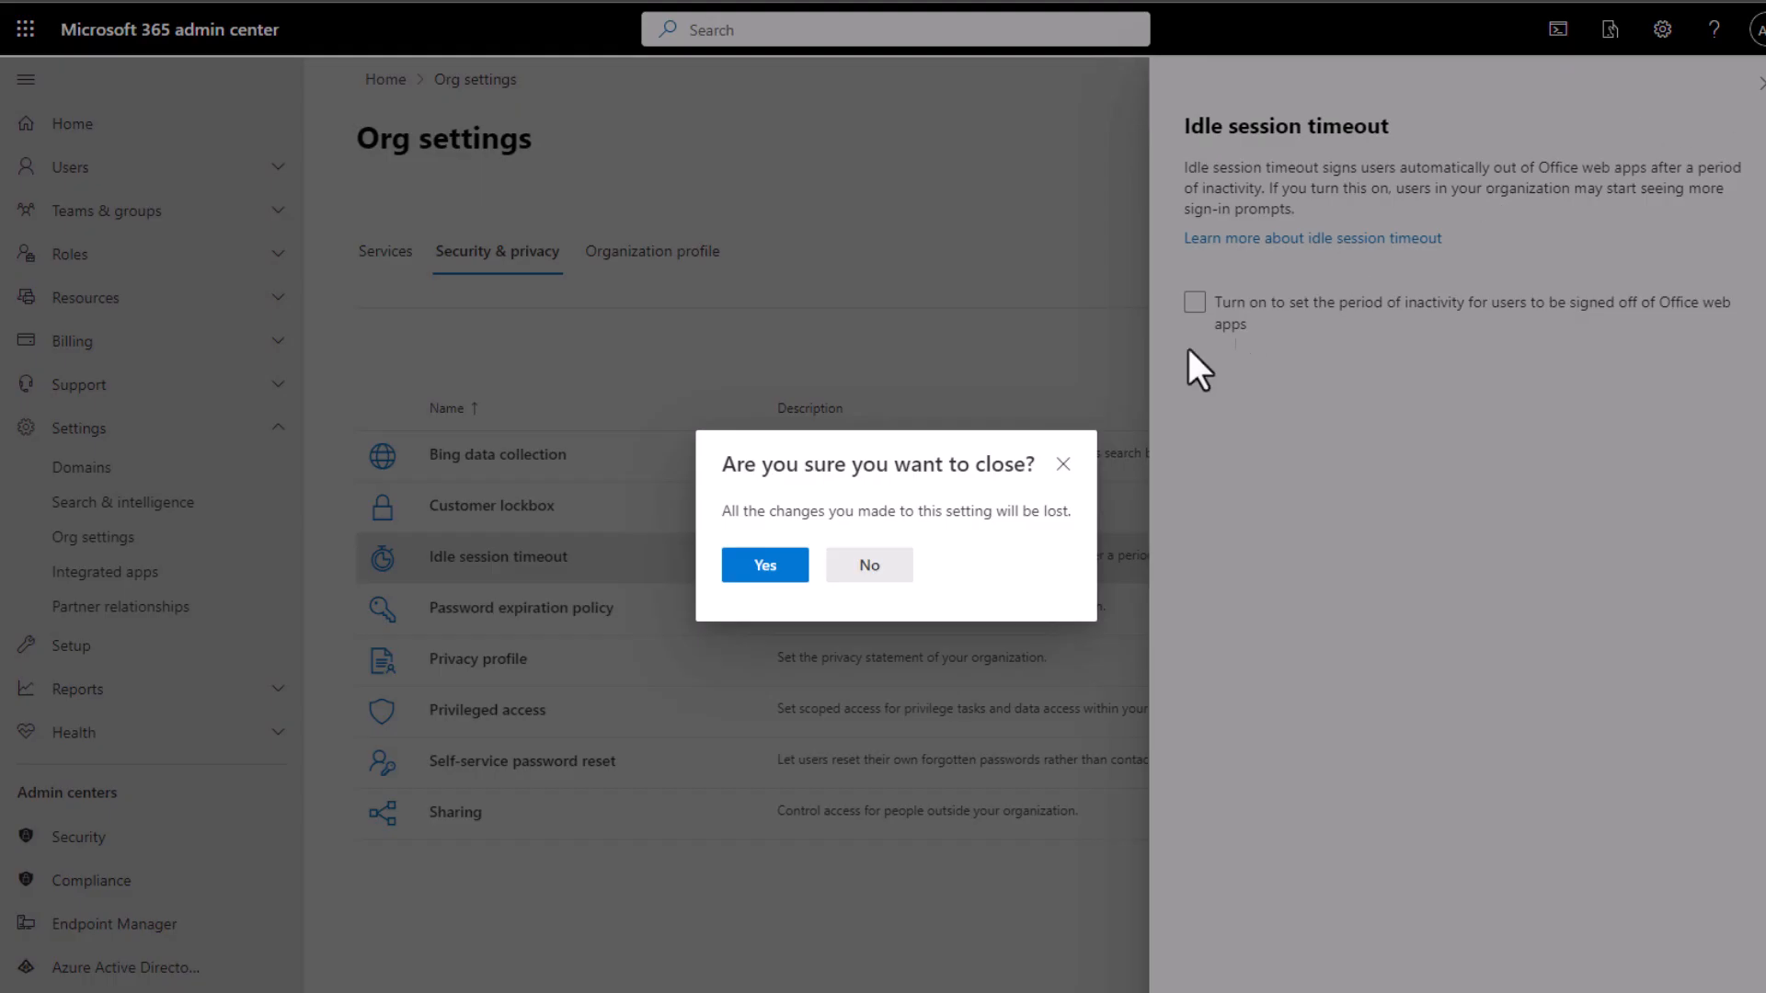
pyautogui.click(765, 564)
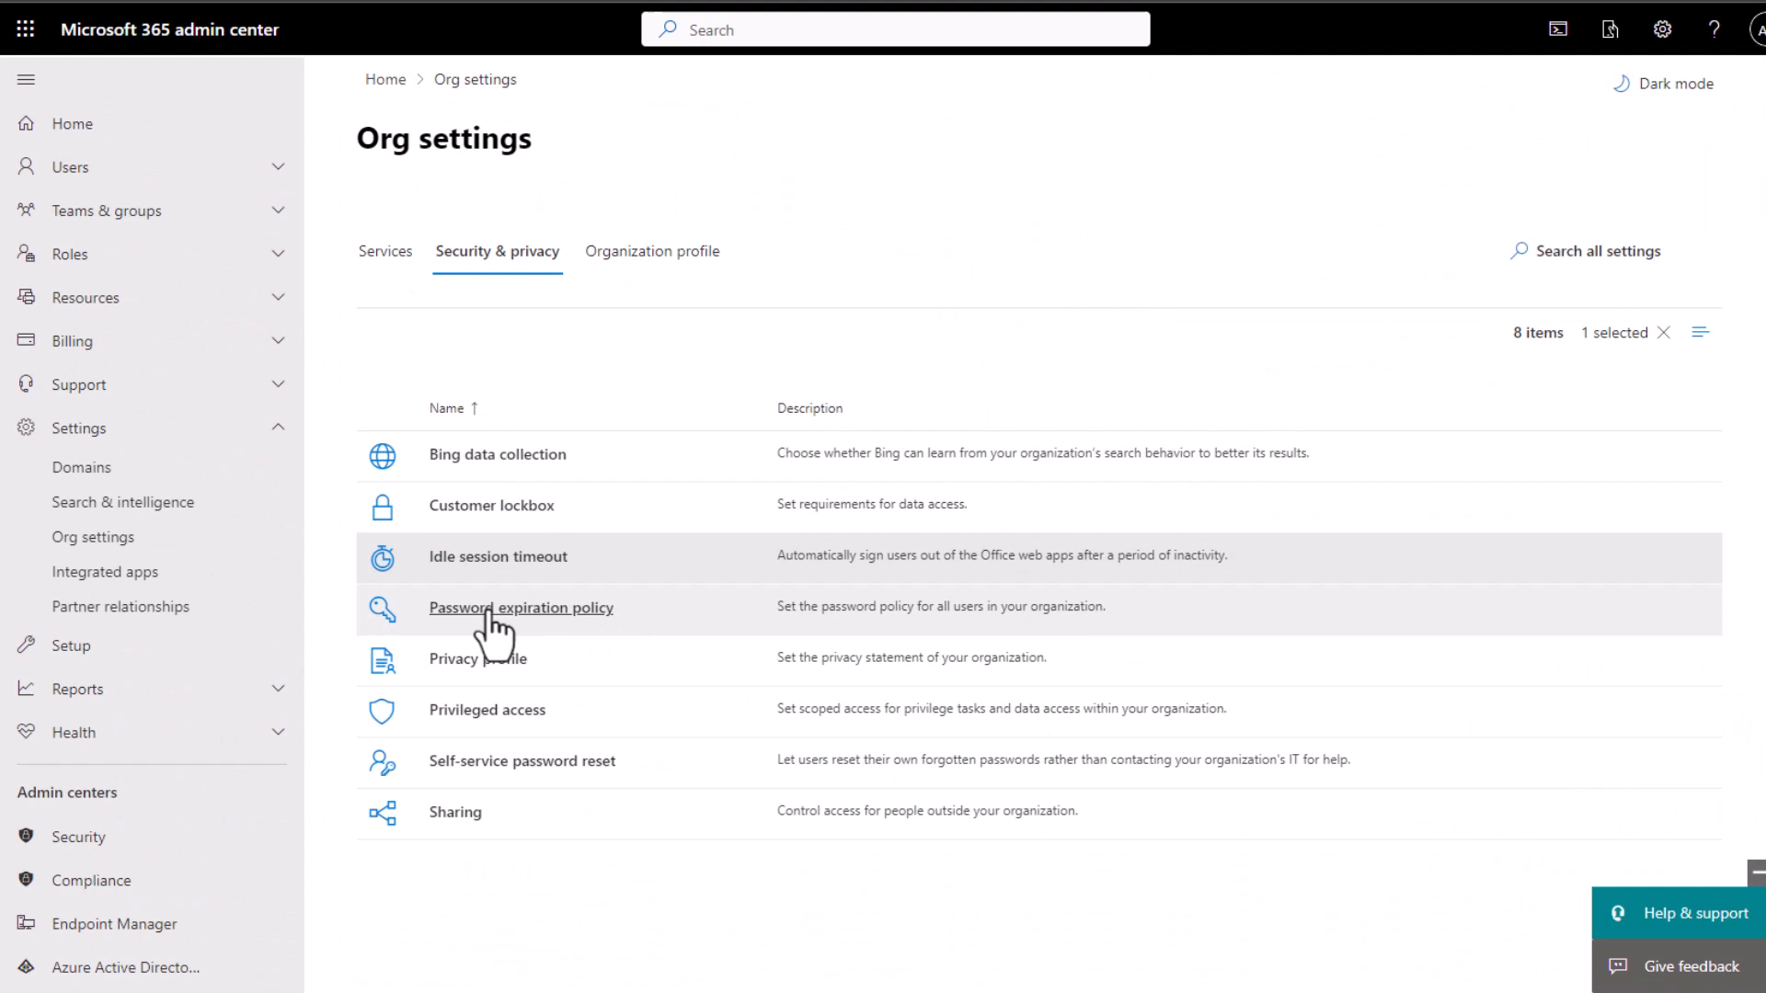
pyautogui.click(520, 607)
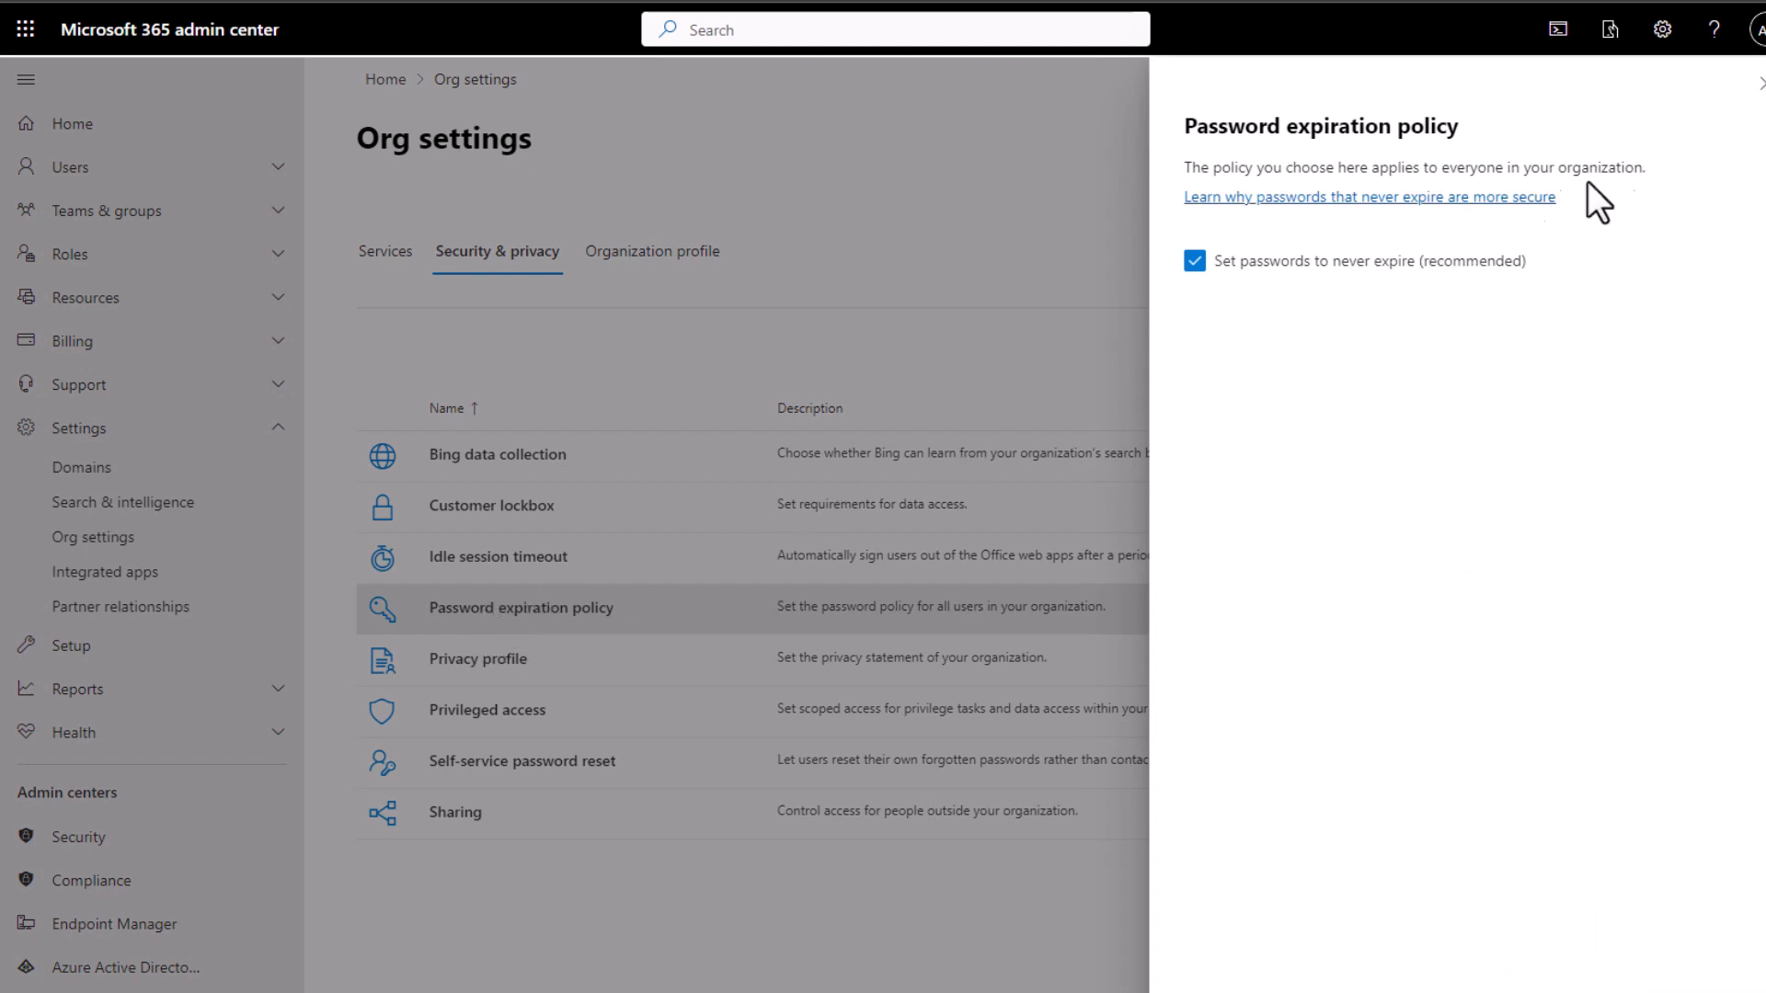
pyautogui.click(1754, 83)
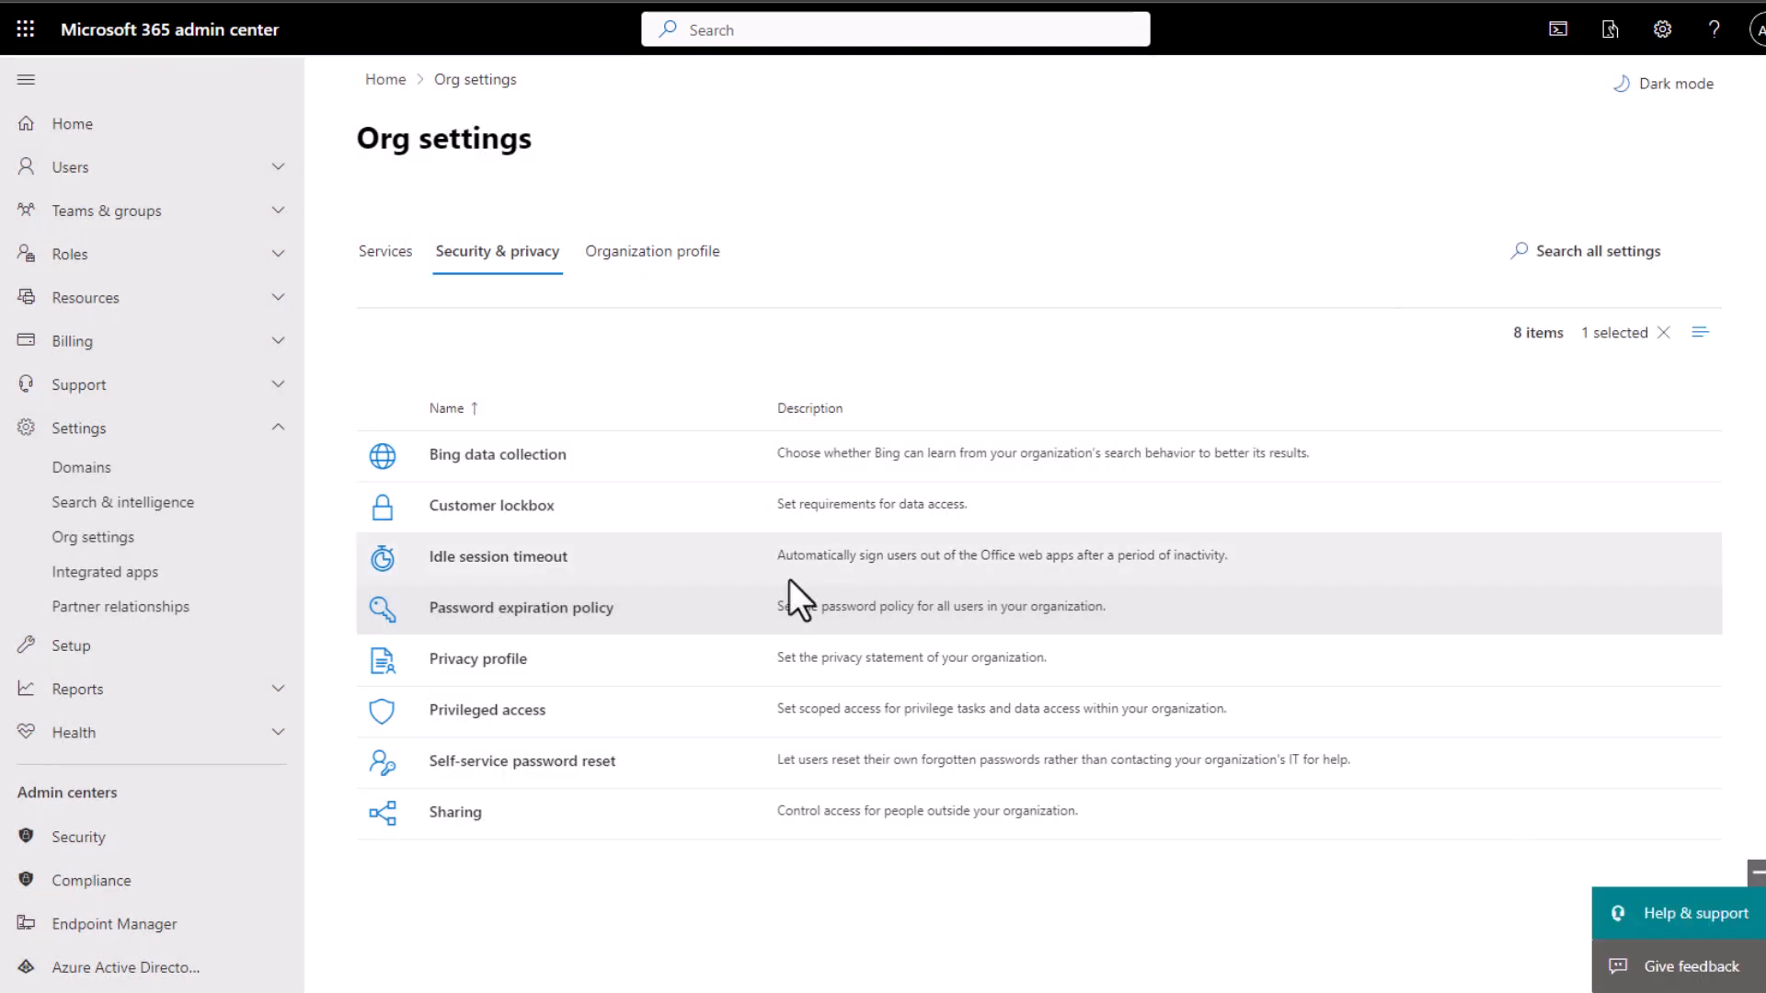
pyautogui.moveTo(466, 673)
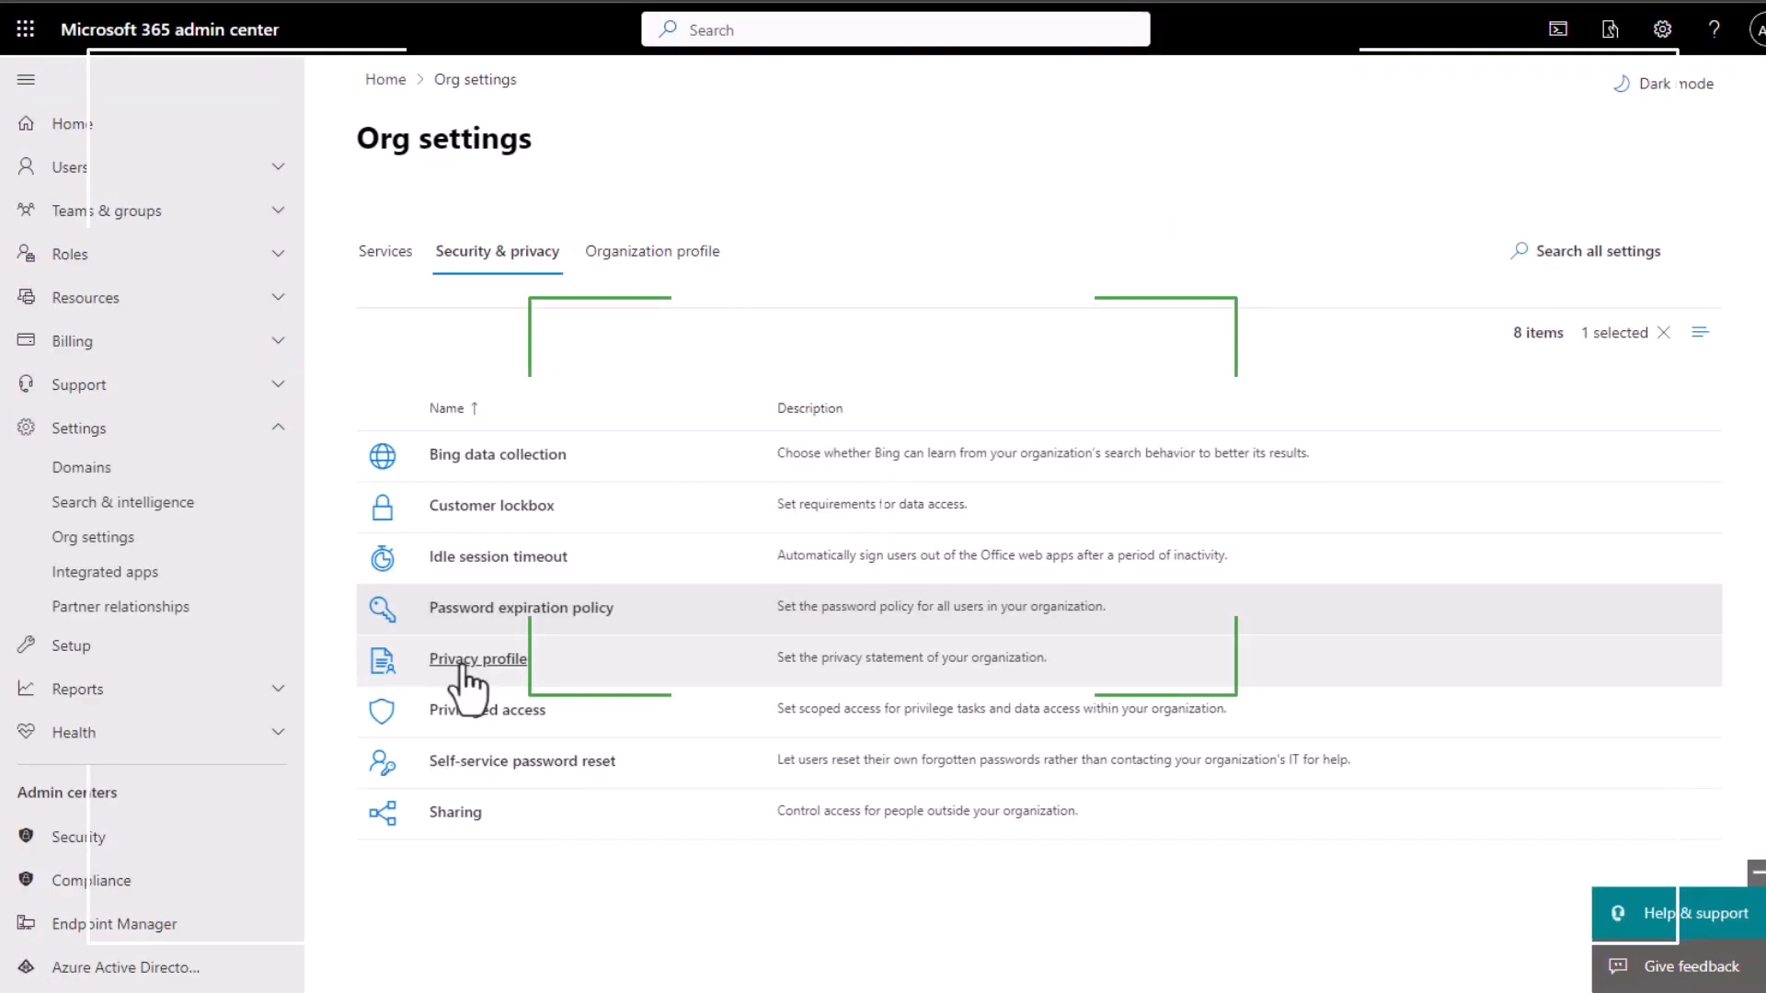
pyautogui.click(479, 658)
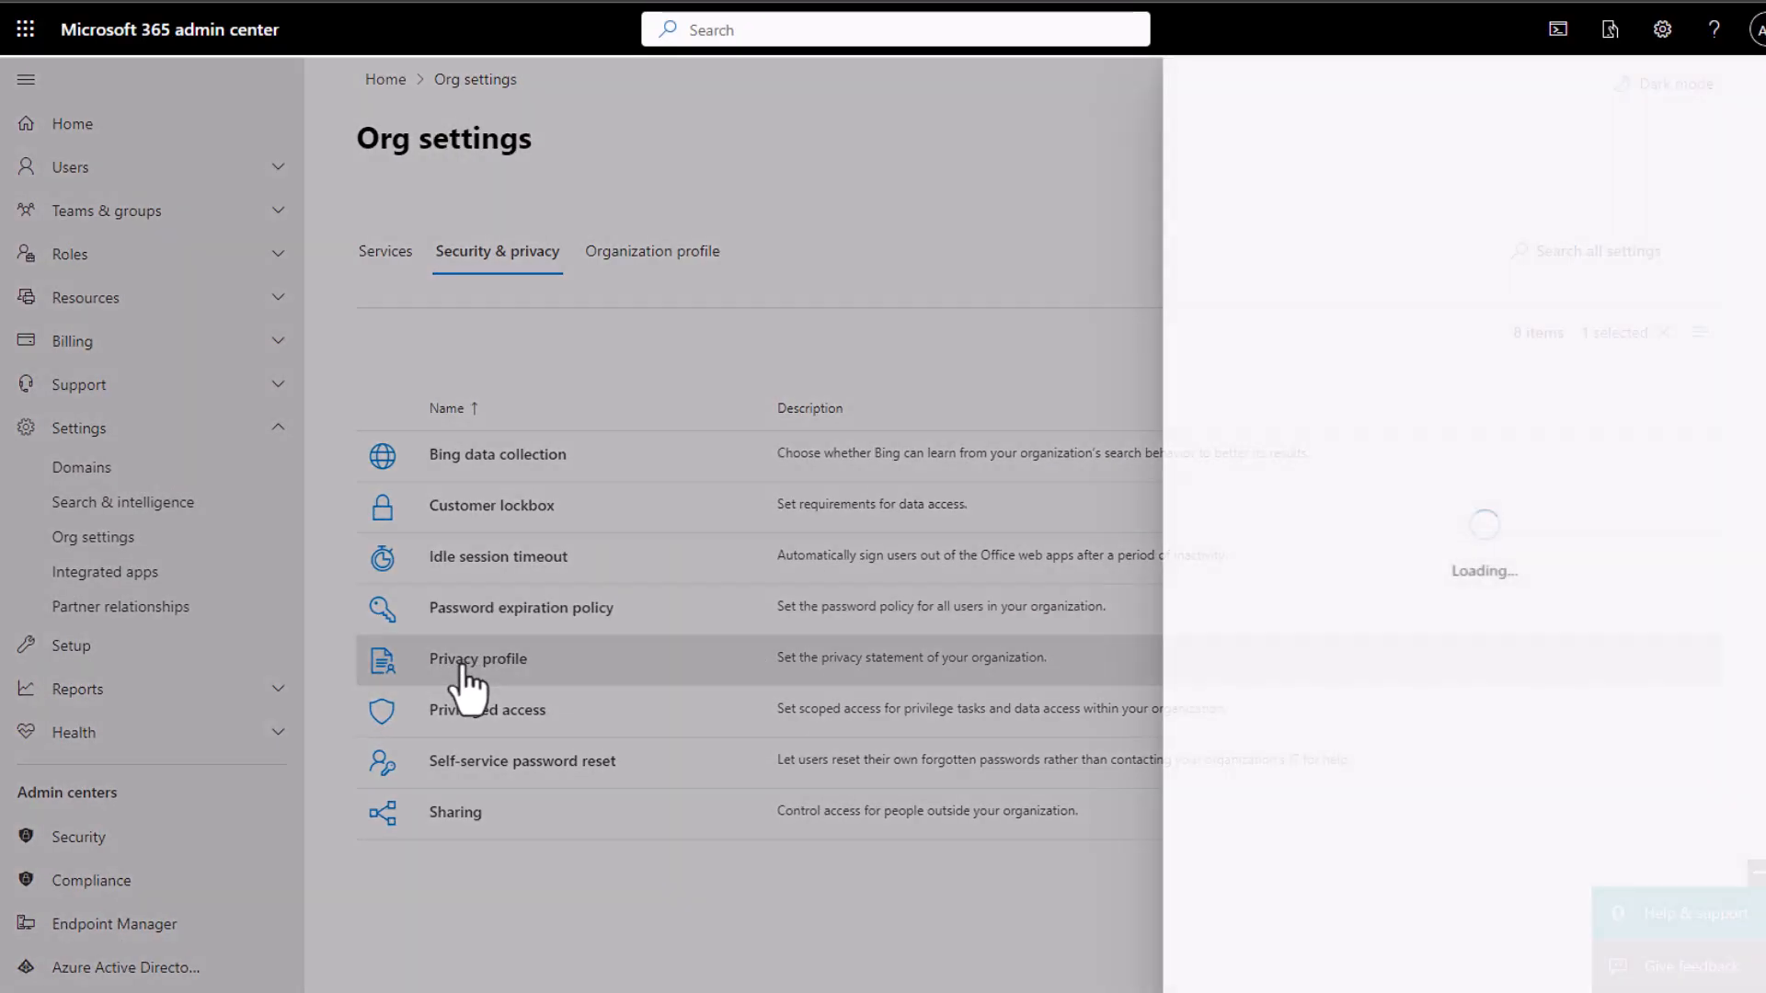
pyautogui.click(478, 659)
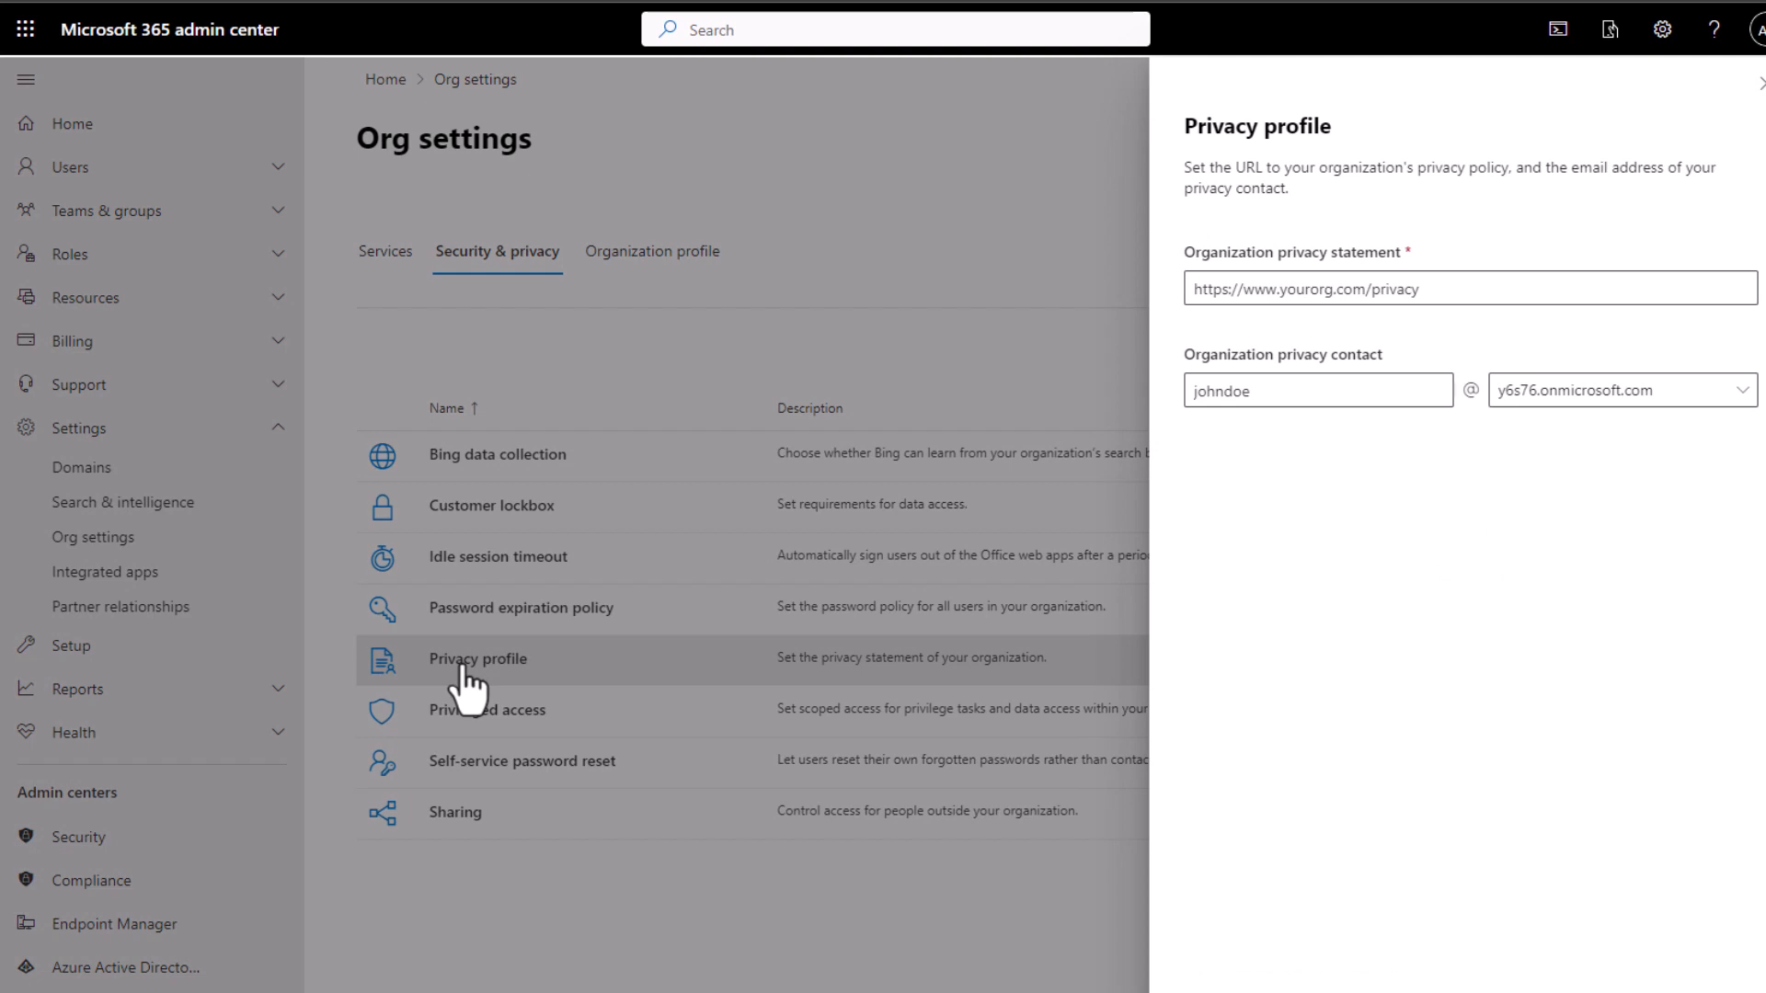
pyautogui.moveTo(1628, 182)
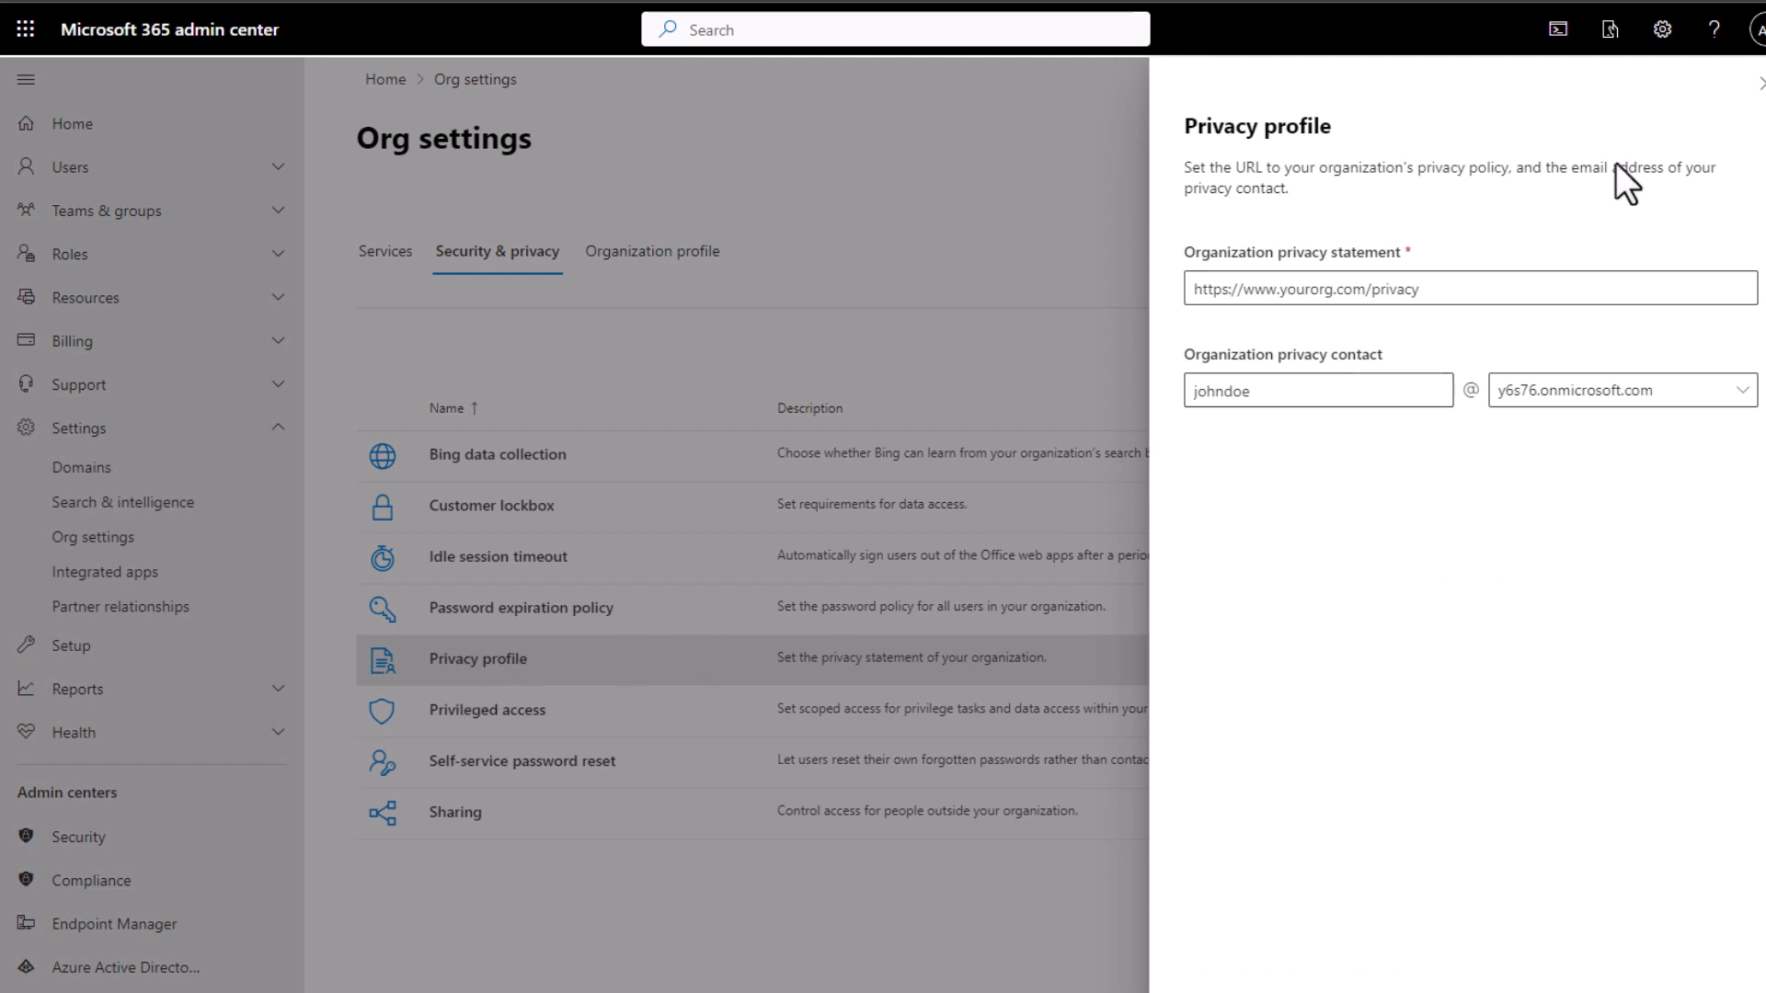
pyautogui.click(1753, 83)
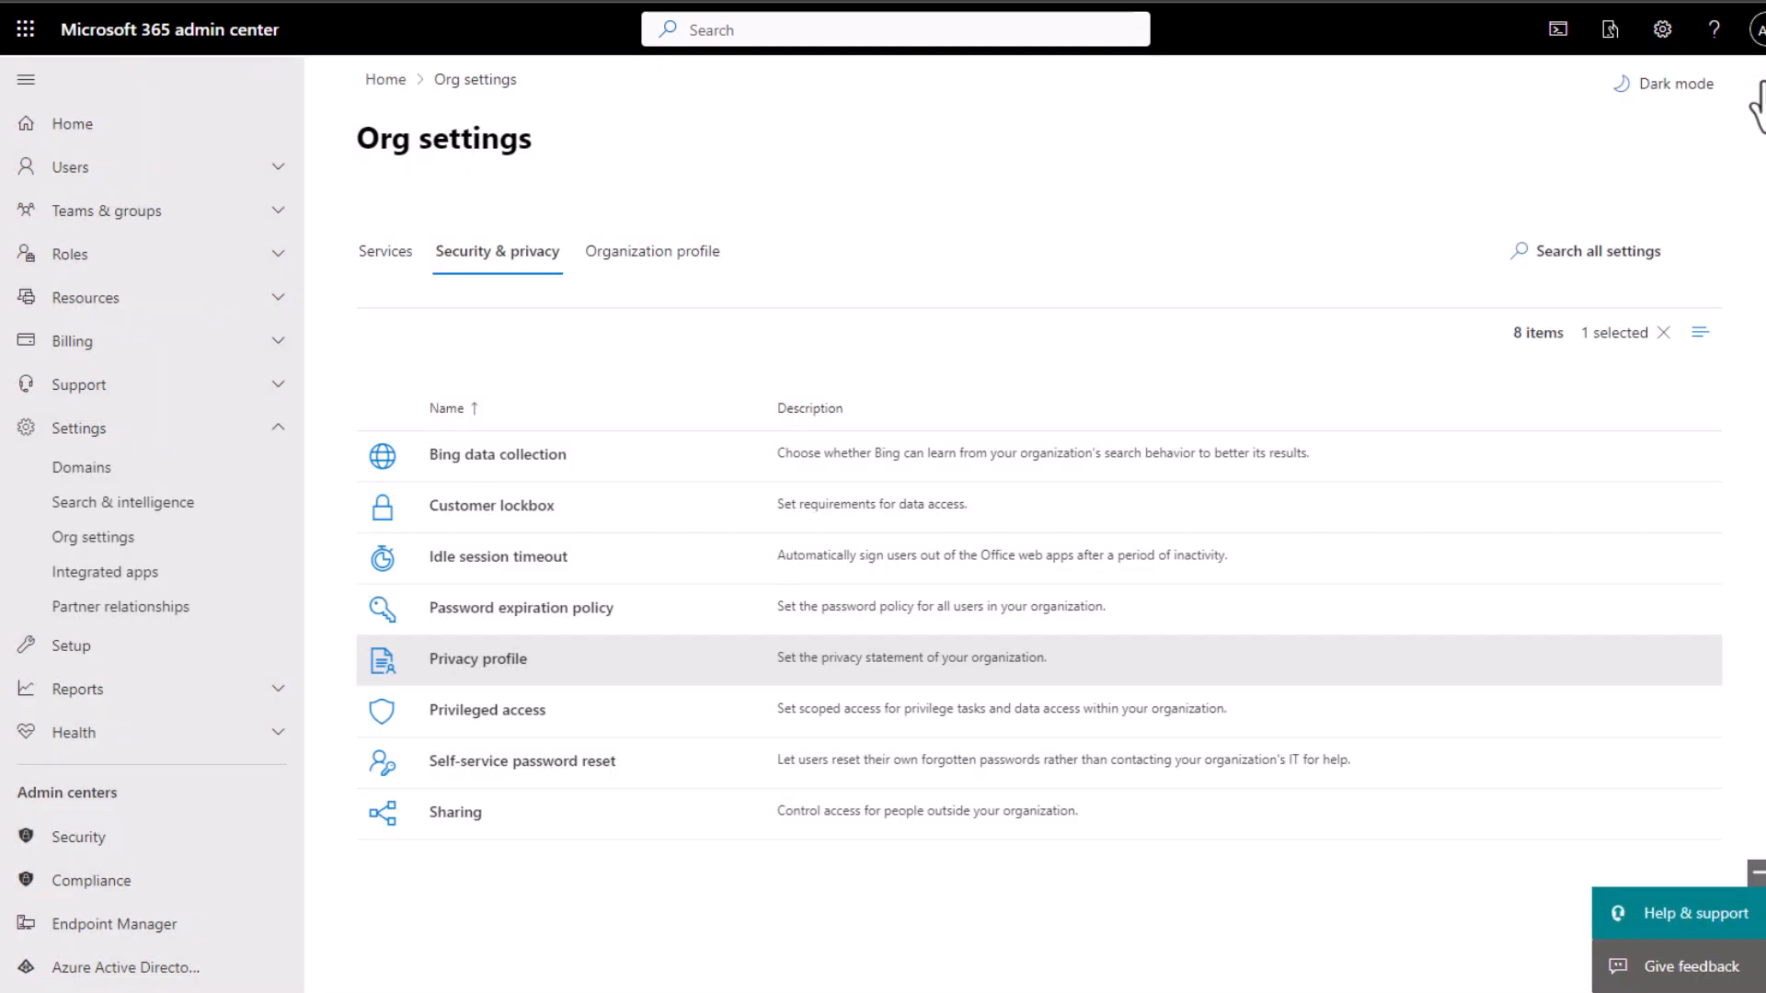
pyautogui.moveTo(506, 727)
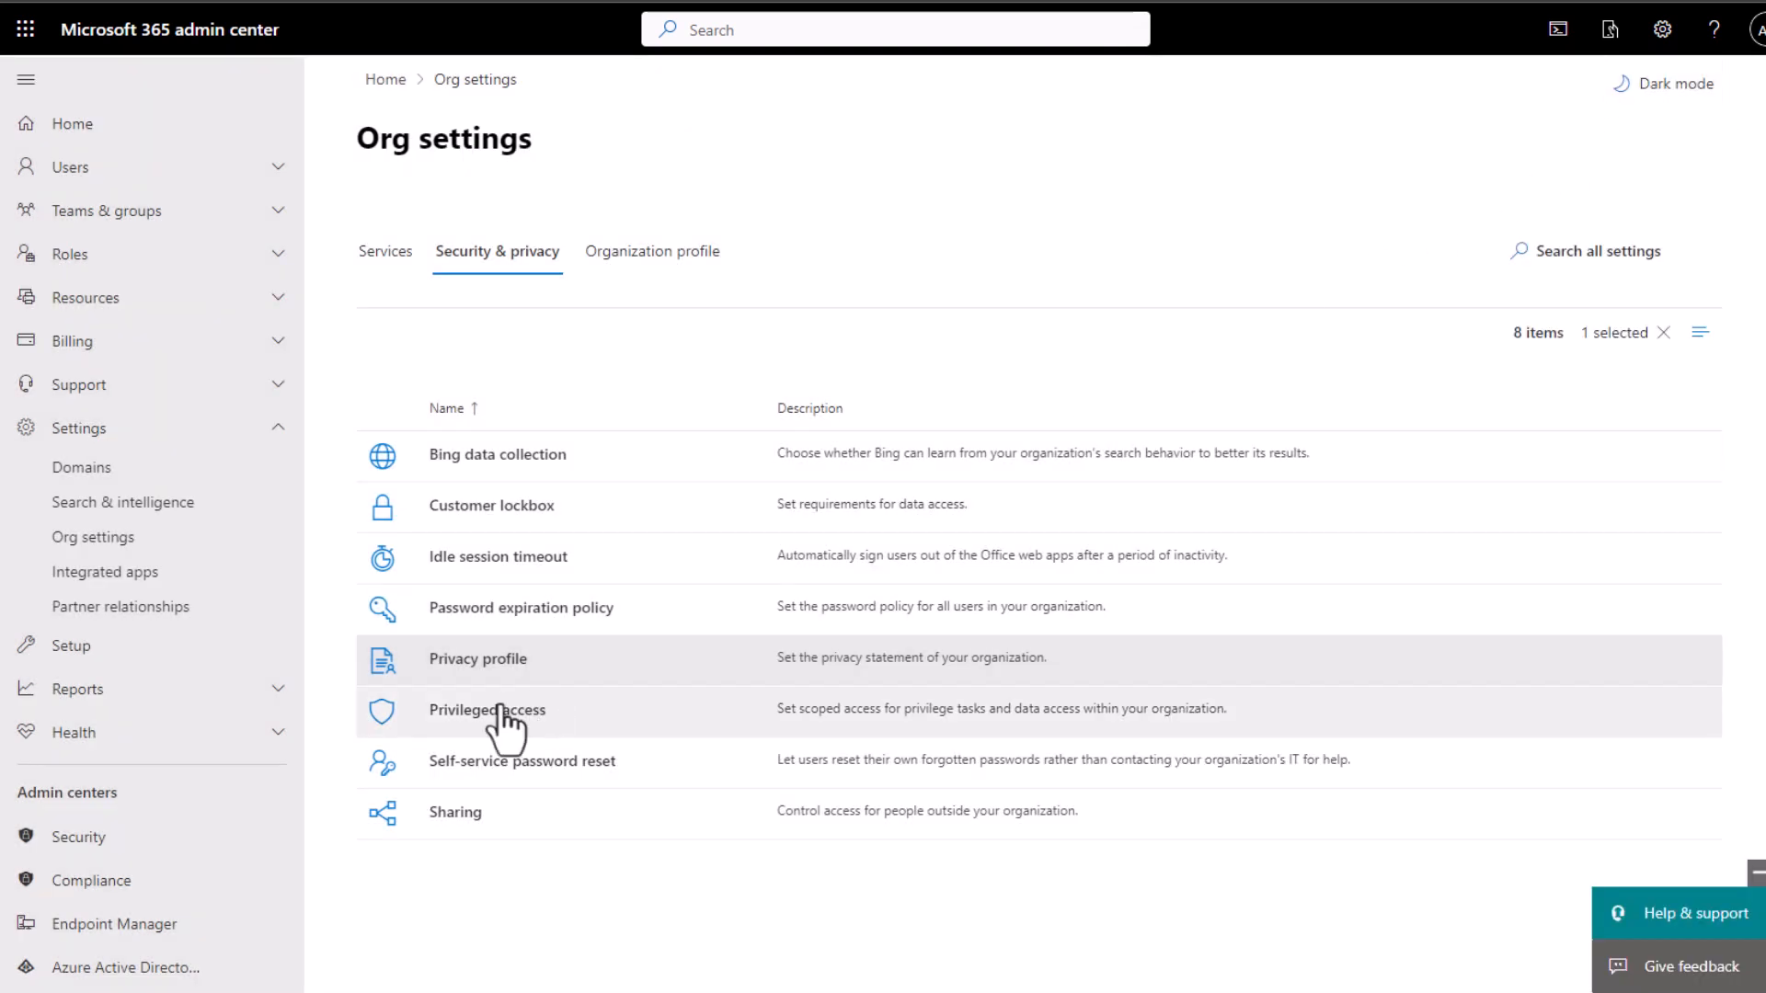
pyautogui.click(486, 711)
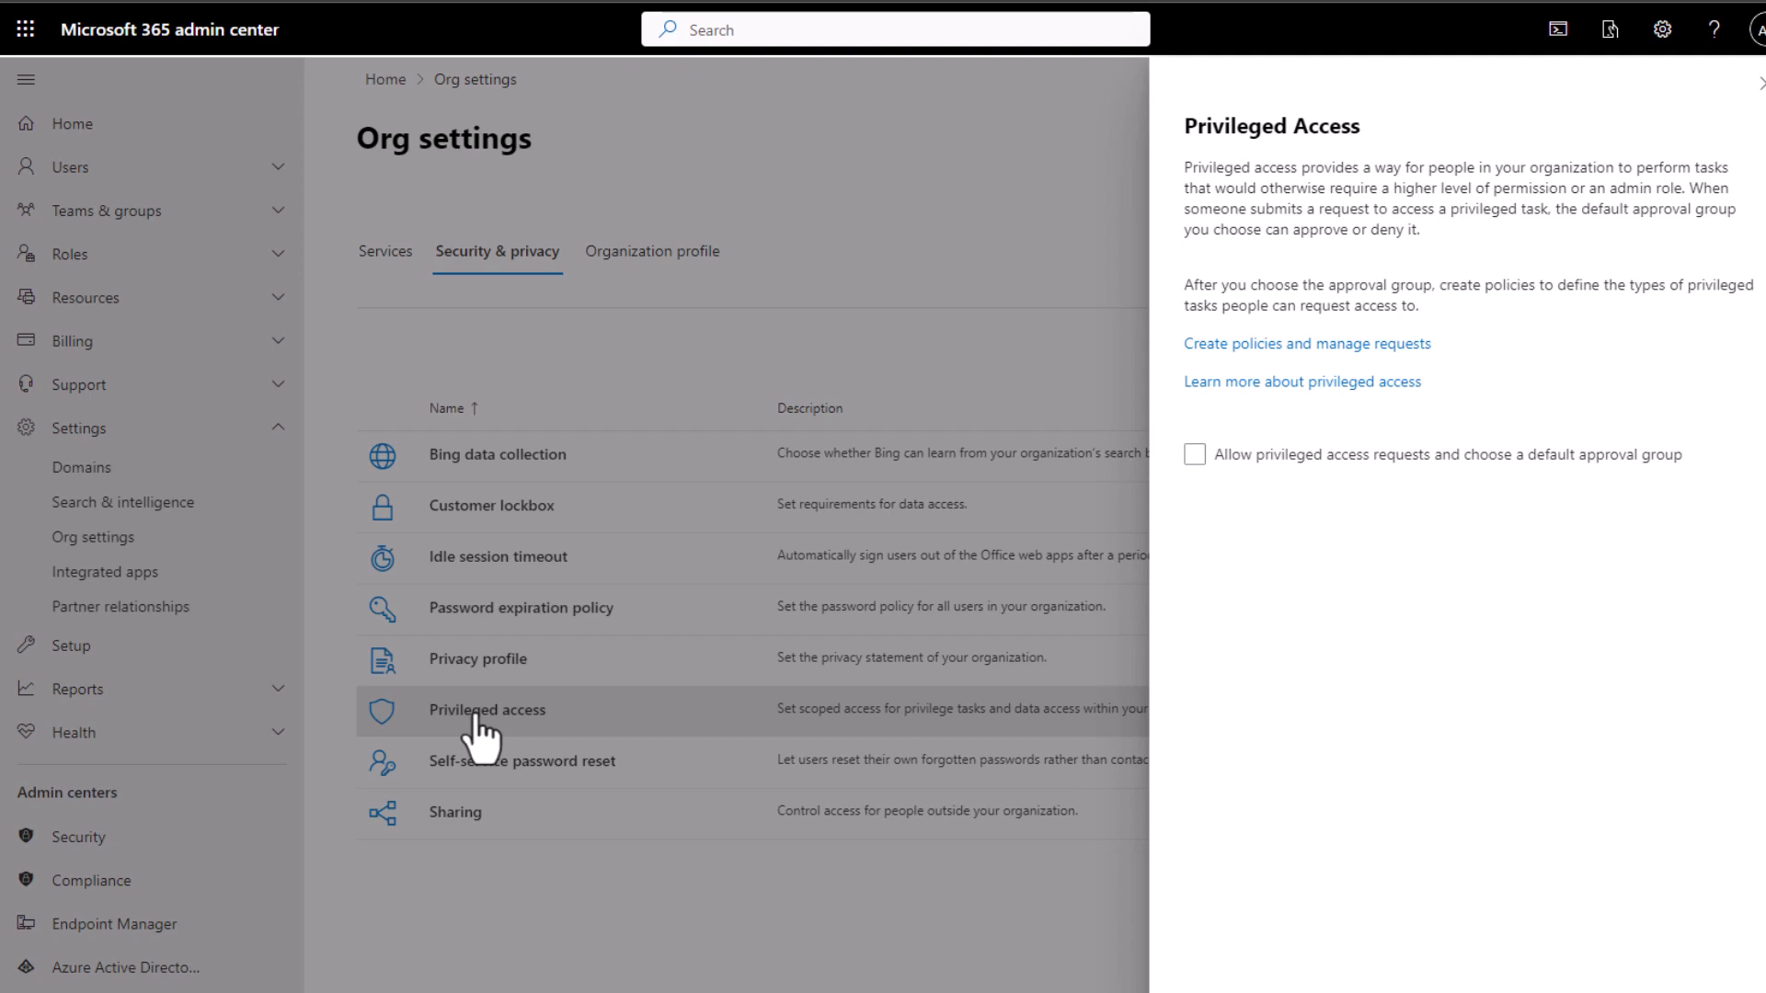
pyautogui.moveTo(1753, 92)
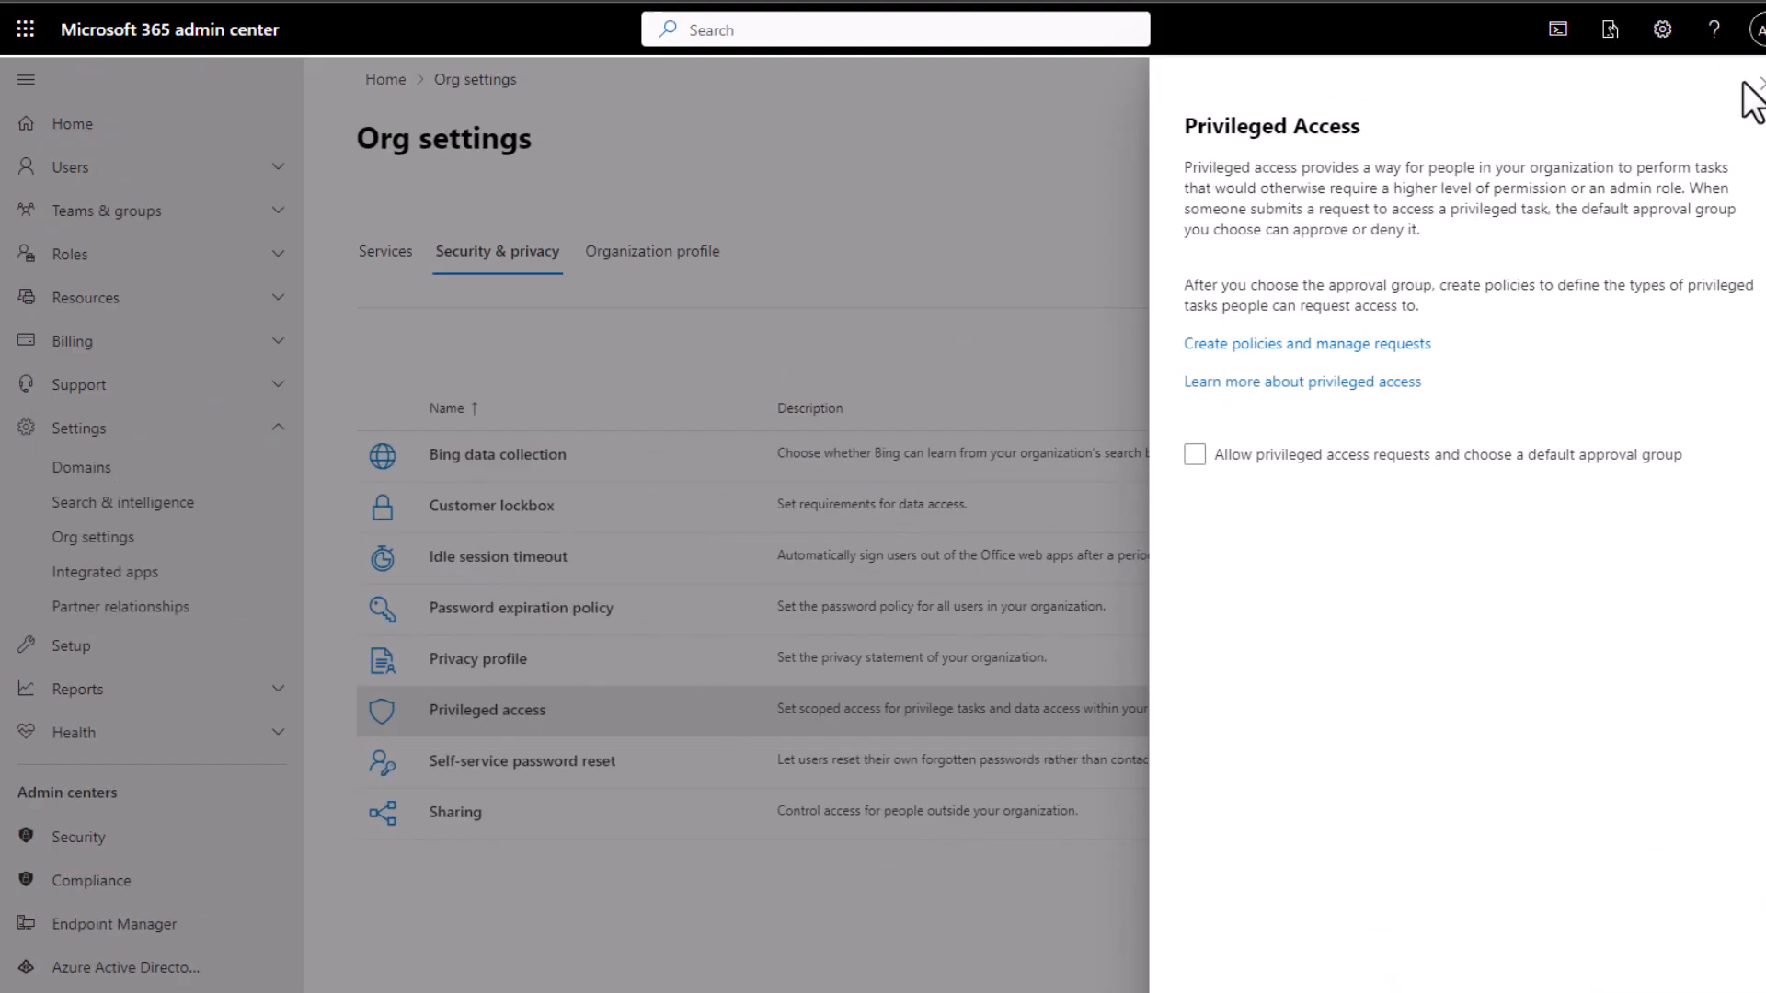
pyautogui.click(1747, 86)
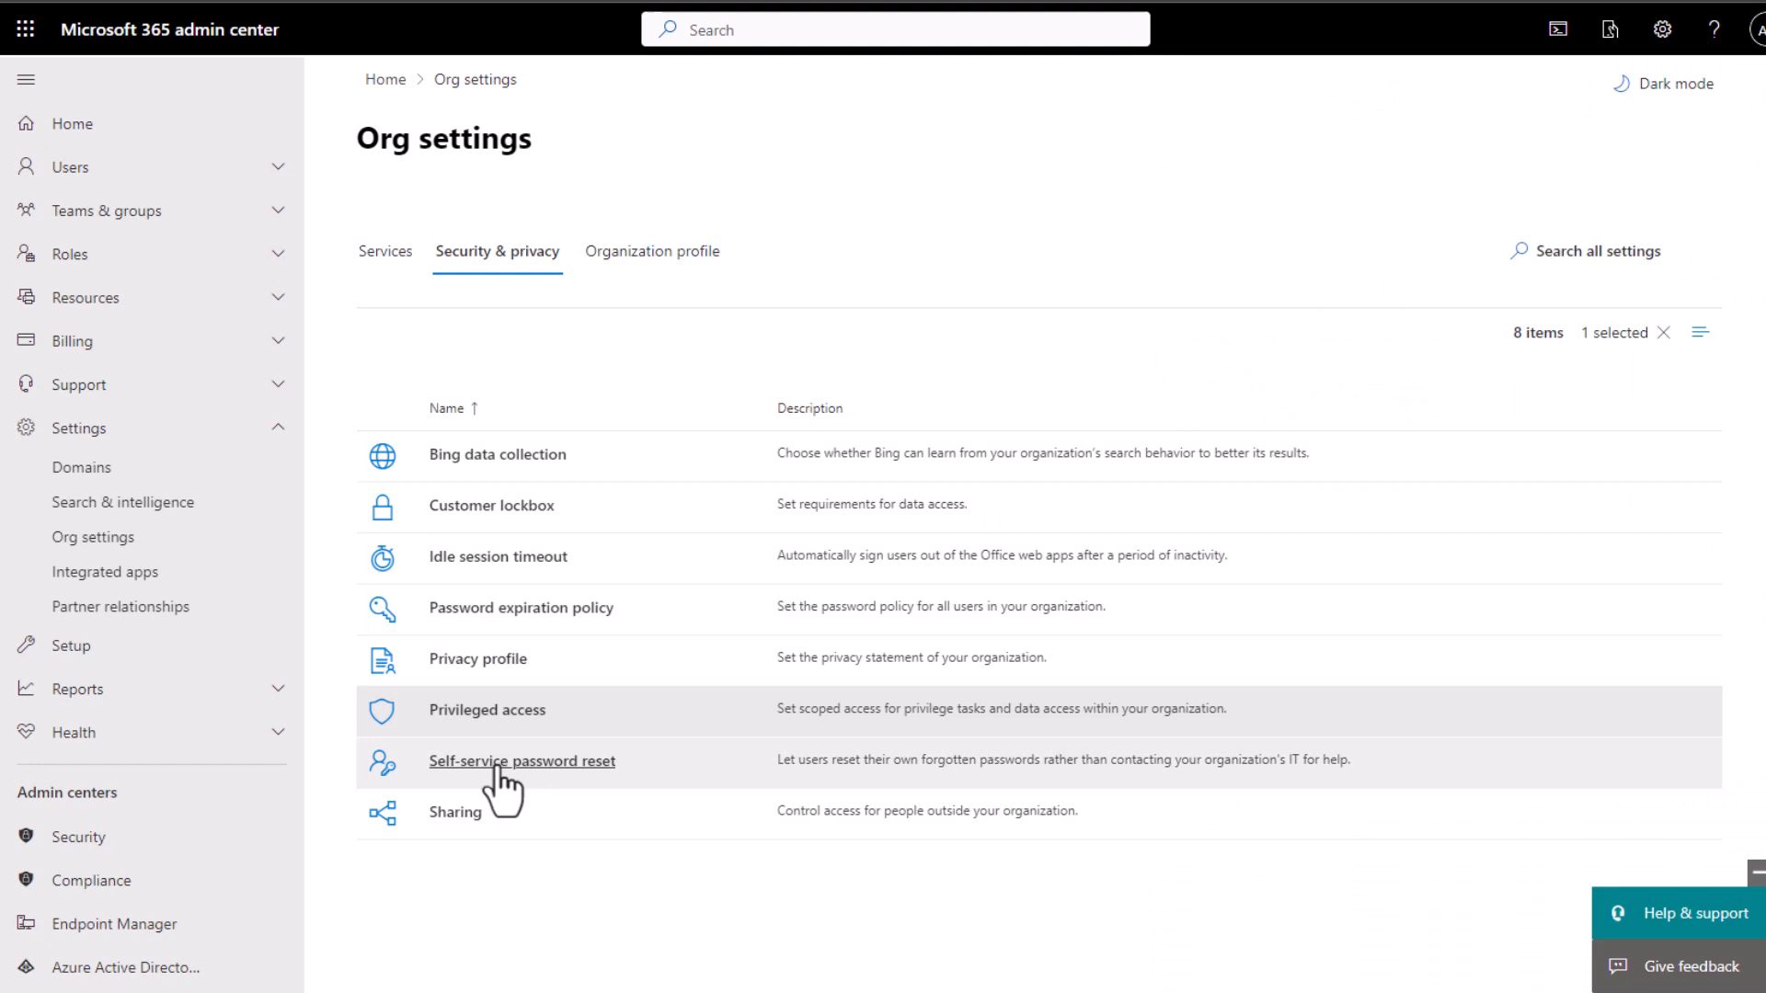
pyautogui.click(521, 760)
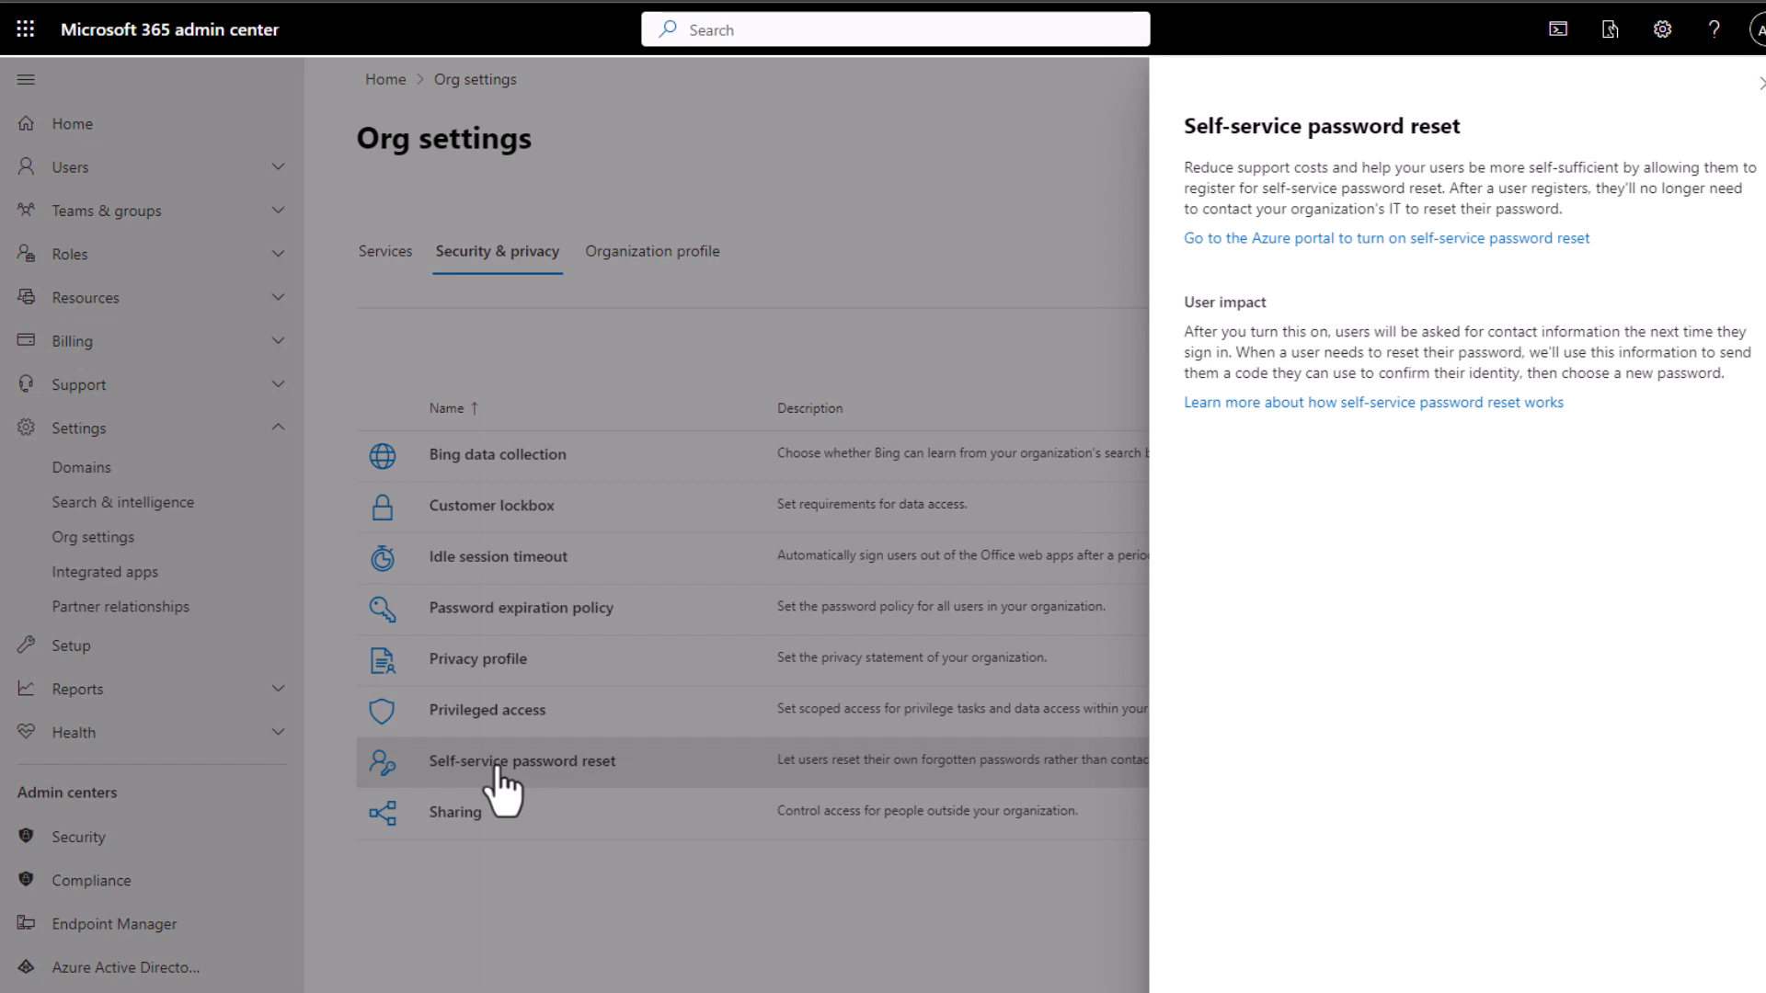
pyautogui.moveTo(1453, 409)
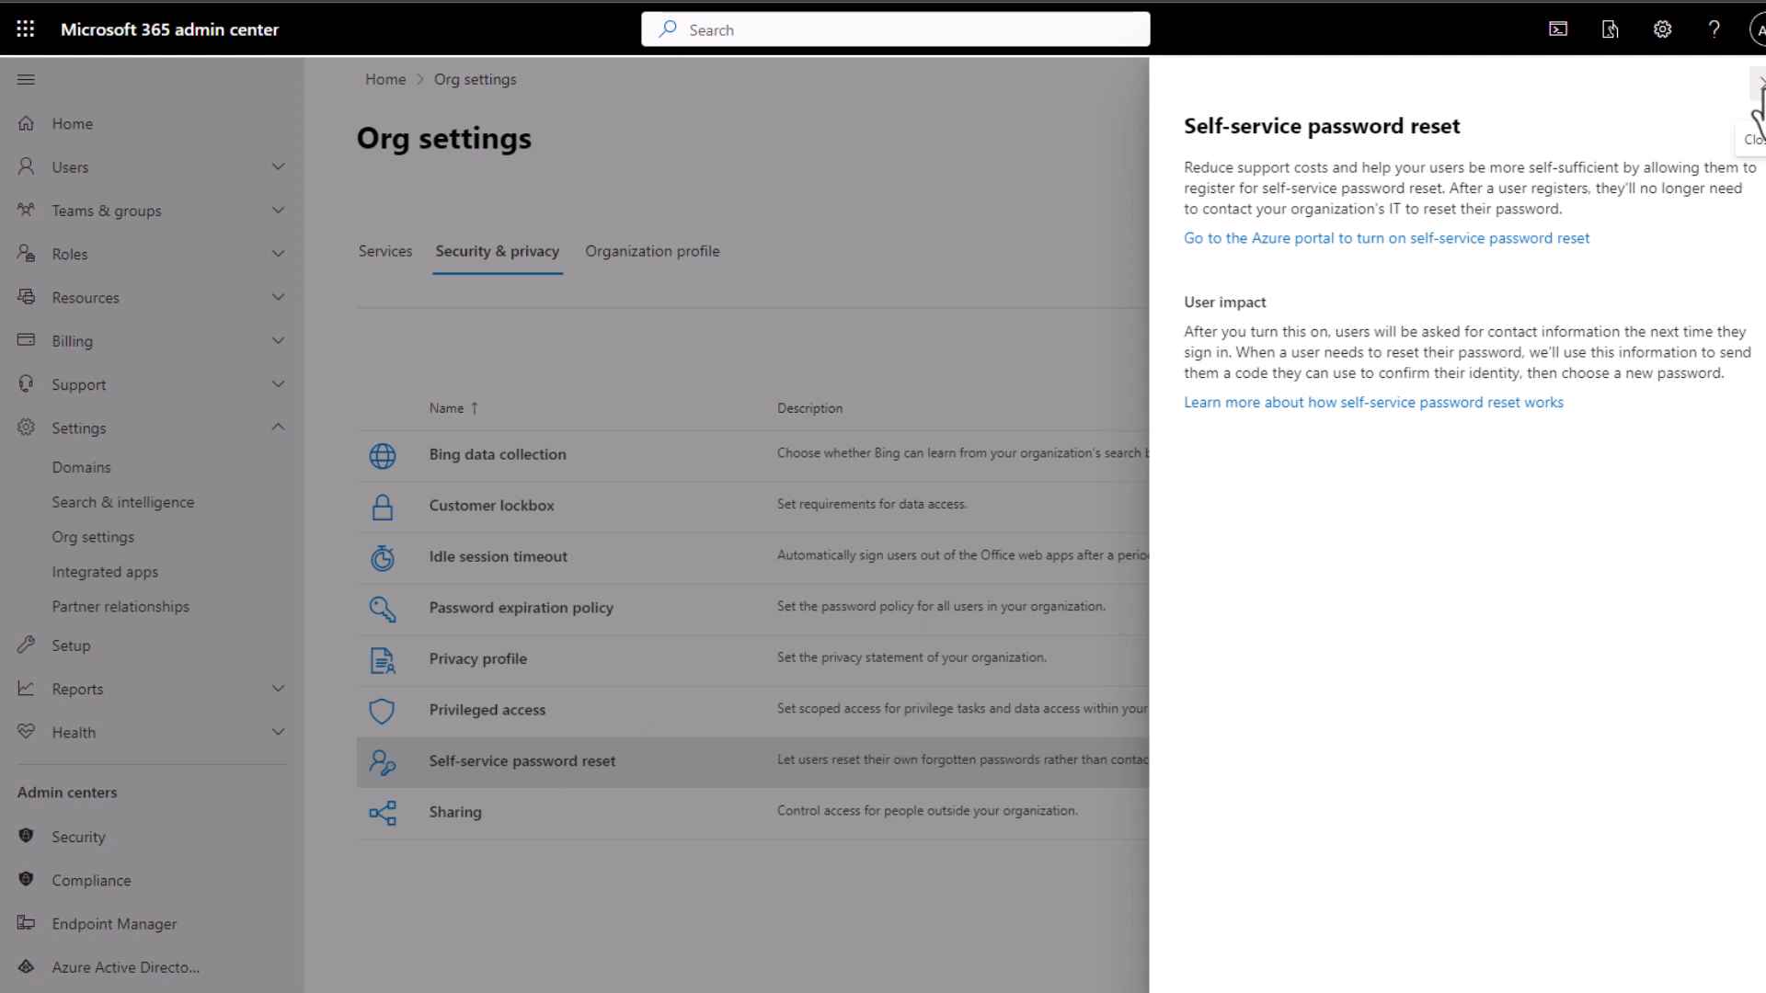
pyautogui.click(1753, 117)
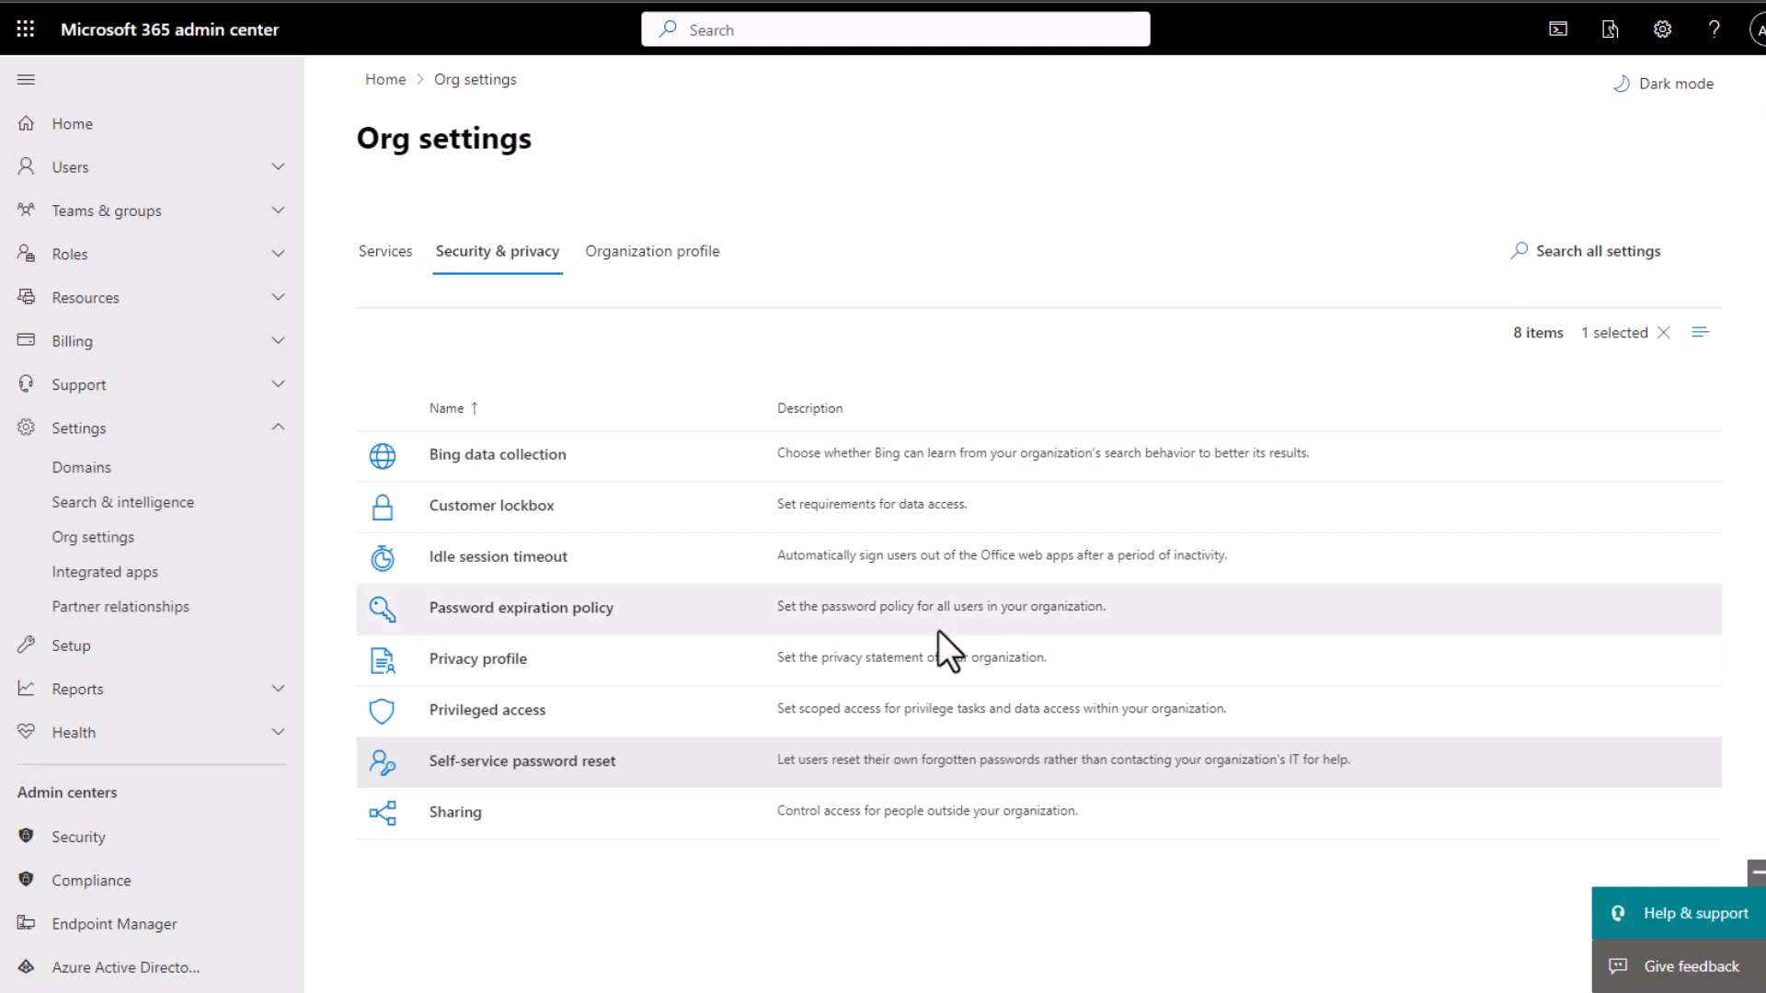
pyautogui.moveTo(462, 834)
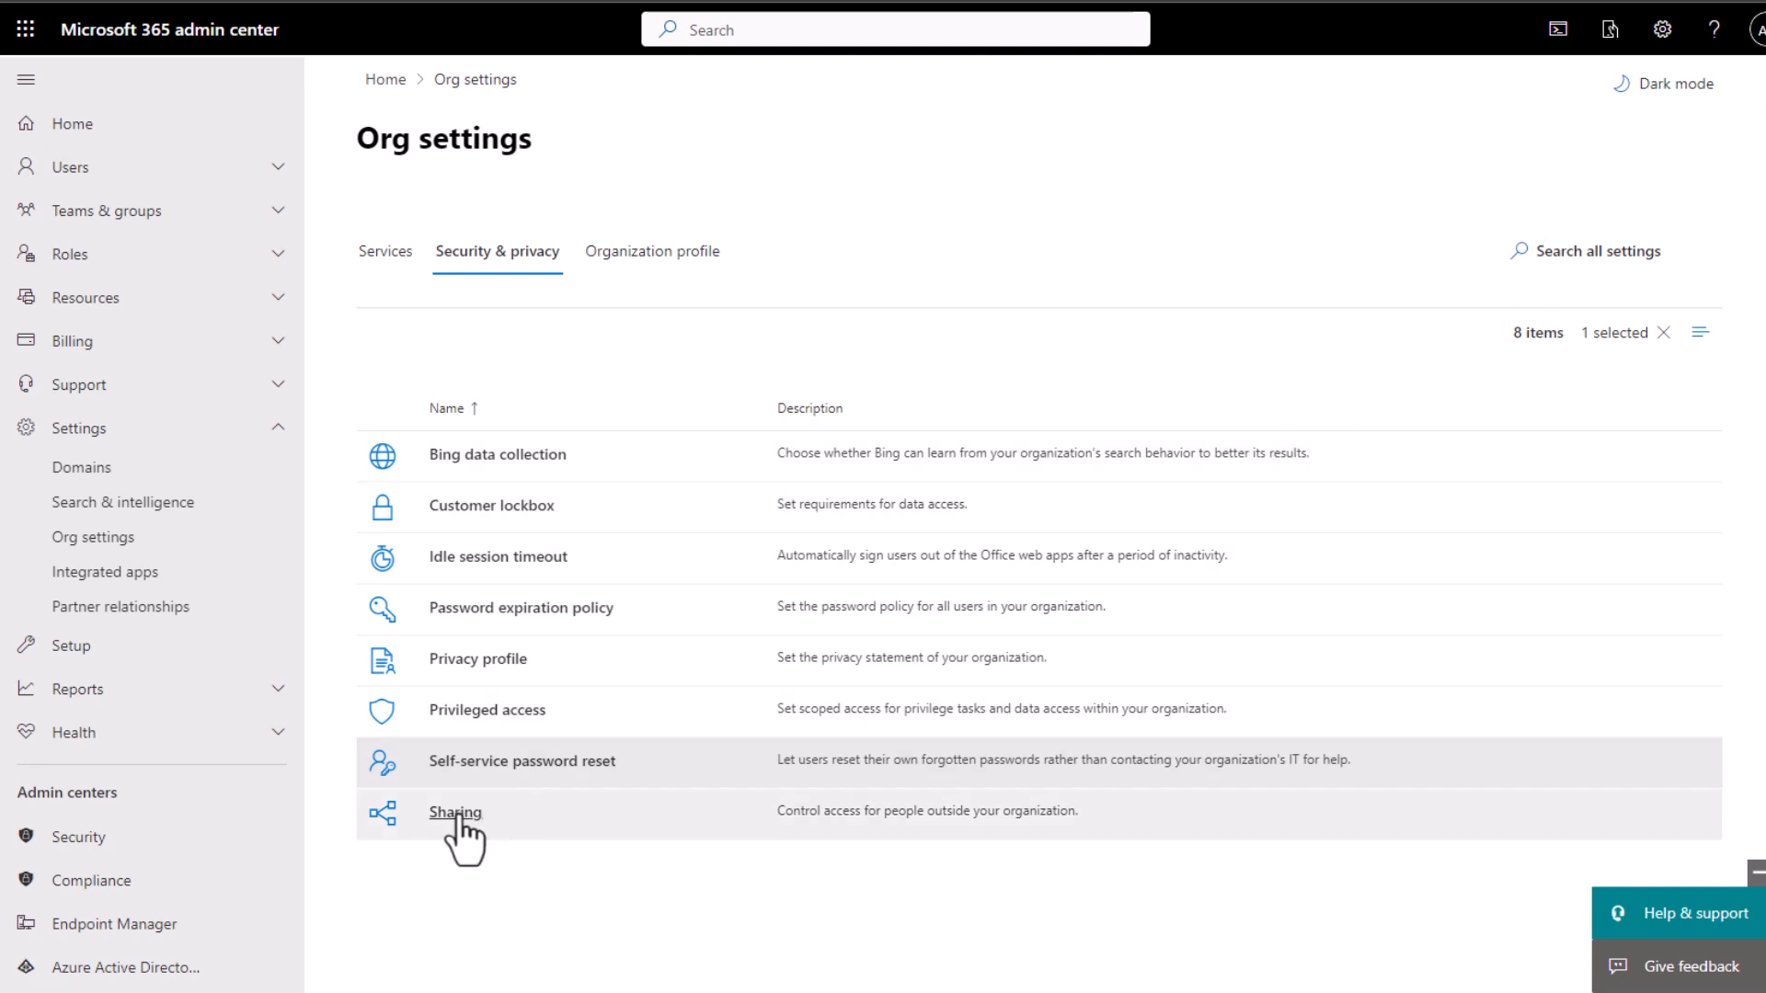
# Review the Sharing panel's guest-adding option and close it
pyautogui.click(455, 811)
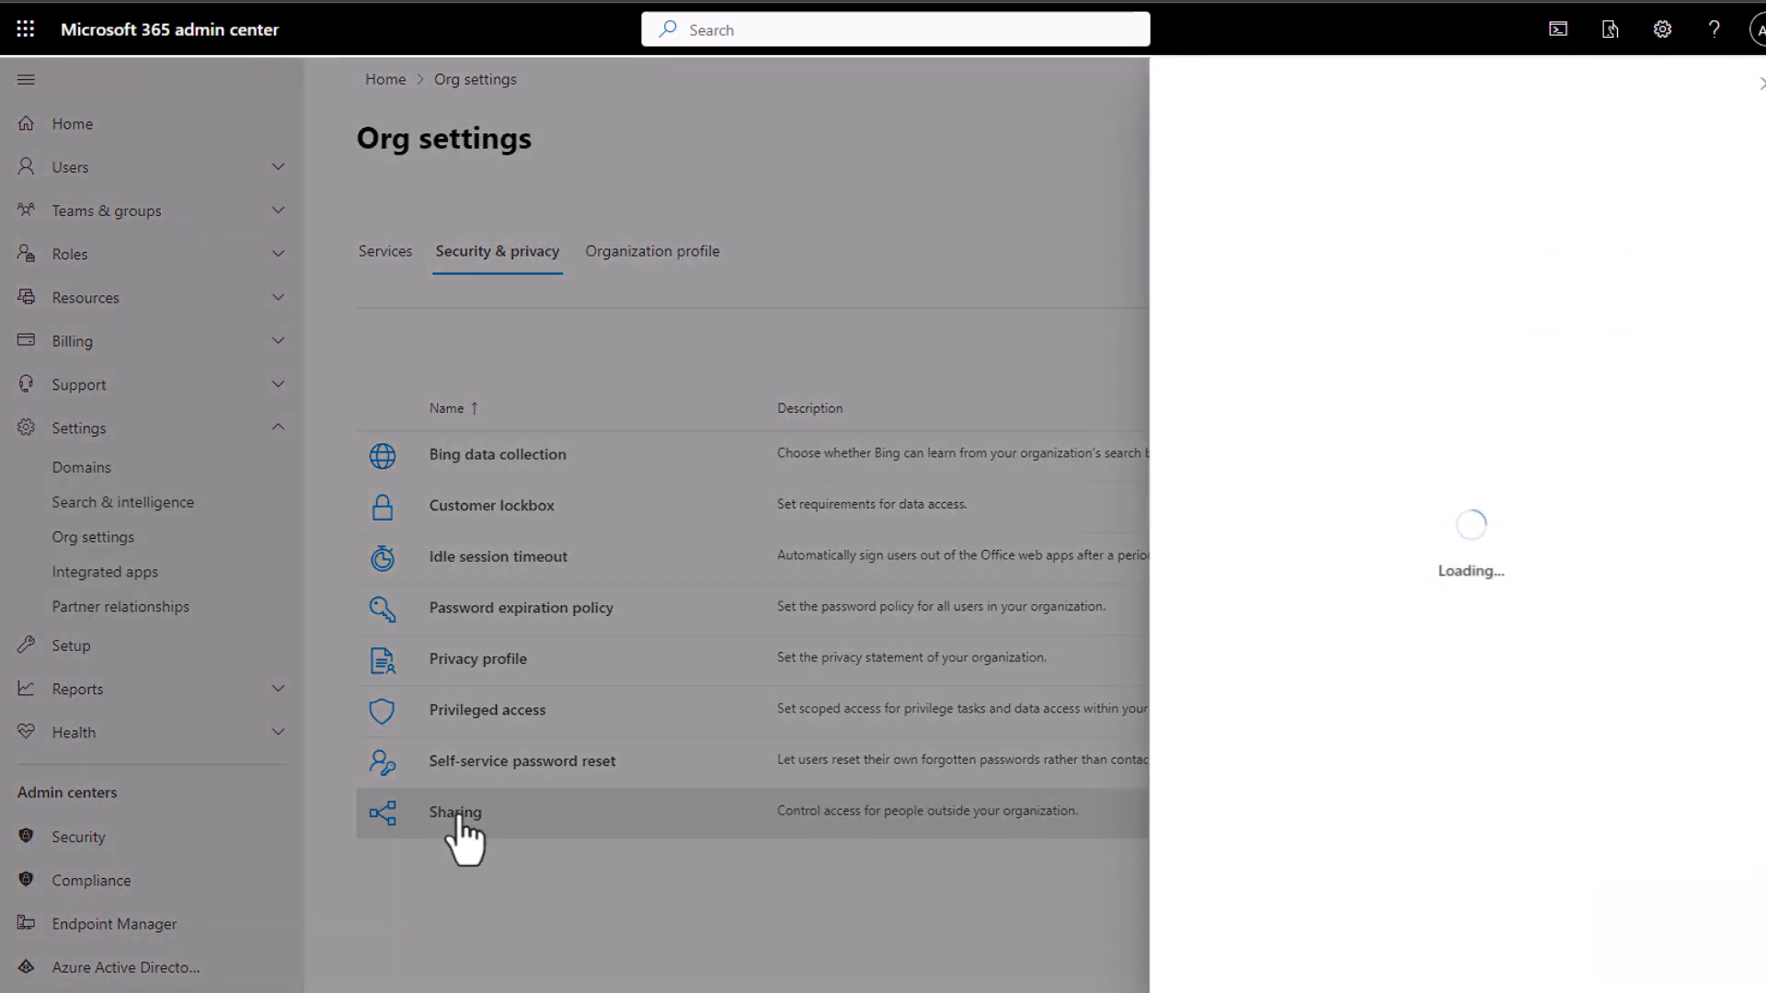
pyautogui.click(454, 811)
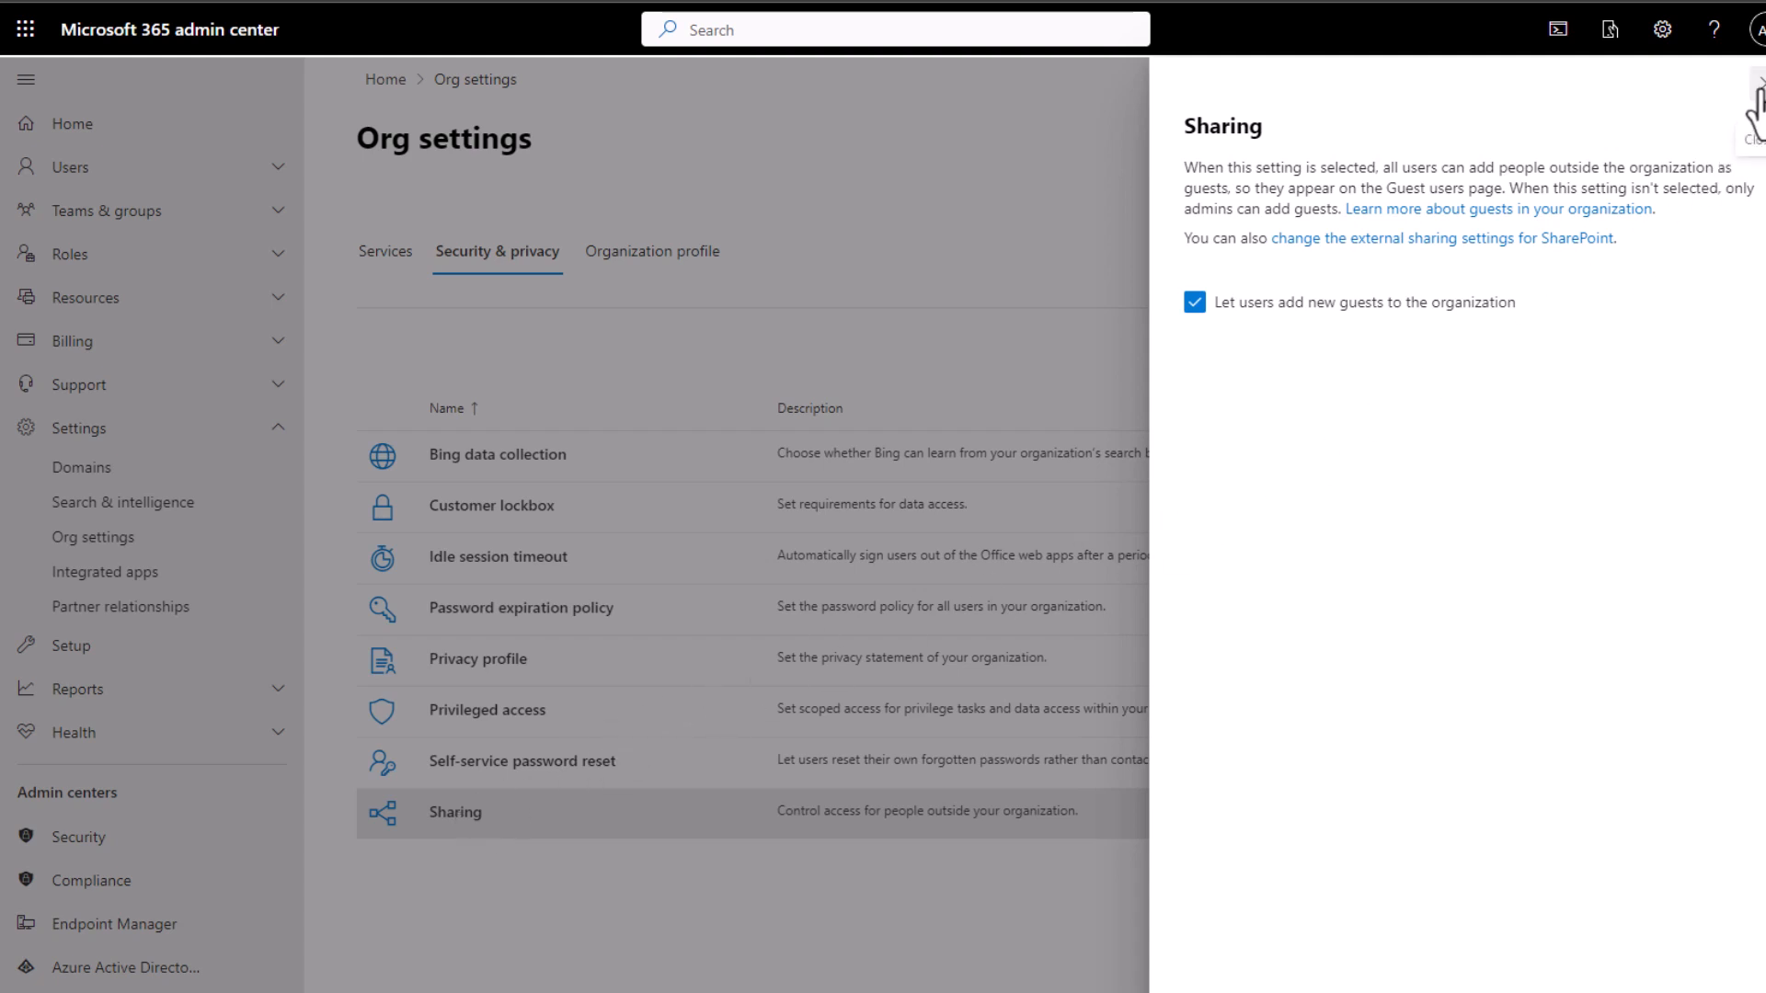
pyautogui.click(1753, 79)
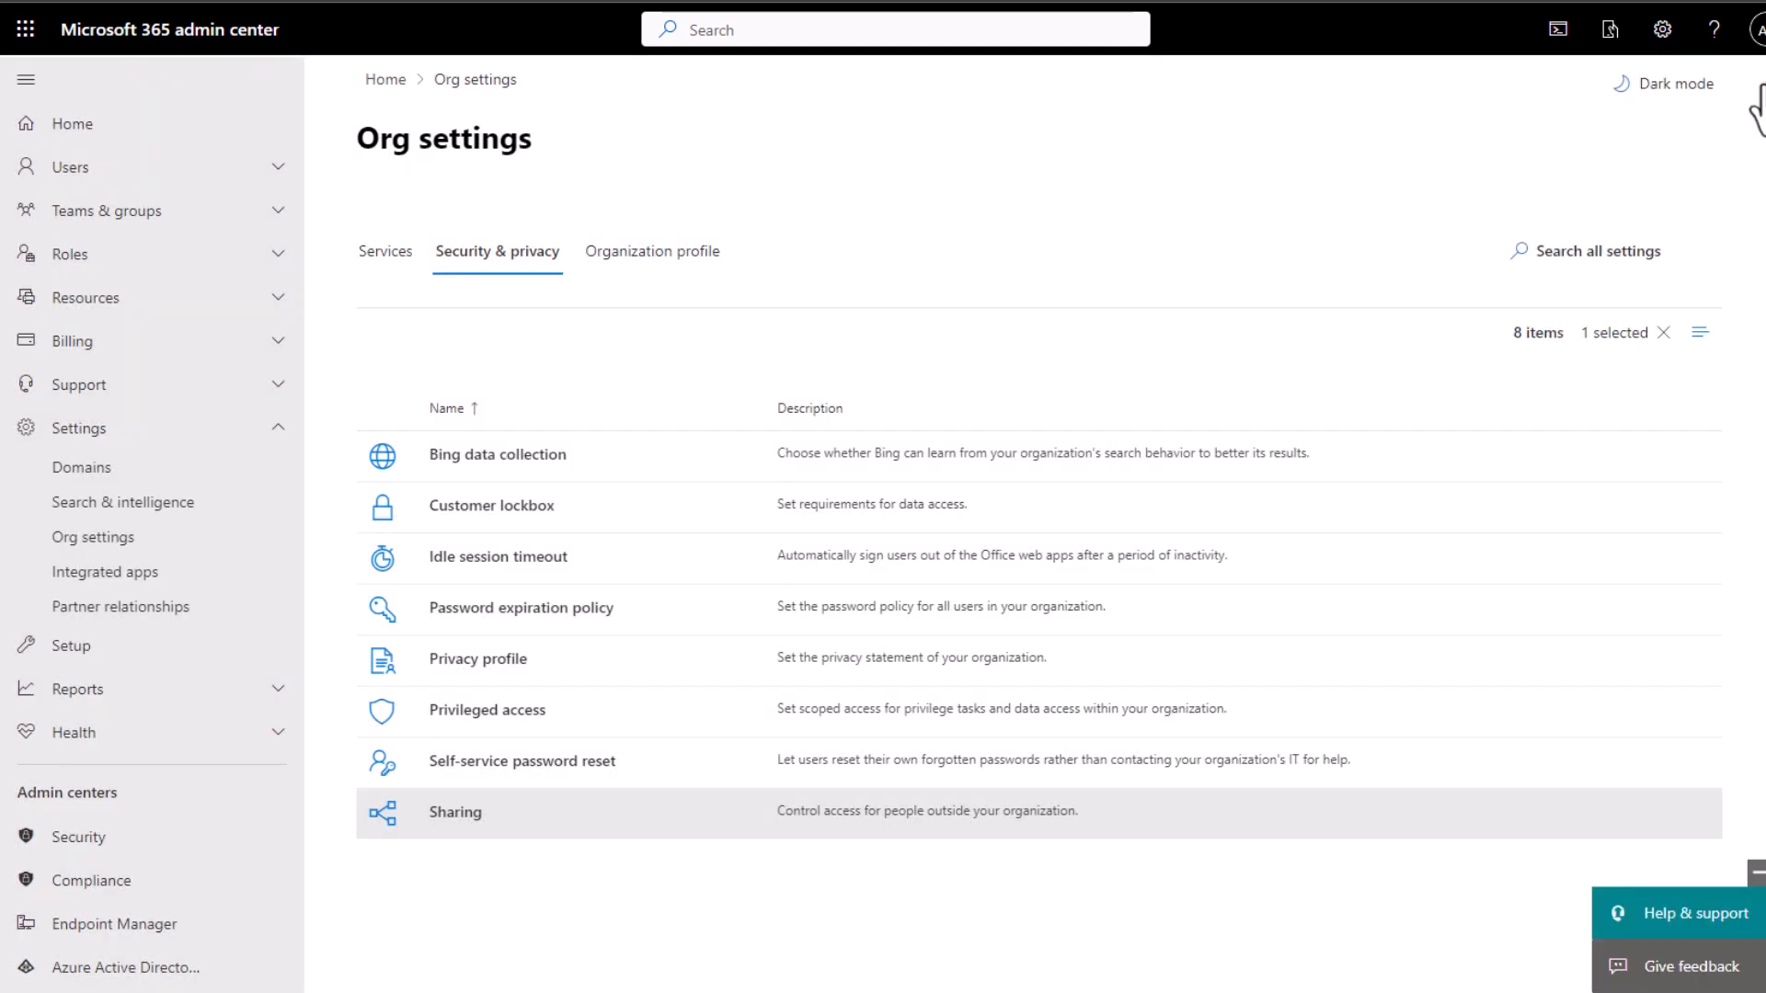
pyautogui.moveTo(1317, 189)
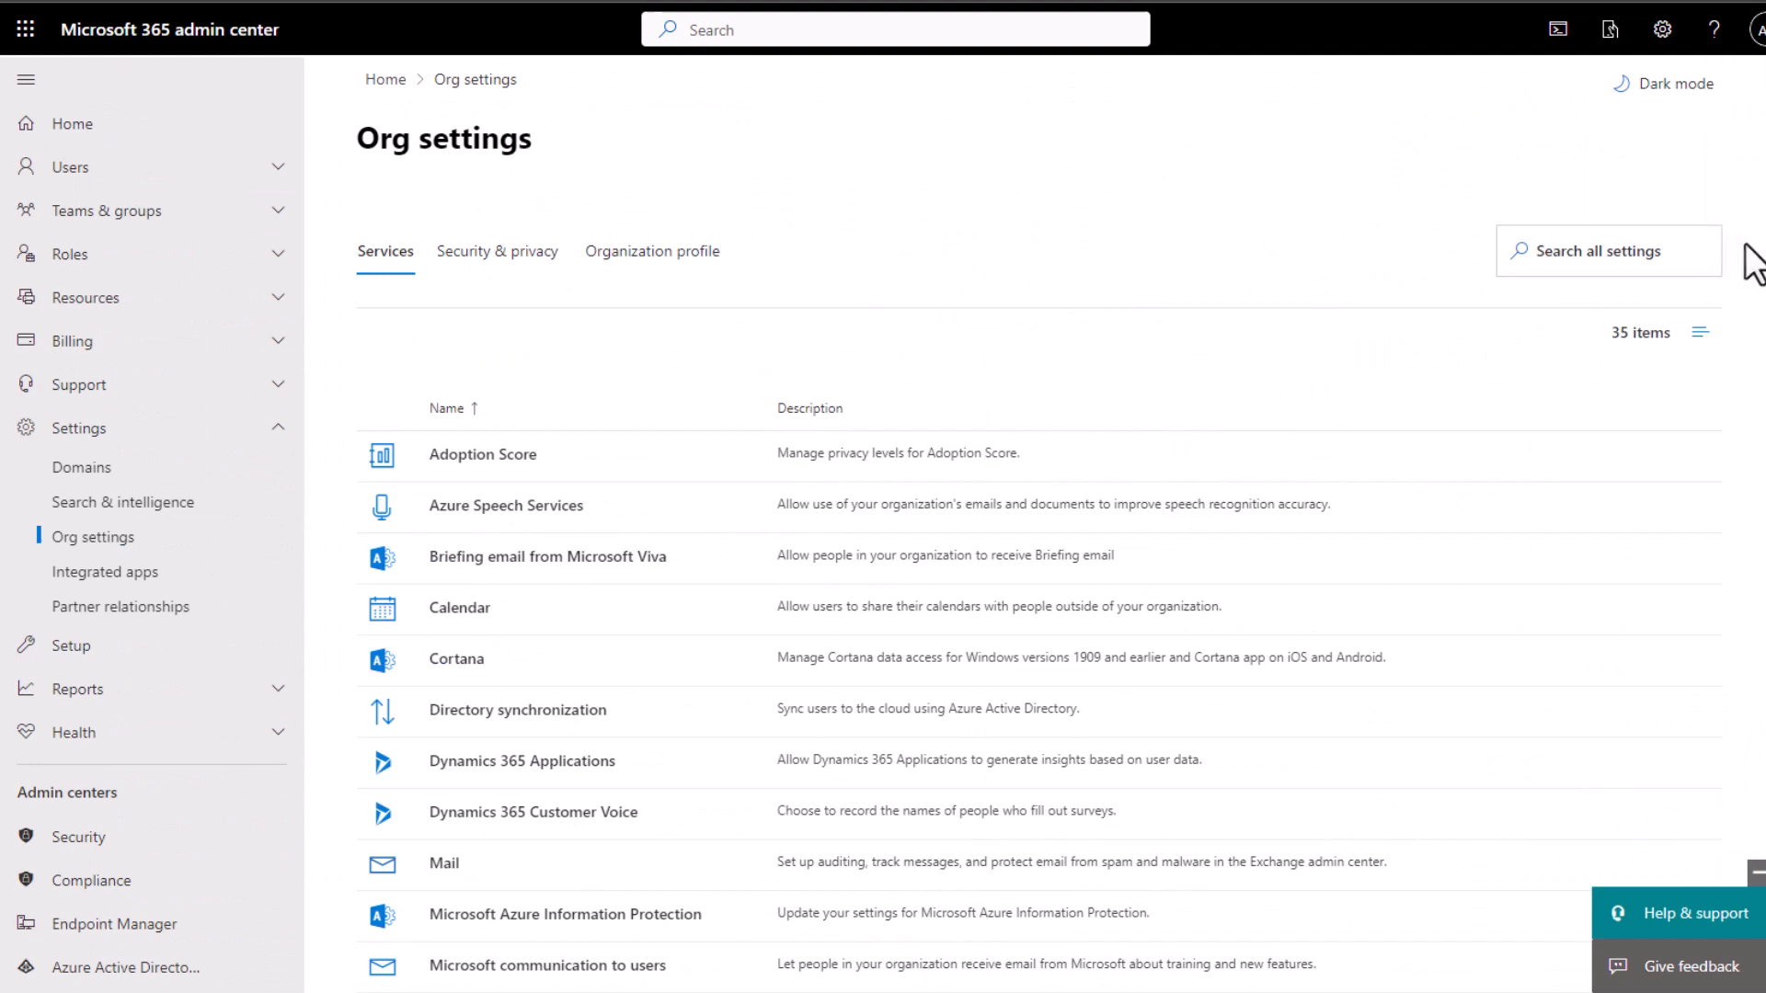
pyautogui.scroll(-3)
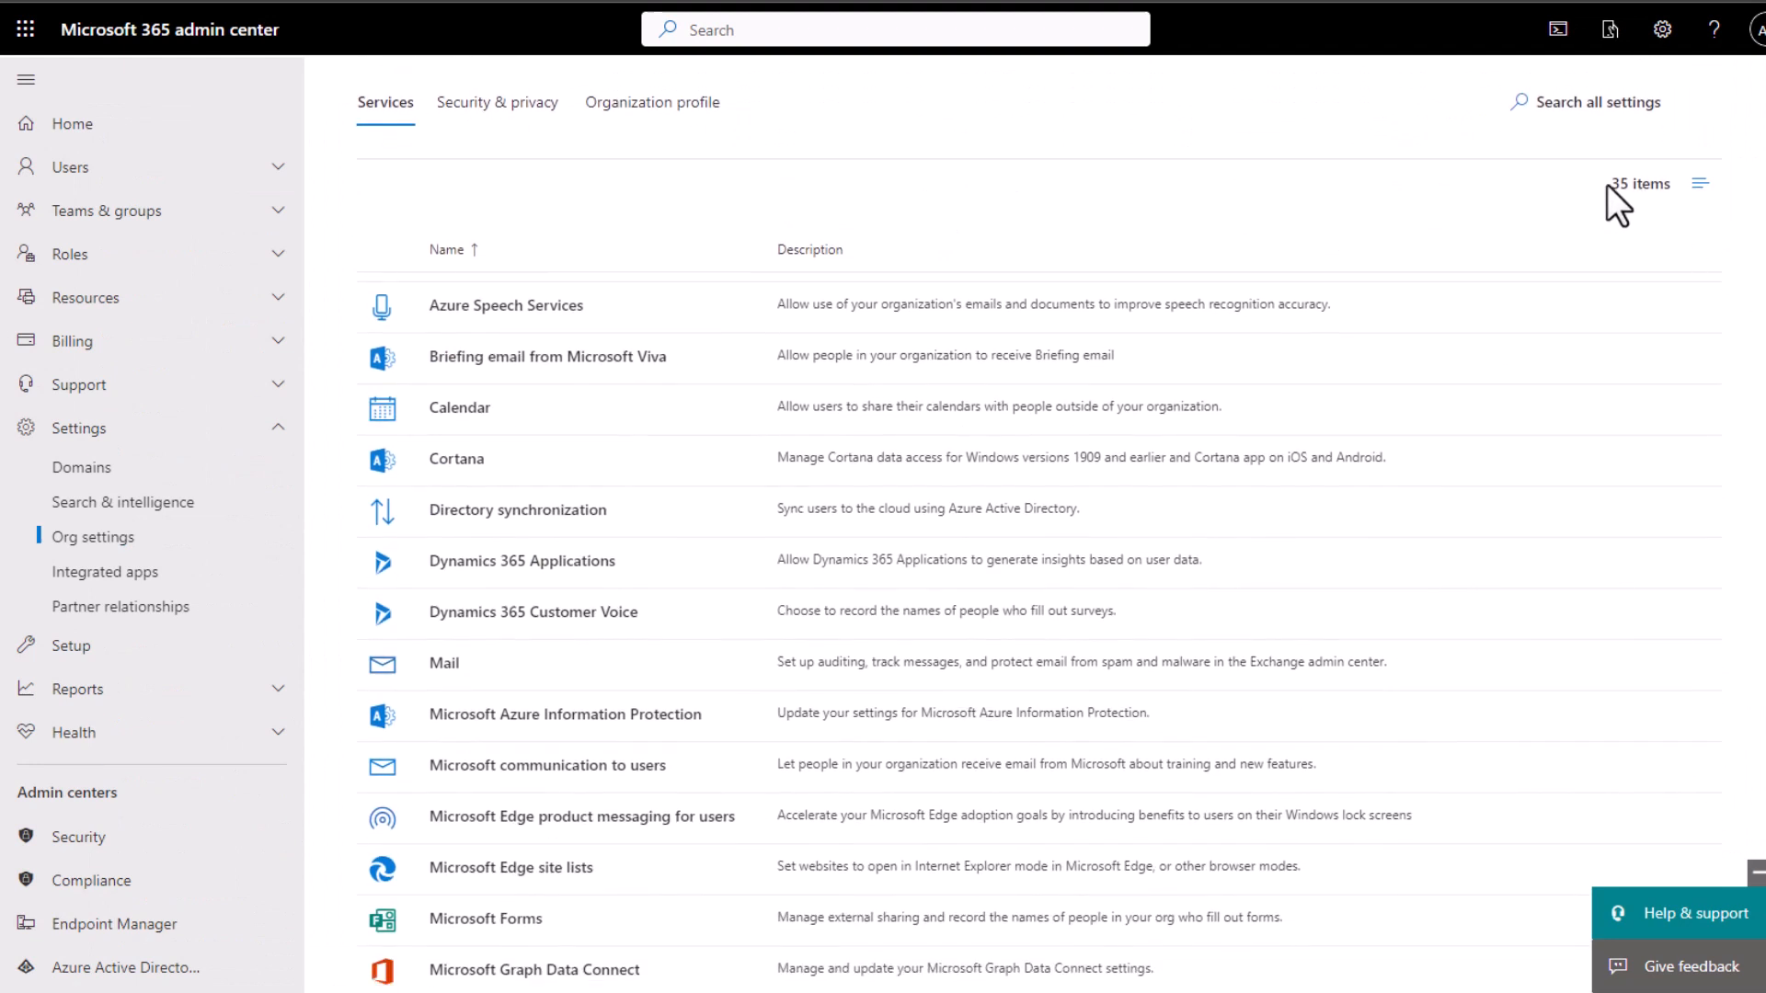
pyautogui.scroll(-3)
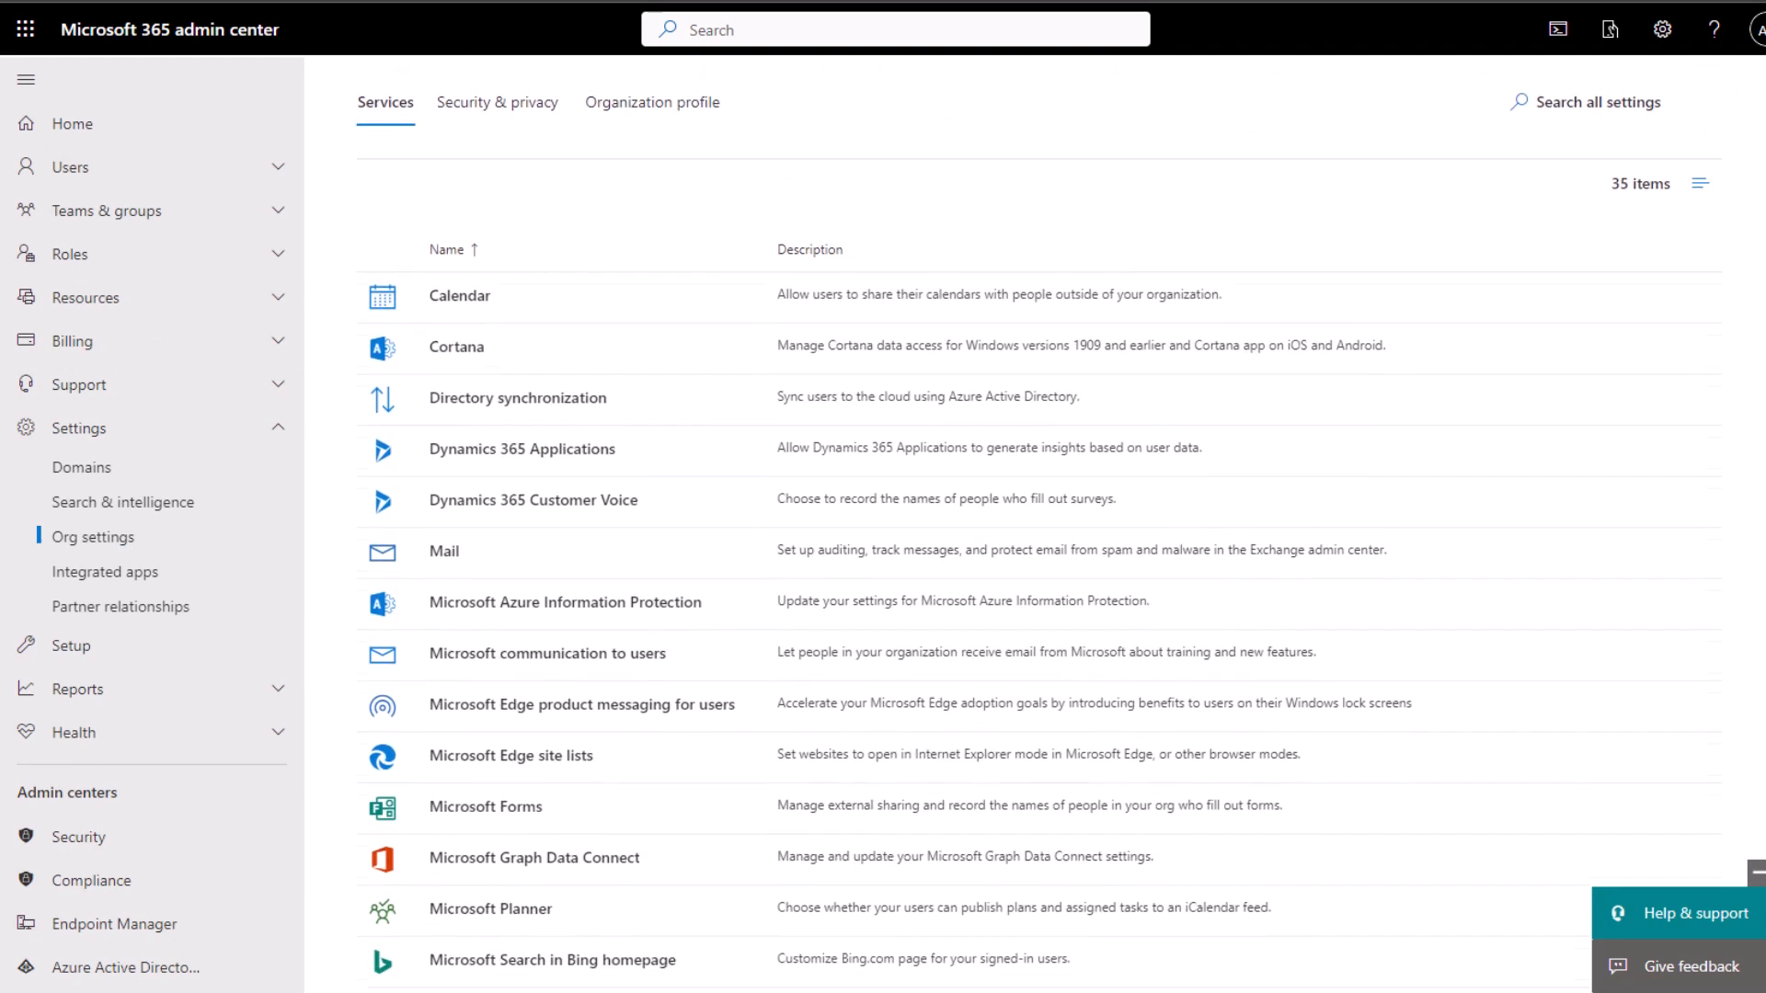
pyautogui.scroll(-3)
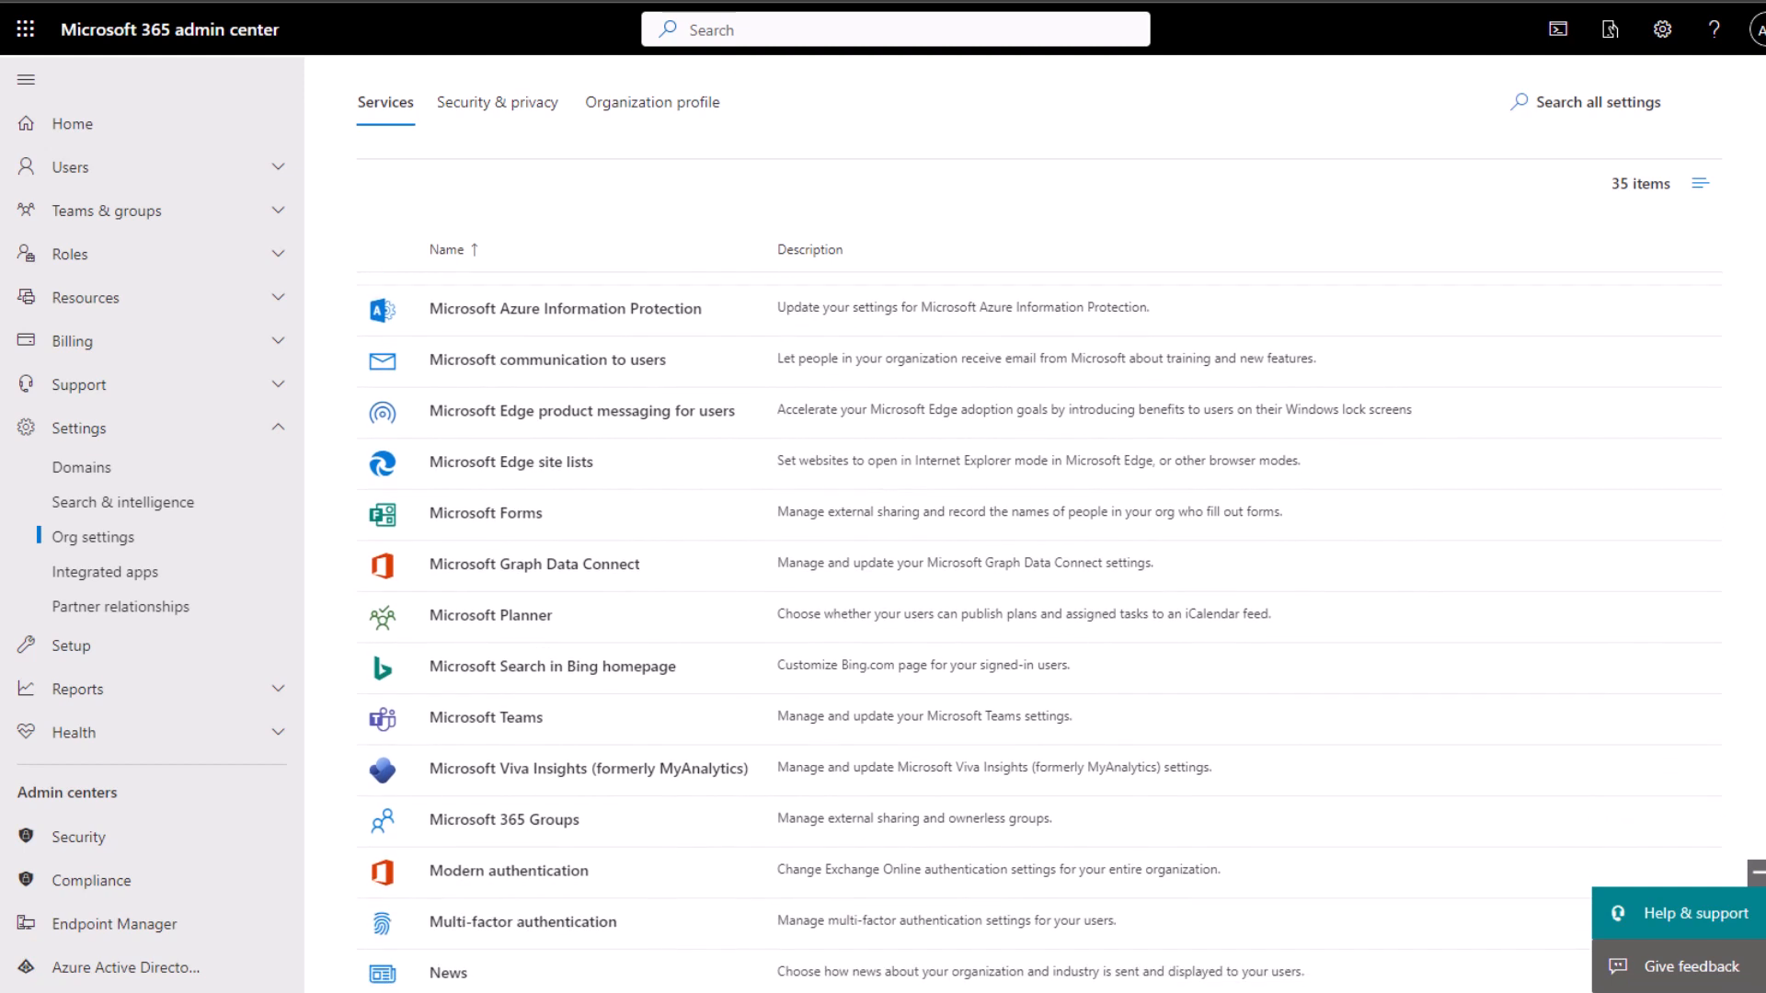
pyautogui.moveTo(1625, 560)
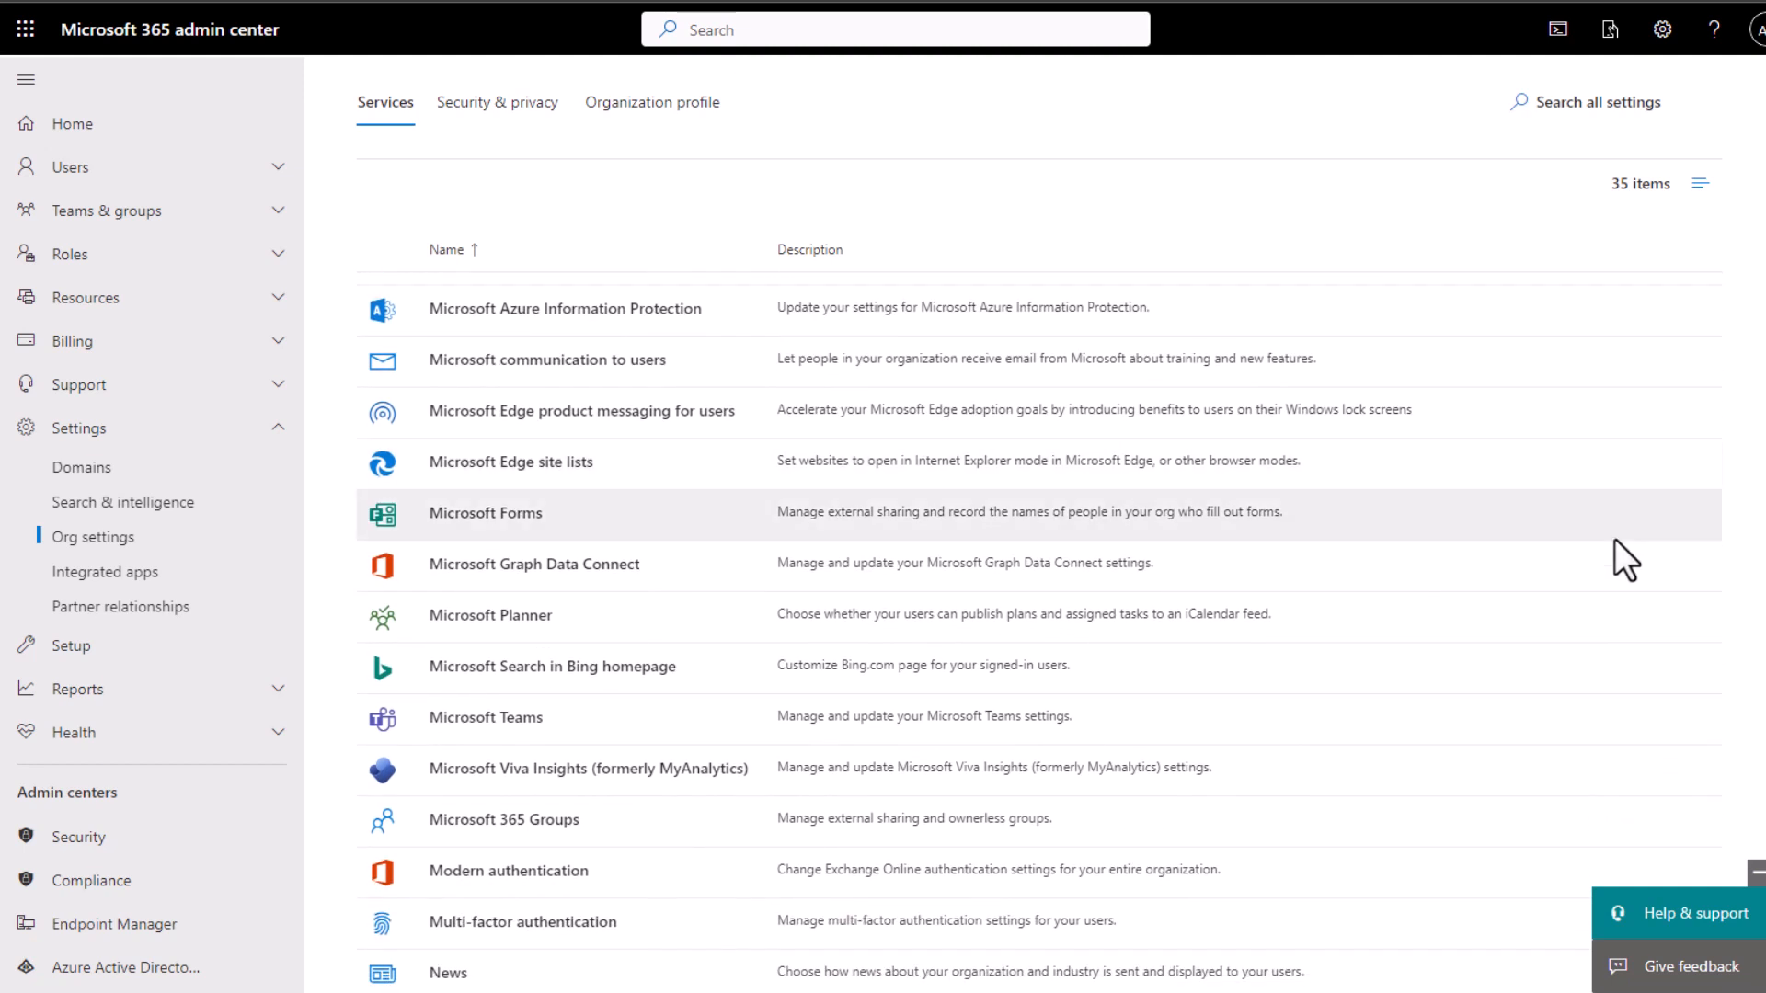
pyautogui.moveTo(523, 922)
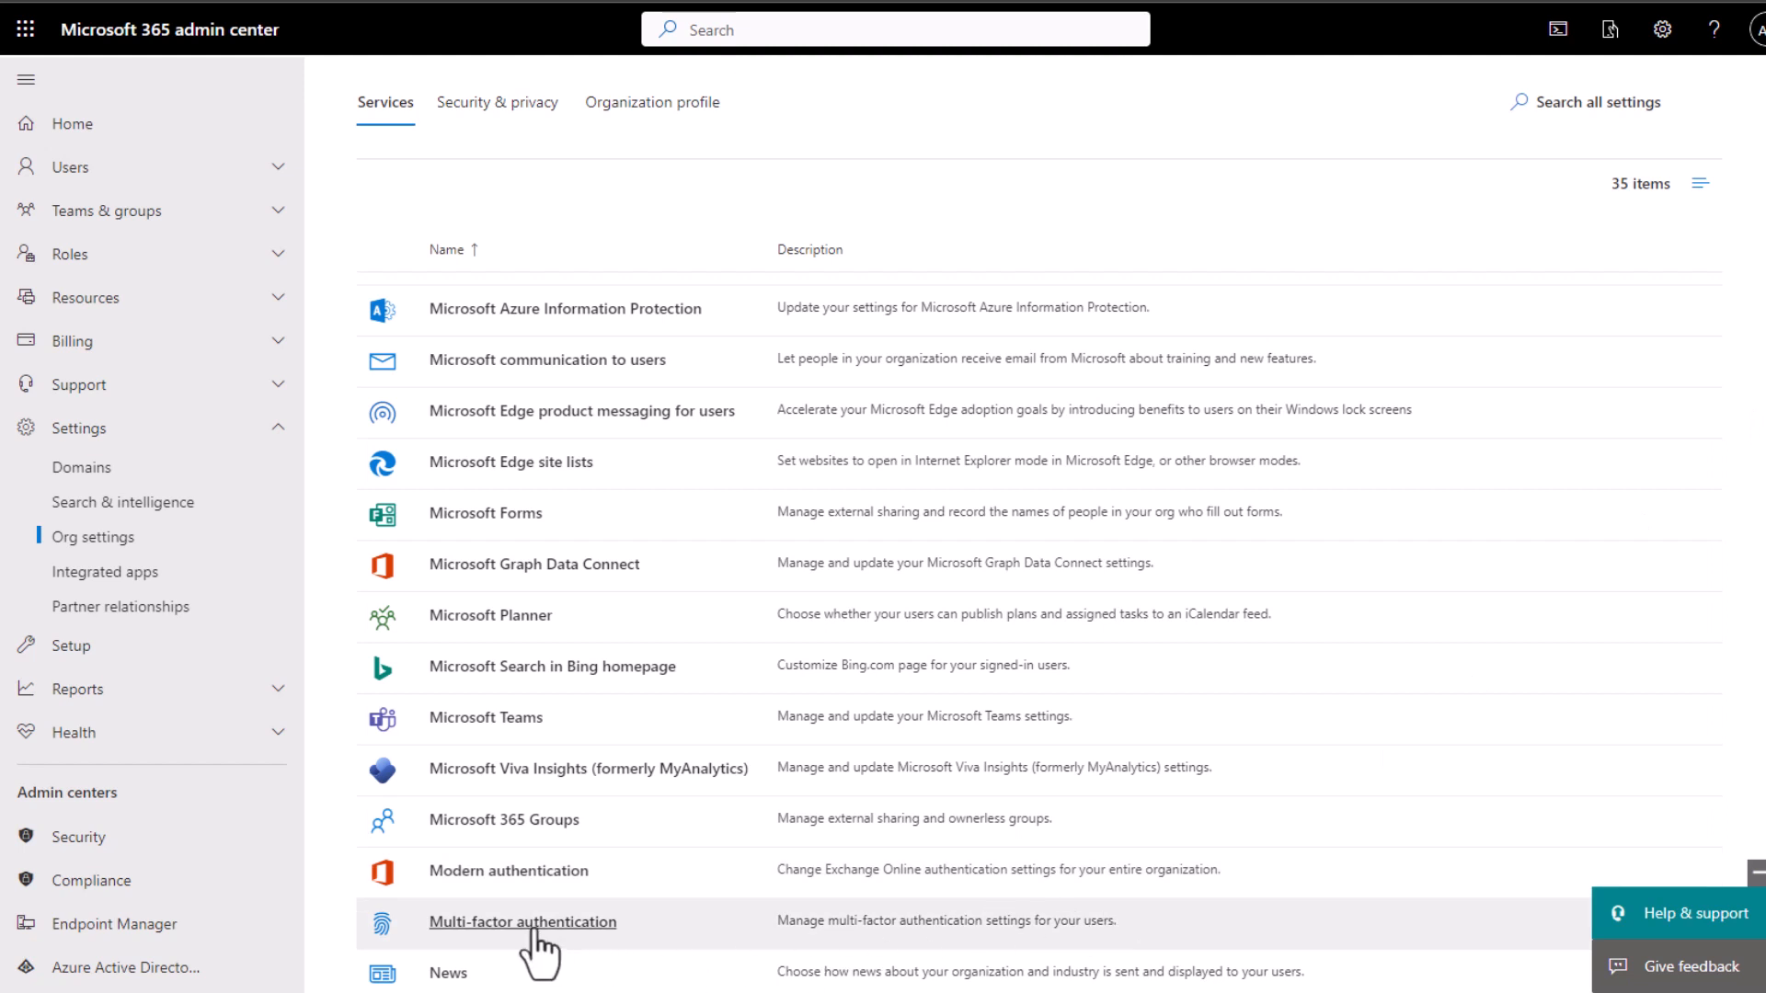
pyautogui.click(522, 921)
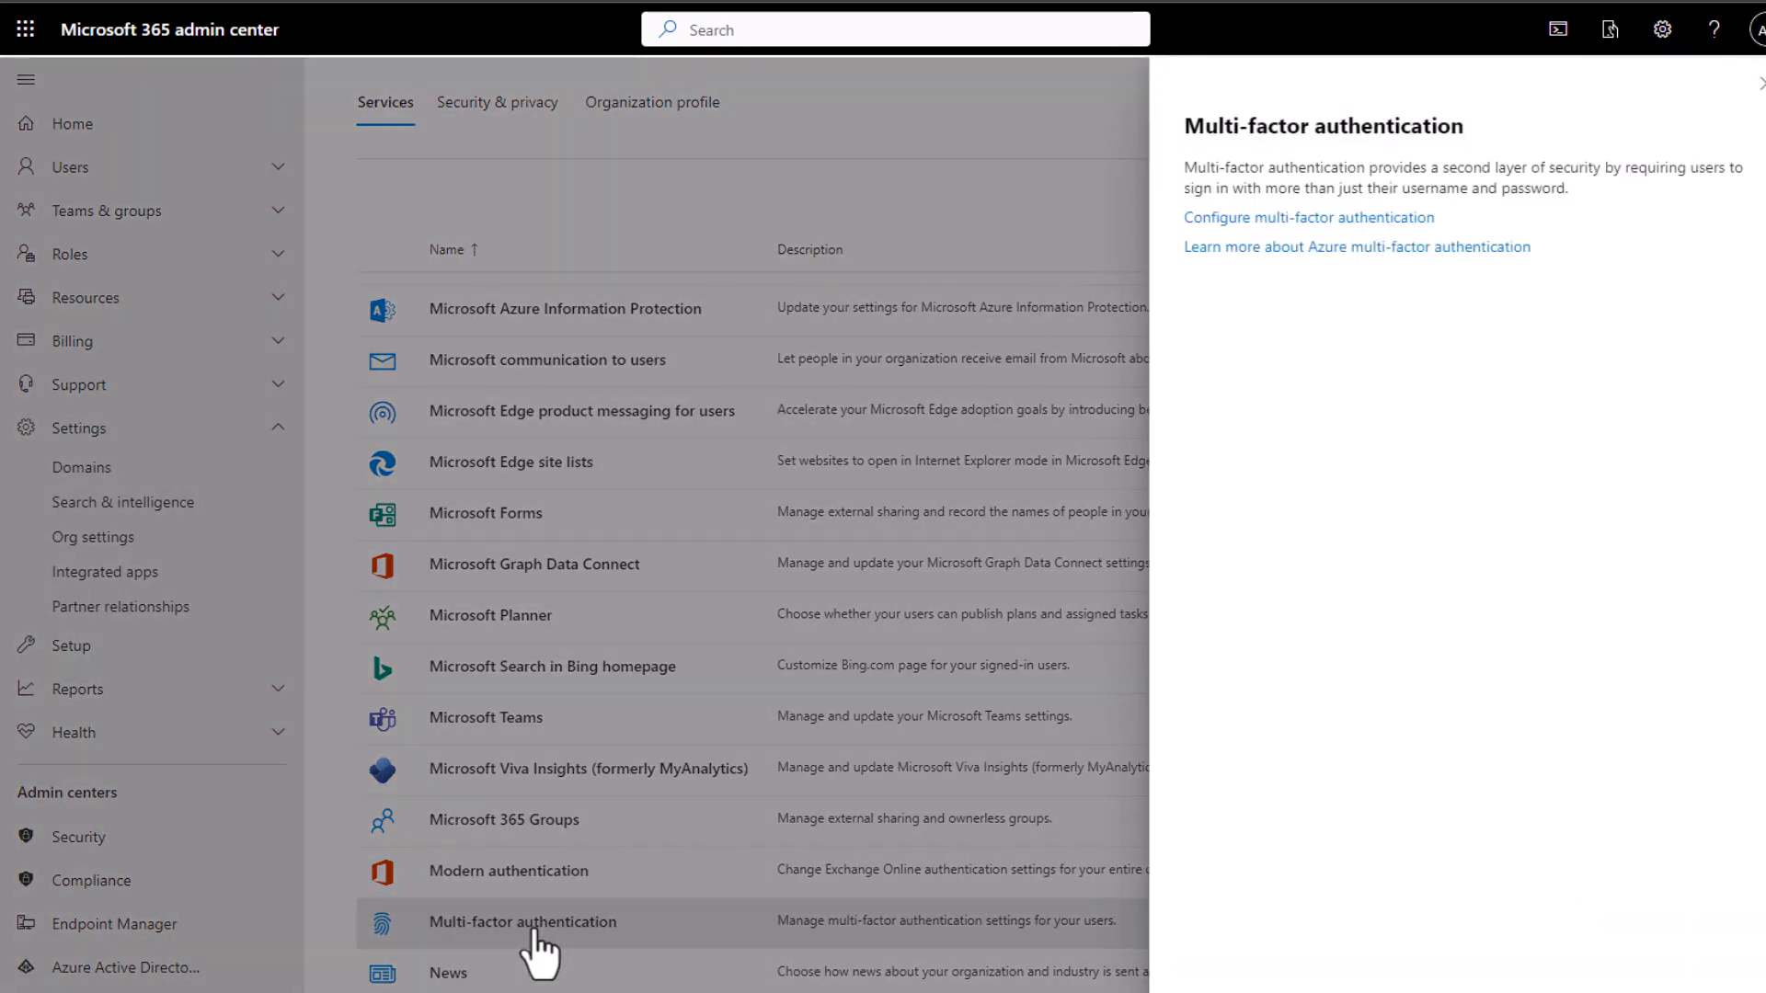
pyautogui.moveTo(1672, 208)
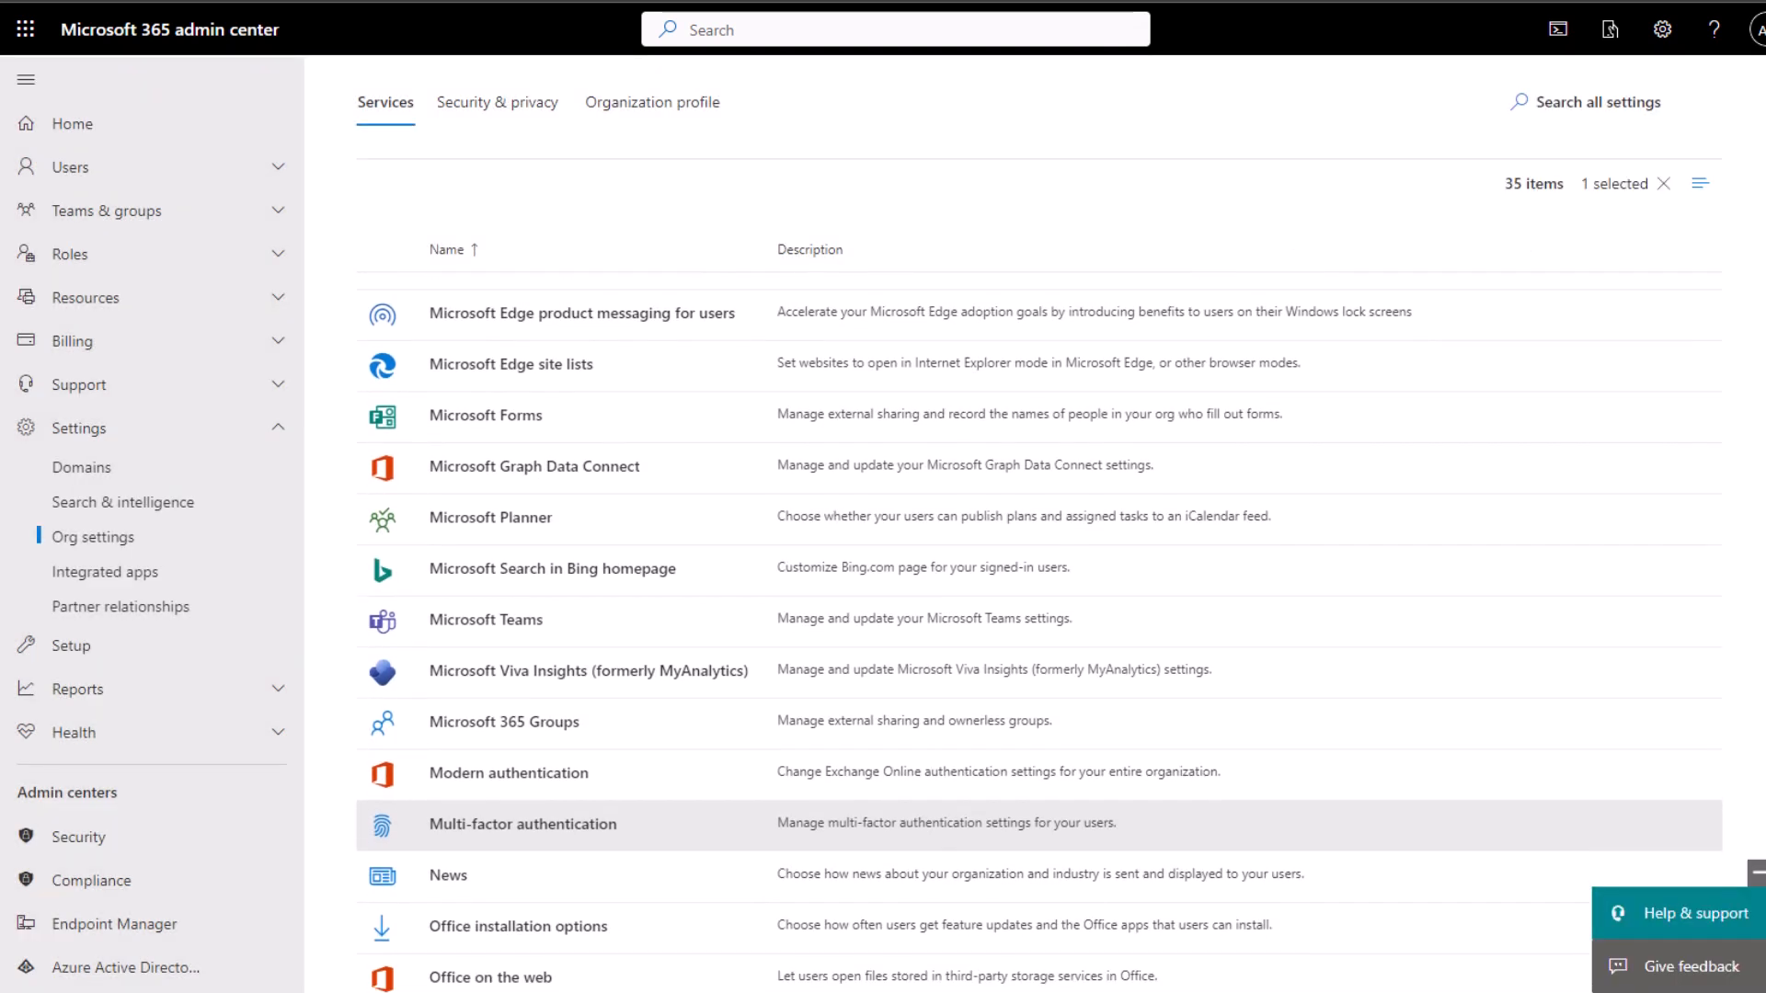
pyautogui.scroll(-3)
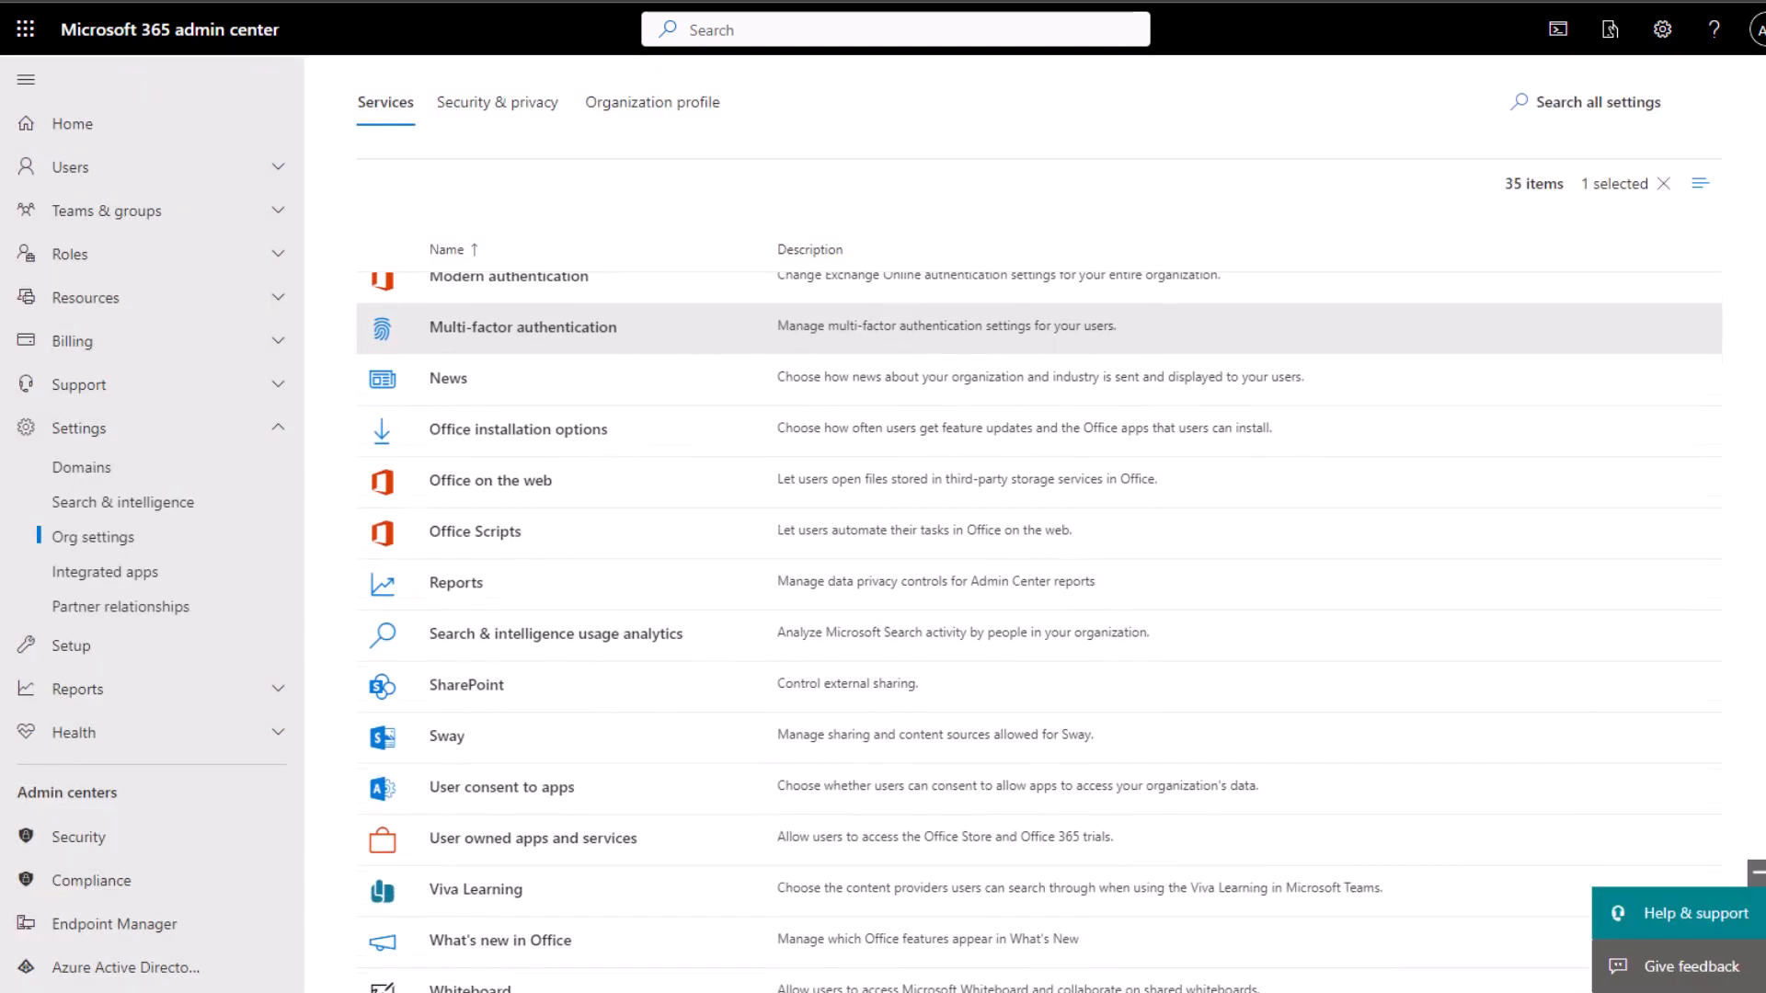
pyautogui.scroll(-3)
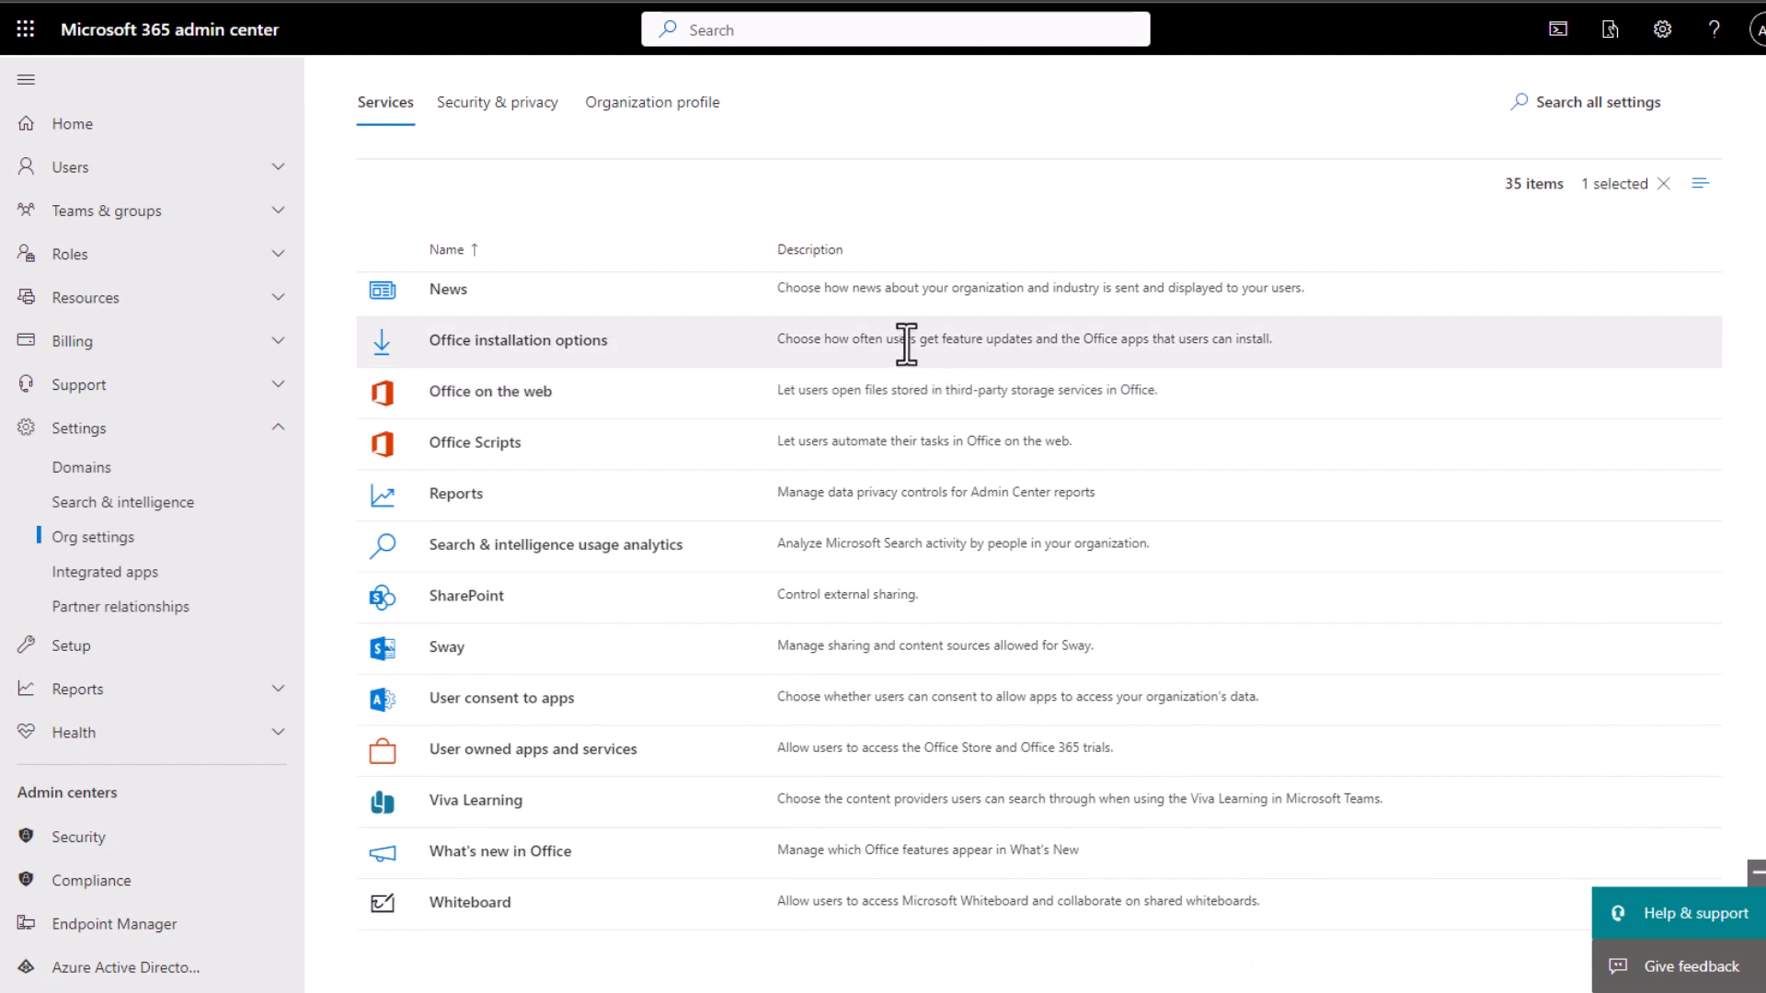
pyautogui.click(519, 341)
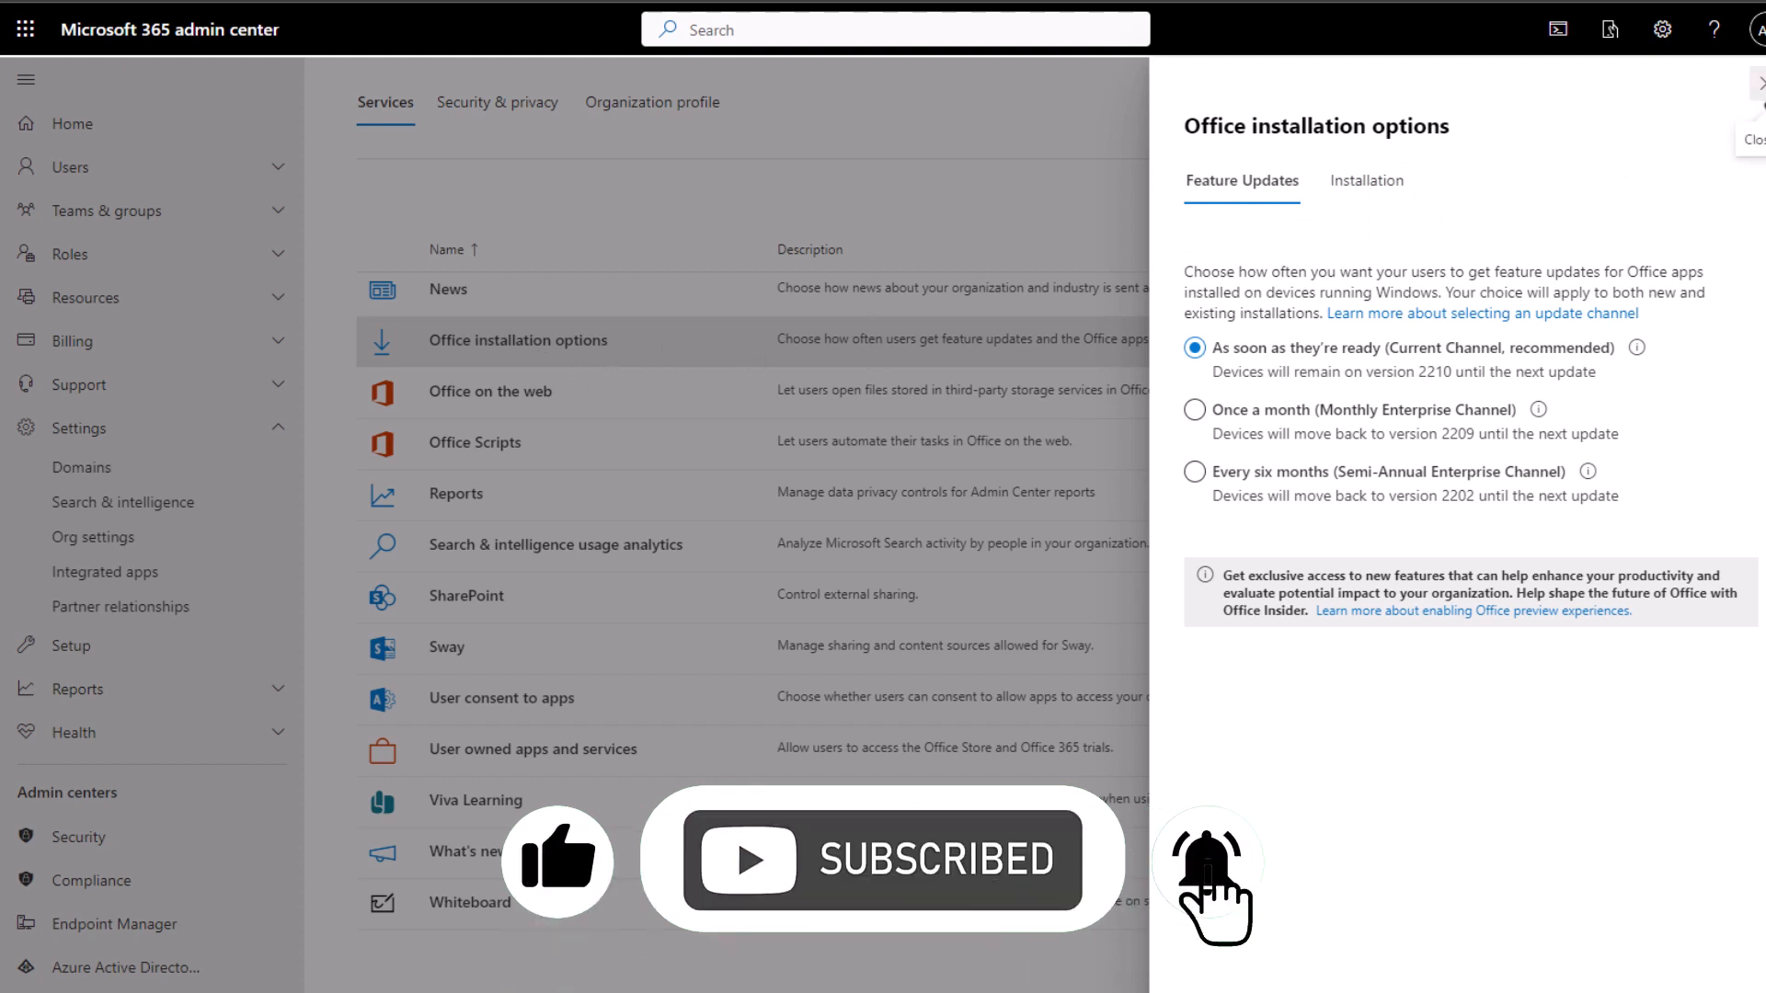
pyautogui.click(1754, 116)
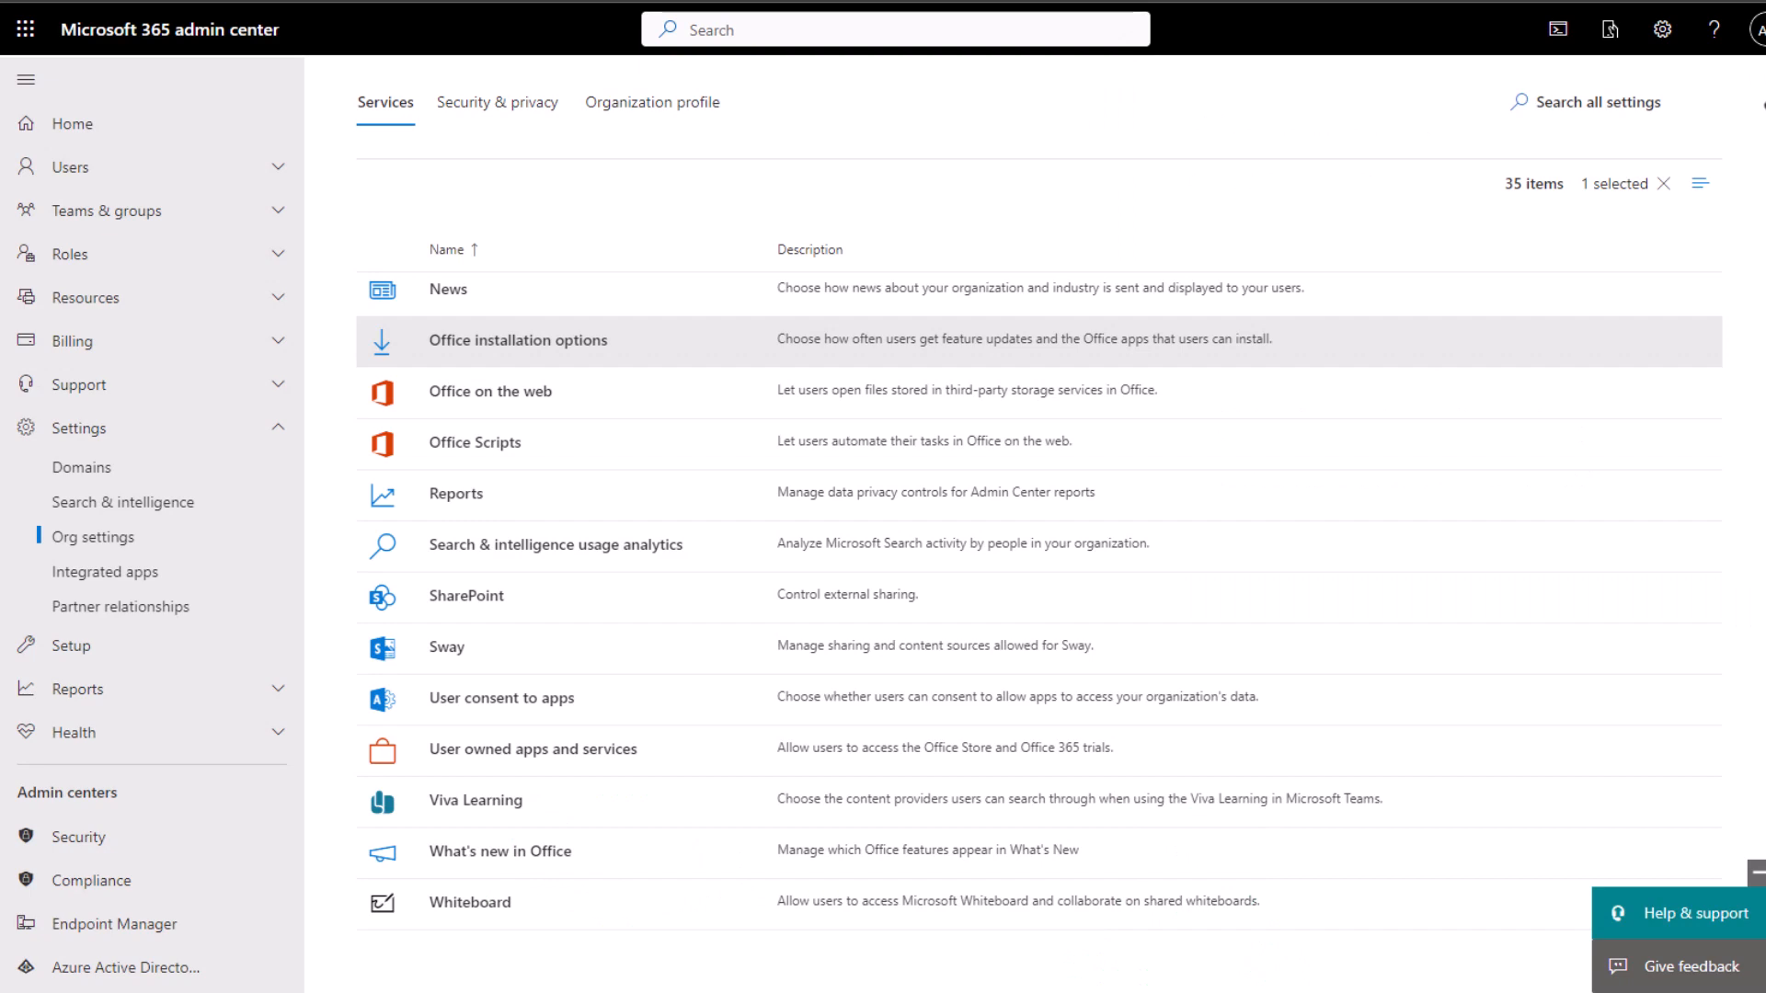
pyautogui.moveTo(1087, 240)
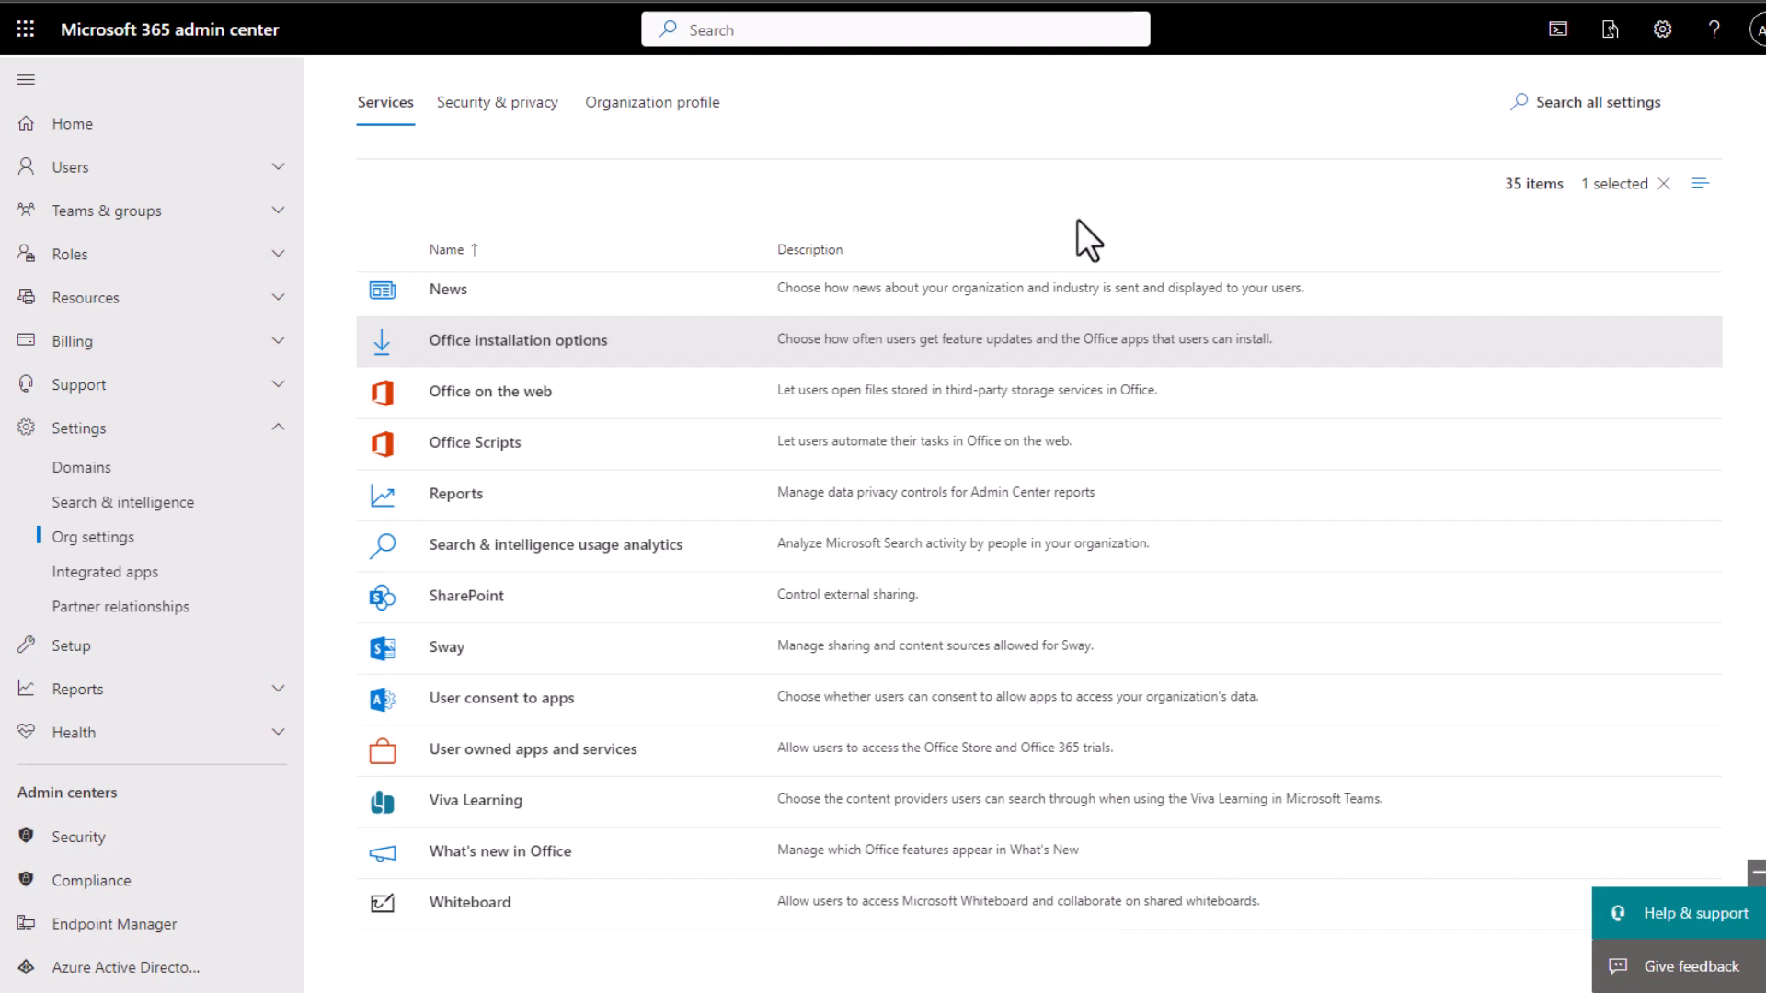